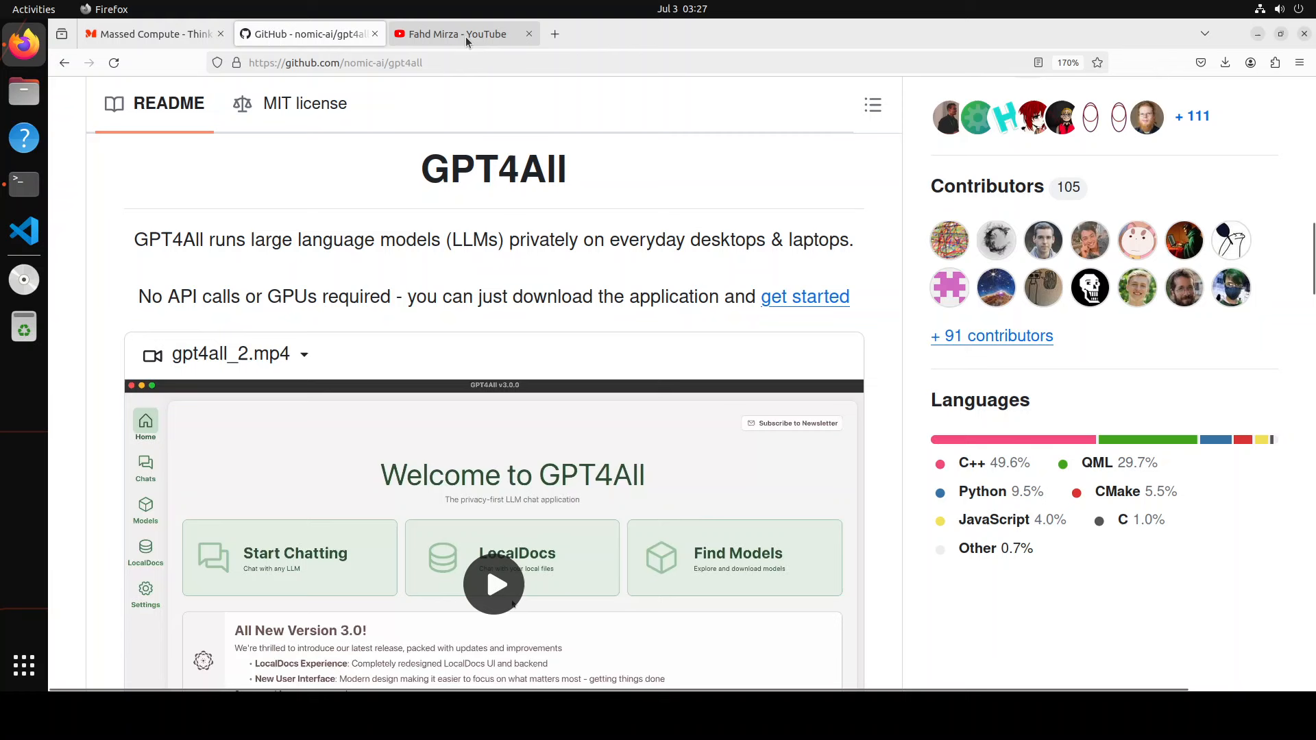
Switch through the open tabs to the Massed Compute homepage
{"action": "left_click", "coordinate": [462, 33]}
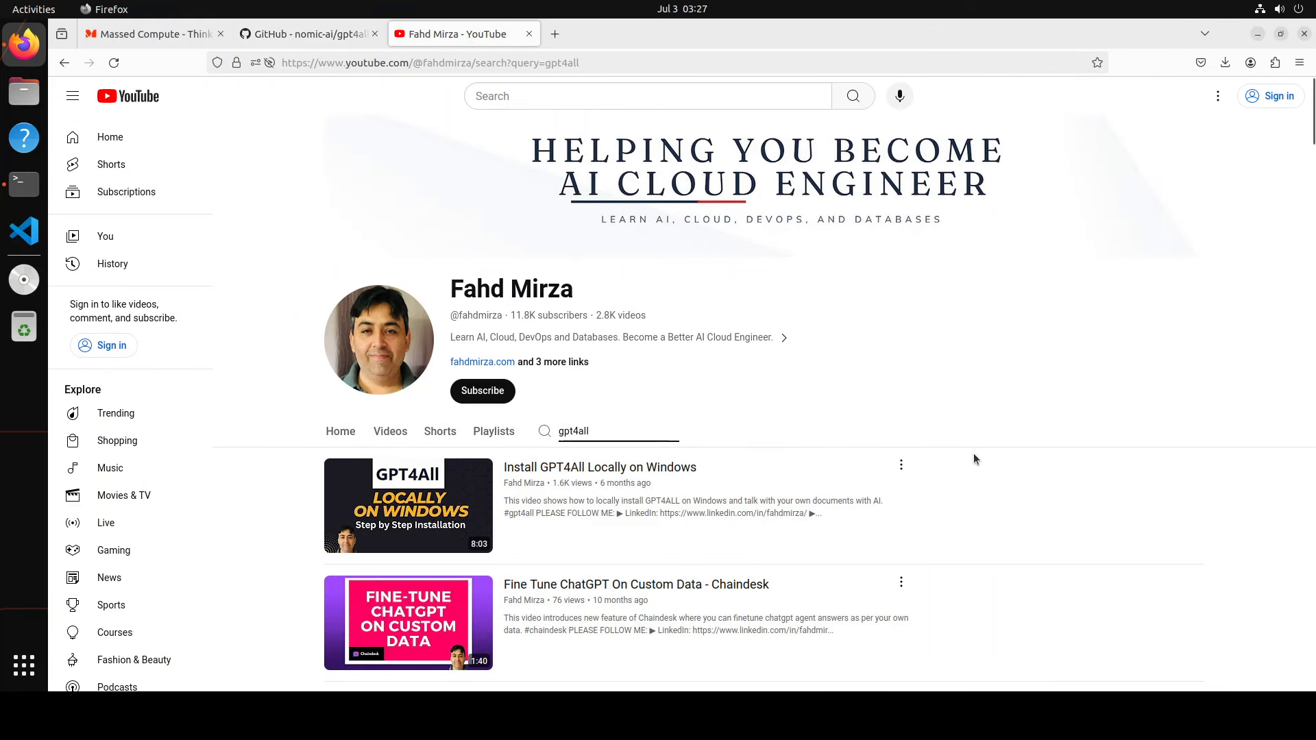
{"action": "mouse_move", "coordinate": [537, 495]}
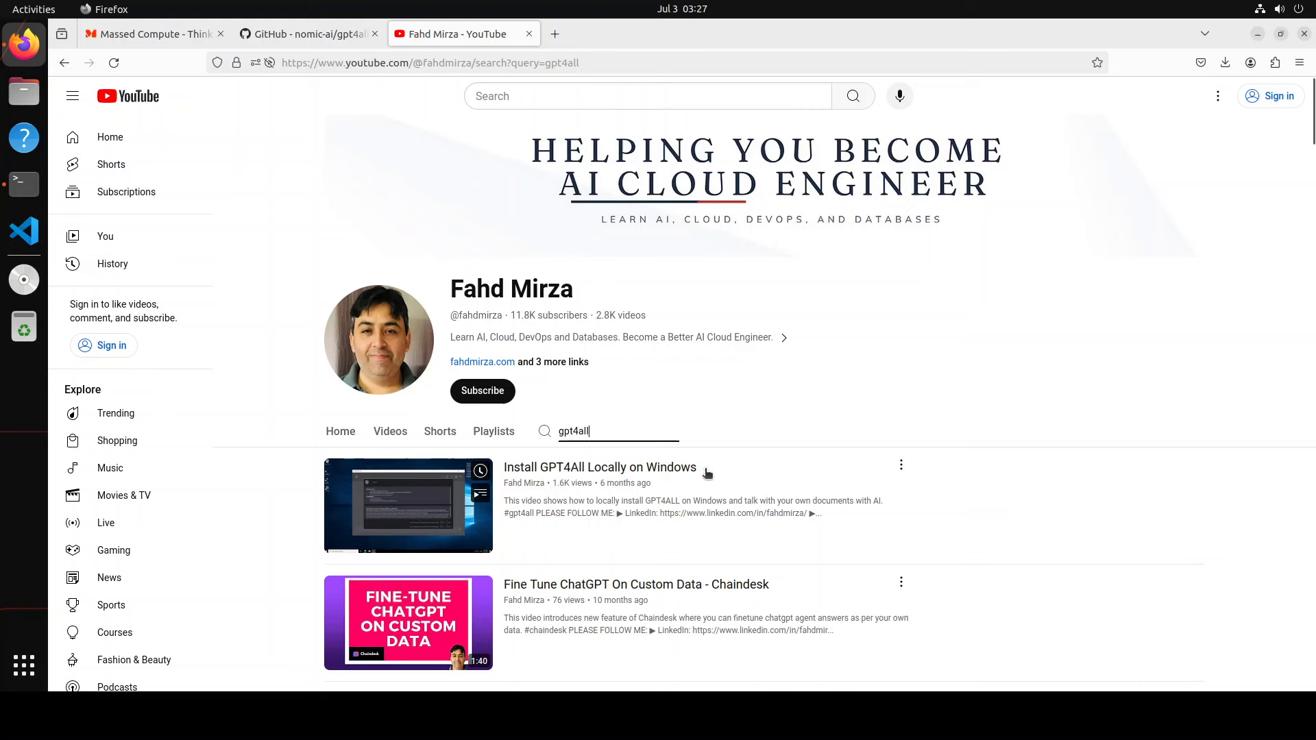
{"action": "left_click", "coordinate": [302, 33]}
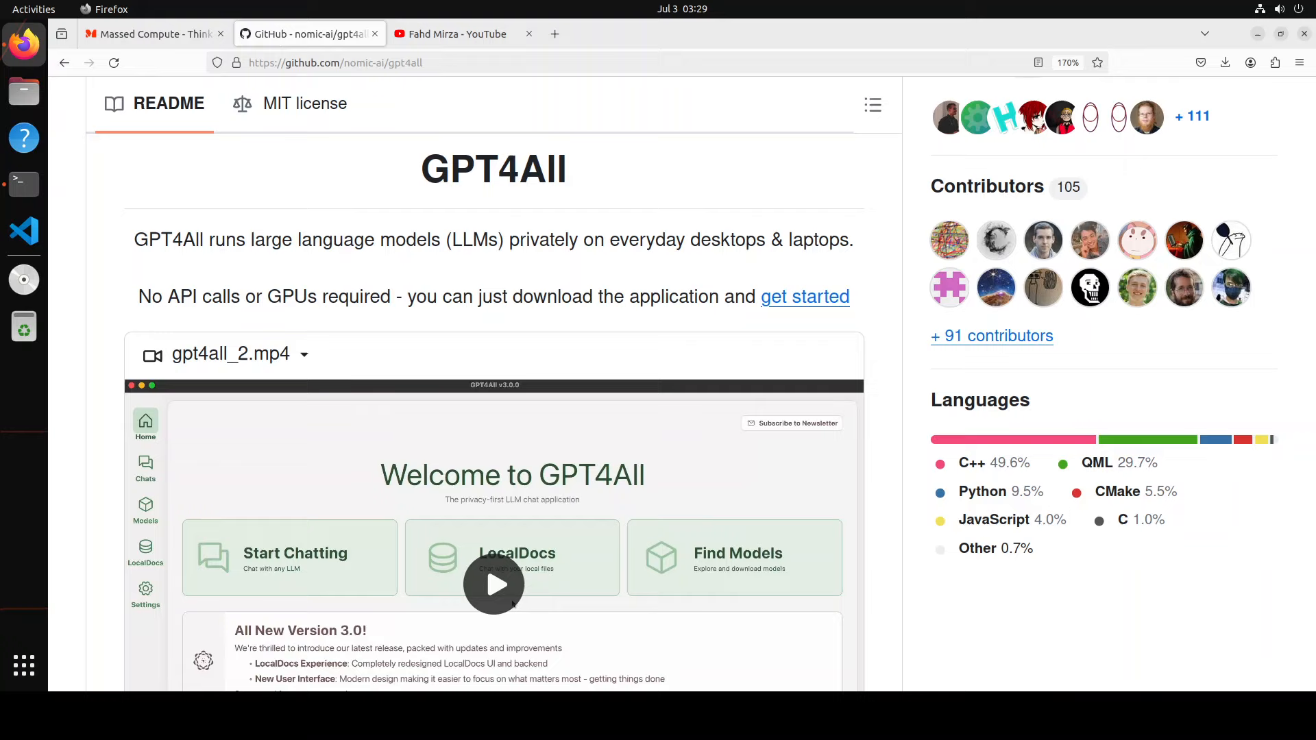
{"action": "mouse_move", "coordinate": [493, 169]}
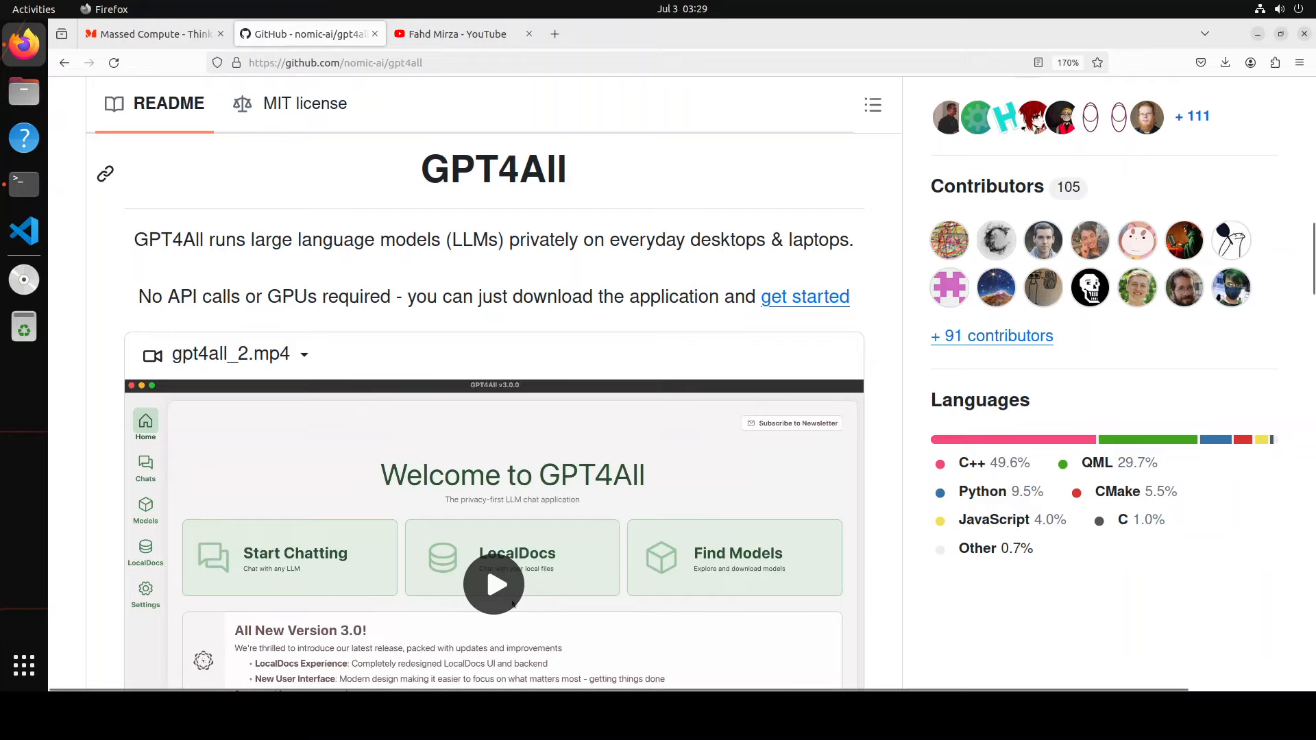
{"action": "left_click", "coordinate": [151, 33]}
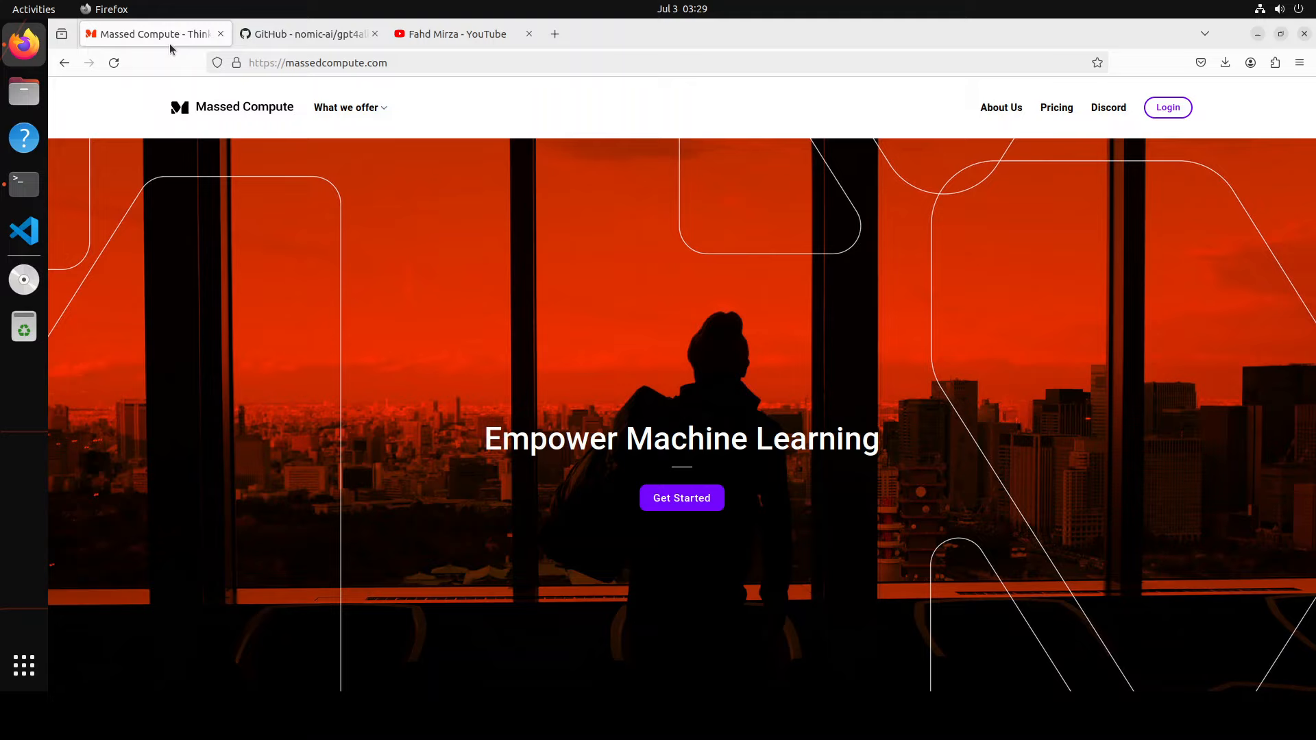
{"action": "mouse_move", "coordinate": [436, 311]}
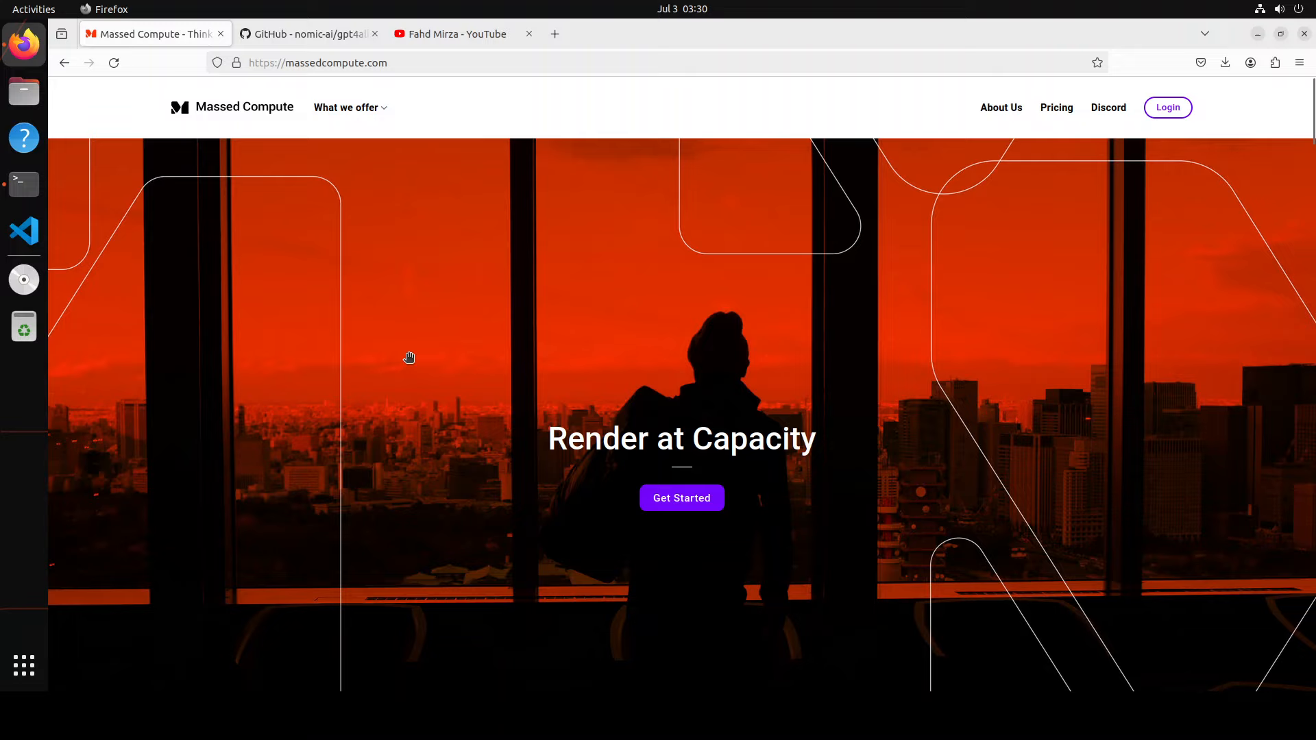
{"action": "mouse_move", "coordinate": [189, 558]}
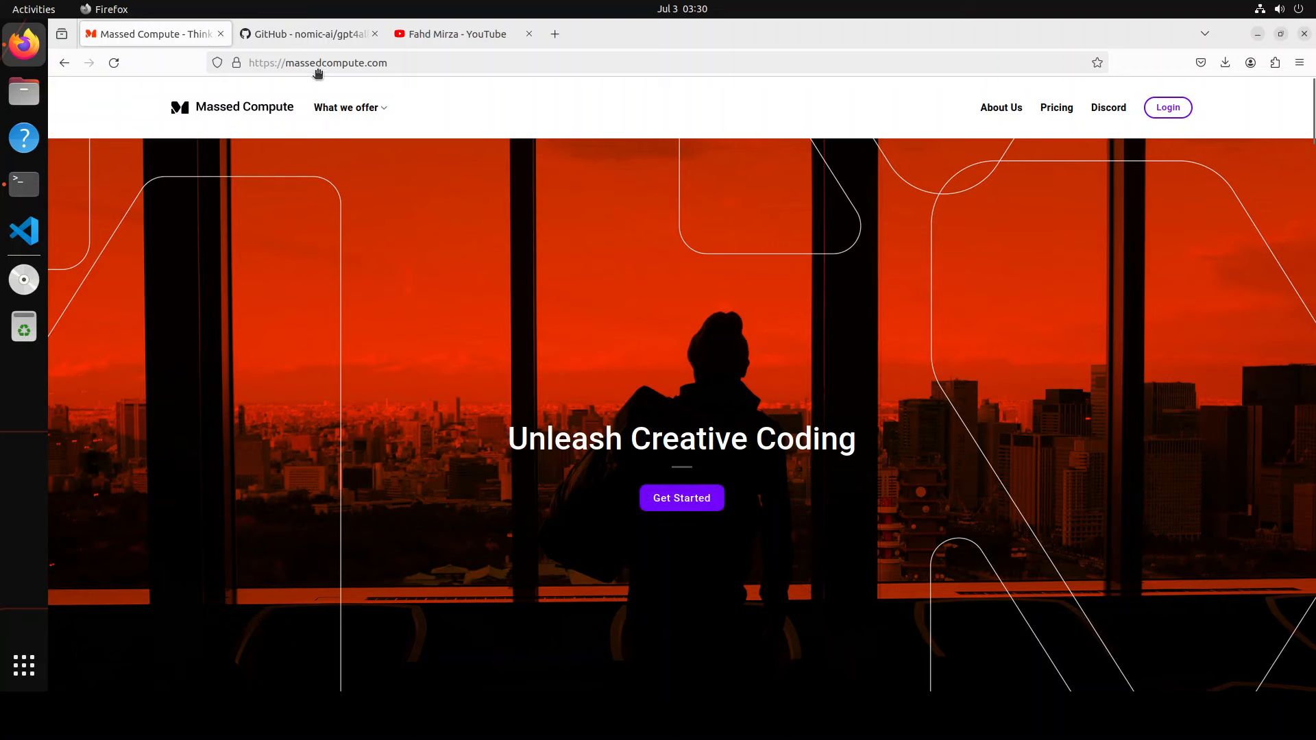
From the GPT4All GitHub README, download the Ubuntu installer gpt4all-installer-linux.run
{"action": "left_click", "coordinate": [306, 33]}
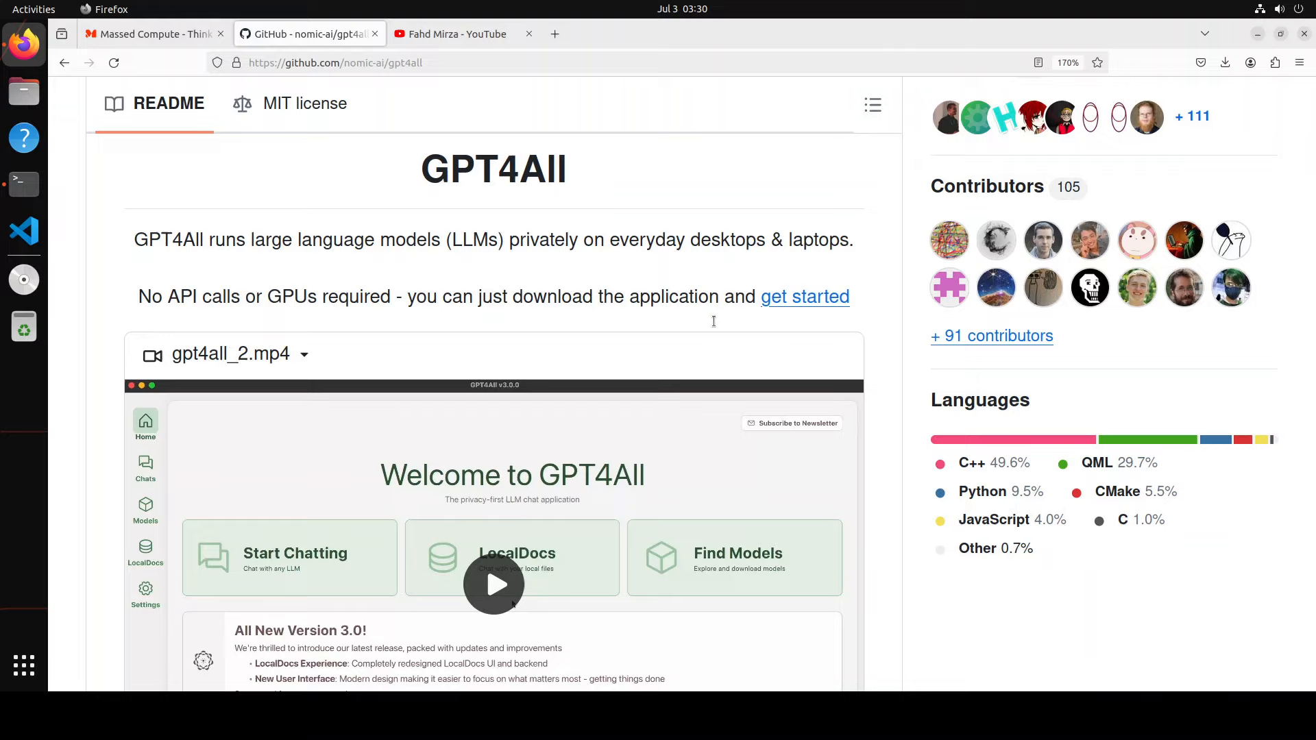
{"action": "mouse_move", "coordinate": [661, 377]}
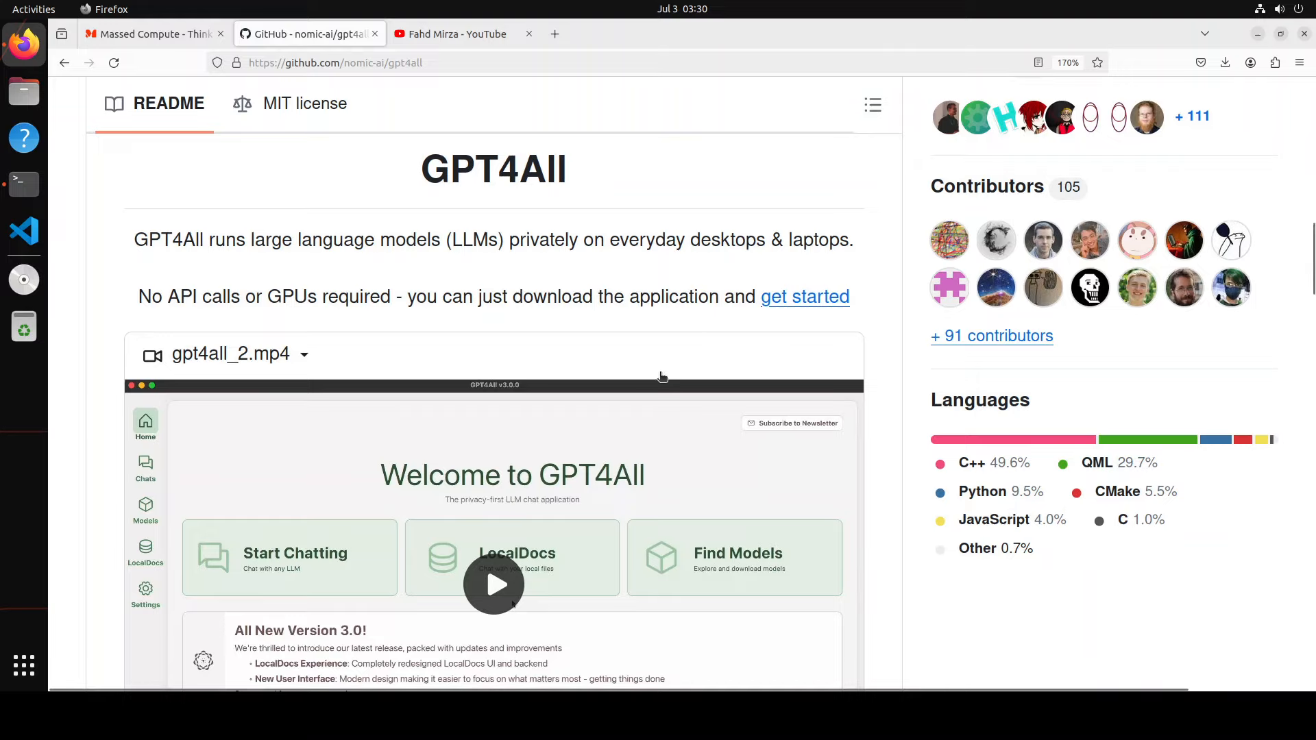
{"action": "scroll", "scroll_direction": "down", "scroll_amount": 3}
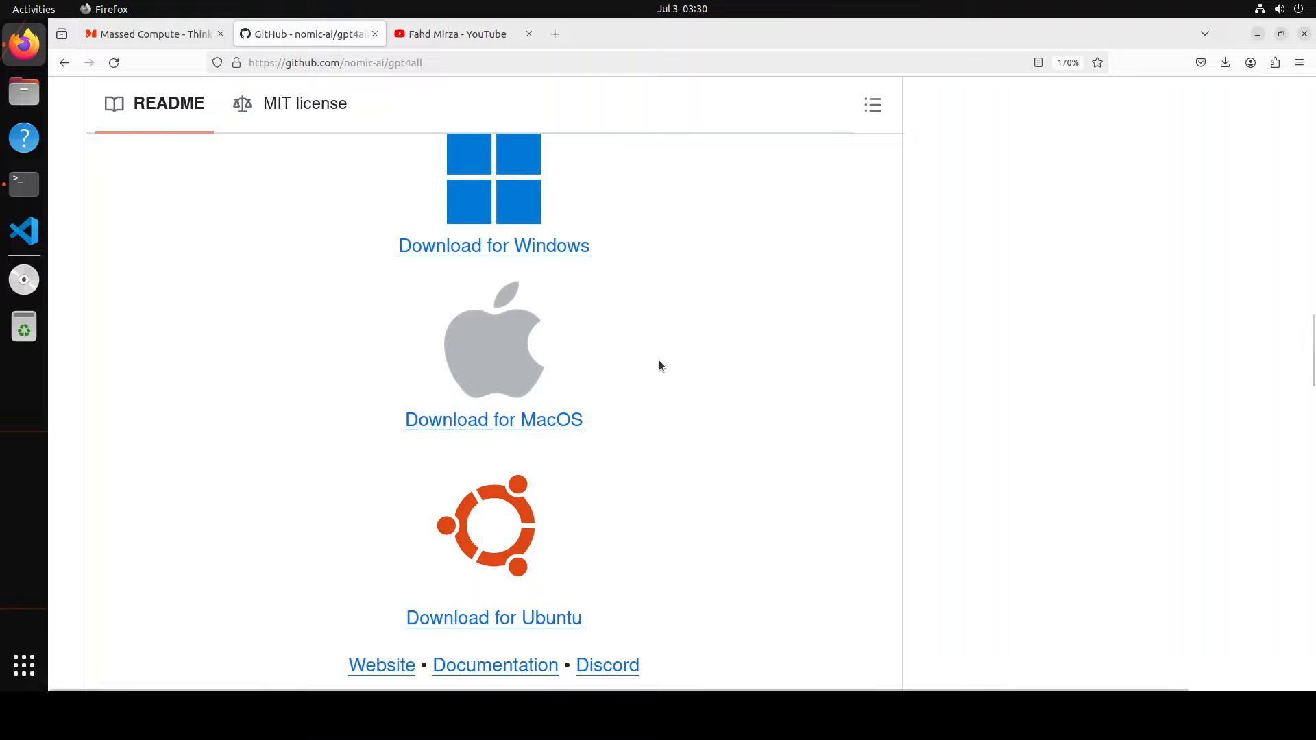
{"action": "mouse_move", "coordinate": [419, 355]}
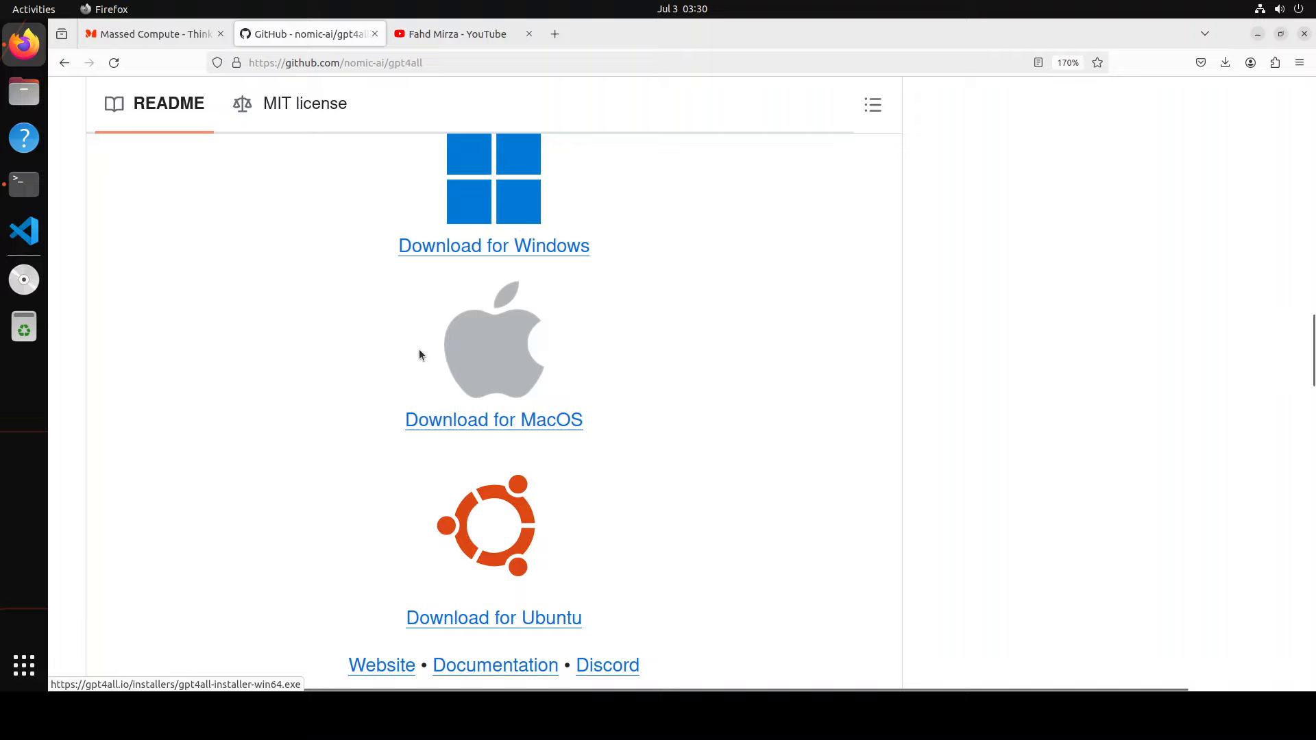
{"action": "mouse_move", "coordinate": [750, 492]}
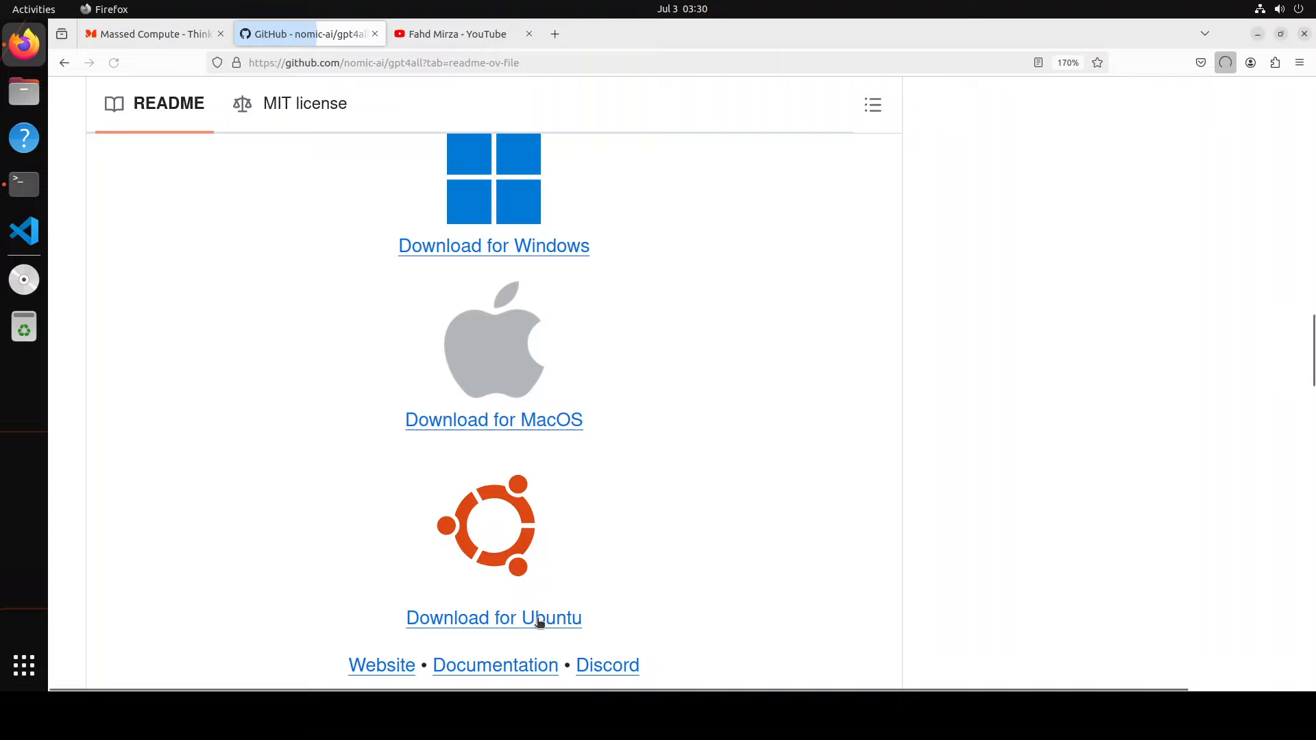
{"action": "left_click", "coordinate": [1223, 61]}
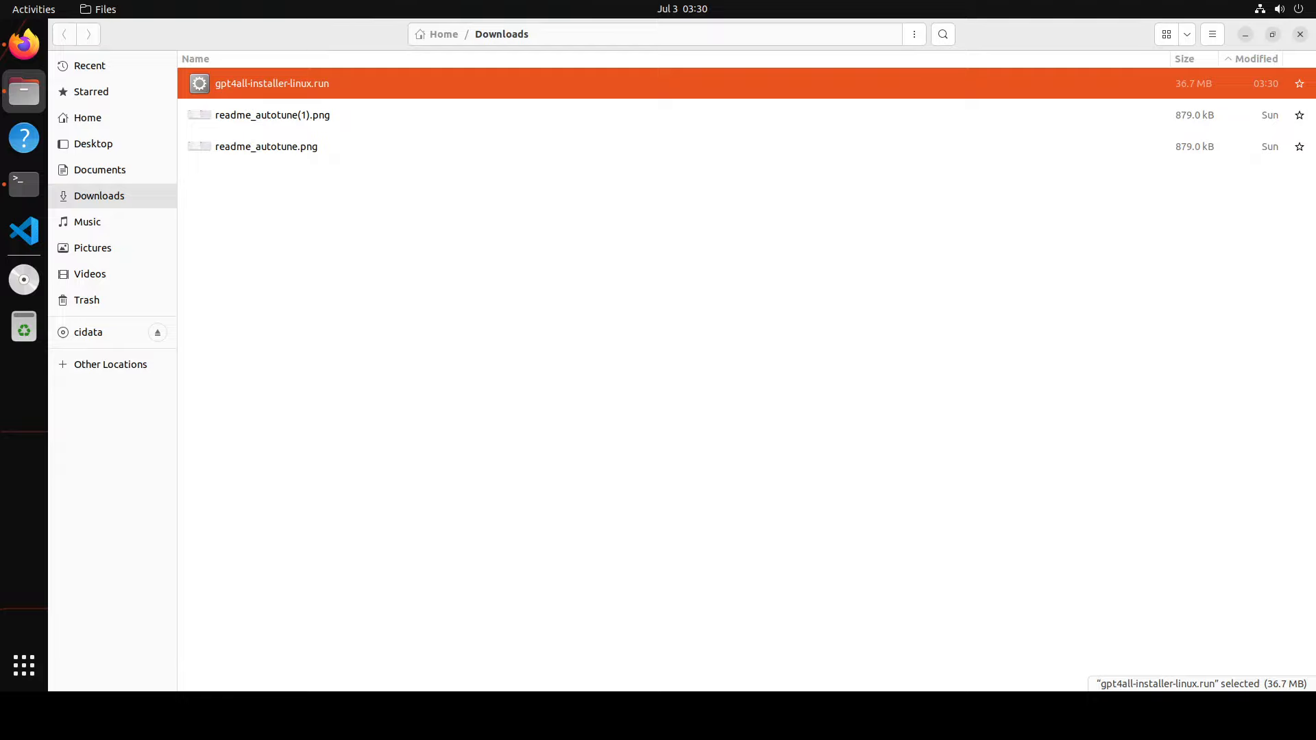
Run gpt4all-installer-linux.run, keep /home/Ubuntu/gpt4all and the gpt4all component, and start installing
{"action": "double_click", "coordinate": [271, 84]}
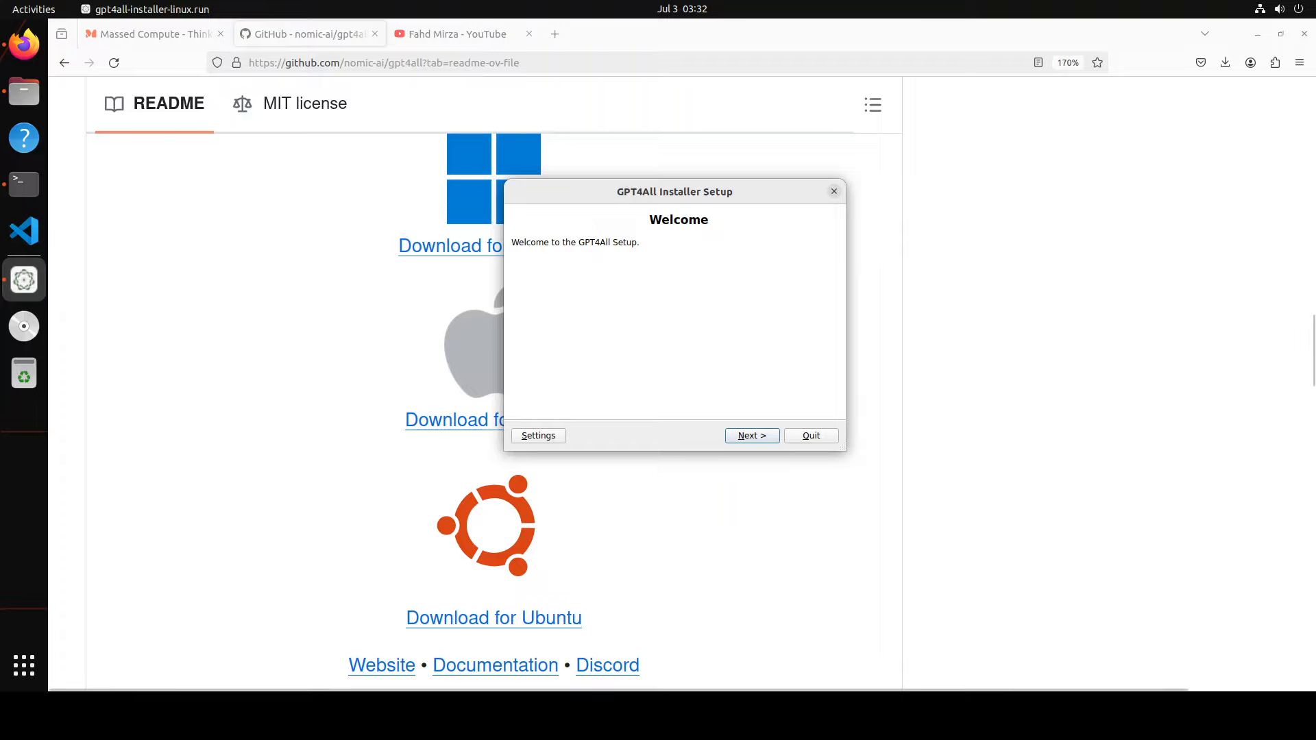
{"action": "left_click", "coordinate": [749, 435]}
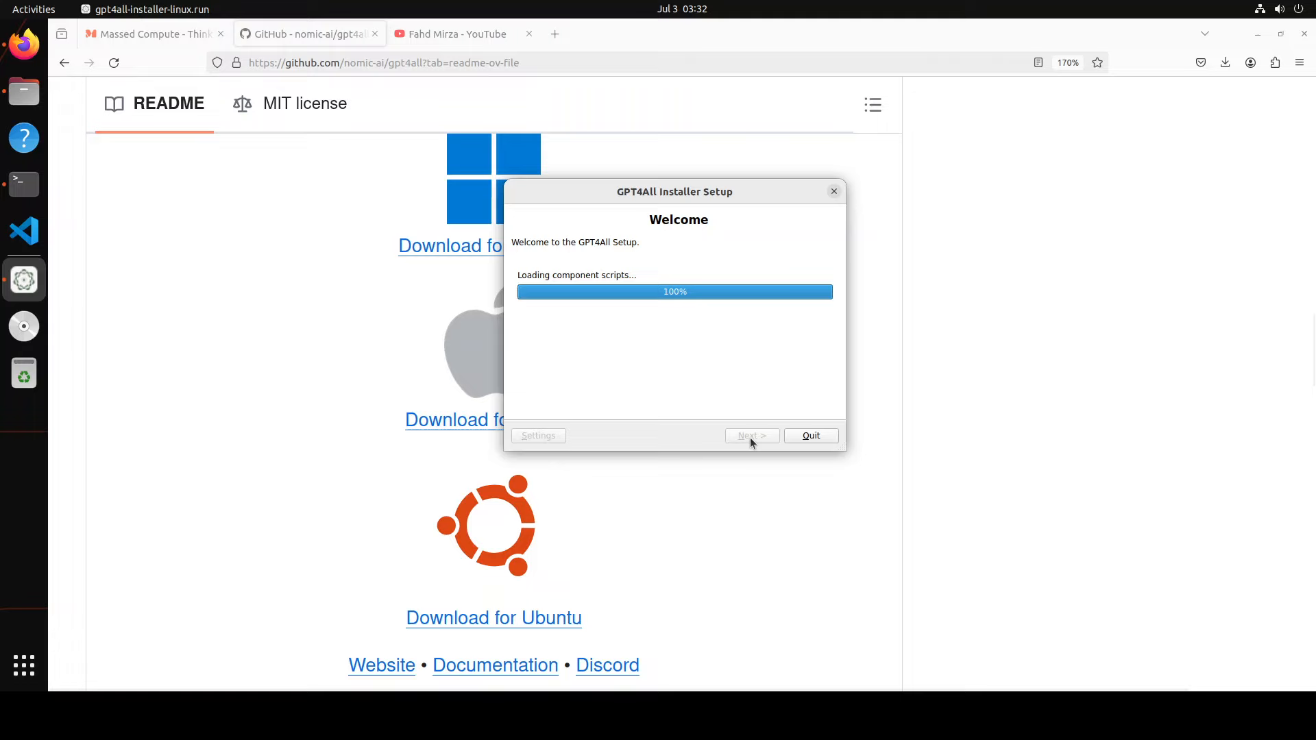
{"action": "left_click", "coordinate": [751, 434]}
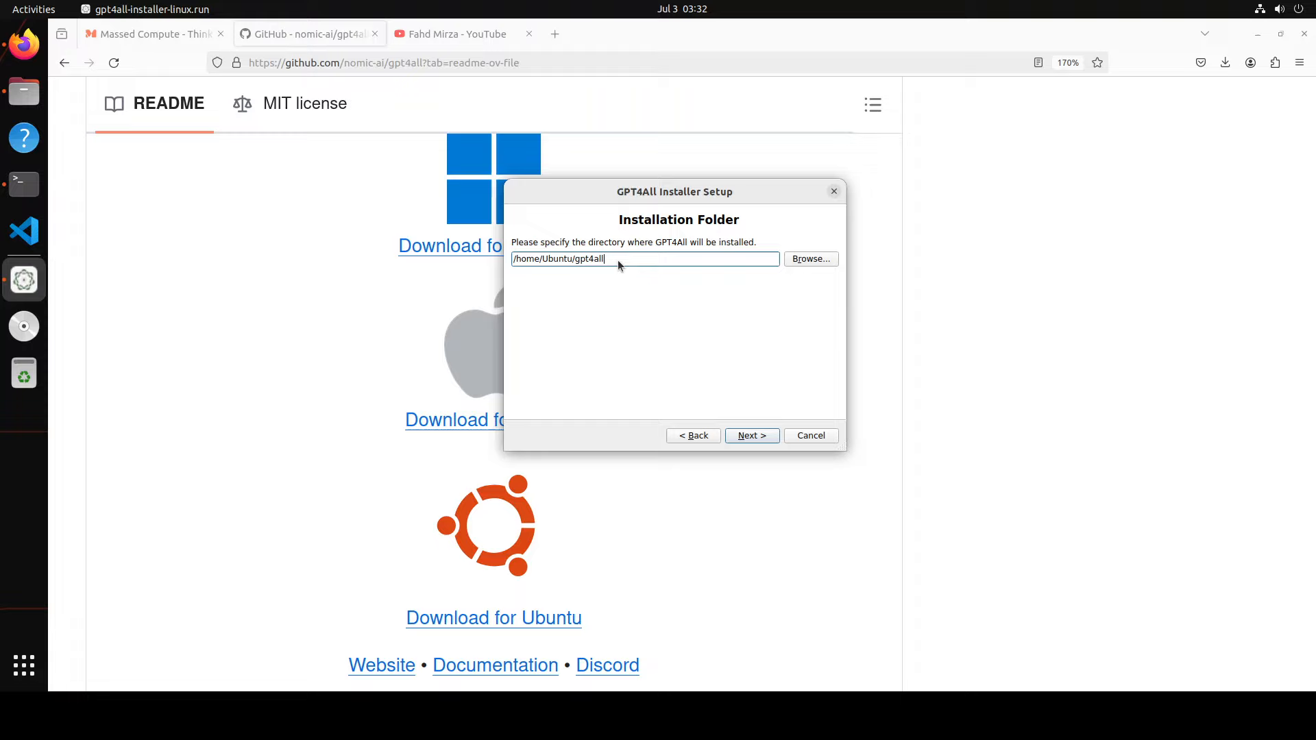
{"action": "mouse_move", "coordinate": [588, 272]}
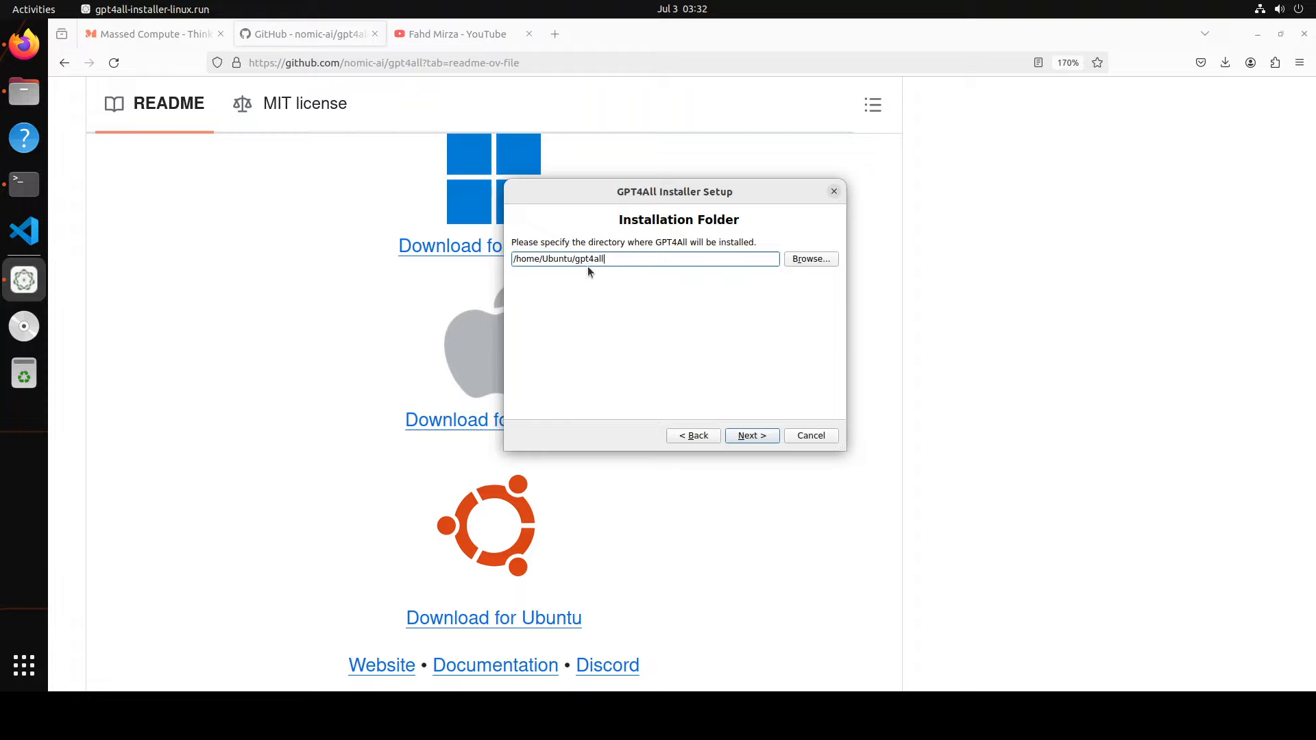
{"action": "left_click", "coordinate": [750, 434]}
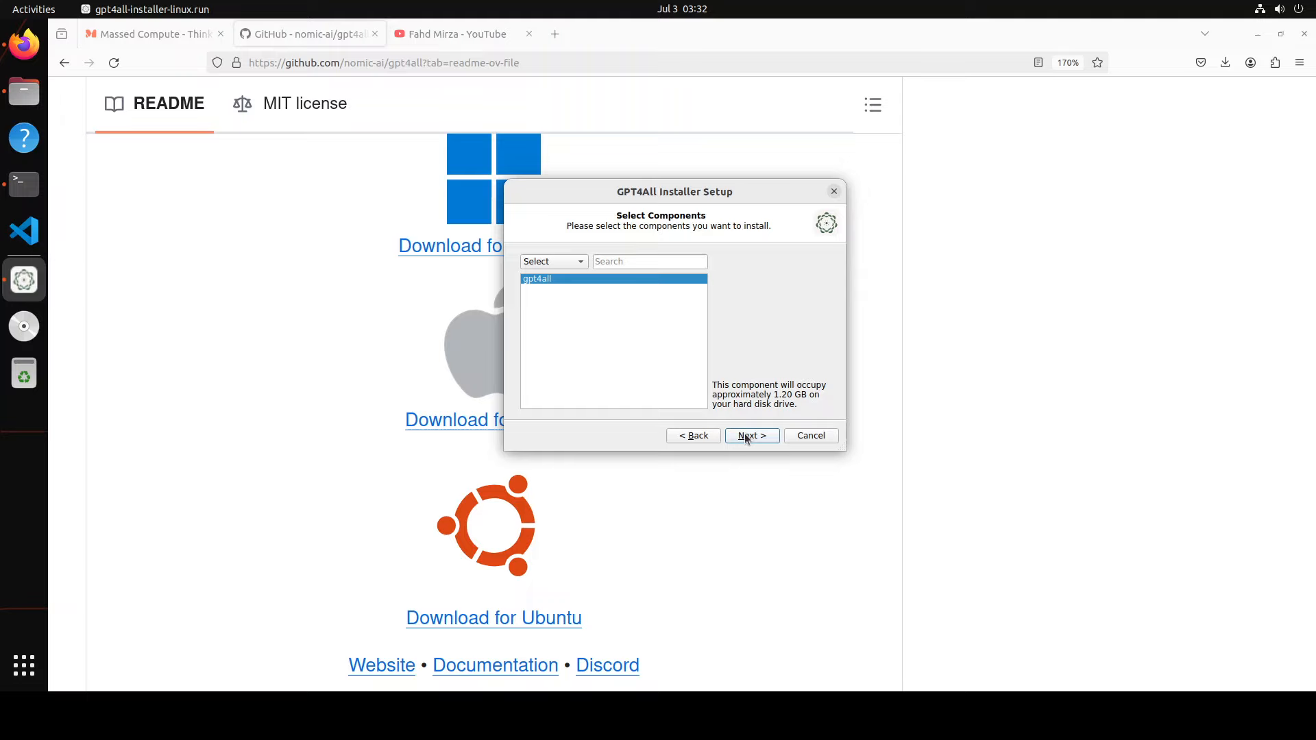
{"action": "mouse_move", "coordinate": [747, 442]}
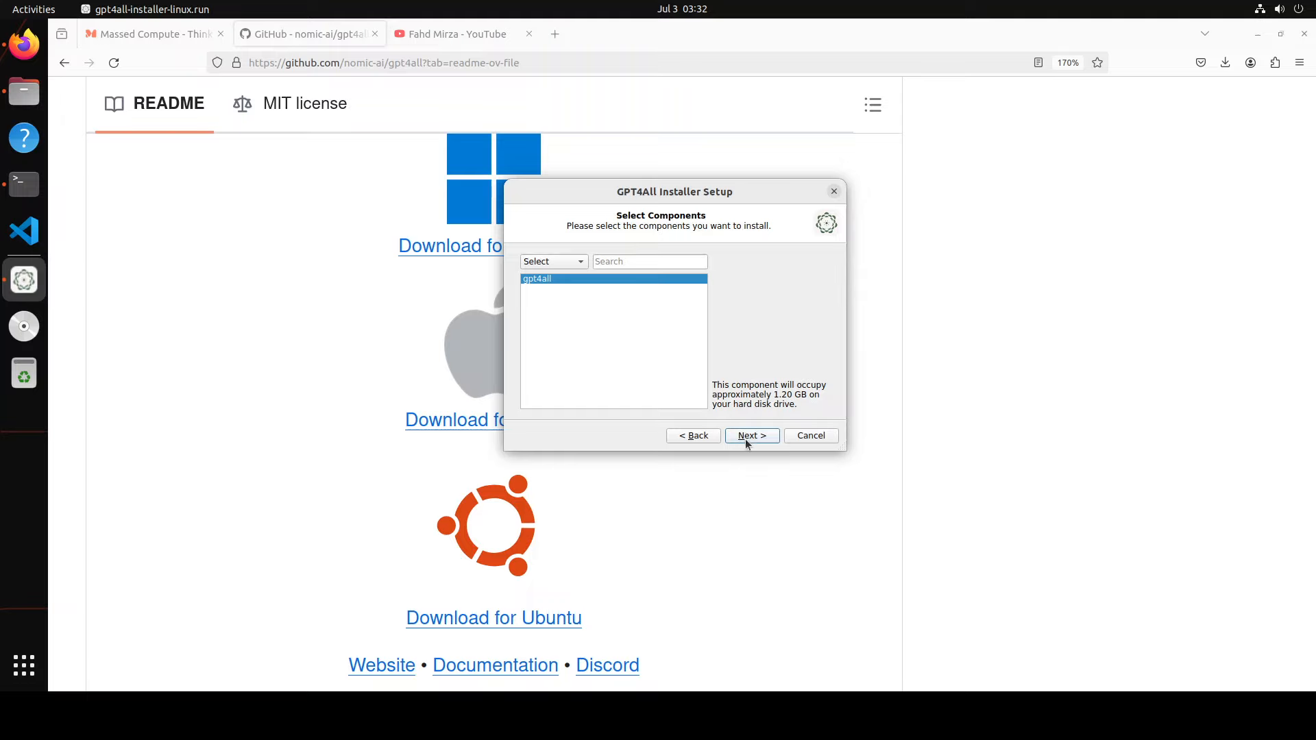
{"action": "left_click", "coordinate": [749, 435]}
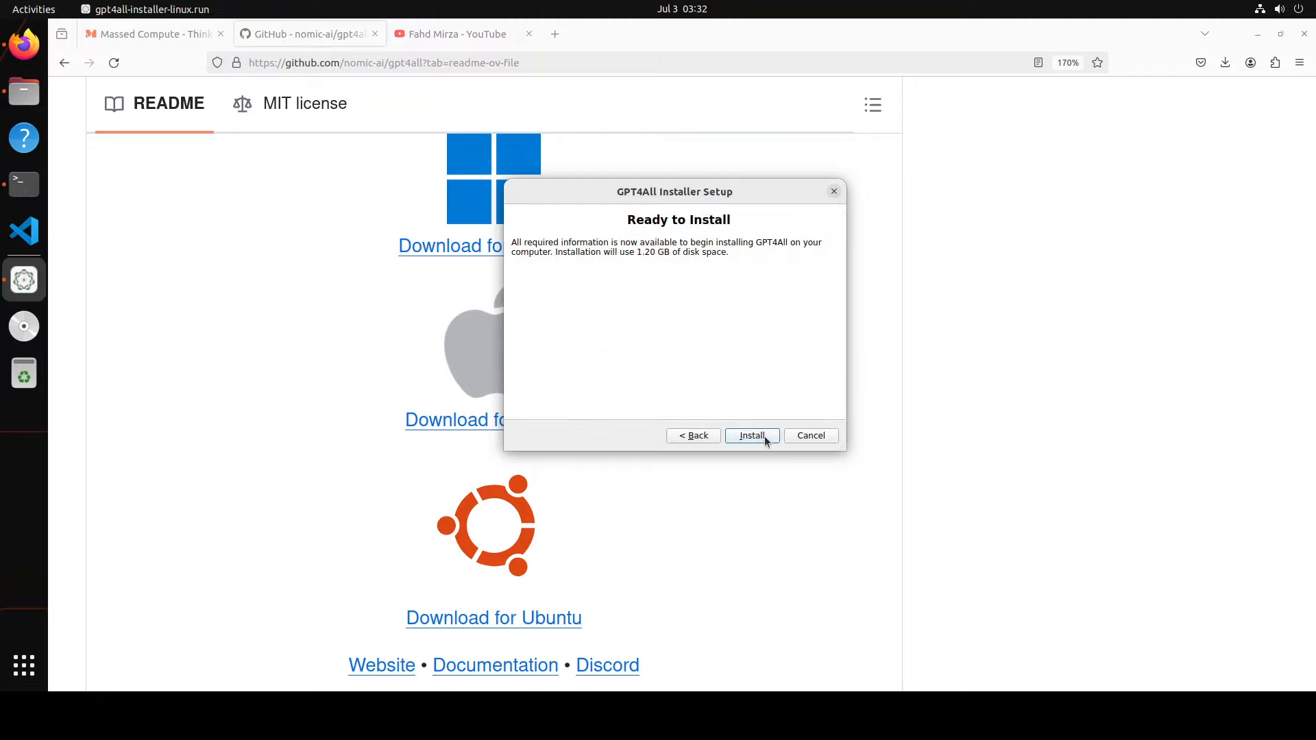
{"action": "left_click", "coordinate": [750, 434]}
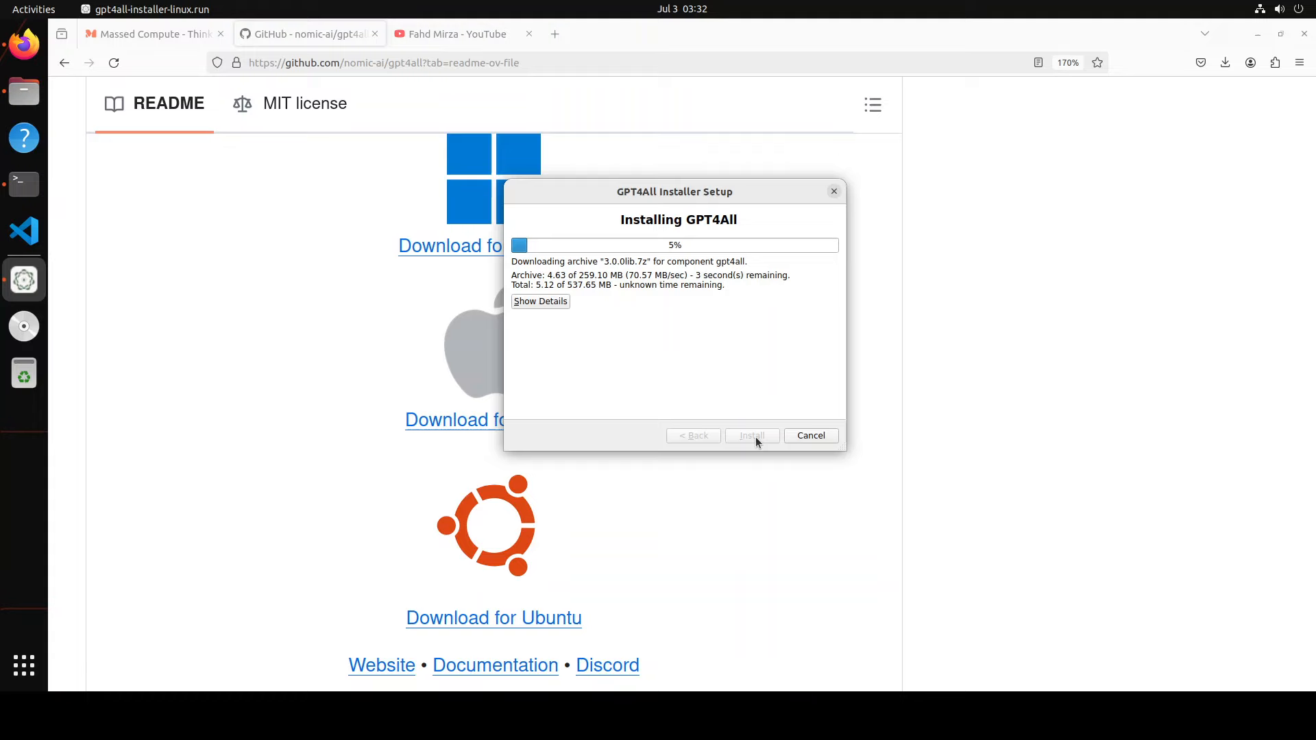
View the installation log, then finish and close the completed installer
{"action": "left_click", "coordinate": [540, 302]}
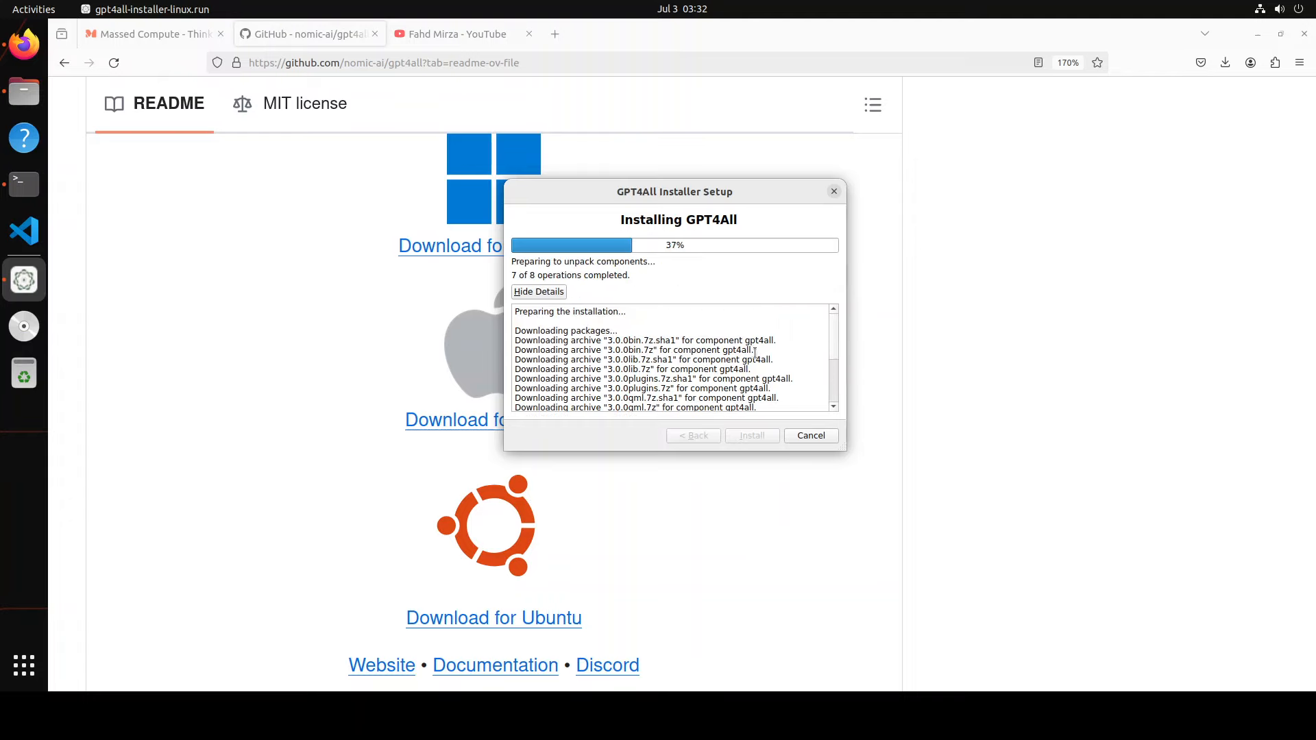
{"action": "mouse_move", "coordinate": [716, 270]}
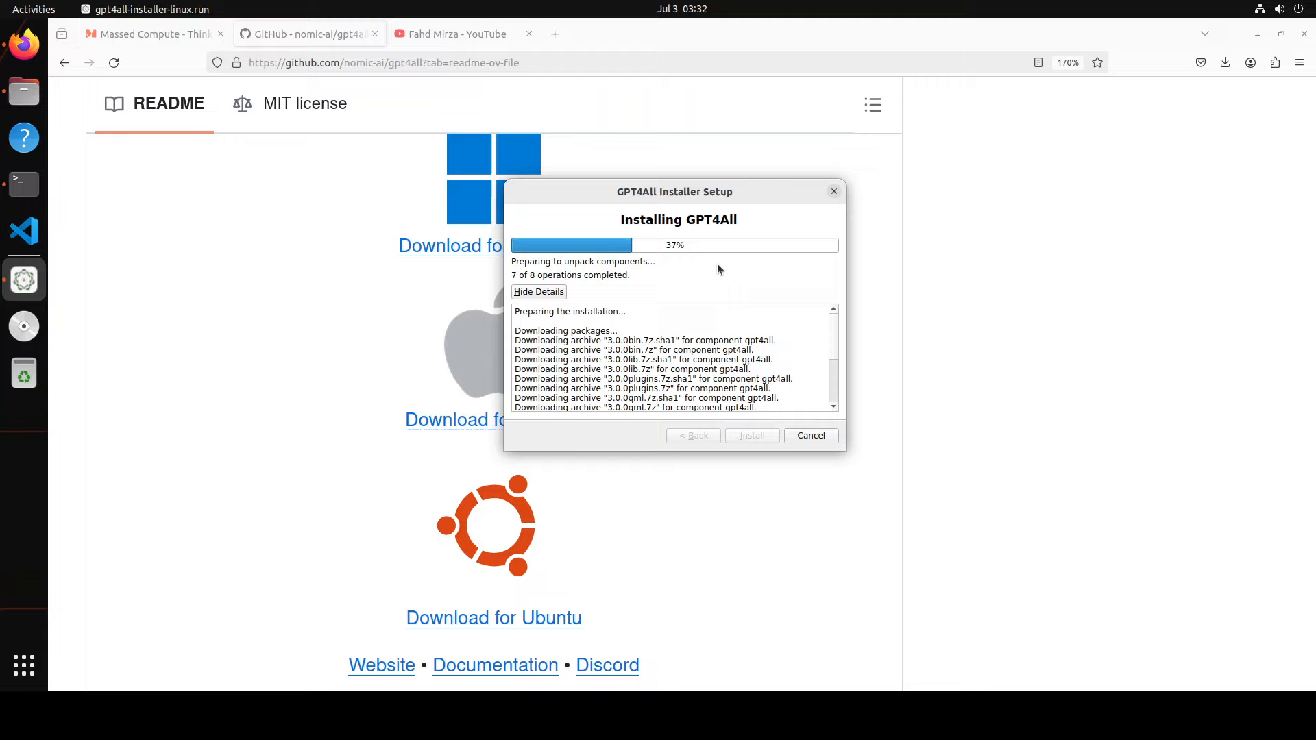
{"action": "mouse_move", "coordinate": [640, 354]}
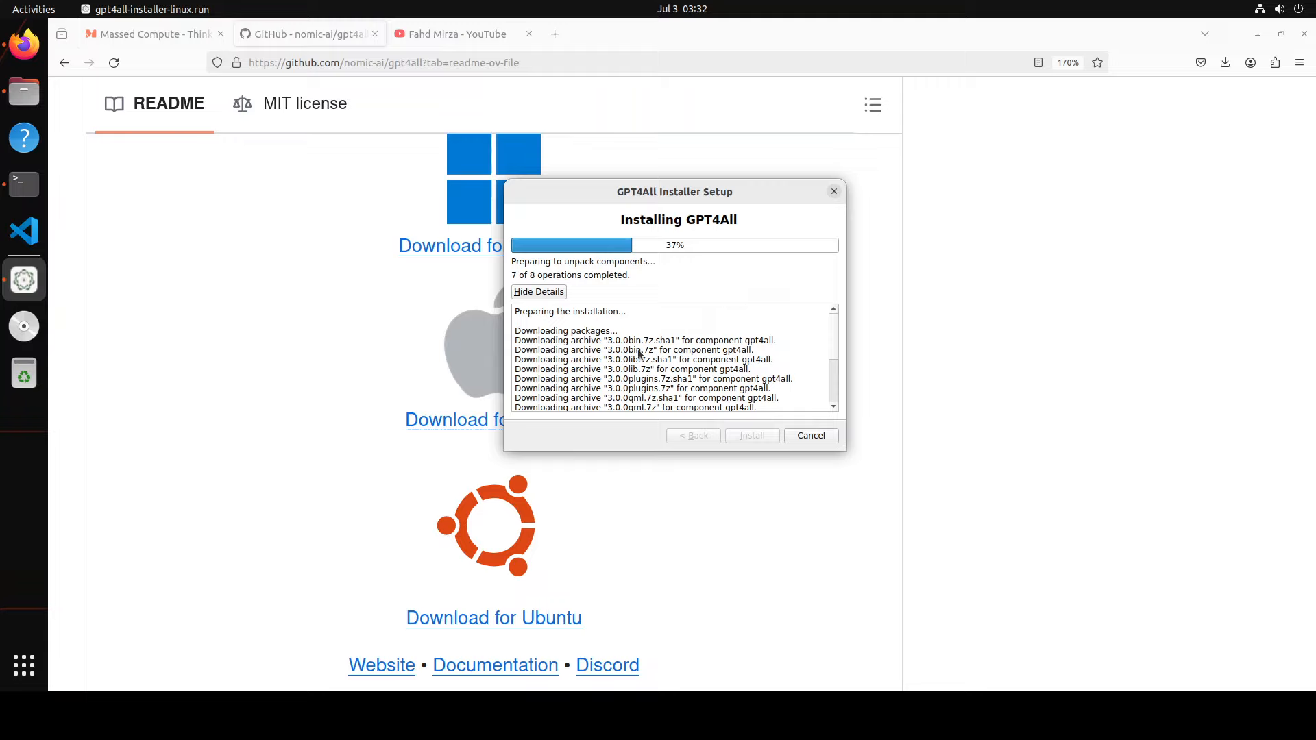
{"action": "mouse_move", "coordinate": [640, 339]}
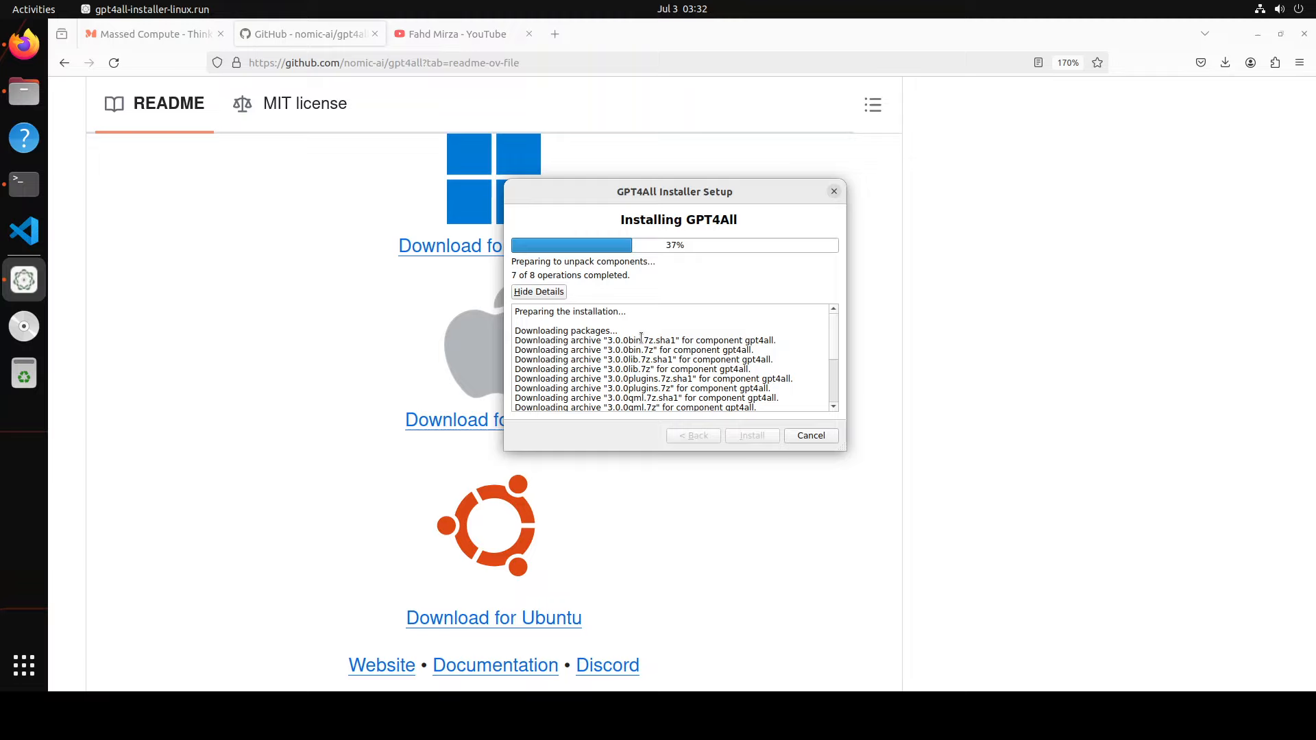
{"action": "mouse_move", "coordinate": [114, 538]}
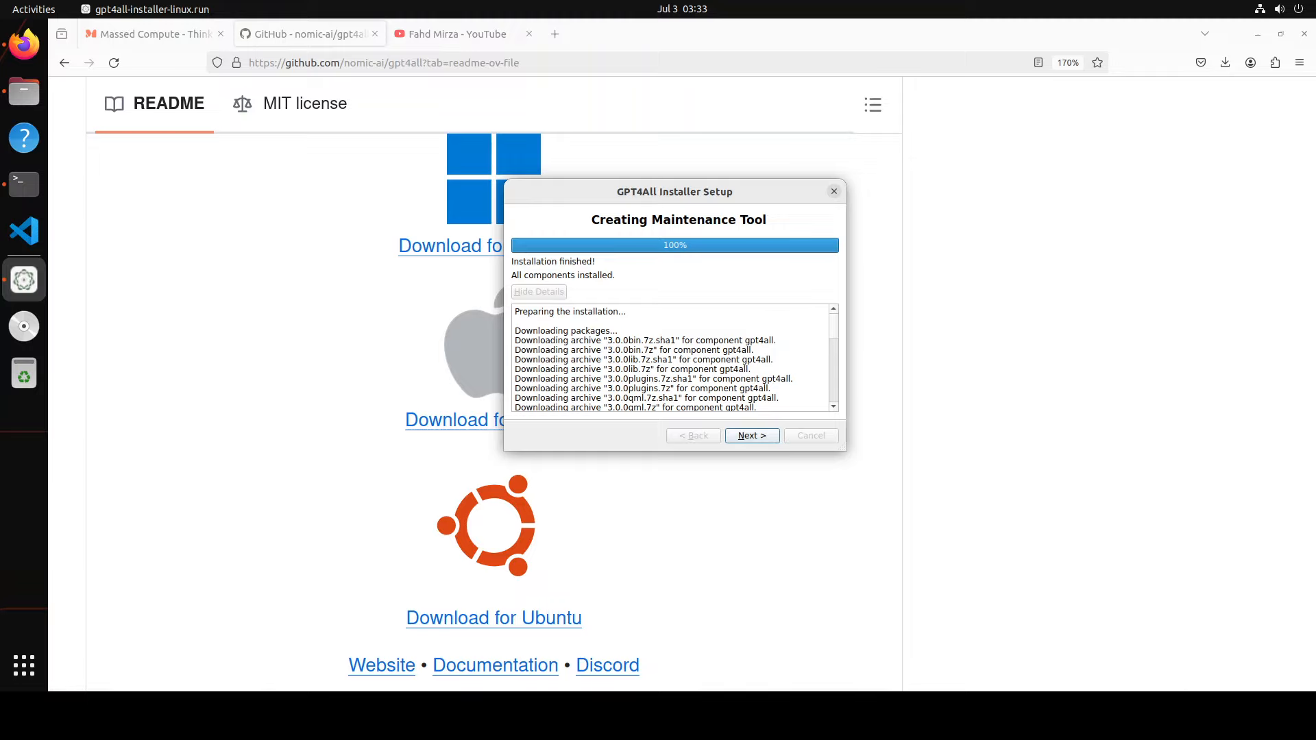
{"action": "left_click", "coordinate": [750, 436]}
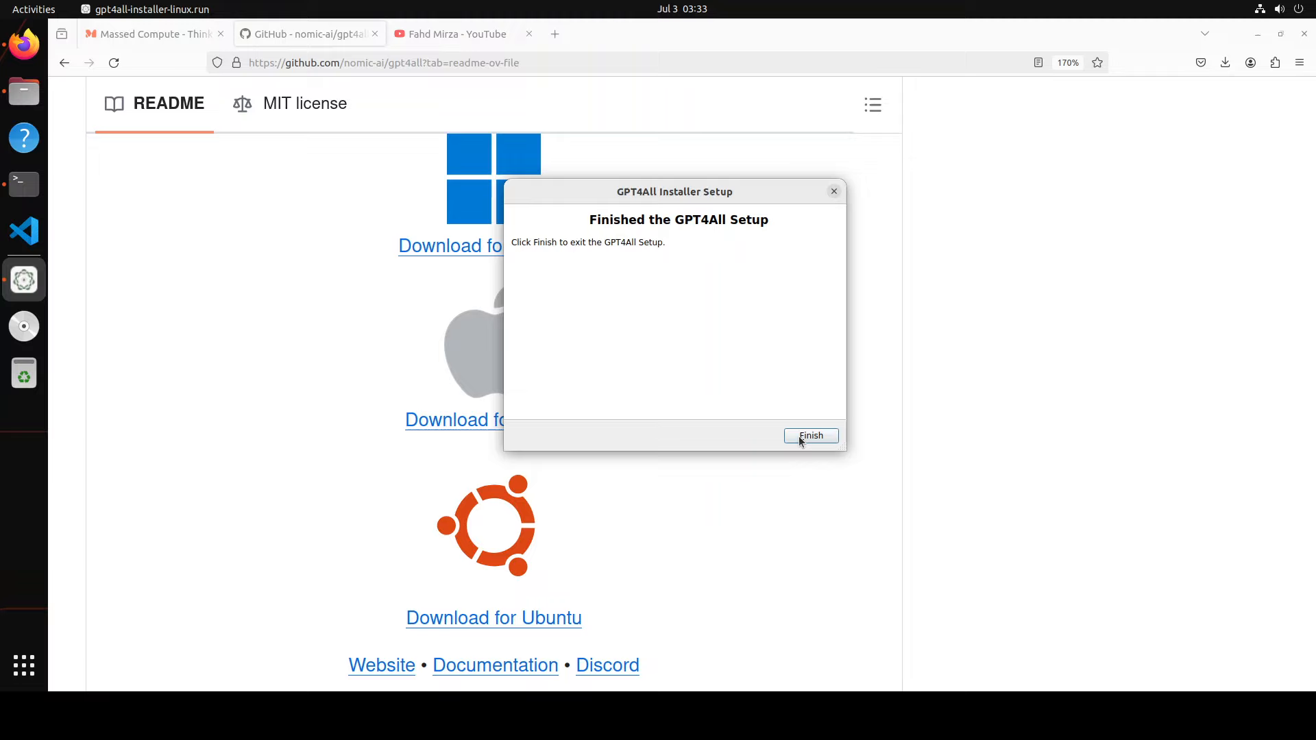
{"action": "left_click", "coordinate": [810, 436]}
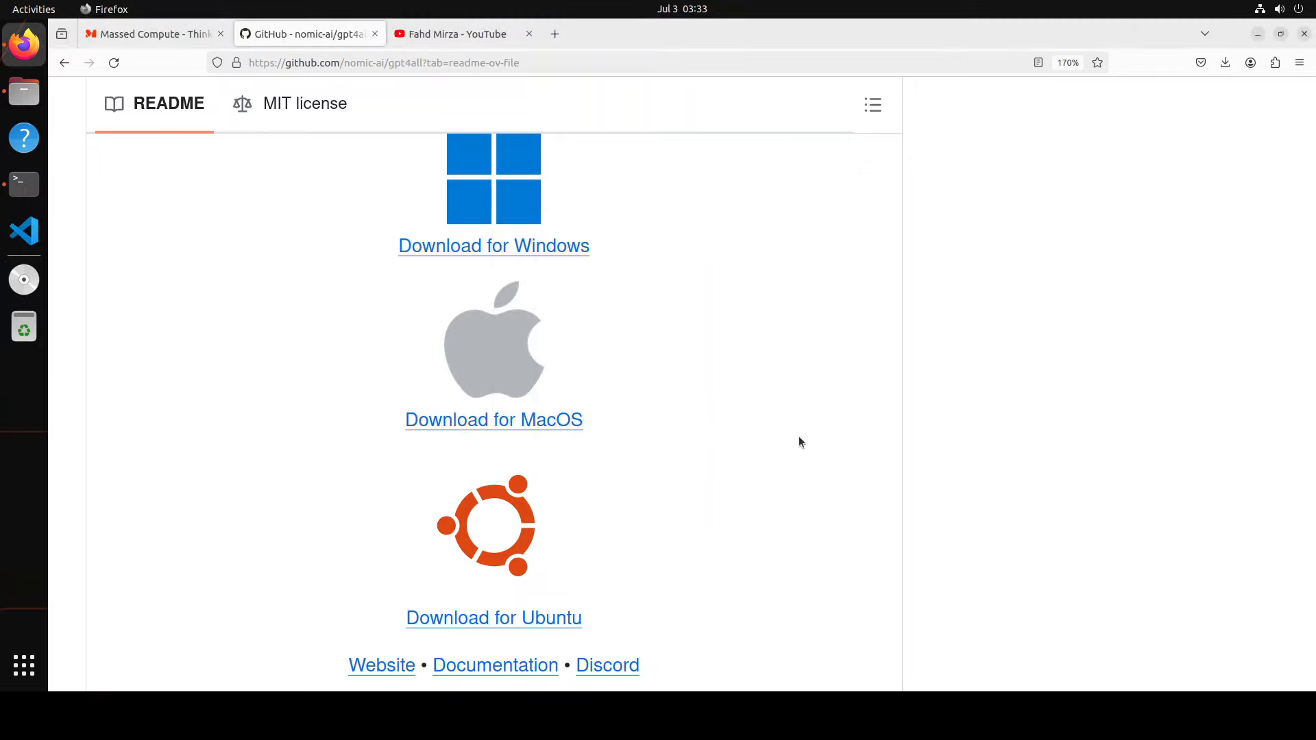
{"action": "mouse_move", "coordinate": [24, 666]}
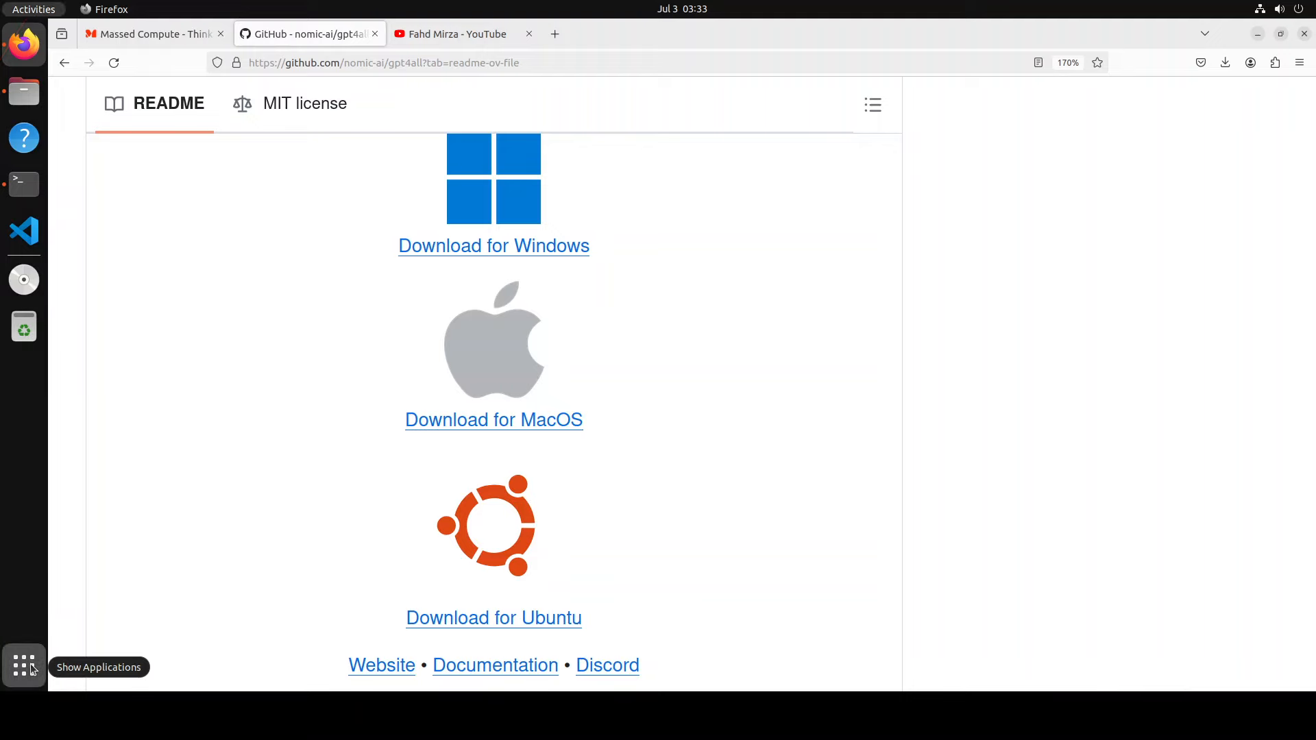
Search 'gpt' in Activities, inspect GPT4All.desktop in Text Editor, then close it
{"action": "left_click", "coordinate": [24, 666]}
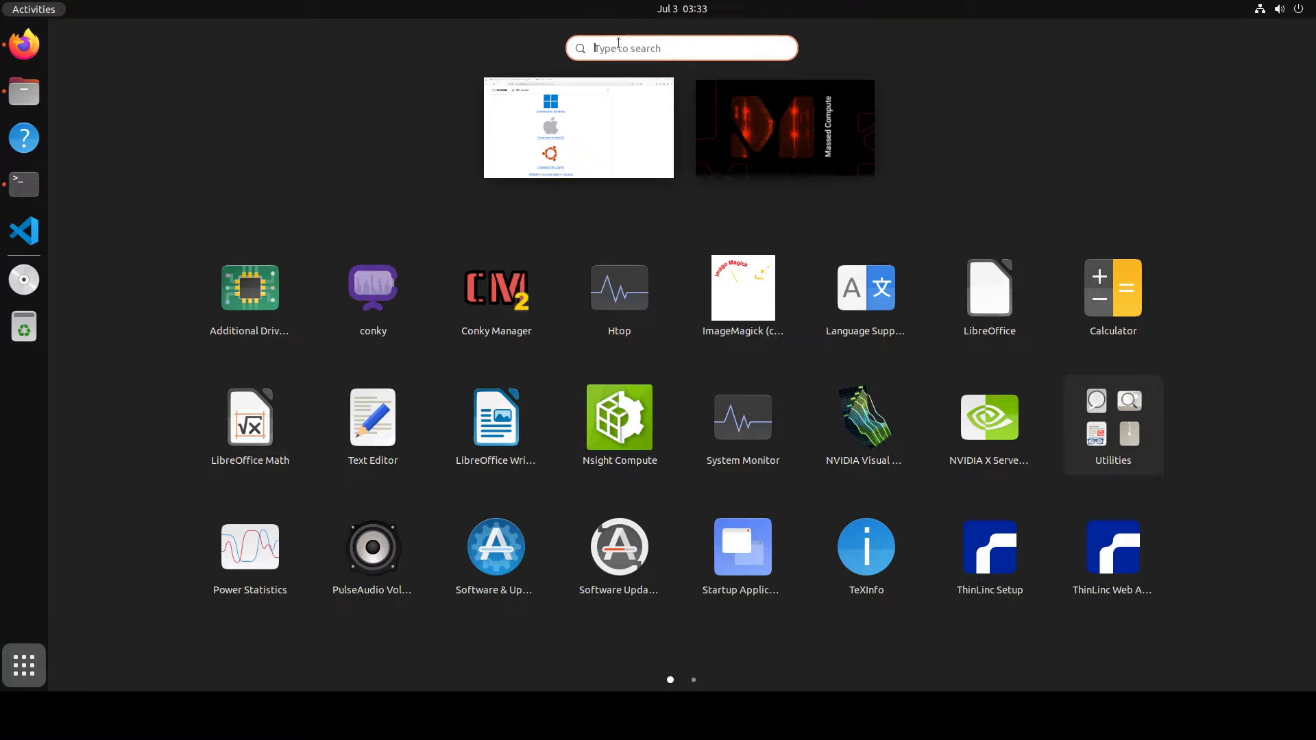
{"action": "type", "text": "gpt"}
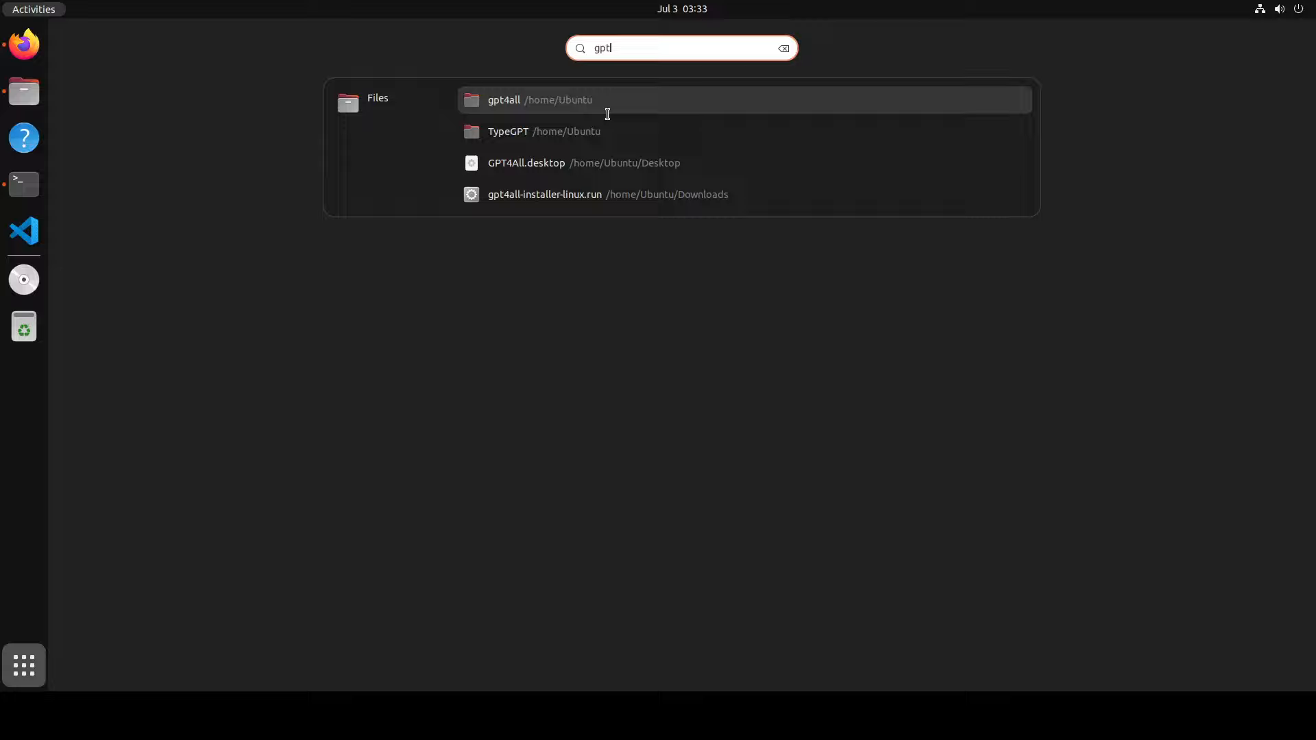
{"action": "mouse_move", "coordinate": [720, 44]}
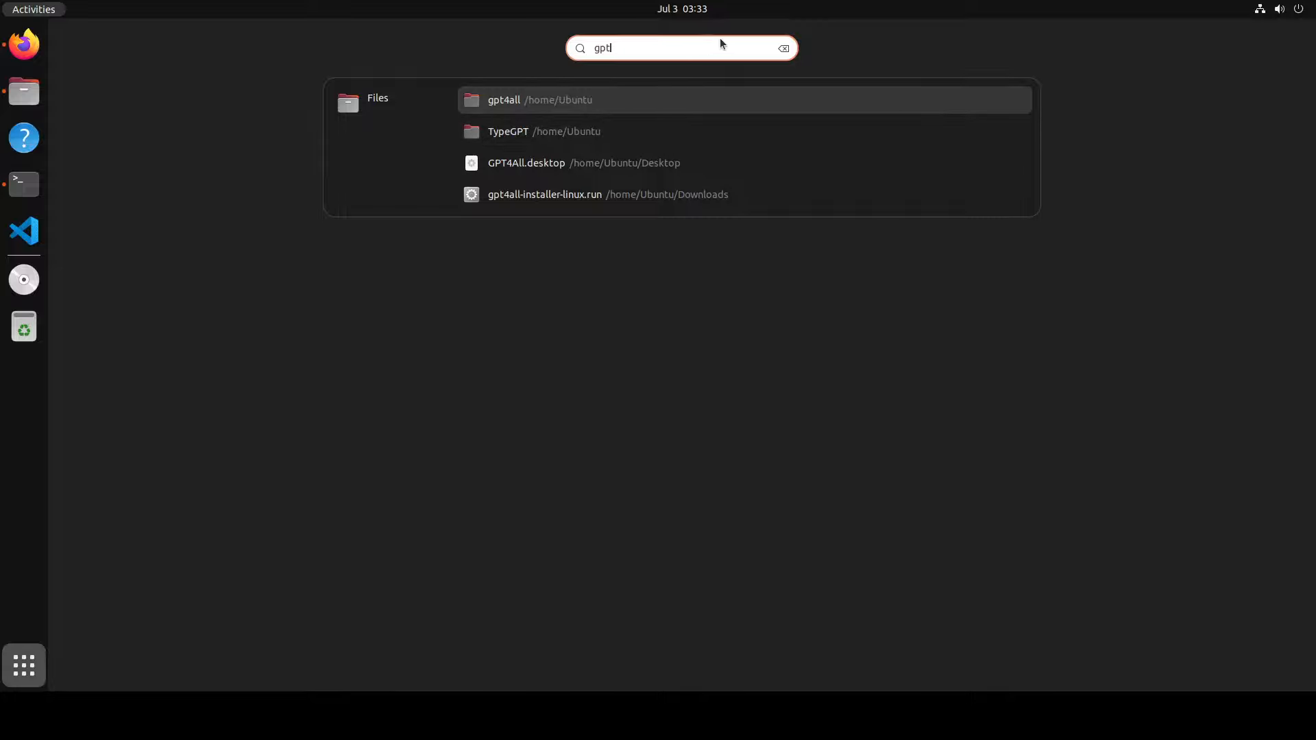
{"action": "mouse_move", "coordinate": [514, 255]}
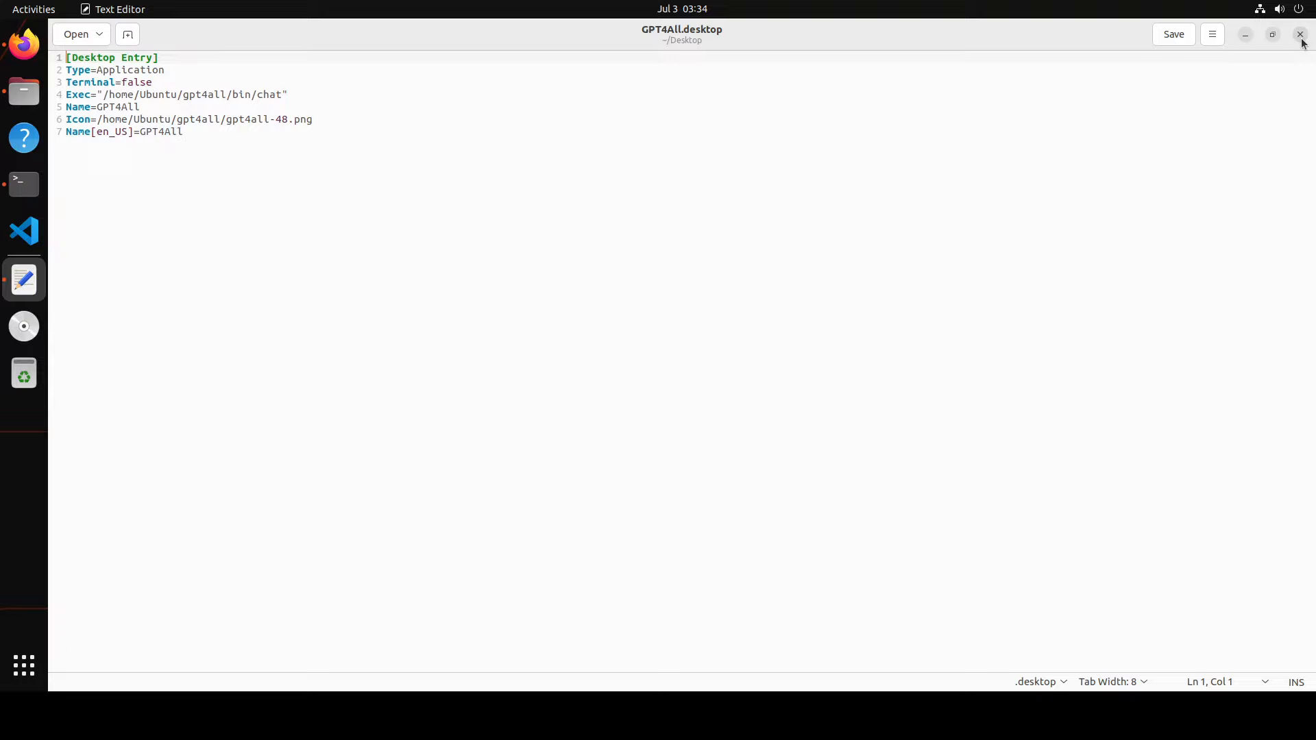
{"action": "left_click", "coordinate": [1302, 34]}
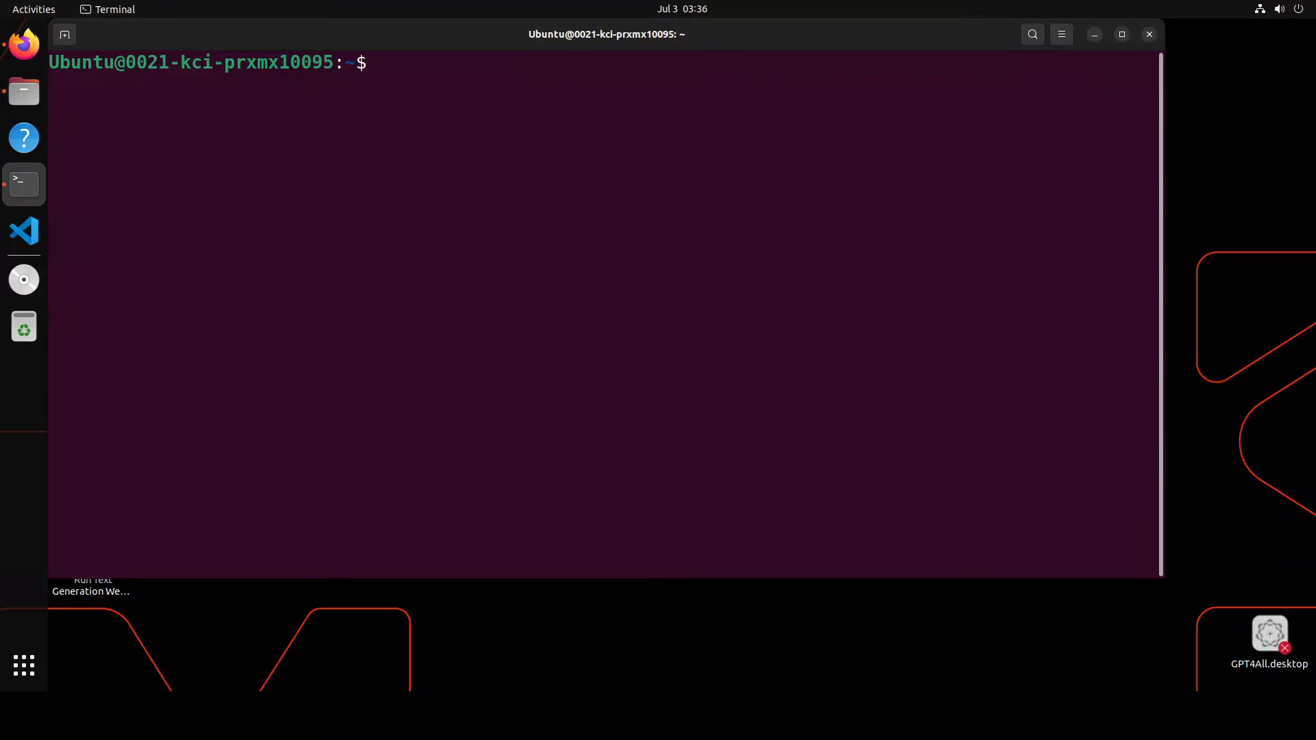
In Terminal, go into gpt4all/bin and run ./chat to launch GPT4All
{"action": "left_click", "coordinate": [385, 302]}
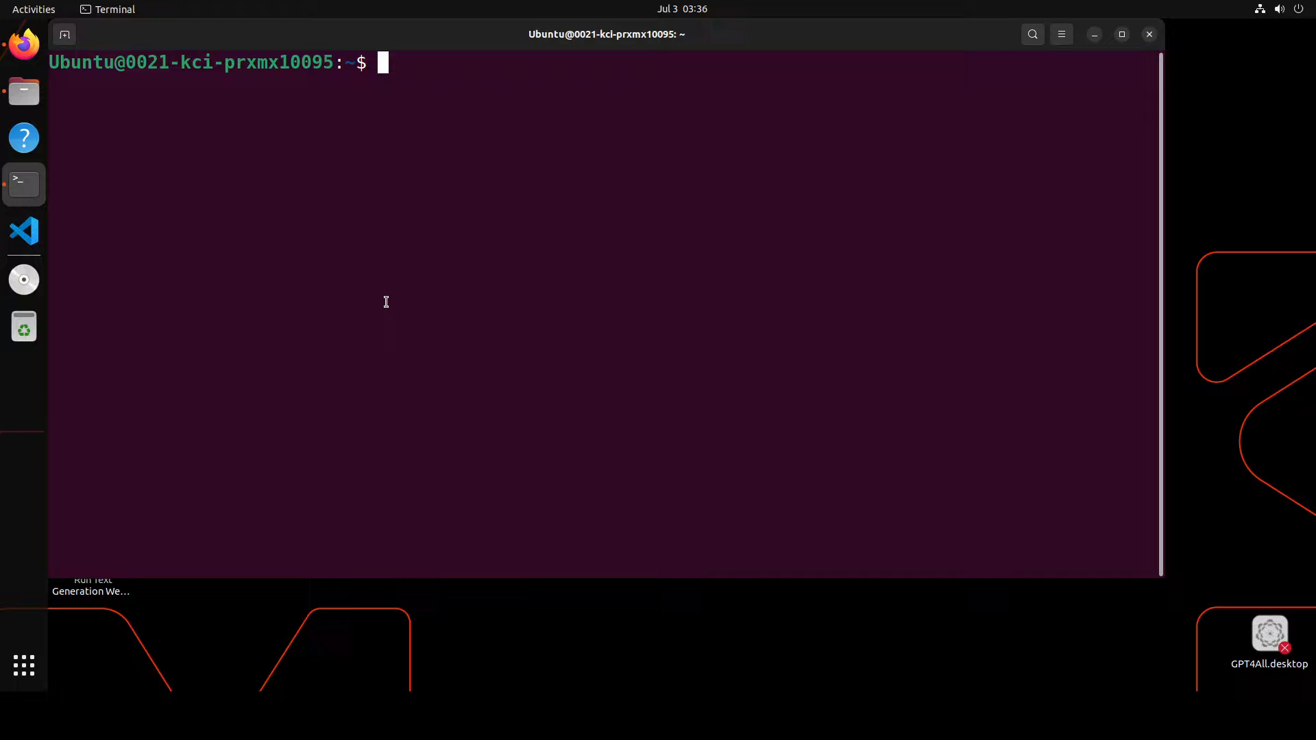
{"action": "type", "text": "cd gpt4all/"}
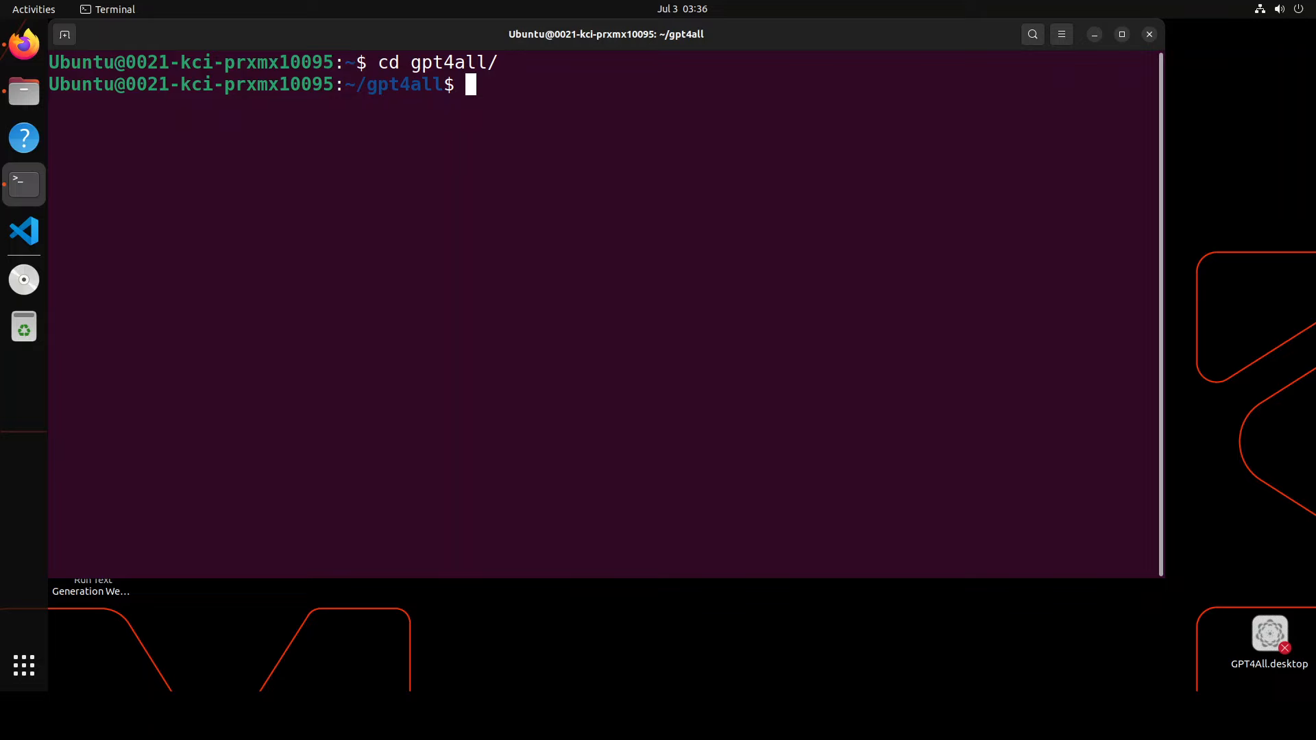
{"action": "type", "text": "ls"}
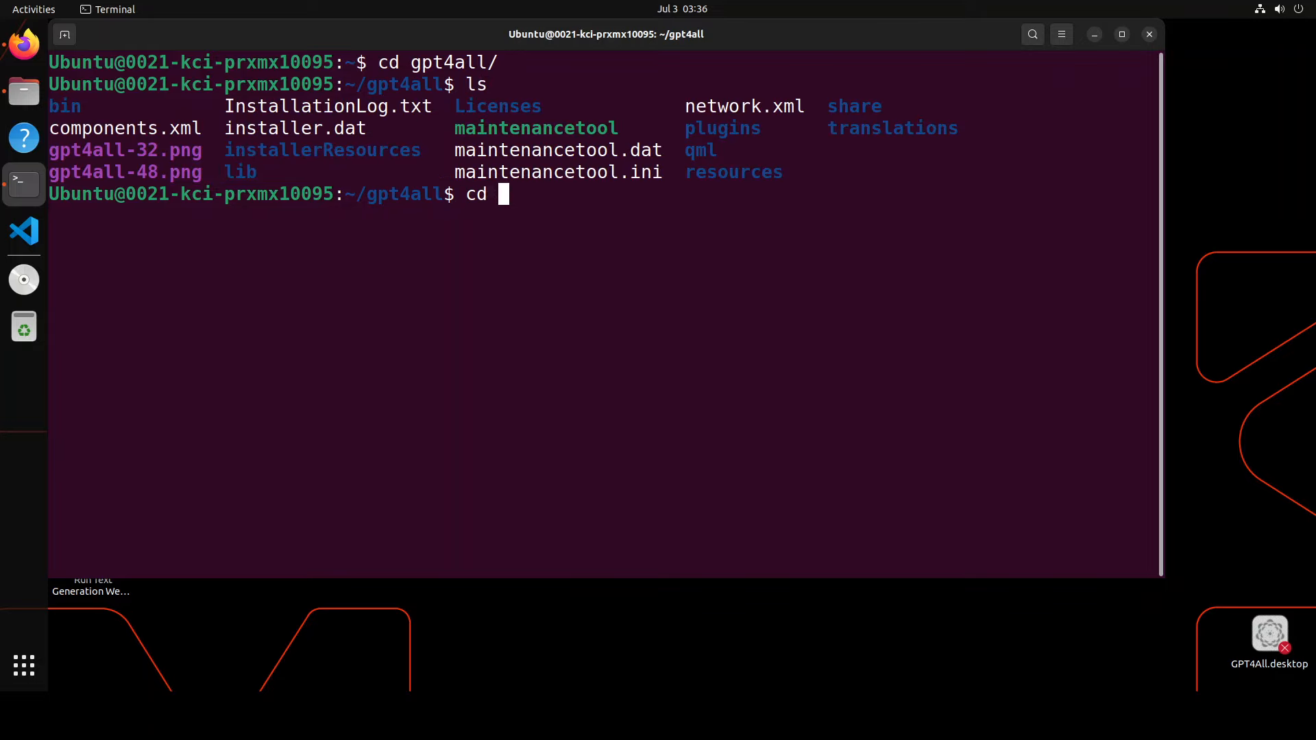
{"action": "type", "text": "bin/ch"}
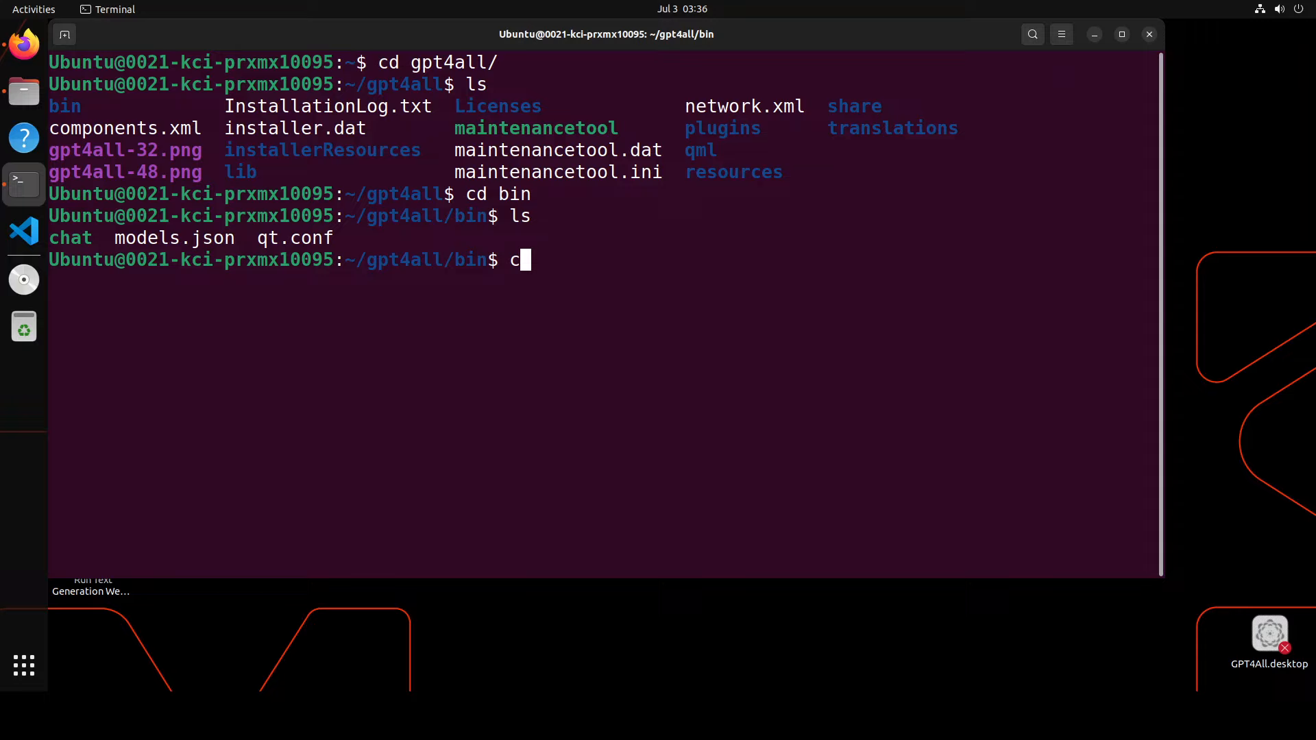
{"action": "type", "text": "./"}
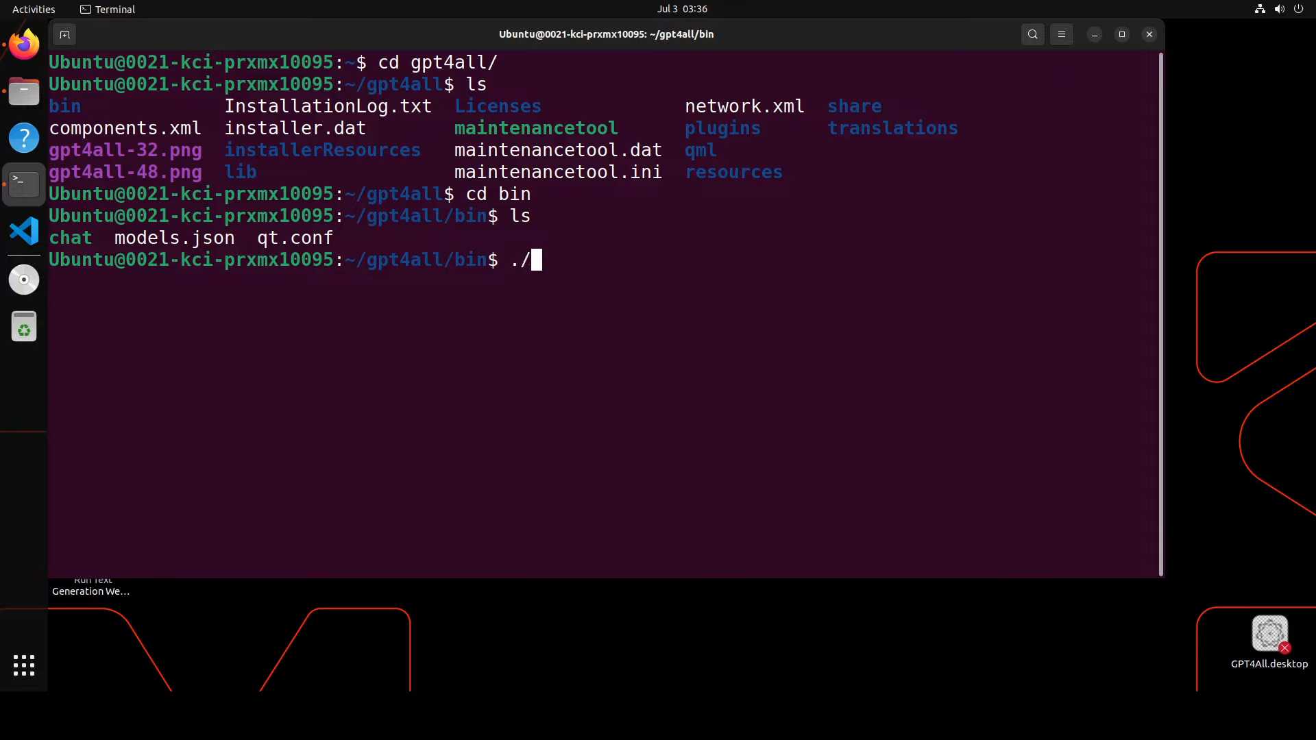
{"action": "type", "text": "chat"}
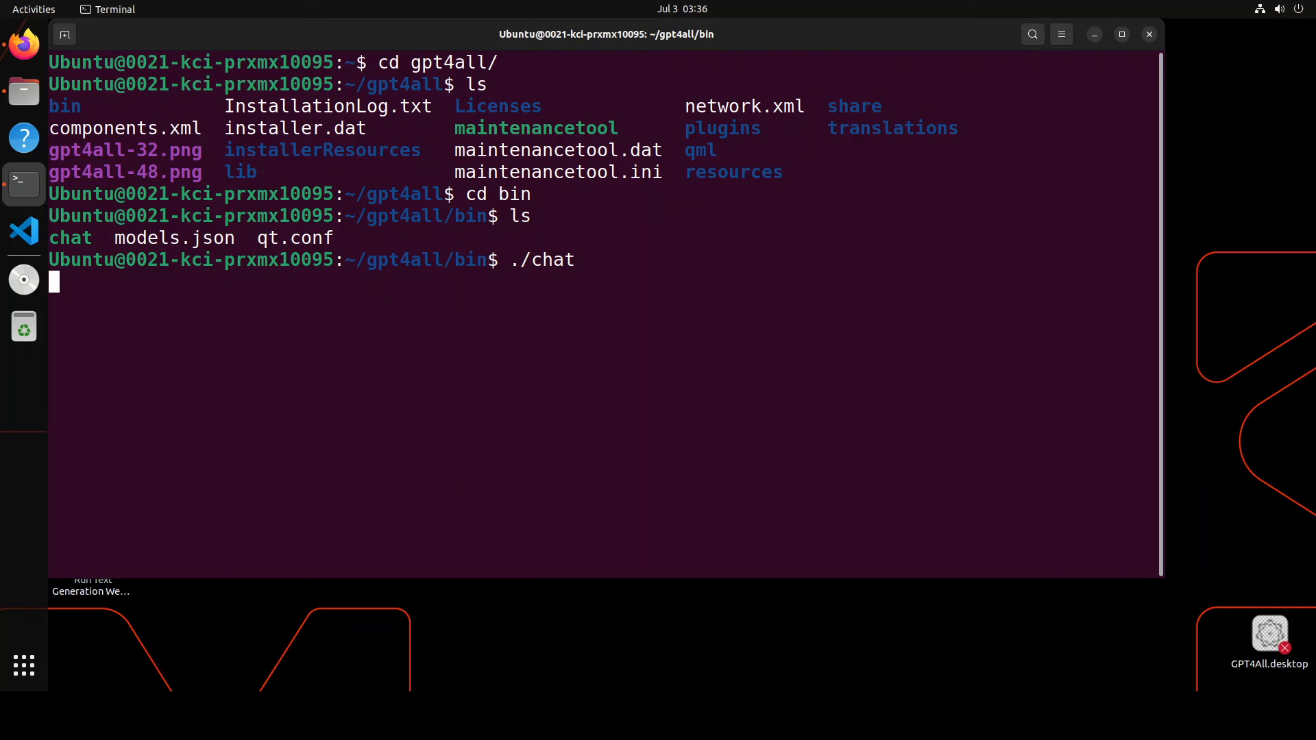
{"action": "key", "text": "Return"}
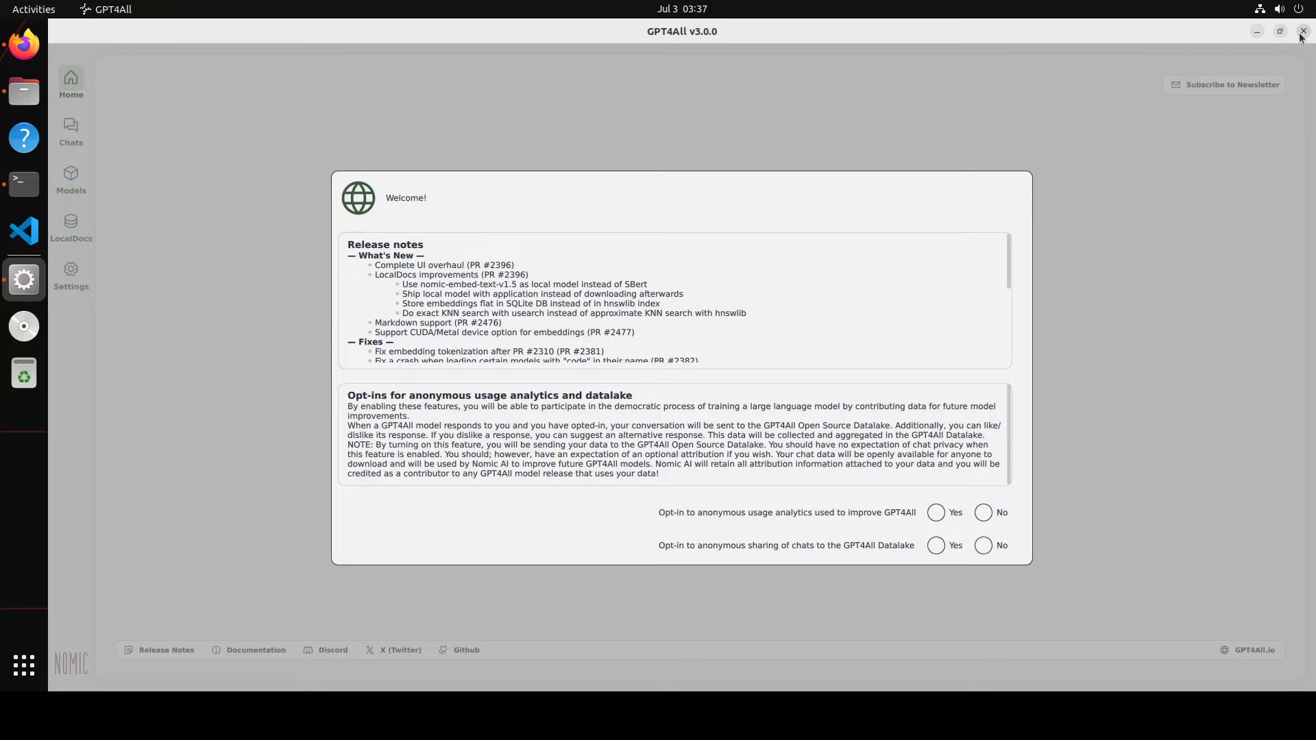
{"action": "mouse_move", "coordinate": [869, 529]}
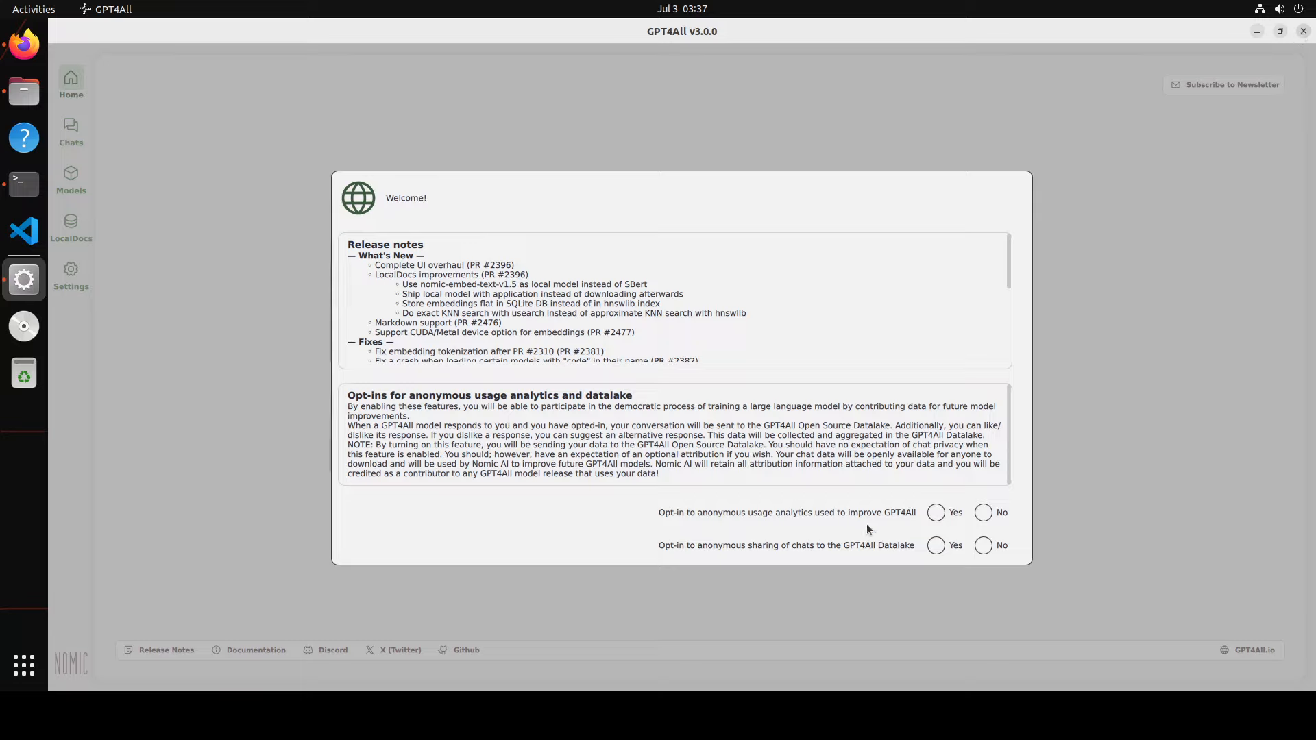
Decline both anonymous analytics and datalake chat-sharing opt-ins
{"action": "left_click", "coordinate": [983, 511]}
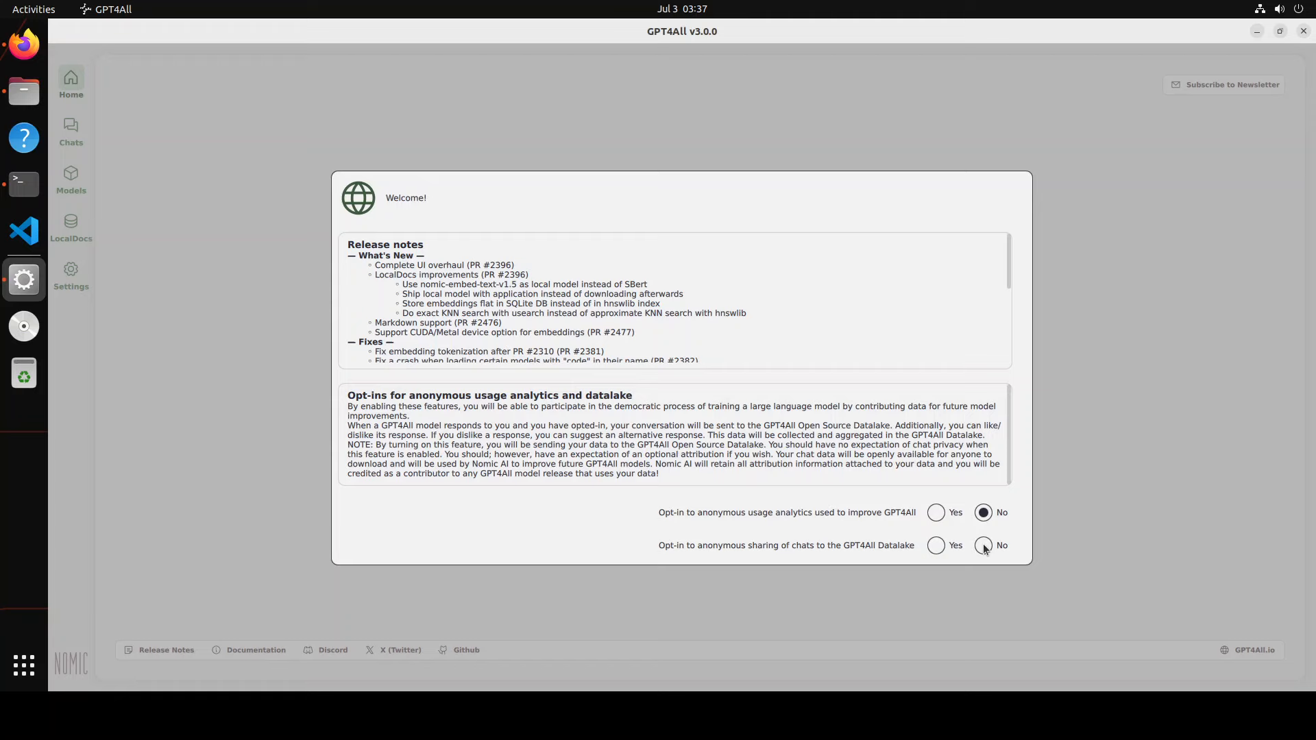
{"action": "left_click", "coordinate": [983, 545]}
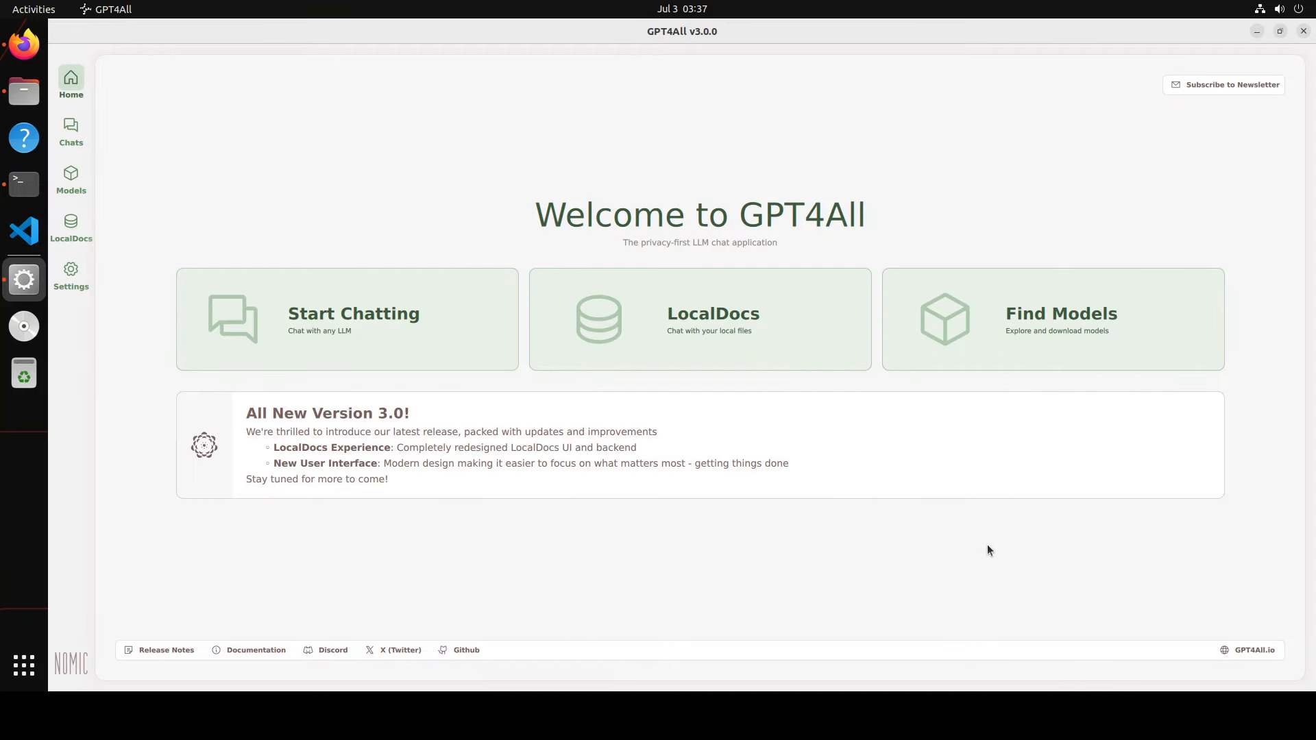
{"action": "mouse_move", "coordinate": [686, 296]}
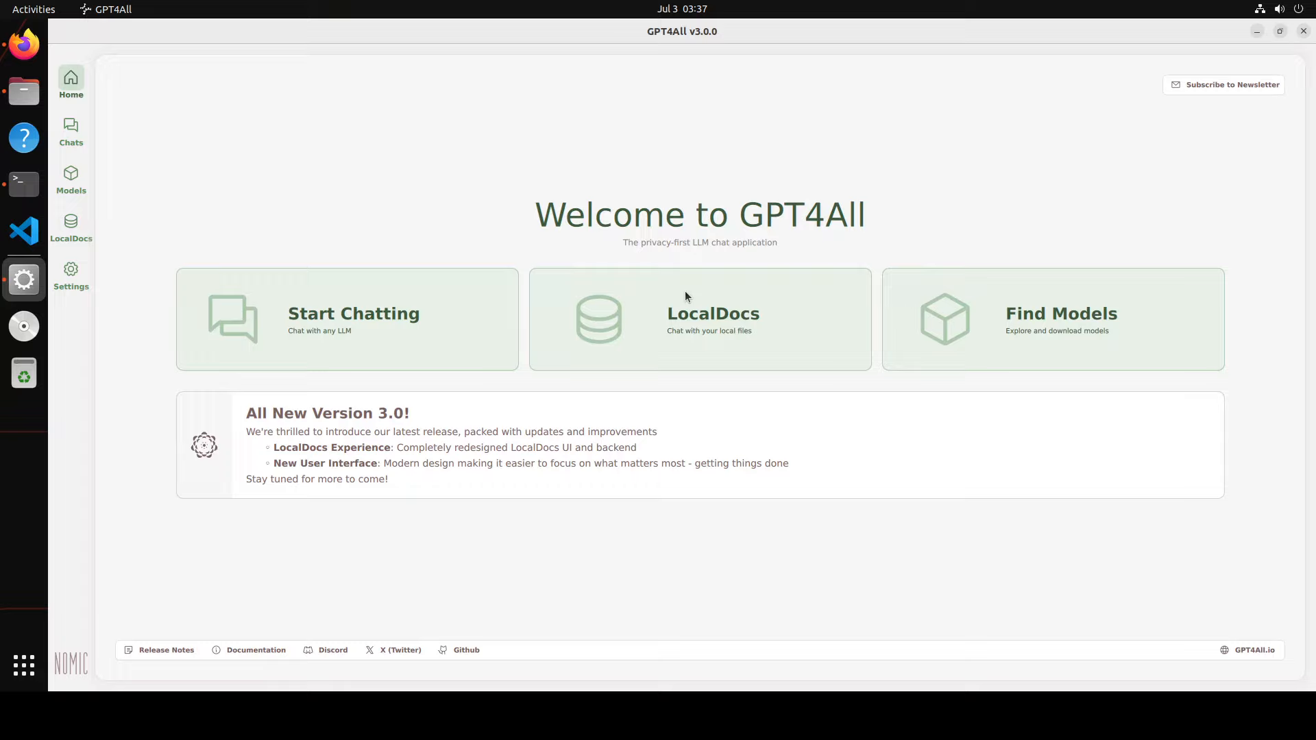
{"action": "mouse_move", "coordinate": [585, 425]}
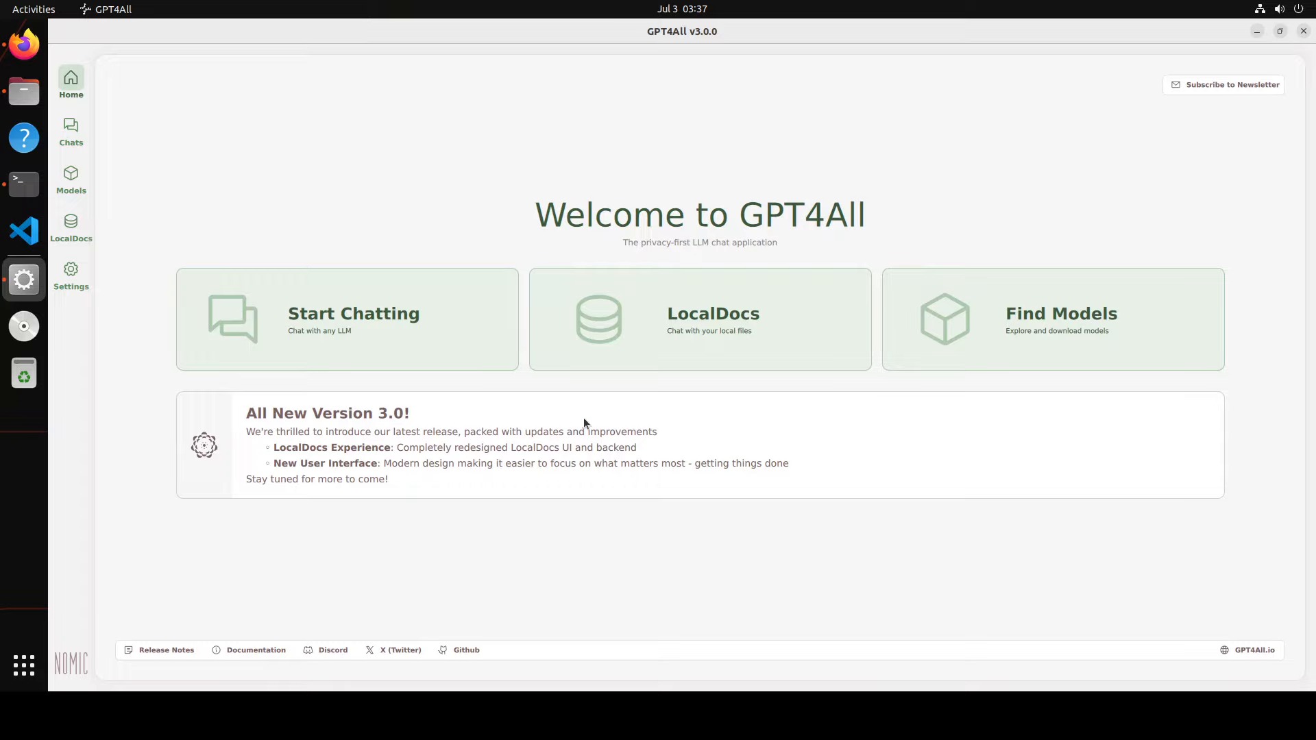
{"action": "mouse_move", "coordinate": [347, 319]}
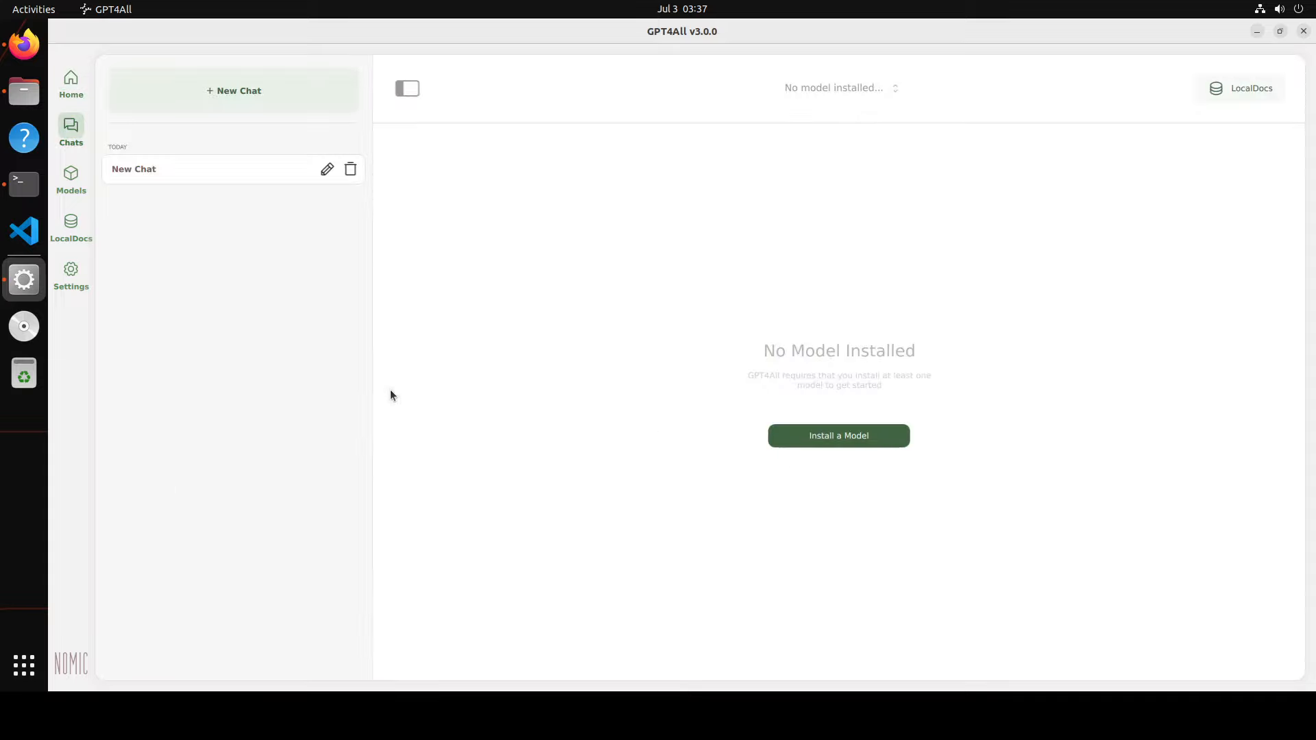
{"action": "mouse_move", "coordinate": [1276, 133]}
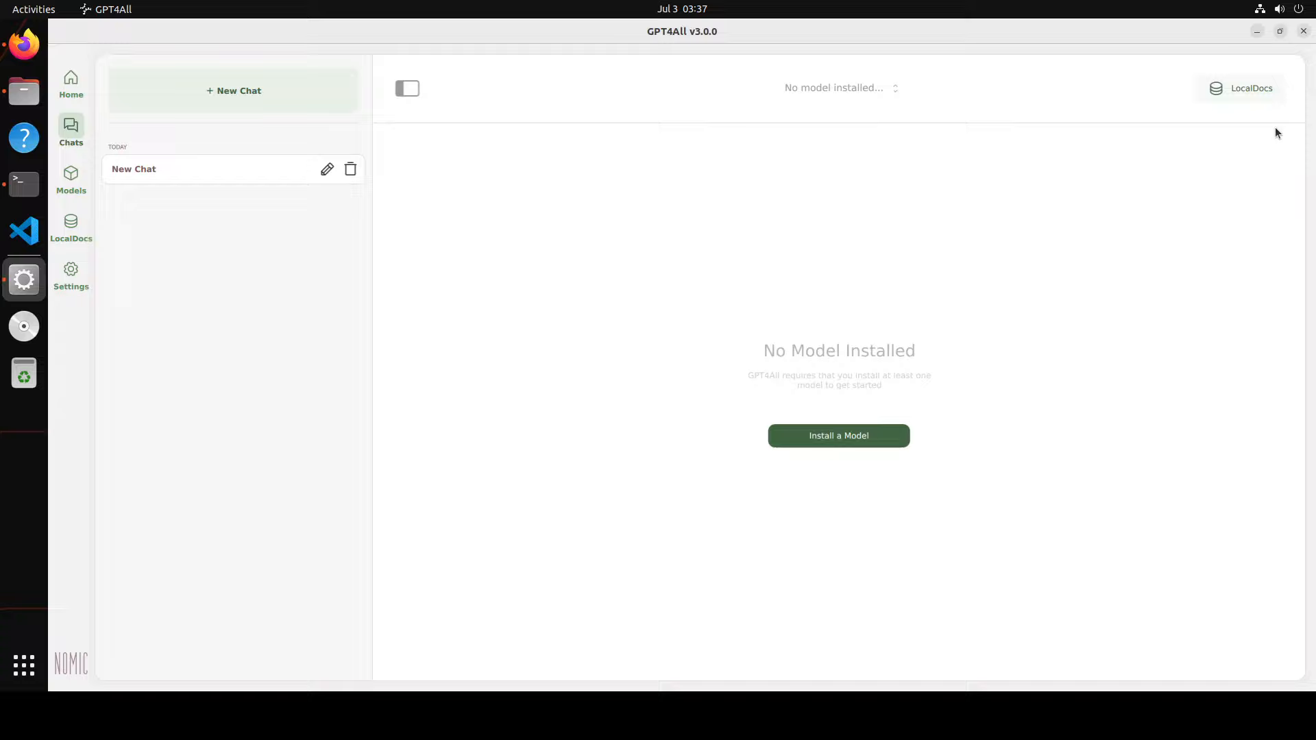
{"action": "mouse_move", "coordinate": [839, 435]}
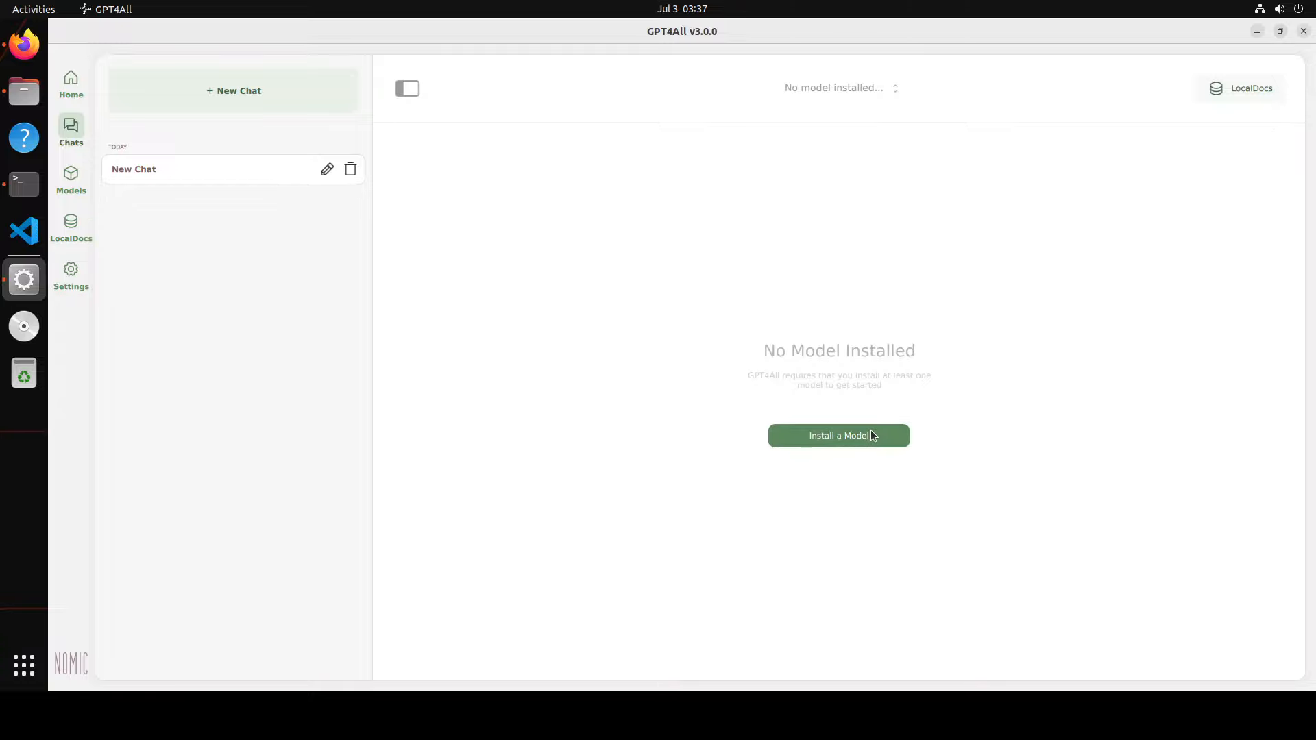
In Explore Models, start downloading the Llama 3 Instruct model (4.34 GB)
{"action": "left_click", "coordinate": [838, 436]}
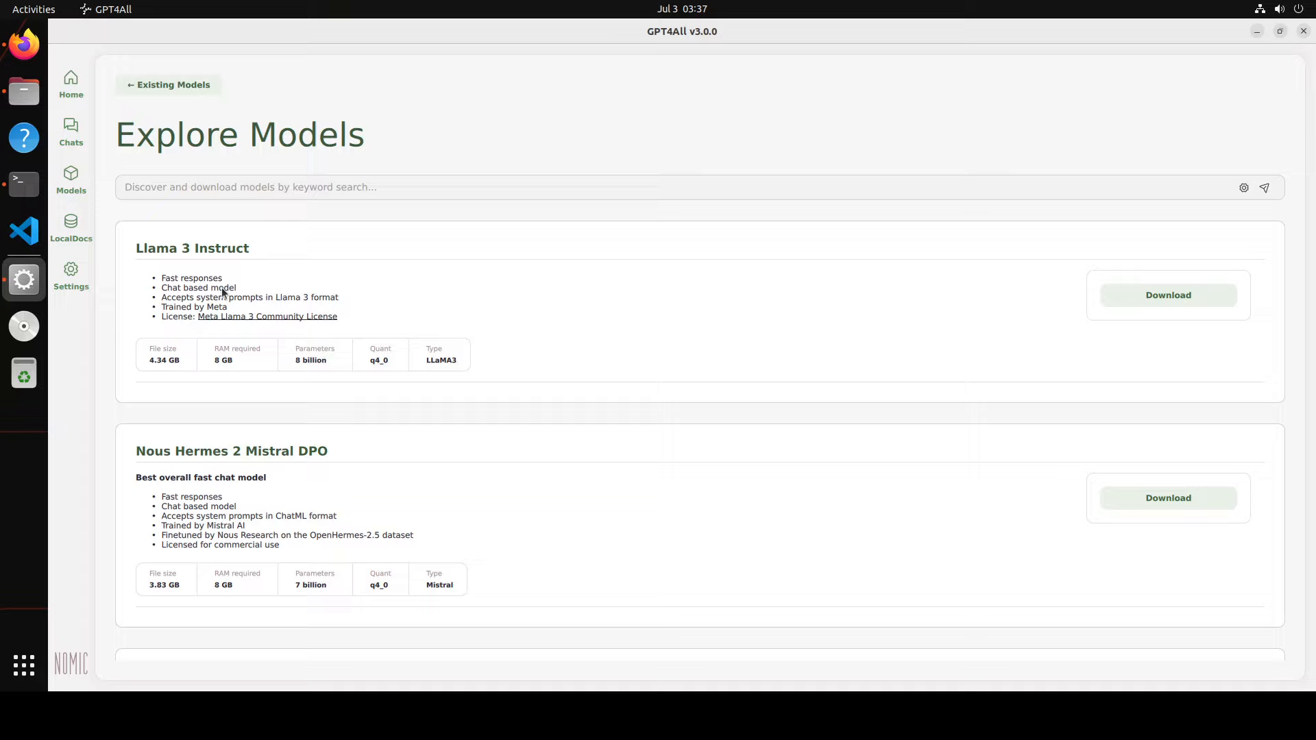
{"action": "mouse_move", "coordinate": [728, 460]}
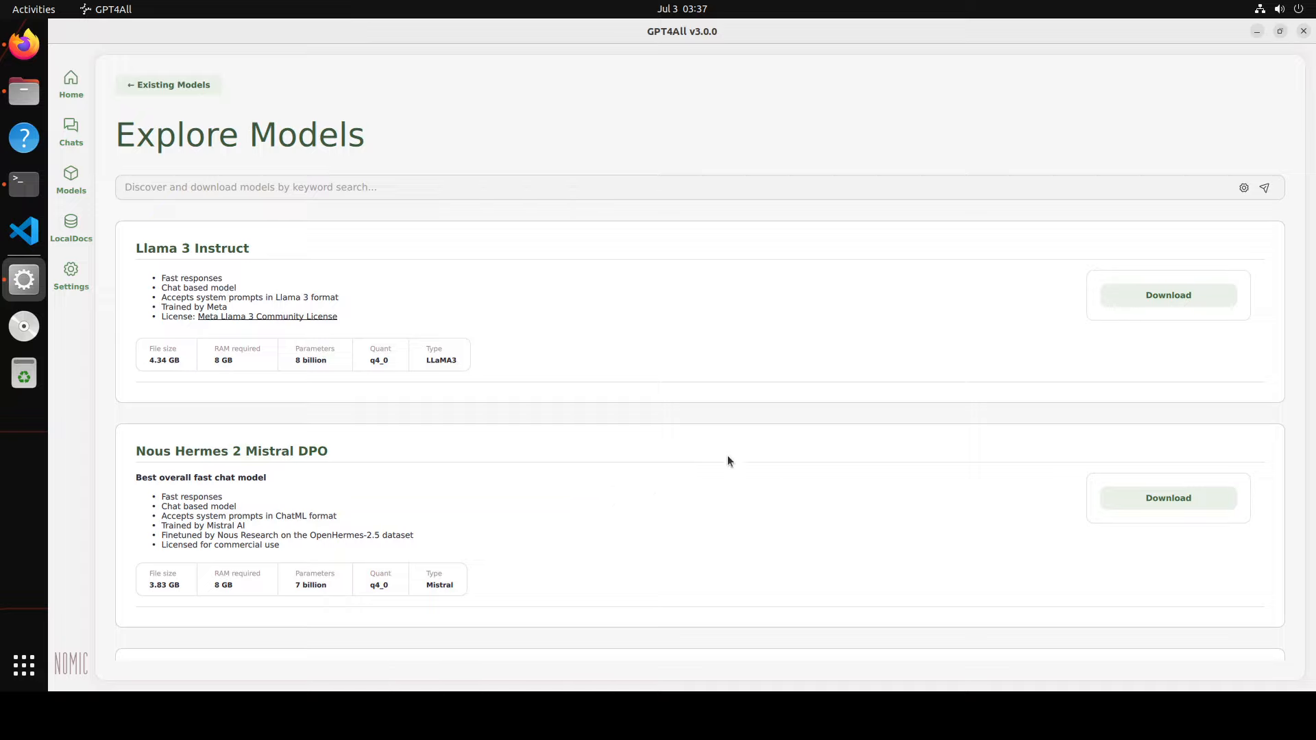
{"action": "mouse_move", "coordinate": [1269, 291]}
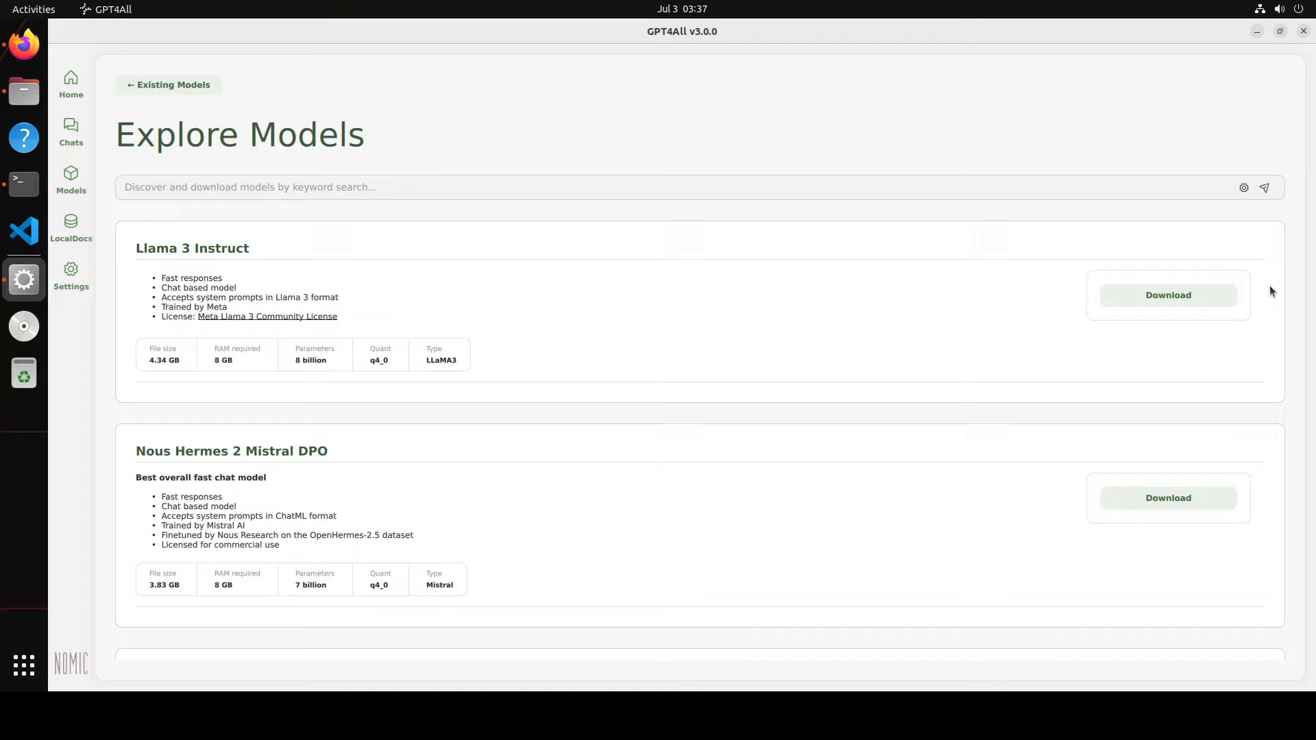
{"action": "left_click", "coordinate": [1168, 295]}
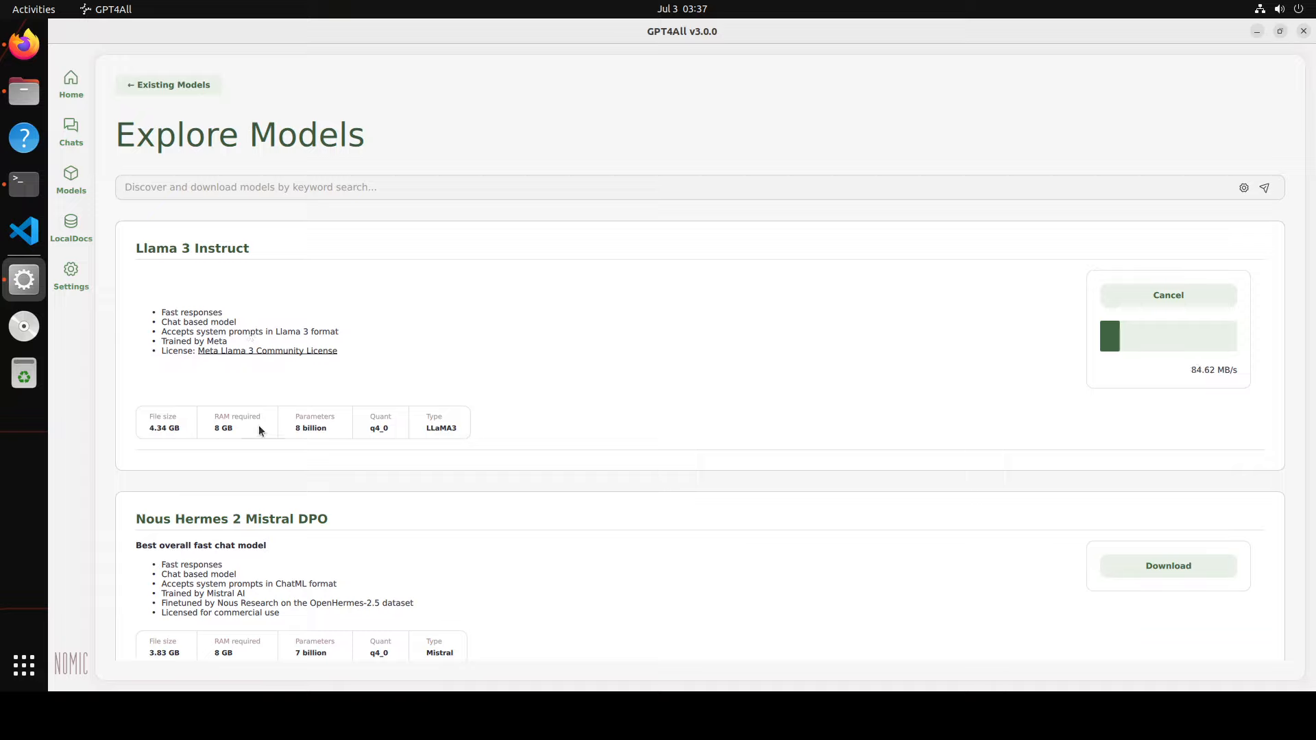
{"action": "mouse_move", "coordinate": [442, 434]}
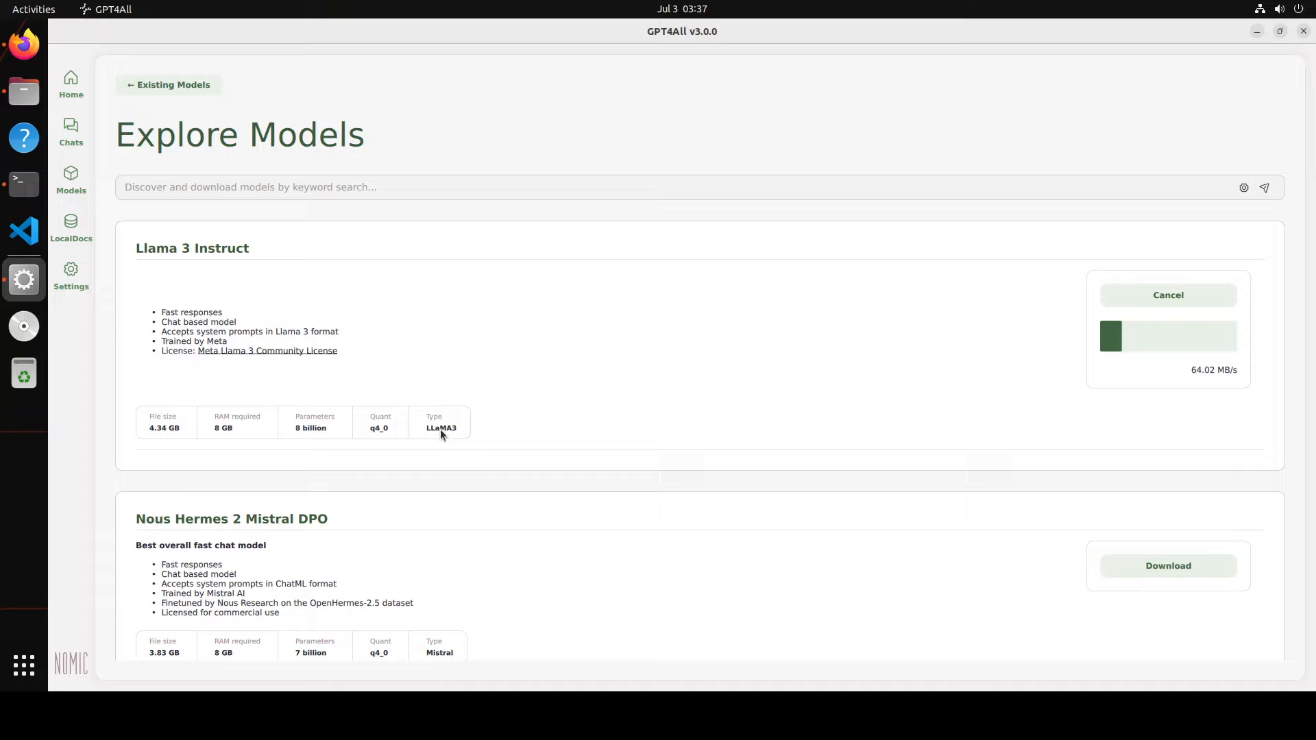
{"action": "mouse_move", "coordinate": [469, 439]}
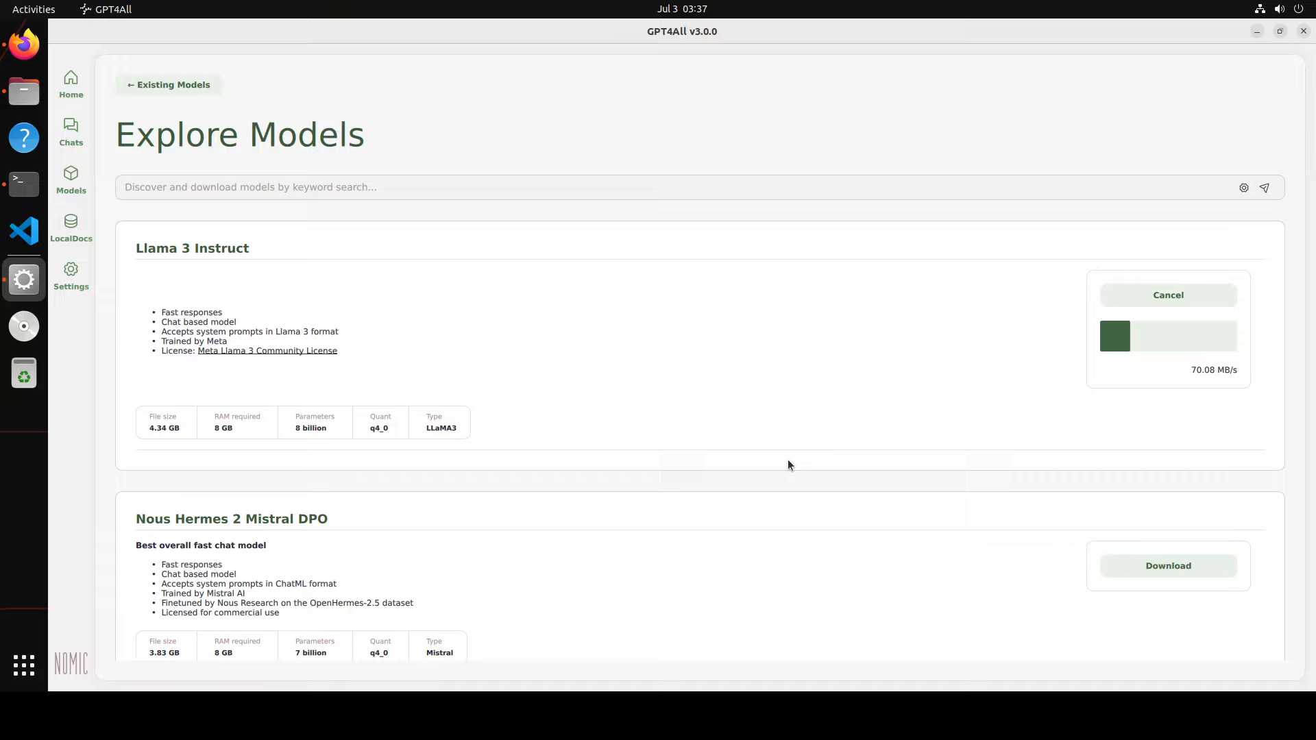
{"action": "mouse_move", "coordinate": [1148, 417]}
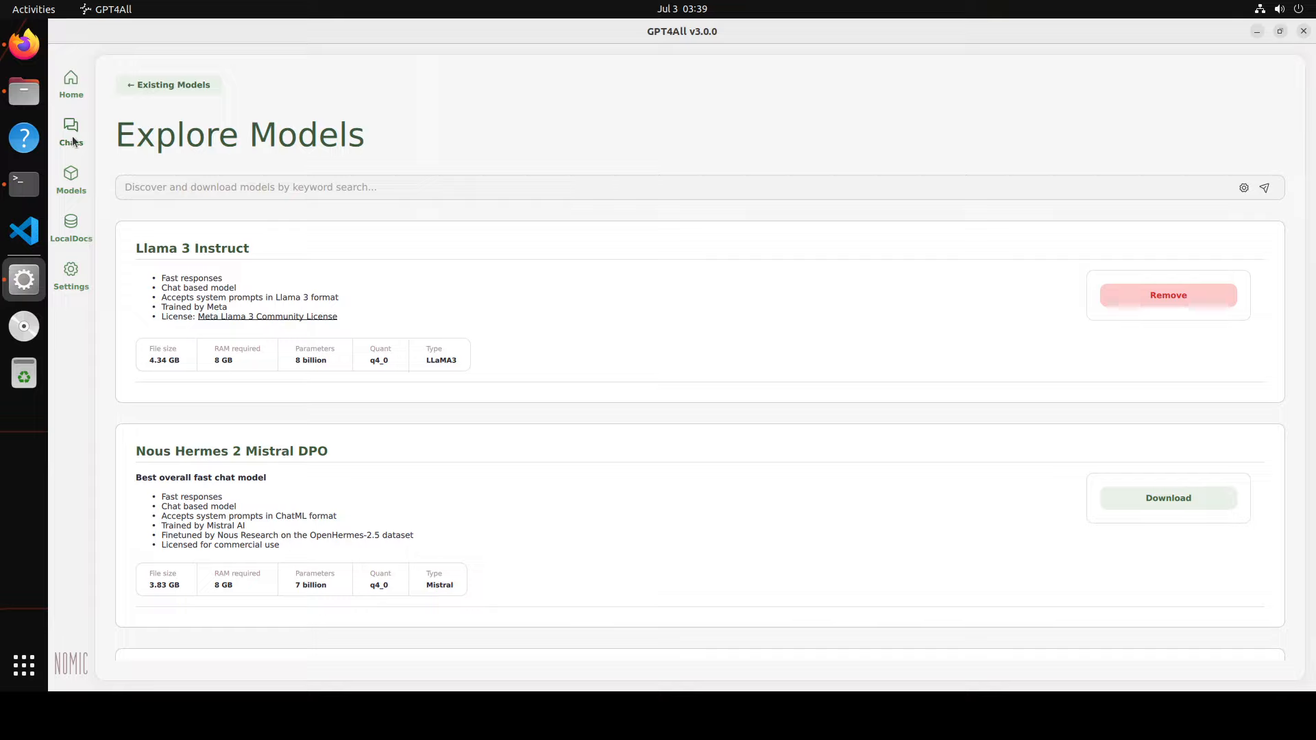
Load the default model in a new chat, ask 'what is happening', then view Installed Models
{"action": "left_click", "coordinate": [70, 130]}
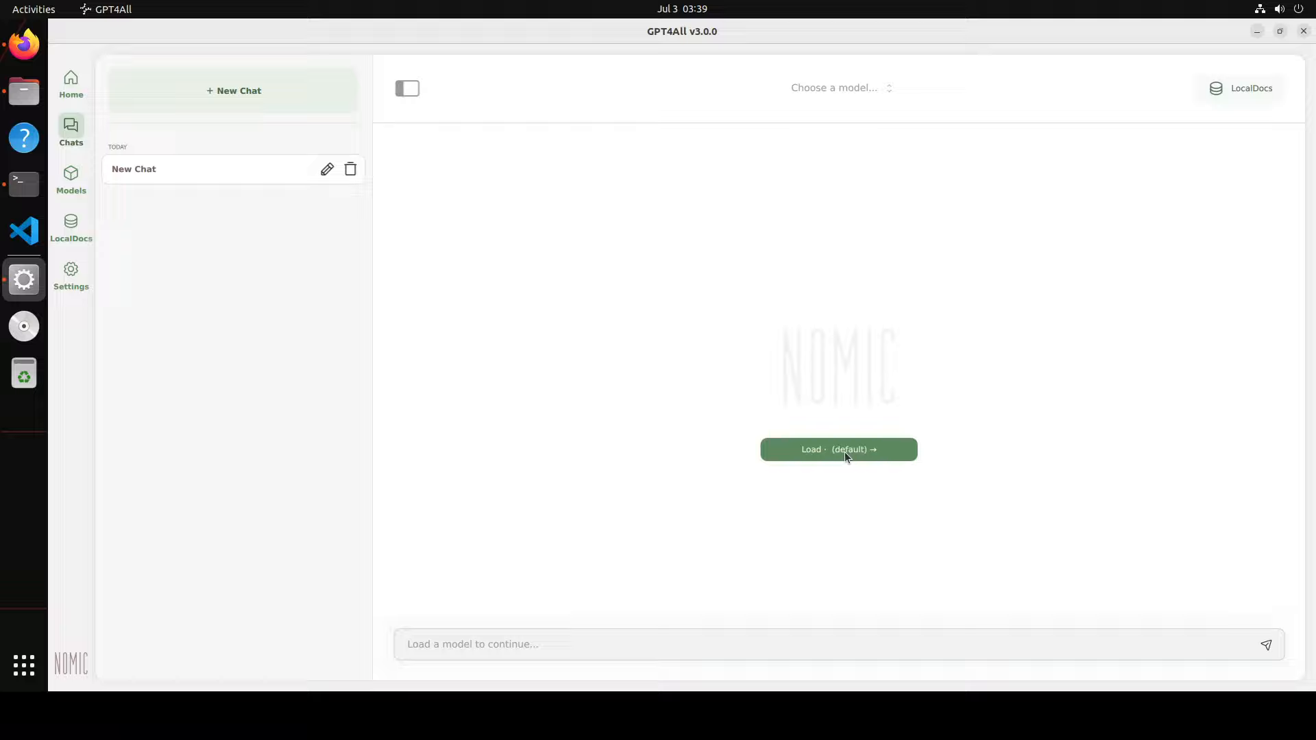
{"action": "left_click", "coordinate": [838, 449]}
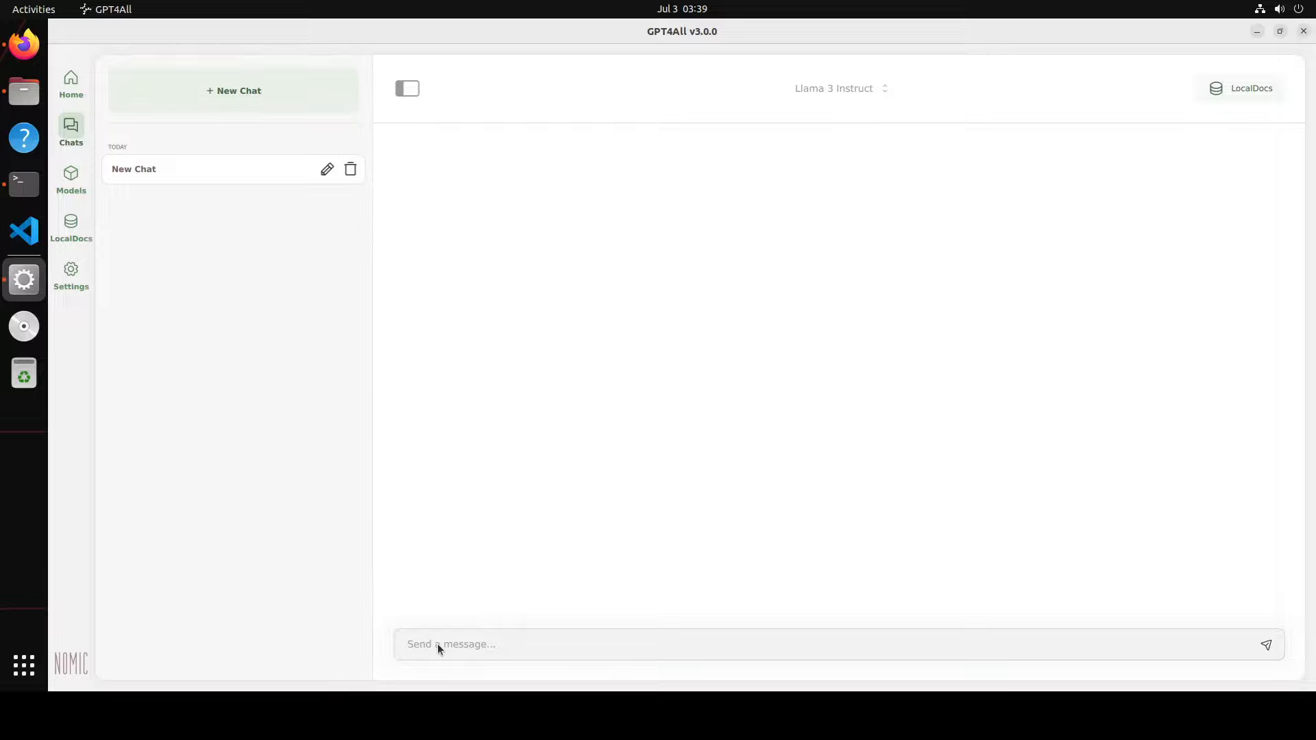
{"action": "type", "text": "what is happening"}
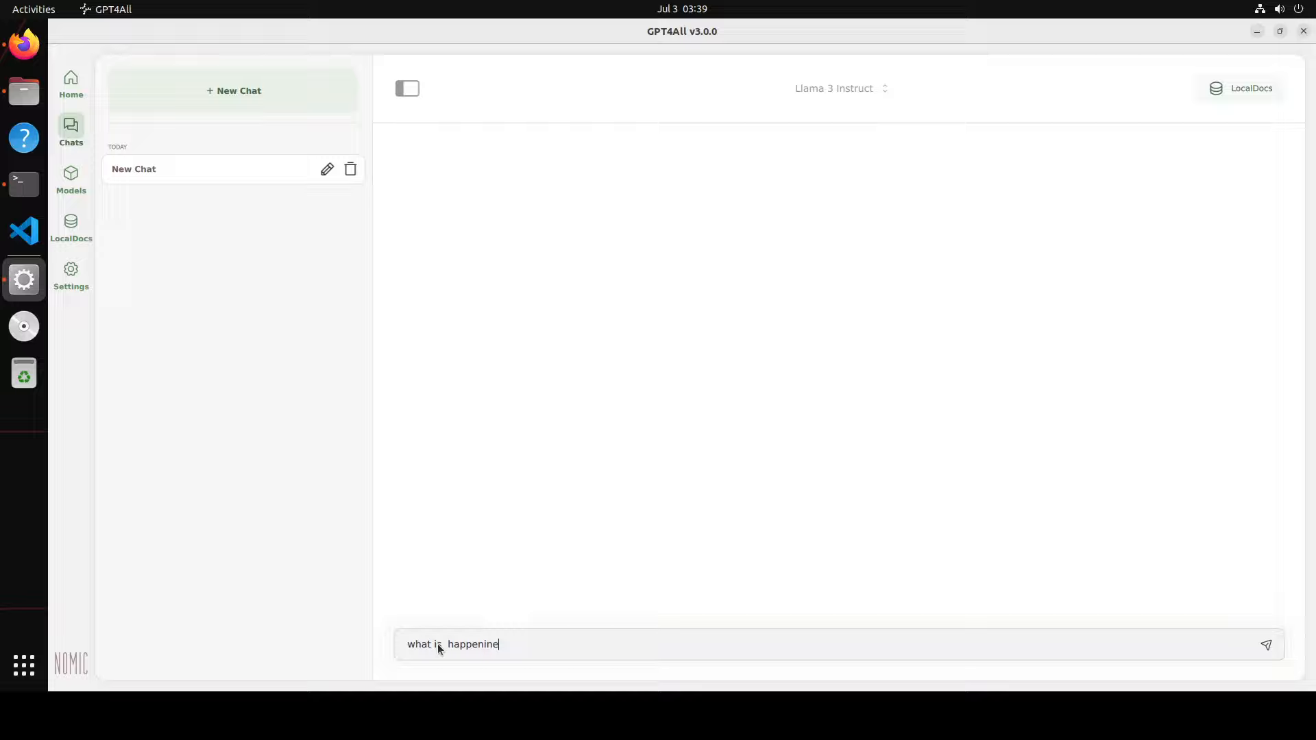
{"action": "key", "text": "BackSpace"}
{"action": "type", "text": "ss"}
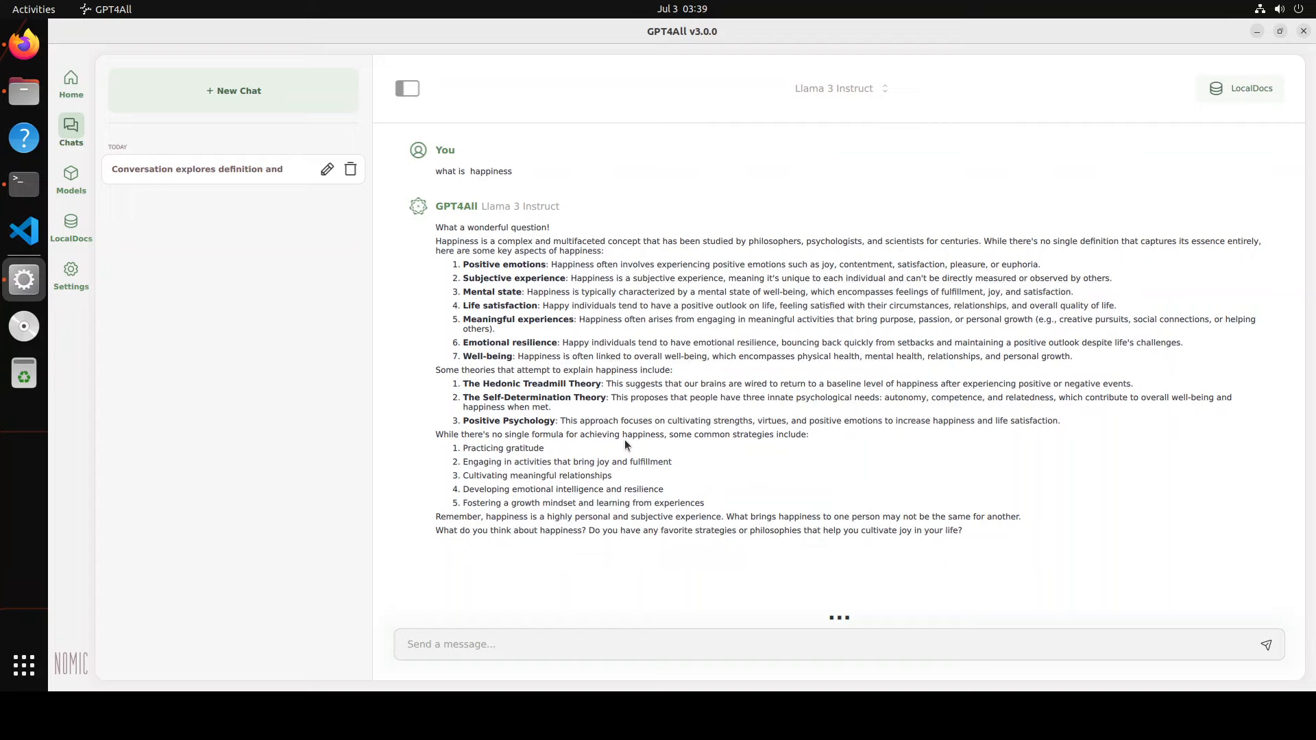
{"action": "left_click", "coordinate": [70, 178]}
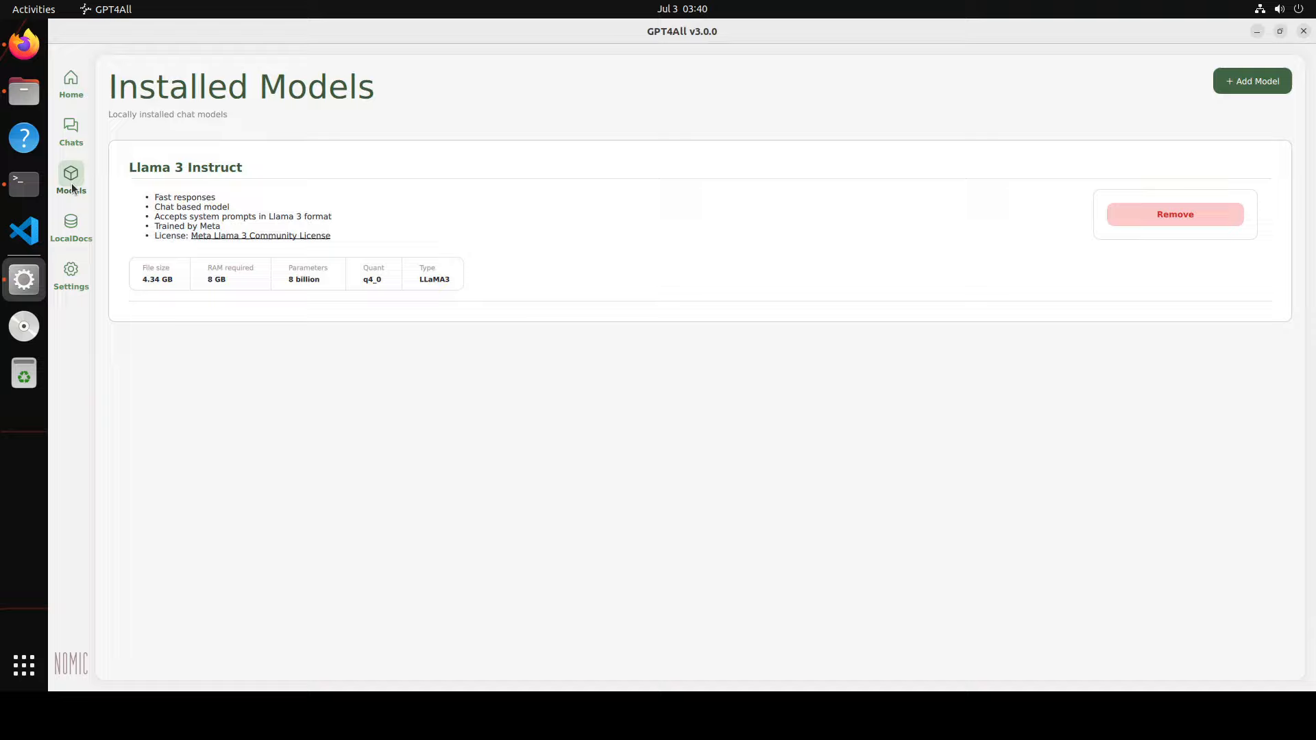
{"action": "mouse_move", "coordinate": [166, 296]}
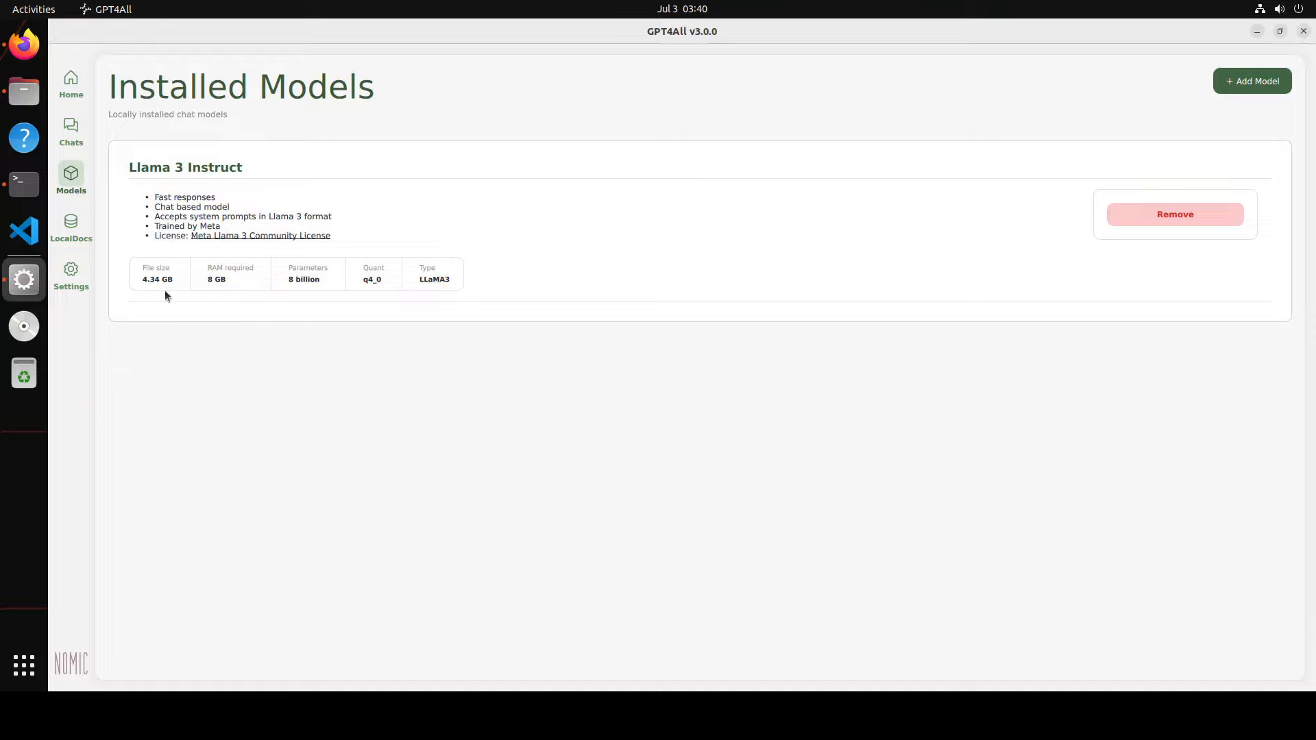
{"action": "mouse_move", "coordinate": [83, 244]}
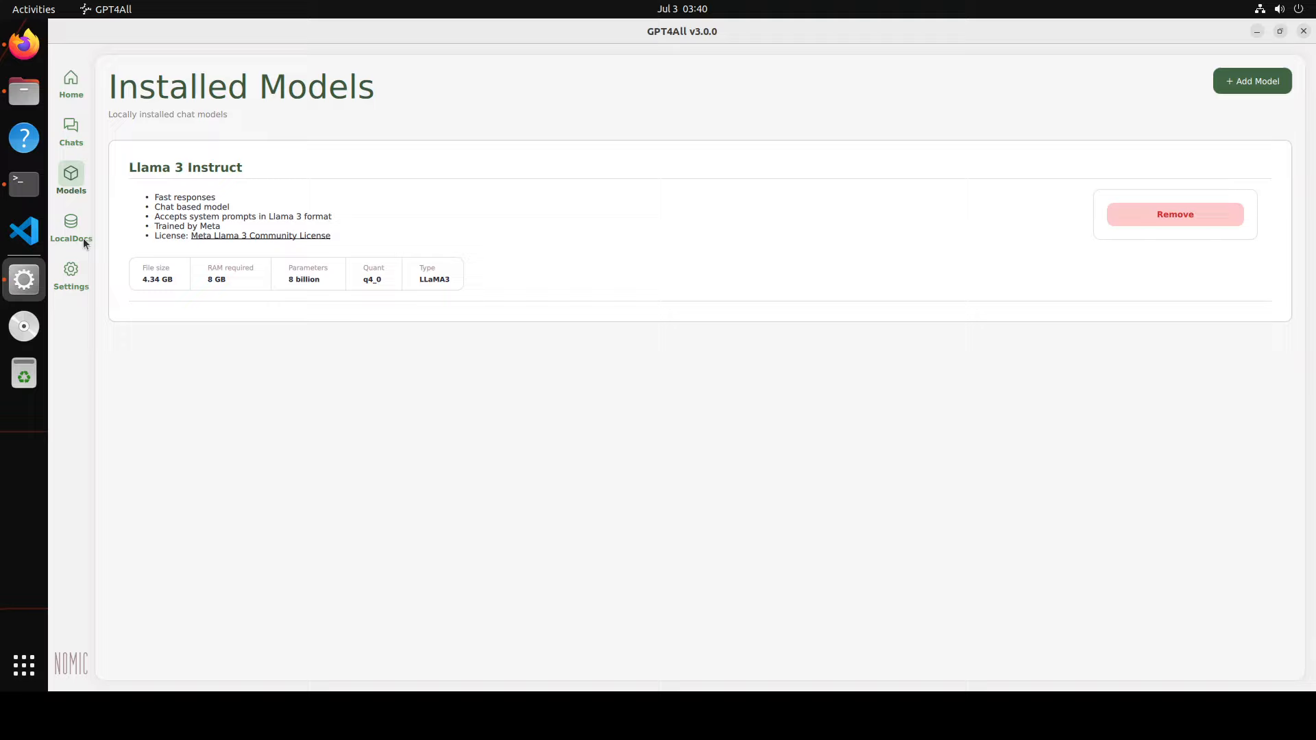
Set the application theme to Dark and font size to Medium
{"action": "left_click", "coordinate": [70, 275]}
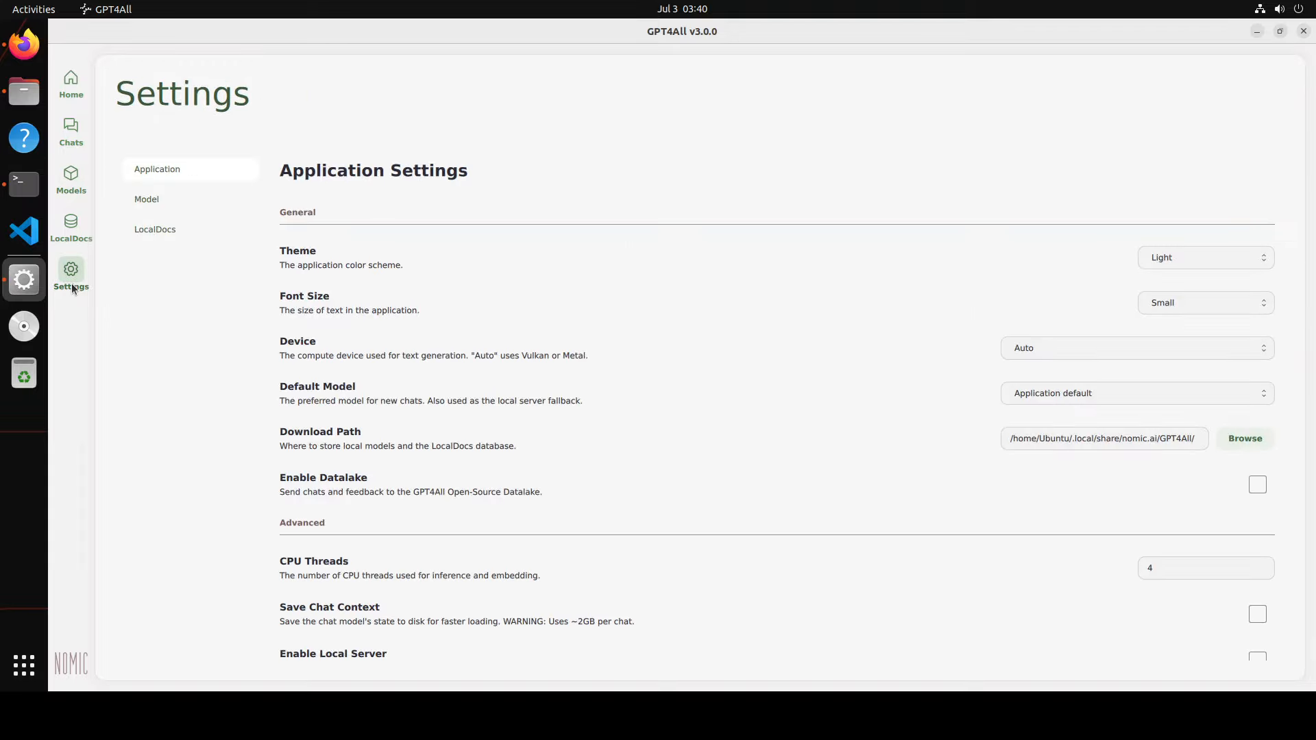
{"action": "left_click", "coordinate": [1205, 256]}
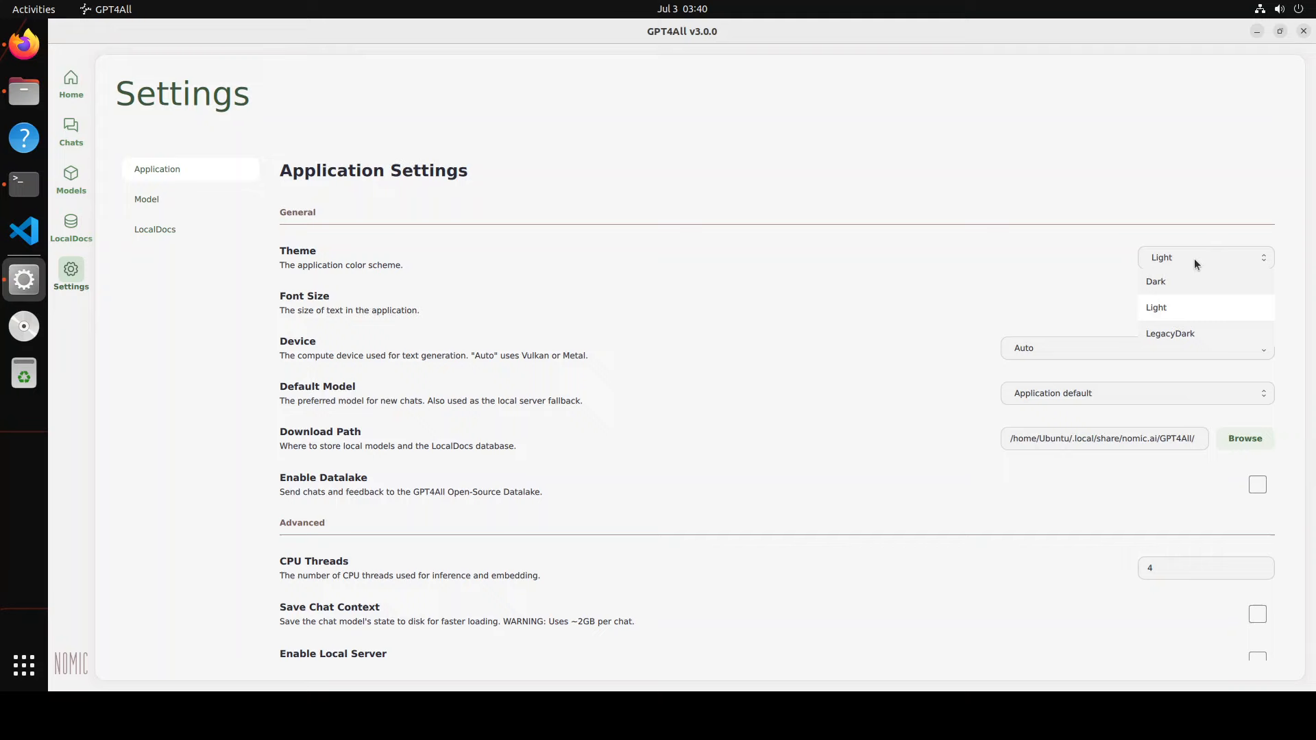
{"action": "left_click", "coordinate": [1155, 281]}
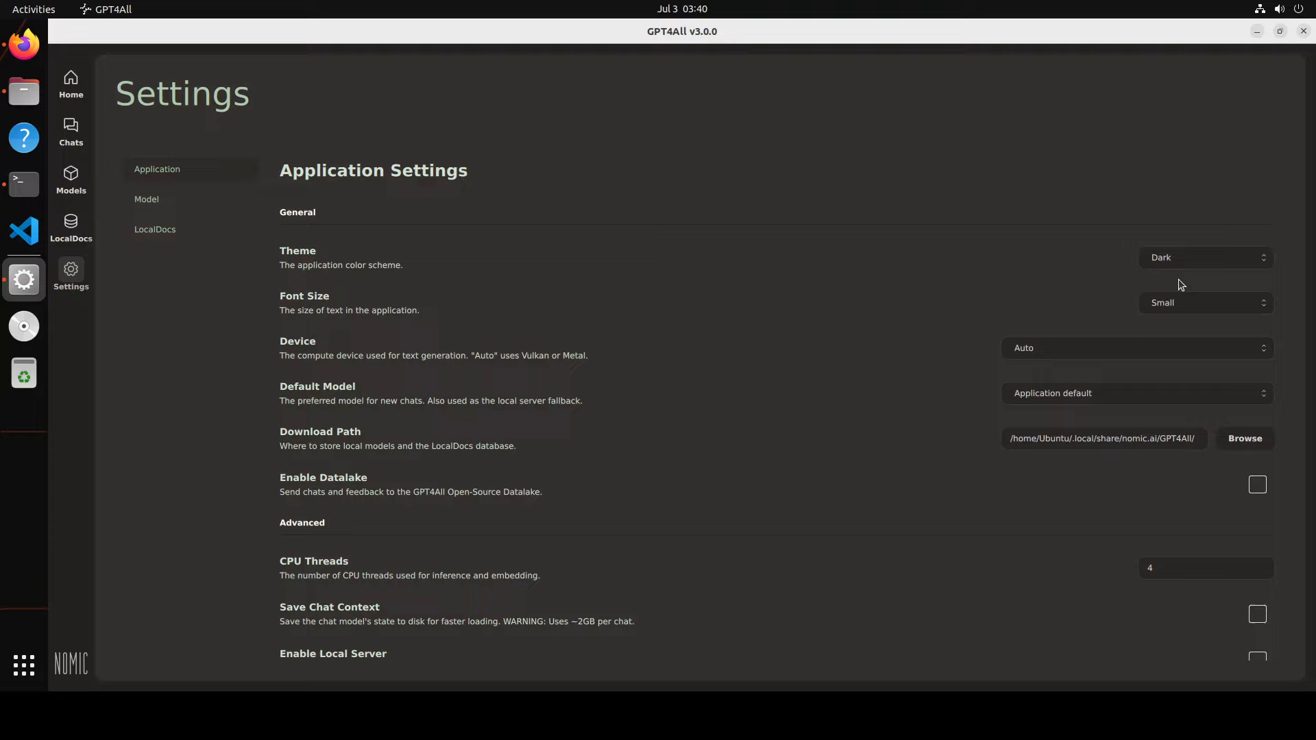
{"action": "left_click", "coordinate": [1203, 302]}
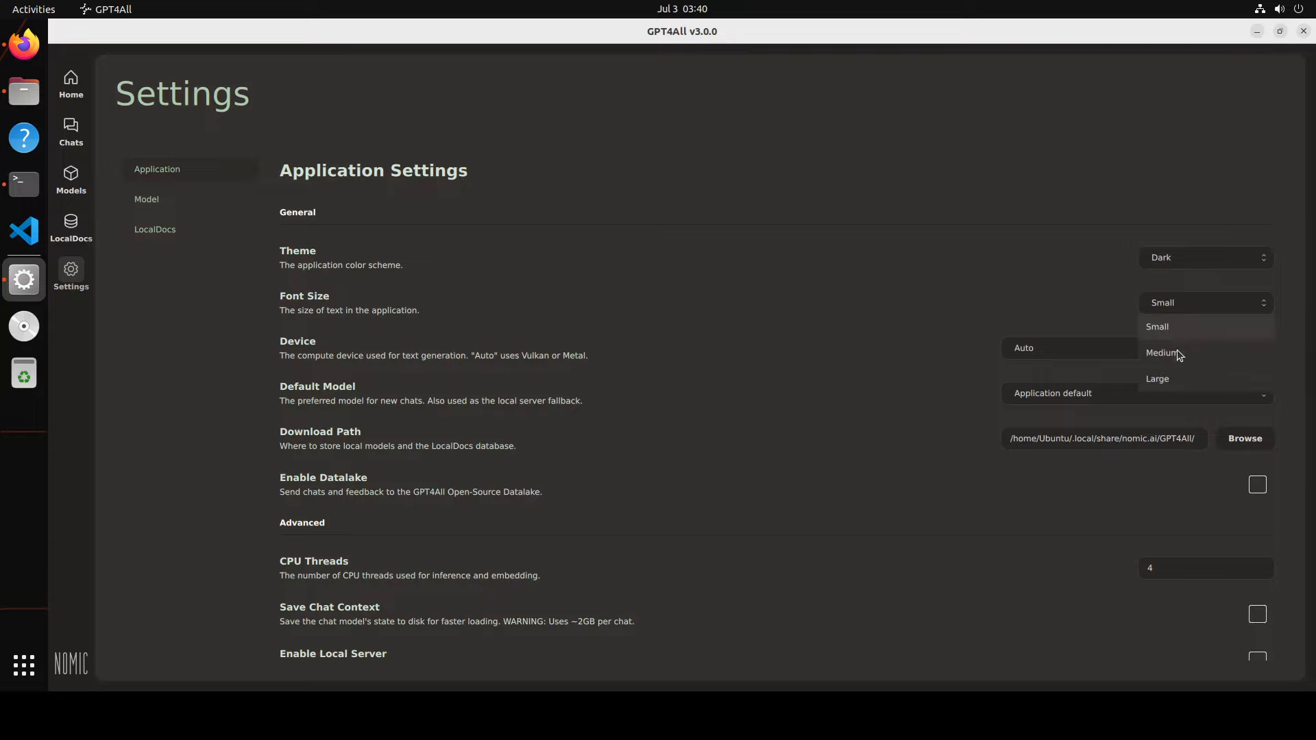
{"action": "left_click", "coordinate": [1163, 352]}
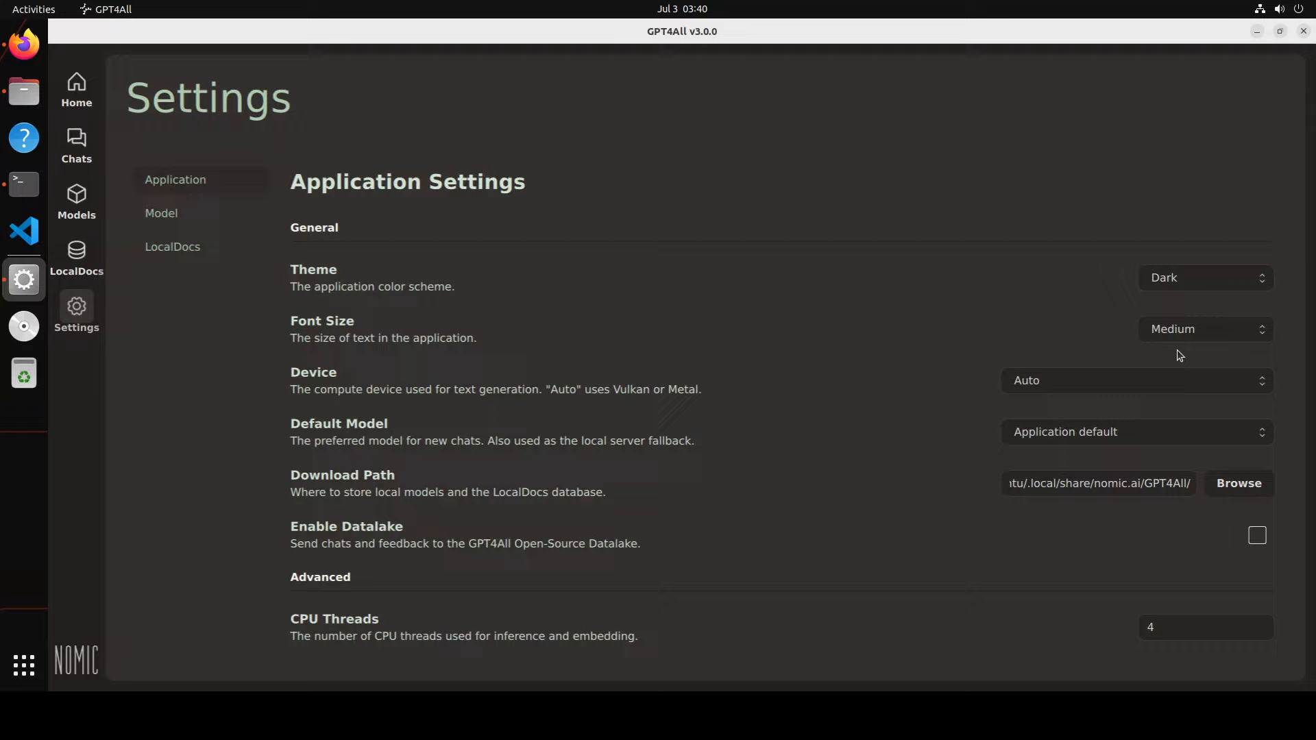
{"action": "mouse_move", "coordinate": [1180, 340]}
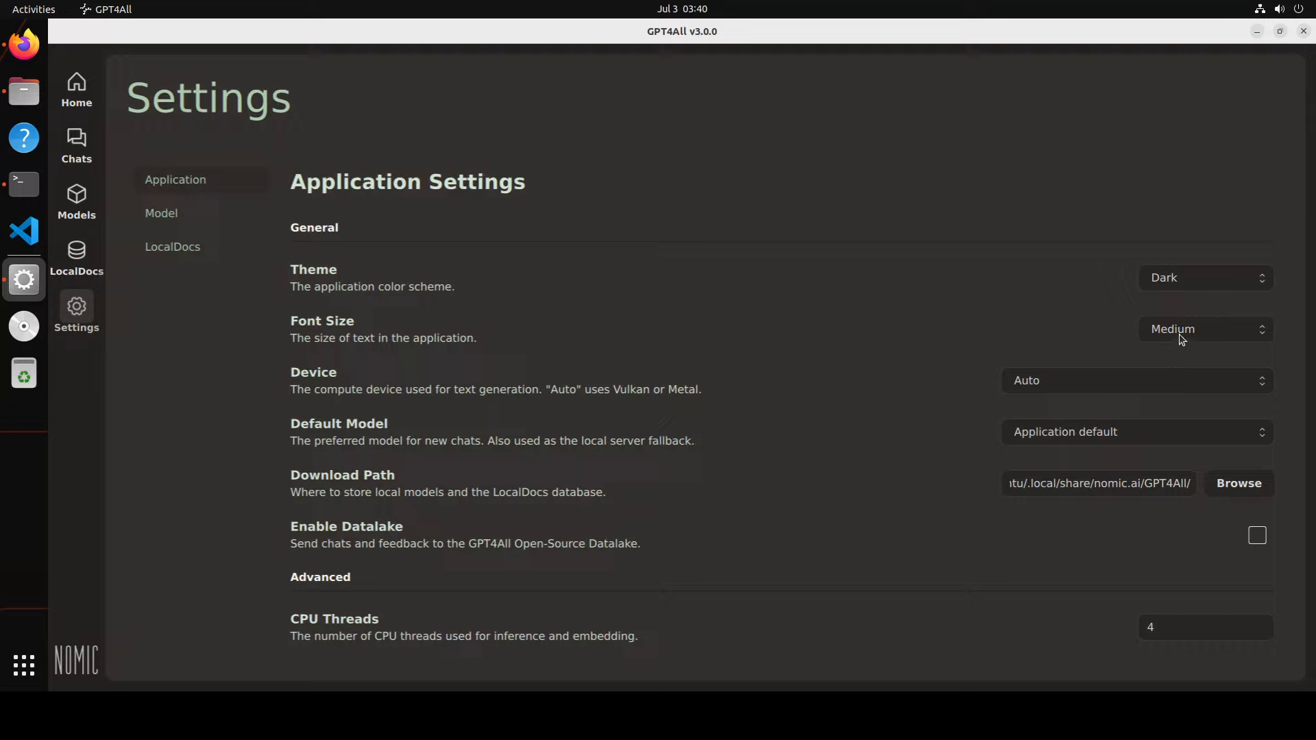
{"action": "mouse_move", "coordinate": [988, 350]}
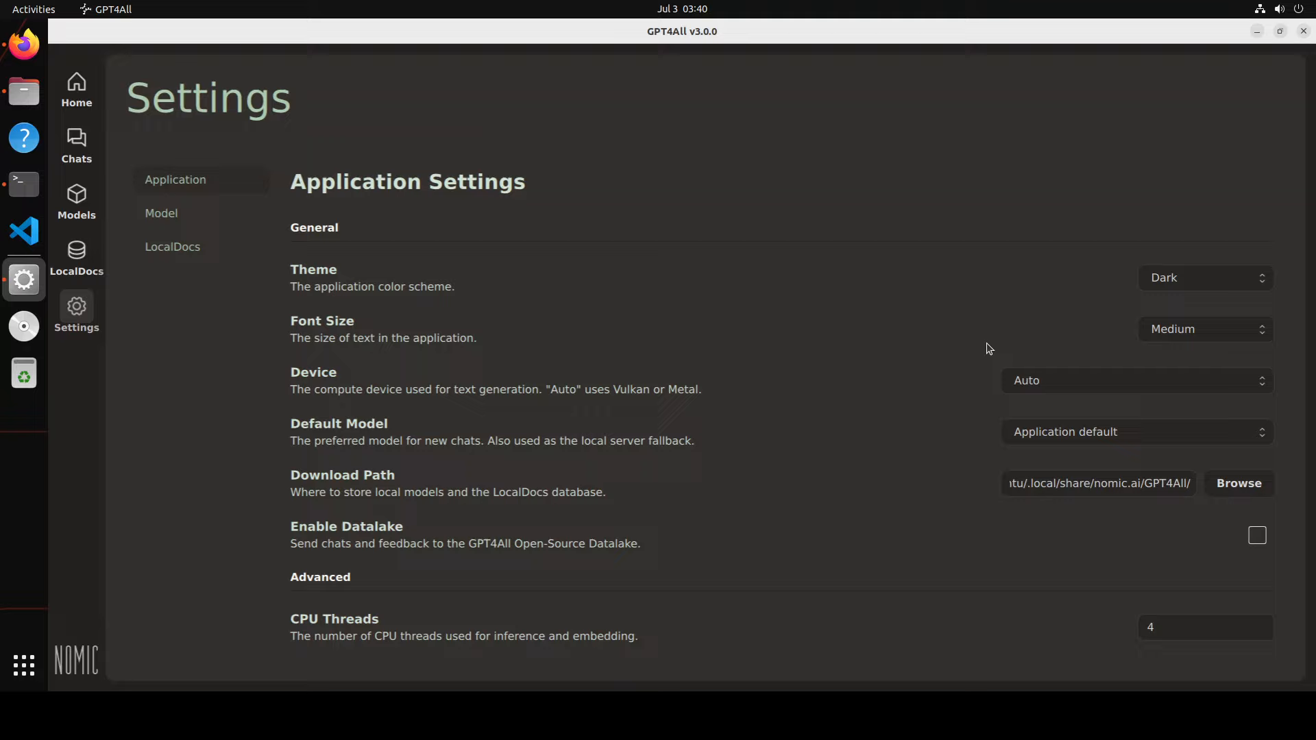
{"action": "mouse_move", "coordinate": [649, 405]}
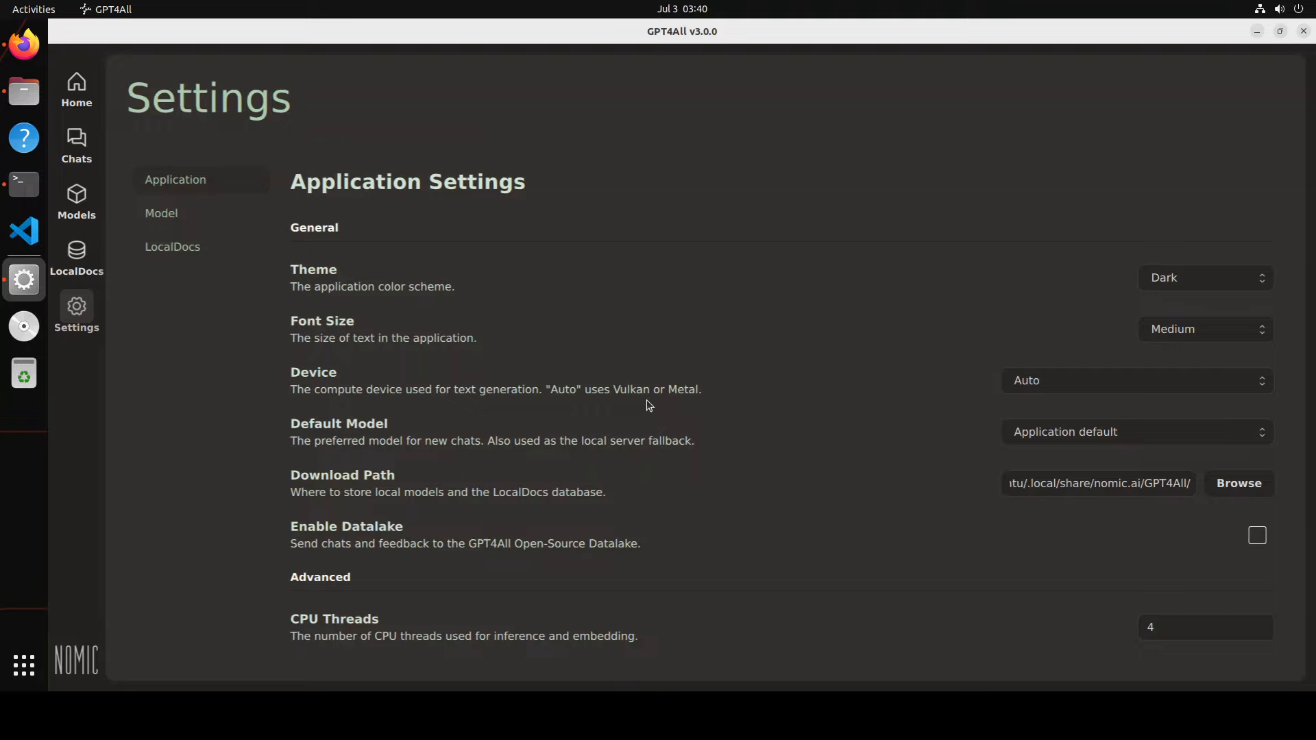
Check the device options and scroll through the Advanced settings, returning to the top unchanged
{"action": "left_click", "coordinate": [1135, 380]}
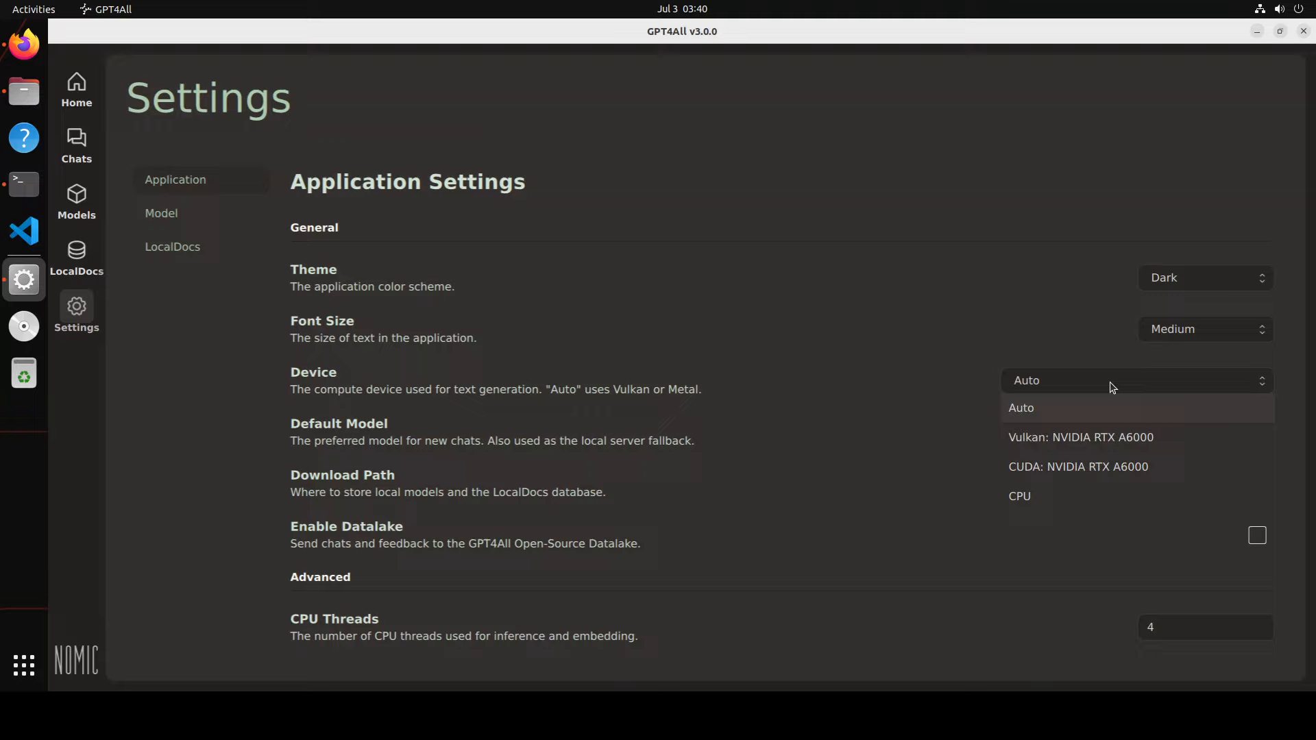
{"action": "mouse_move", "coordinate": [1078, 407]}
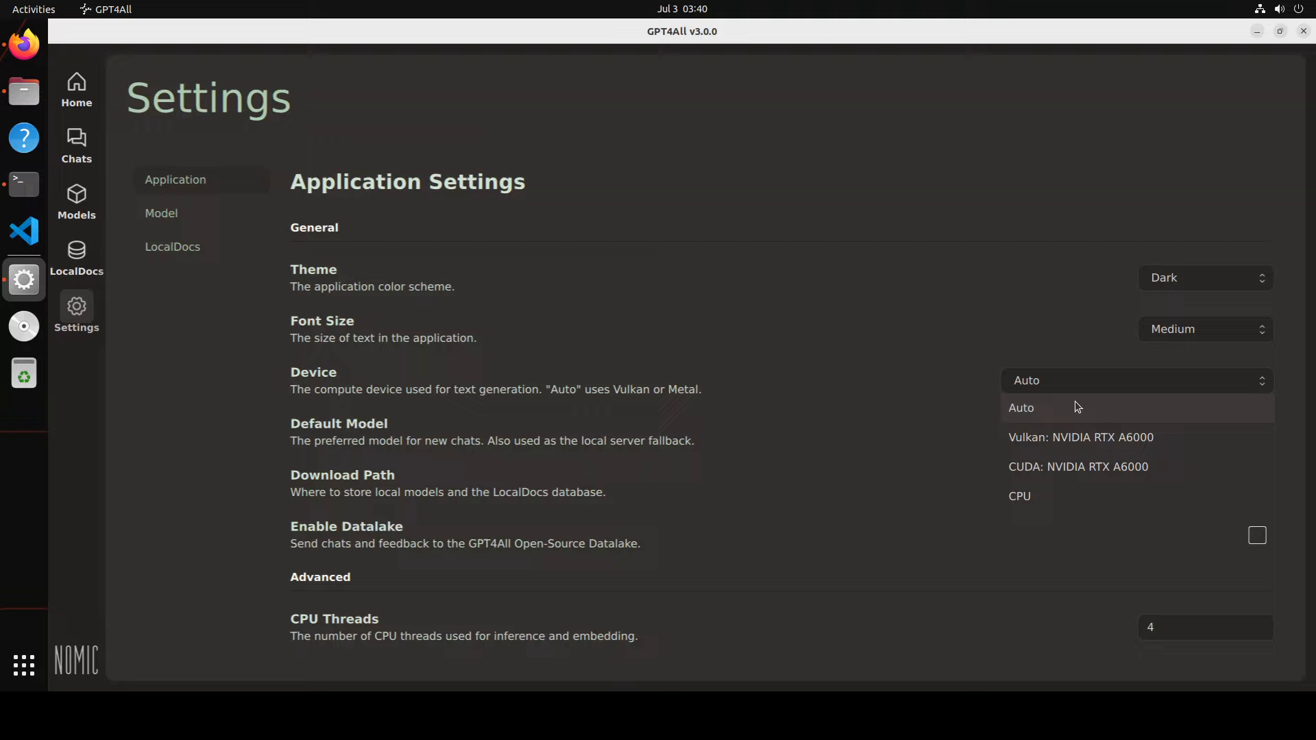
{"action": "mouse_move", "coordinate": [1058, 498]}
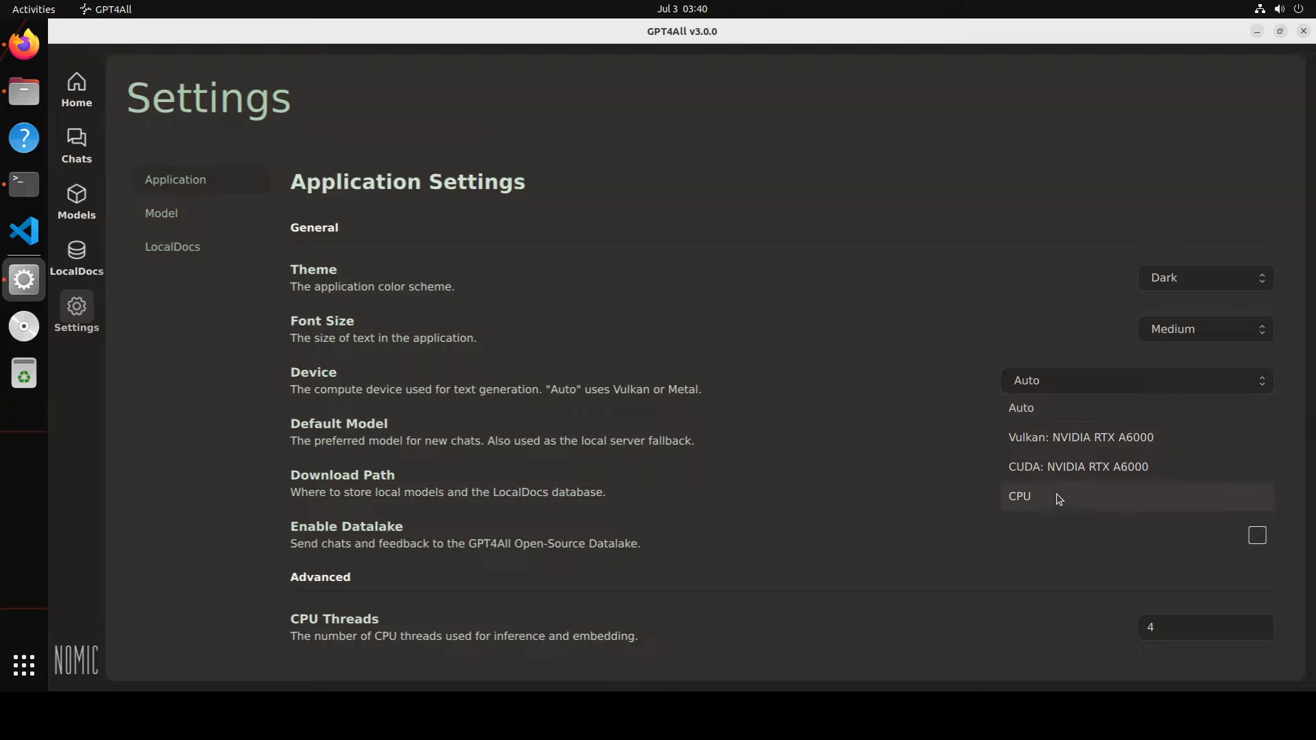
{"action": "mouse_move", "coordinate": [938, 362]}
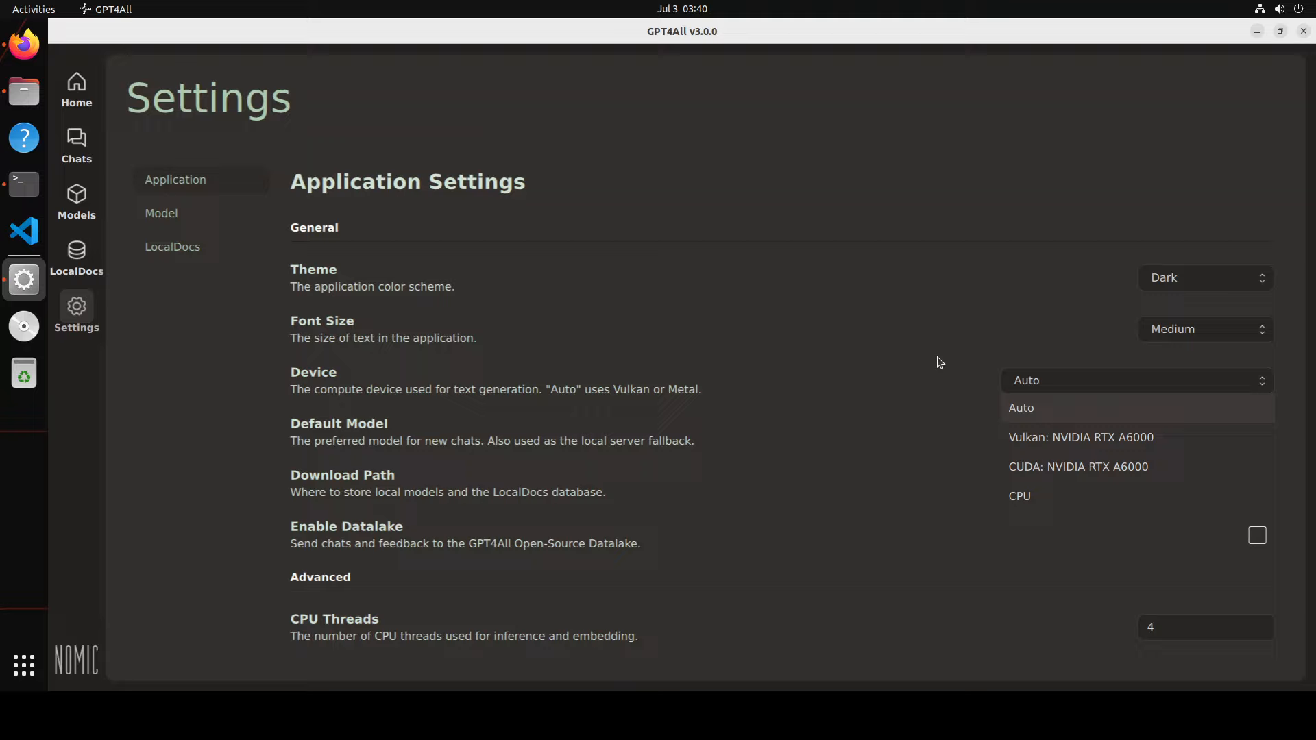
{"action": "mouse_move", "coordinate": [1142, 450]}
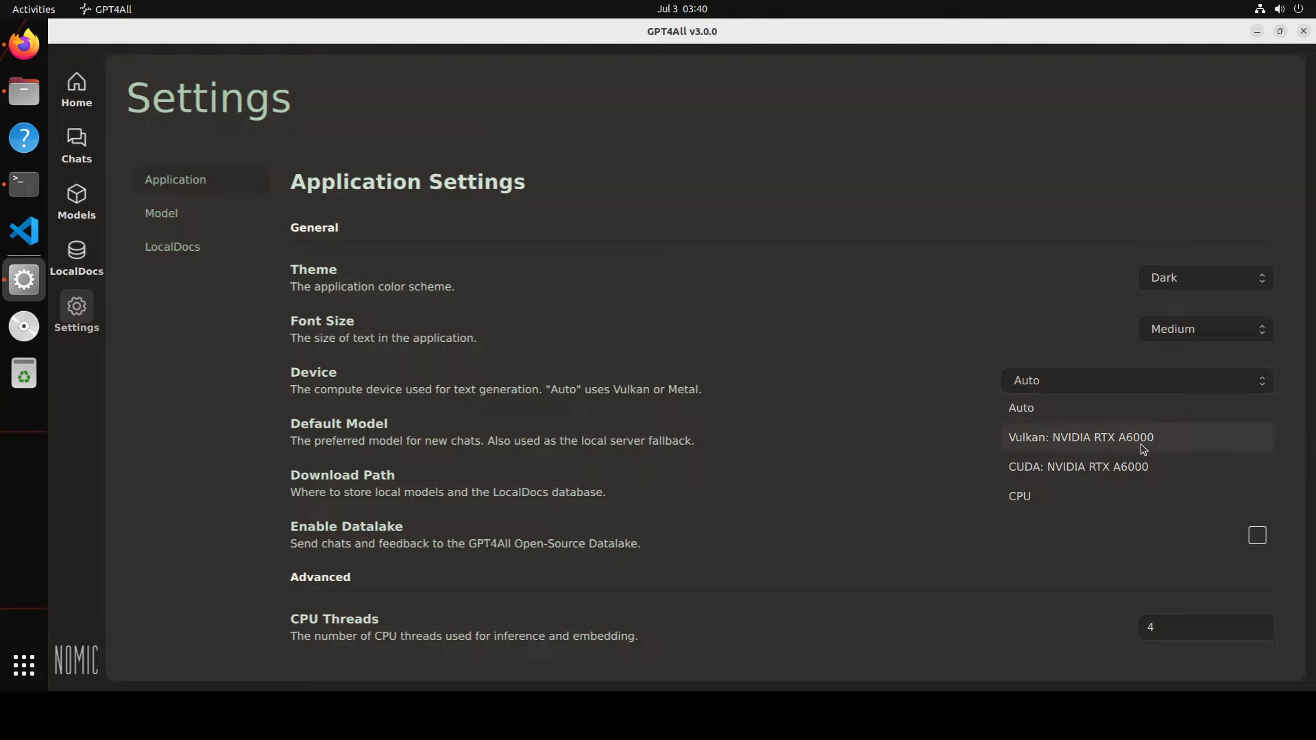
{"action": "mouse_move", "coordinate": [961, 301]}
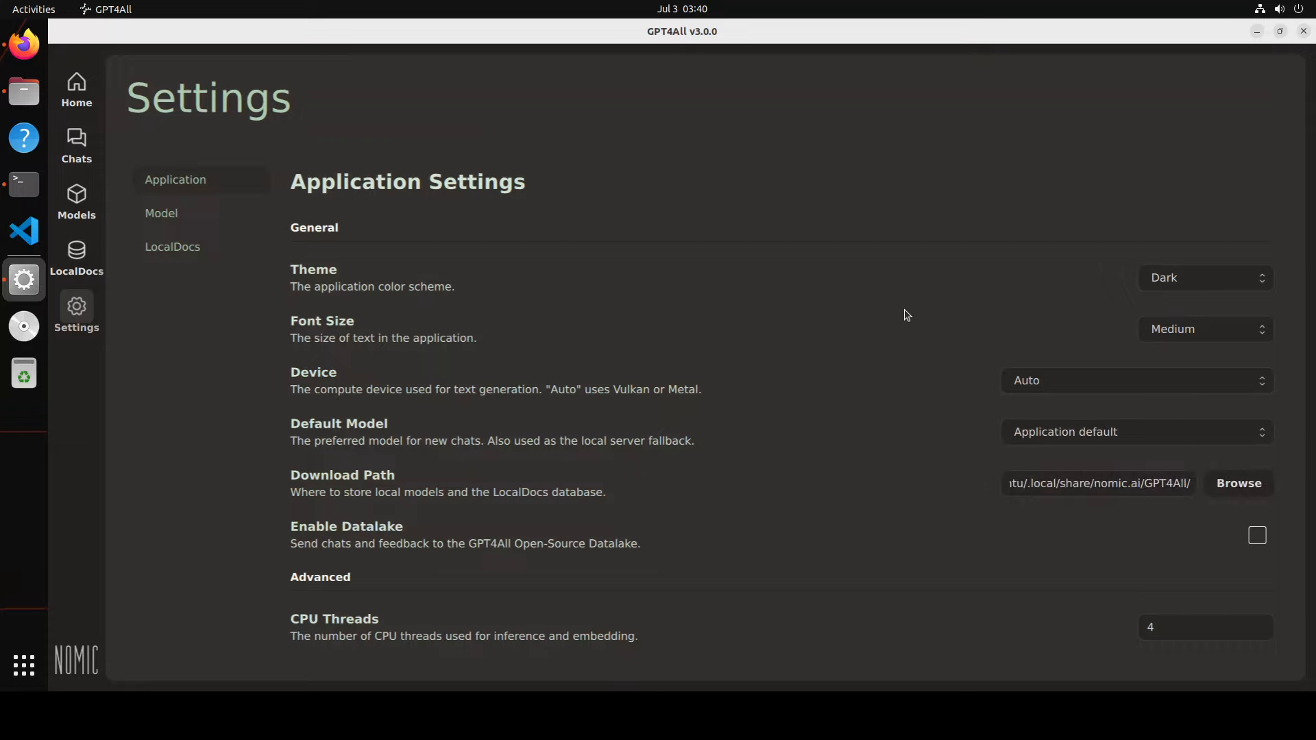
{"action": "mouse_move", "coordinate": [902, 300]}
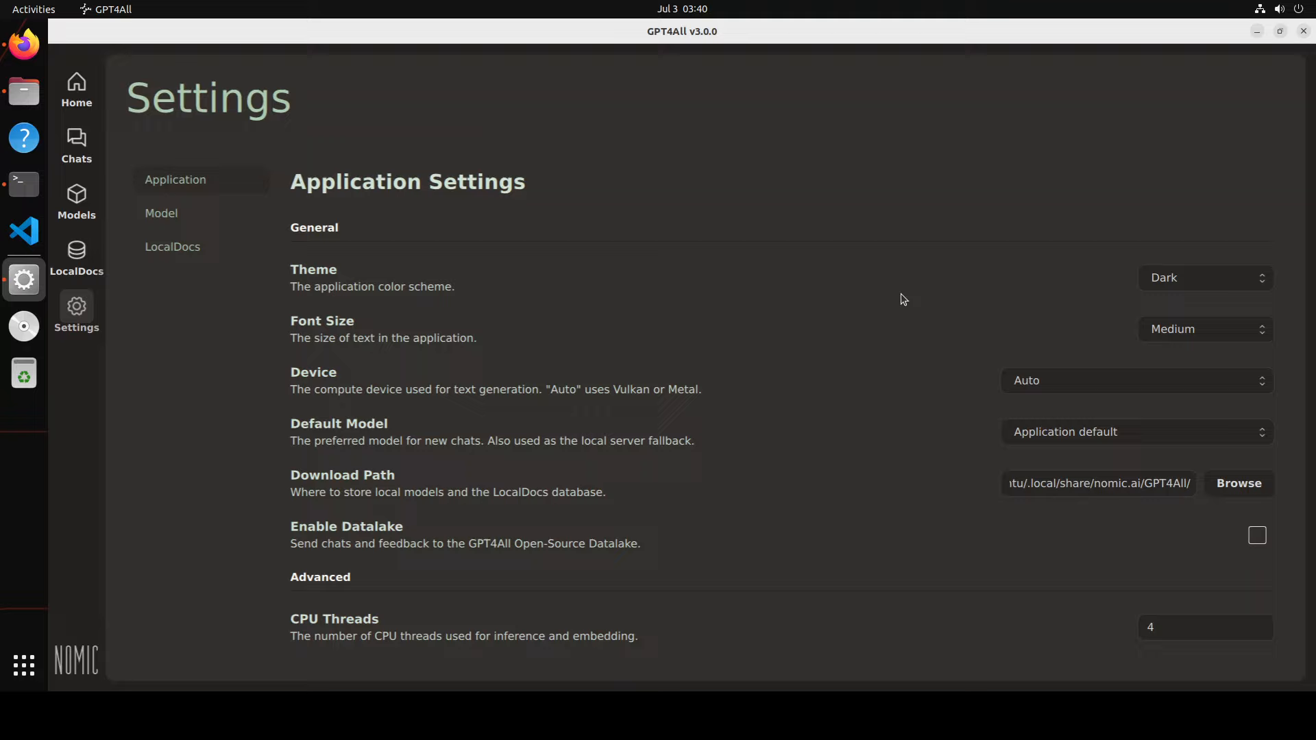
{"action": "mouse_move", "coordinate": [854, 442]}
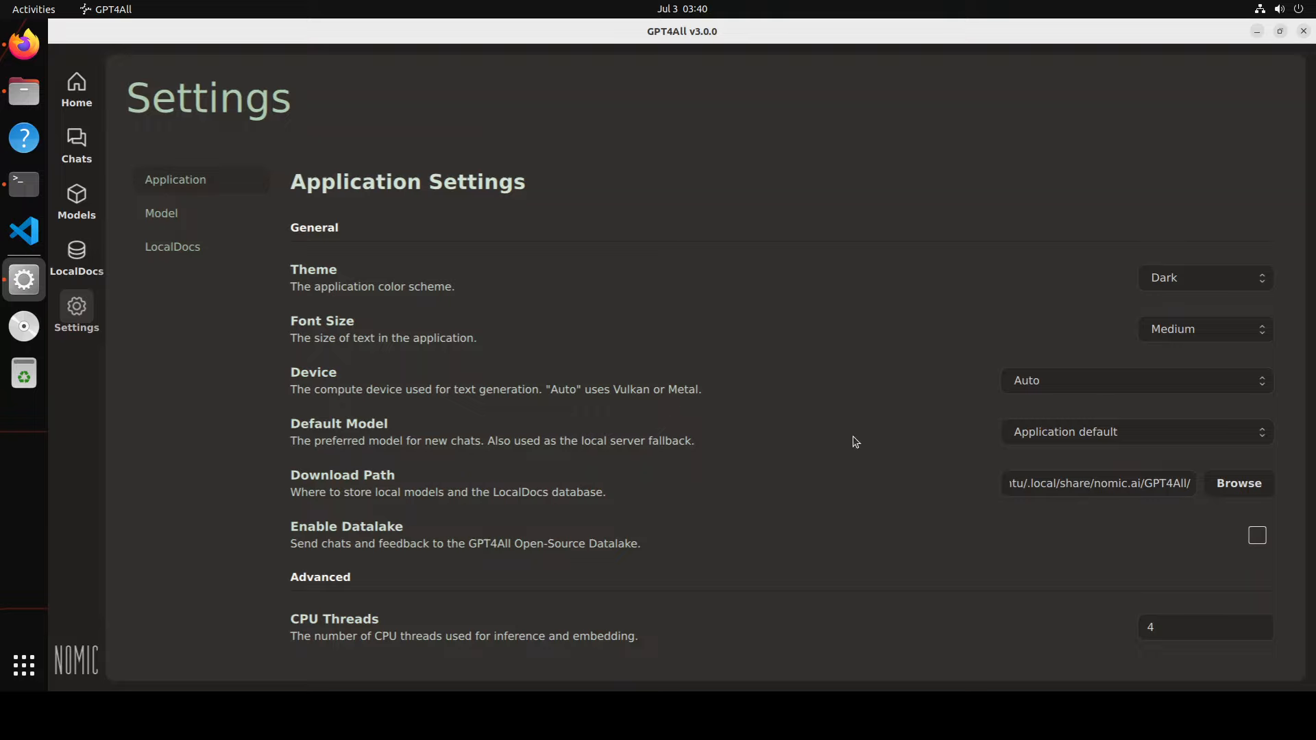
{"action": "mouse_move", "coordinate": [786, 506]}
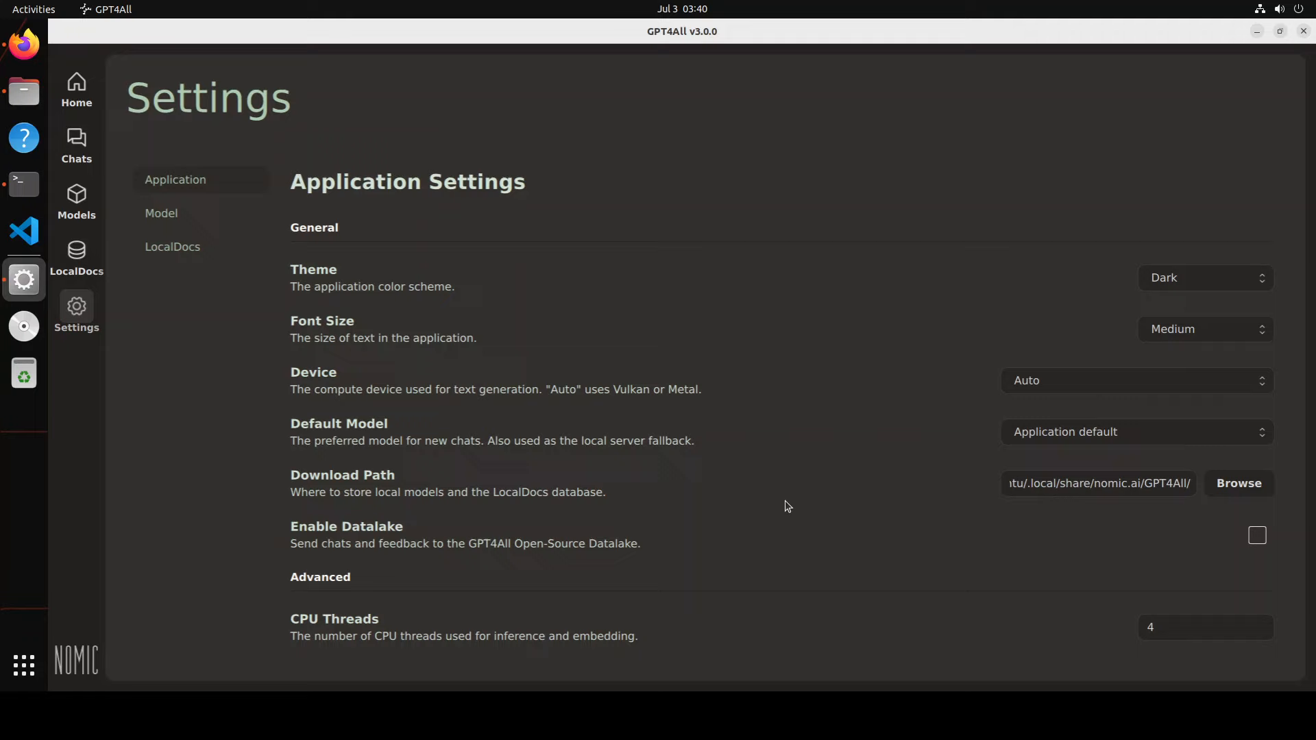
{"action": "scroll", "scroll_direction": "down", "scroll_amount": 3}
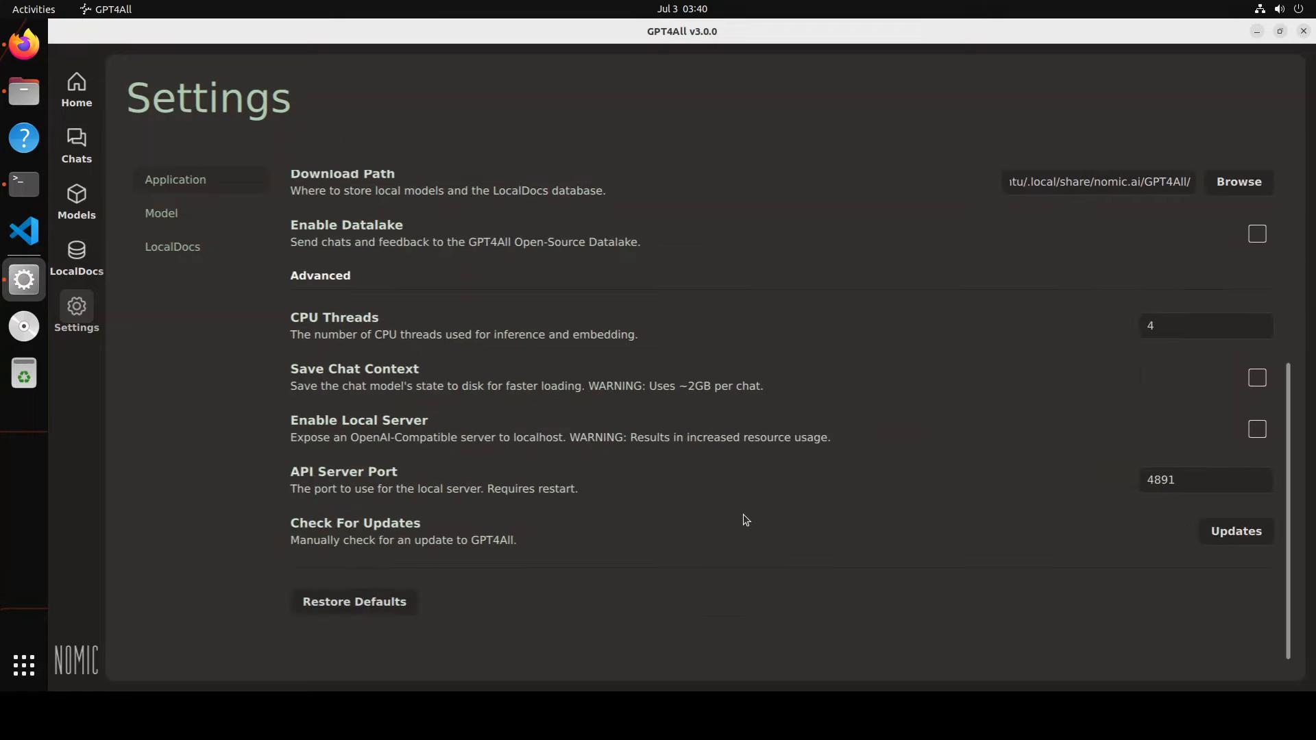
{"action": "scroll", "scroll_direction": "up", "scroll_amount": 3}
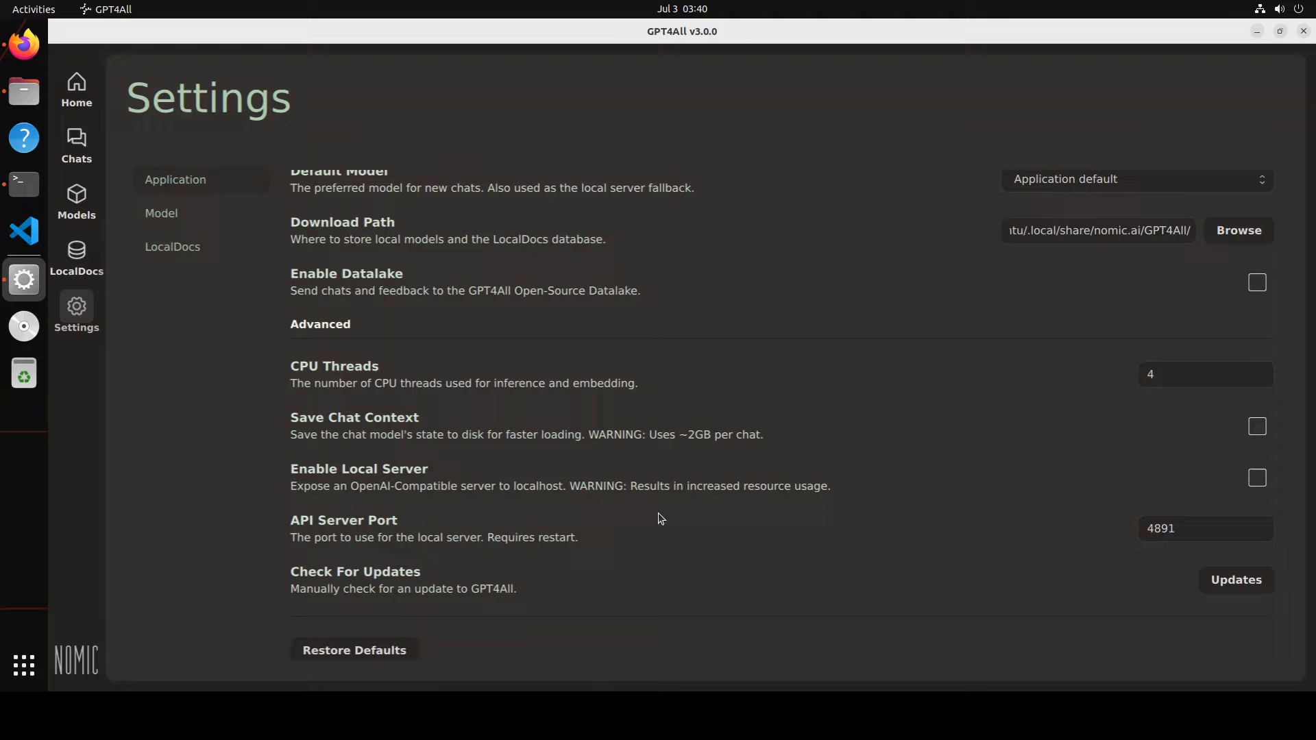
{"action": "mouse_move", "coordinate": [678, 511]}
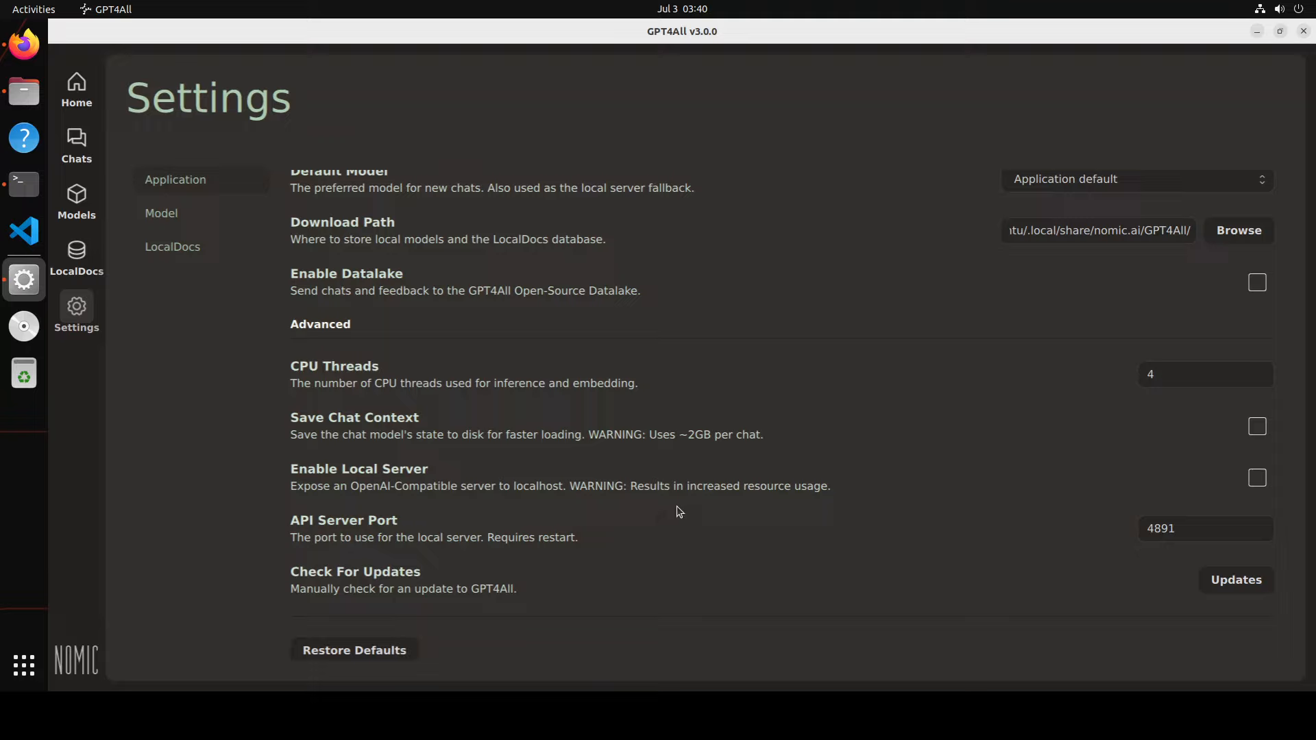
{"action": "mouse_move", "coordinate": [499, 525]}
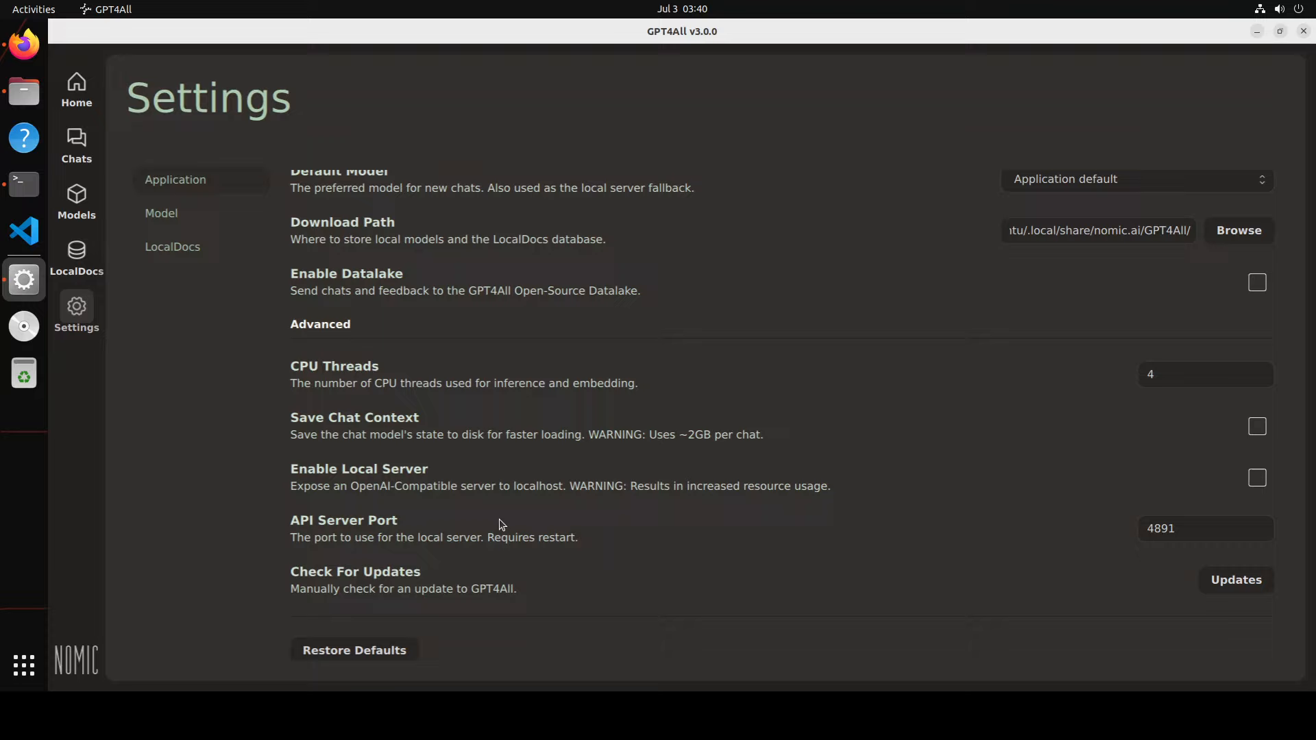
{"action": "mouse_move", "coordinate": [1046, 533]}
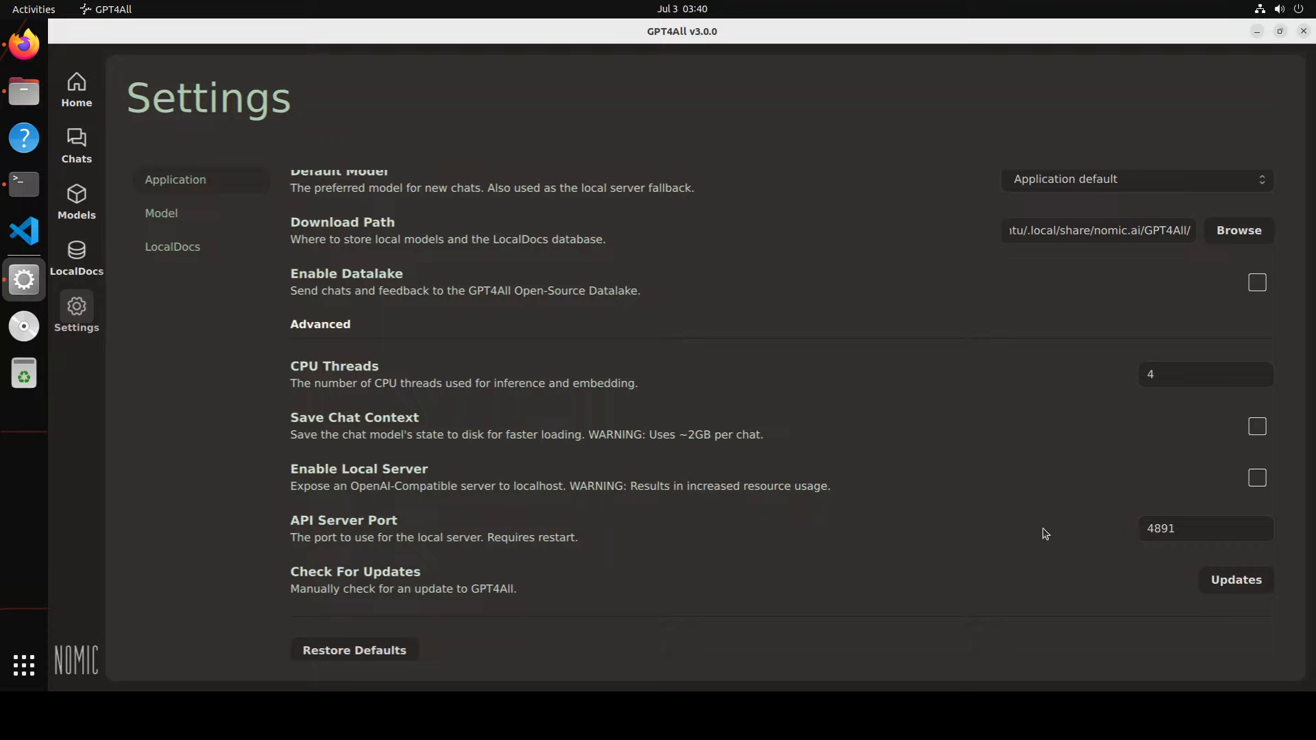
{"action": "mouse_move", "coordinate": [495, 468]}
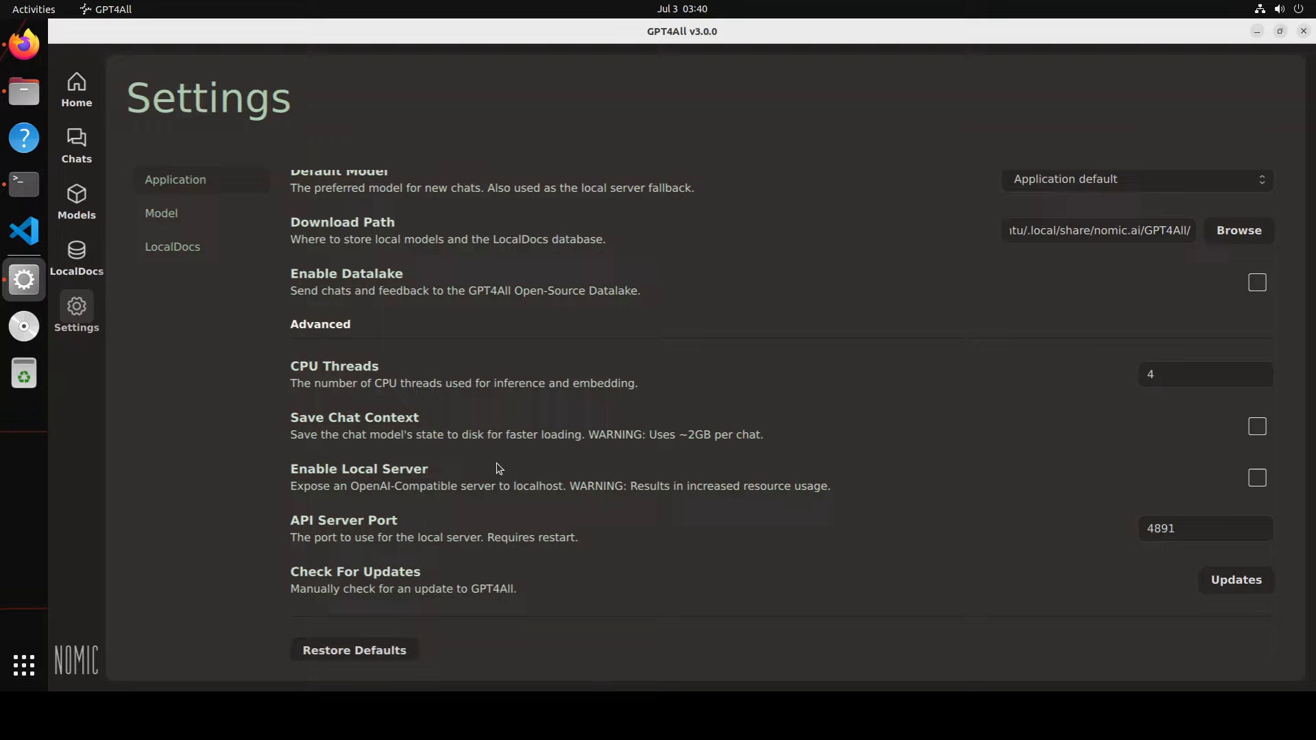
{"action": "mouse_move", "coordinate": [1180, 539]}
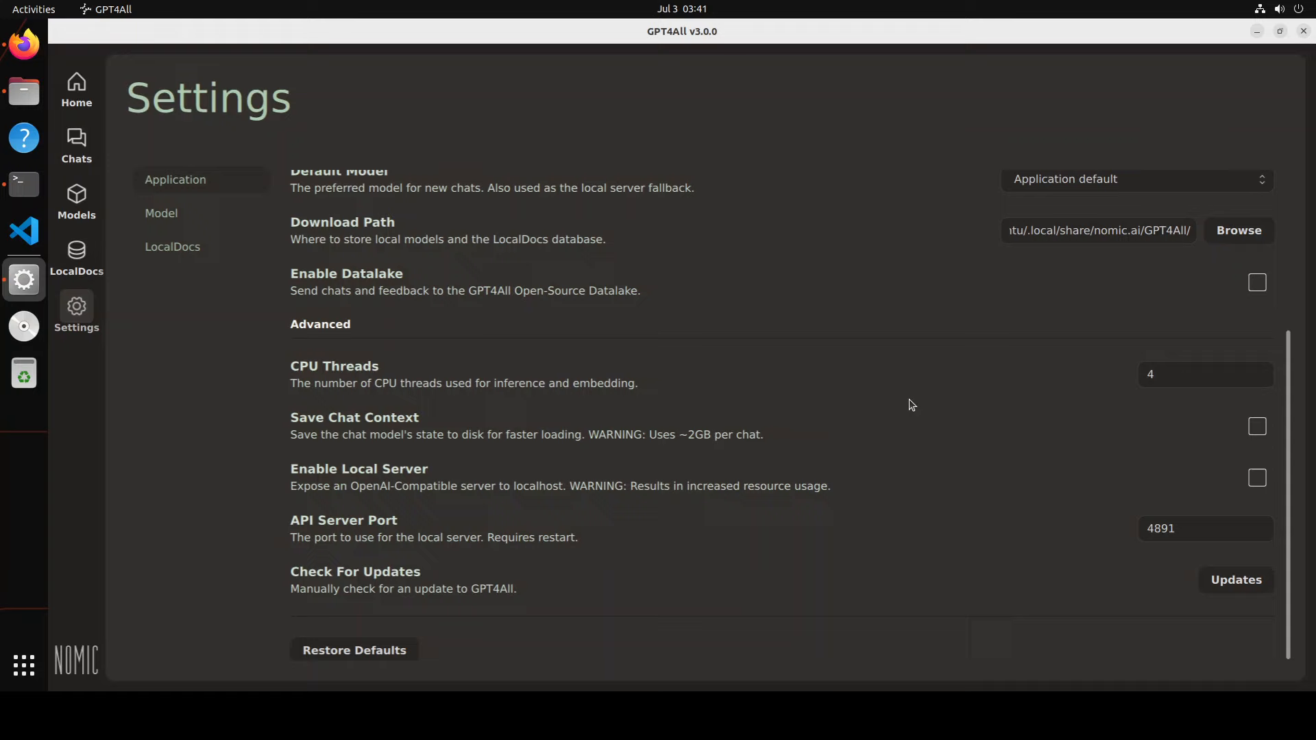
{"action": "scroll", "scroll_direction": "up", "scroll_amount": 3}
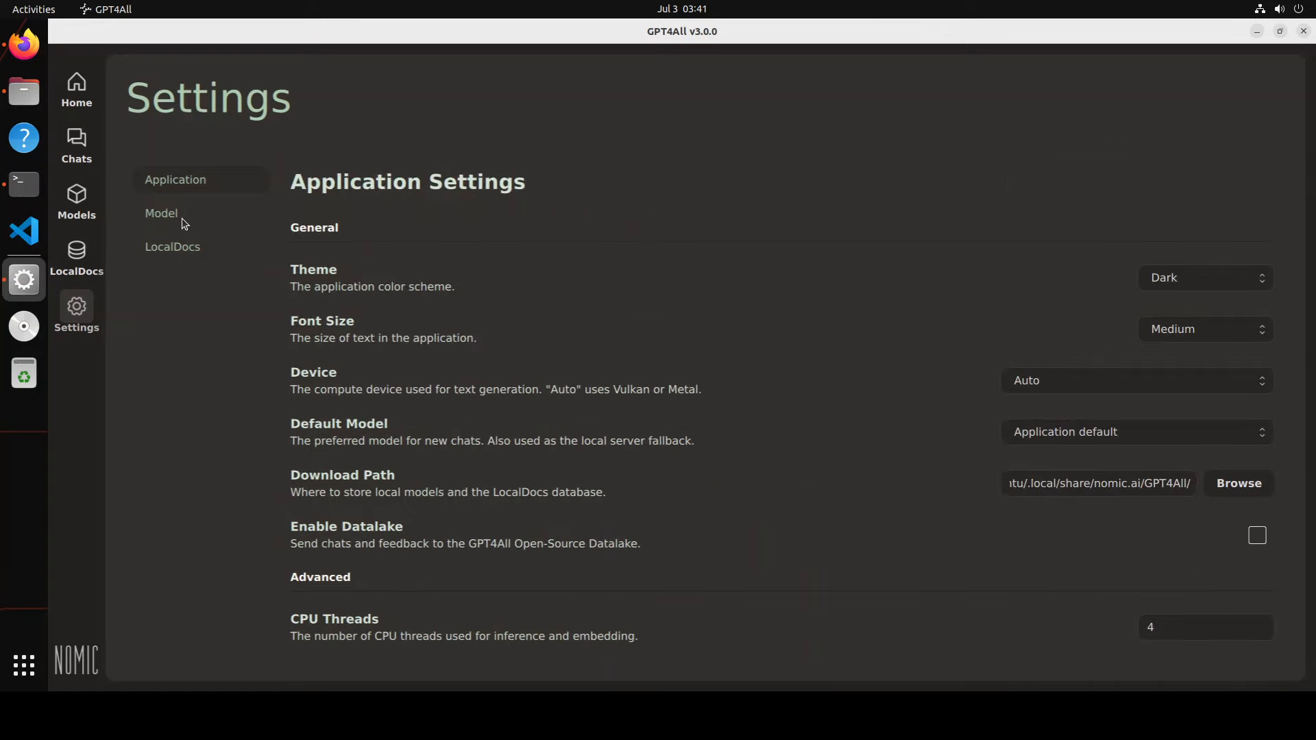
Browse the Llama 3 Instruct model parameters, then switch to the LocalDocs settings page
{"action": "left_click", "coordinate": [161, 212]}
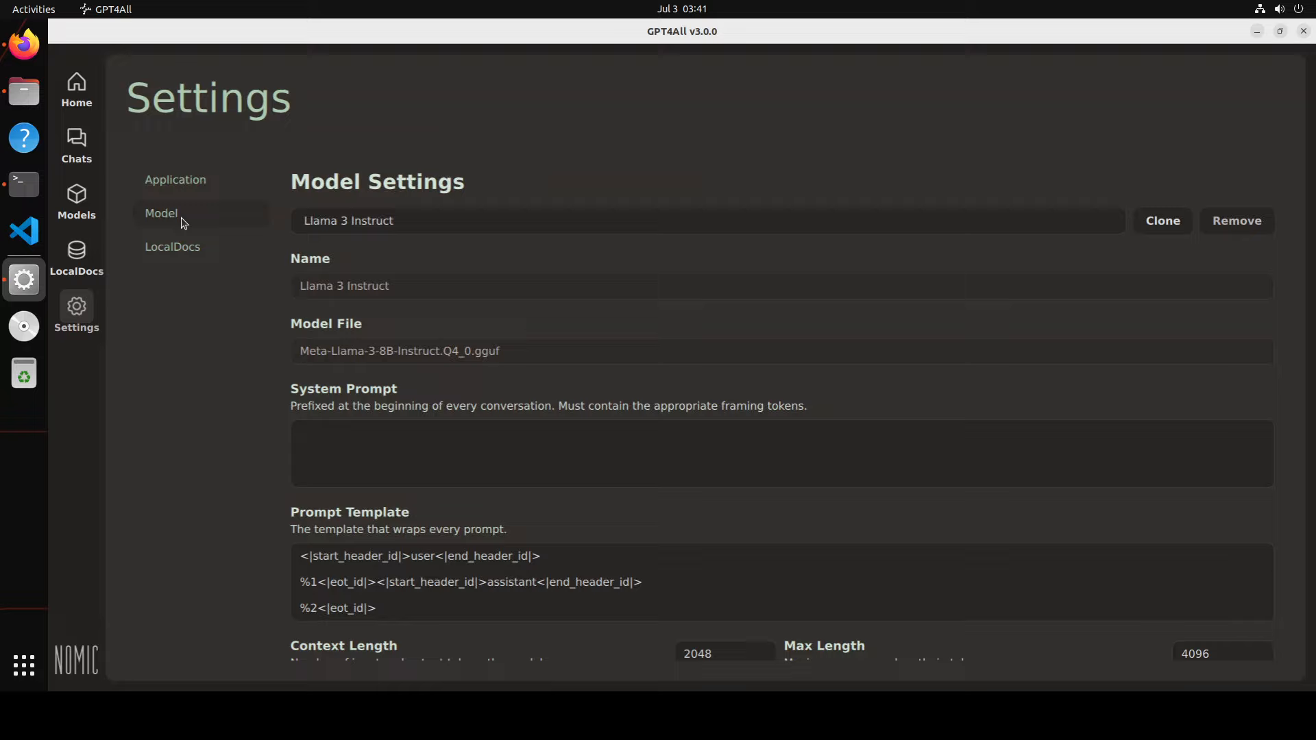
{"action": "mouse_move", "coordinate": [856, 359]}
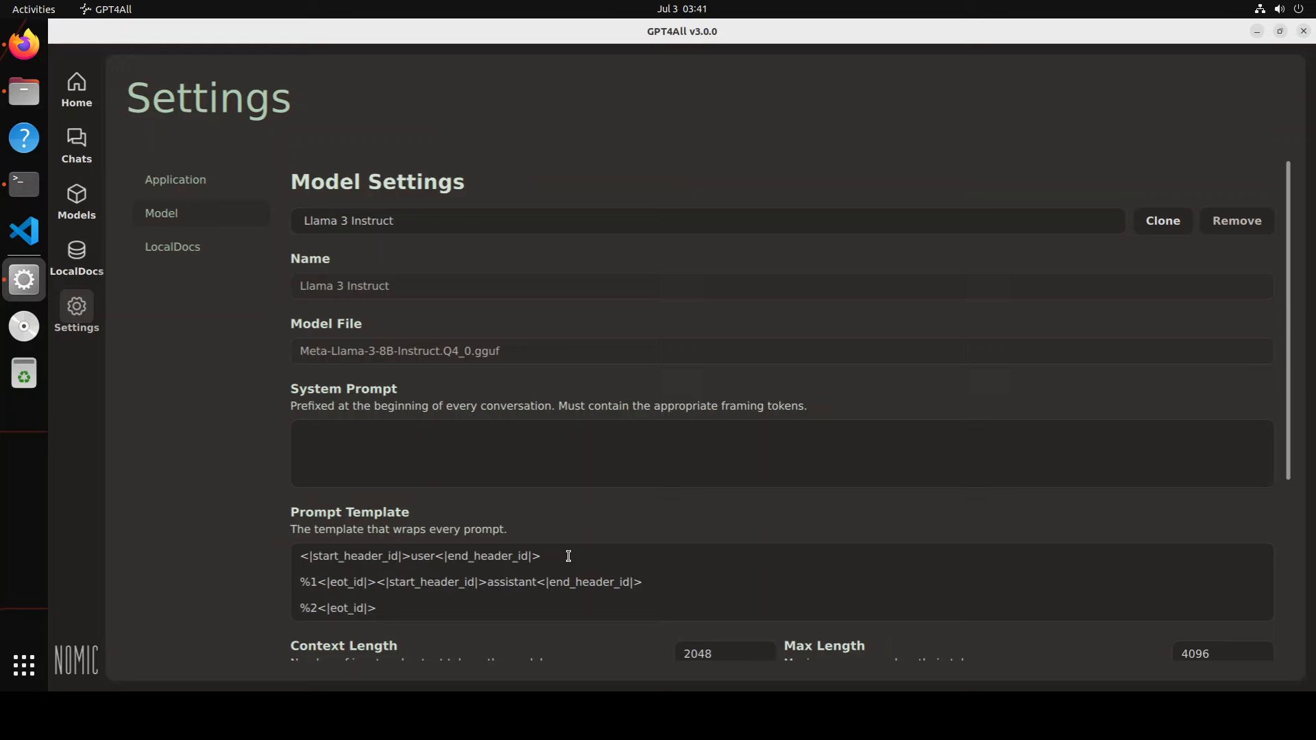
{"action": "scroll", "scroll_direction": "down", "scroll_amount": 3}
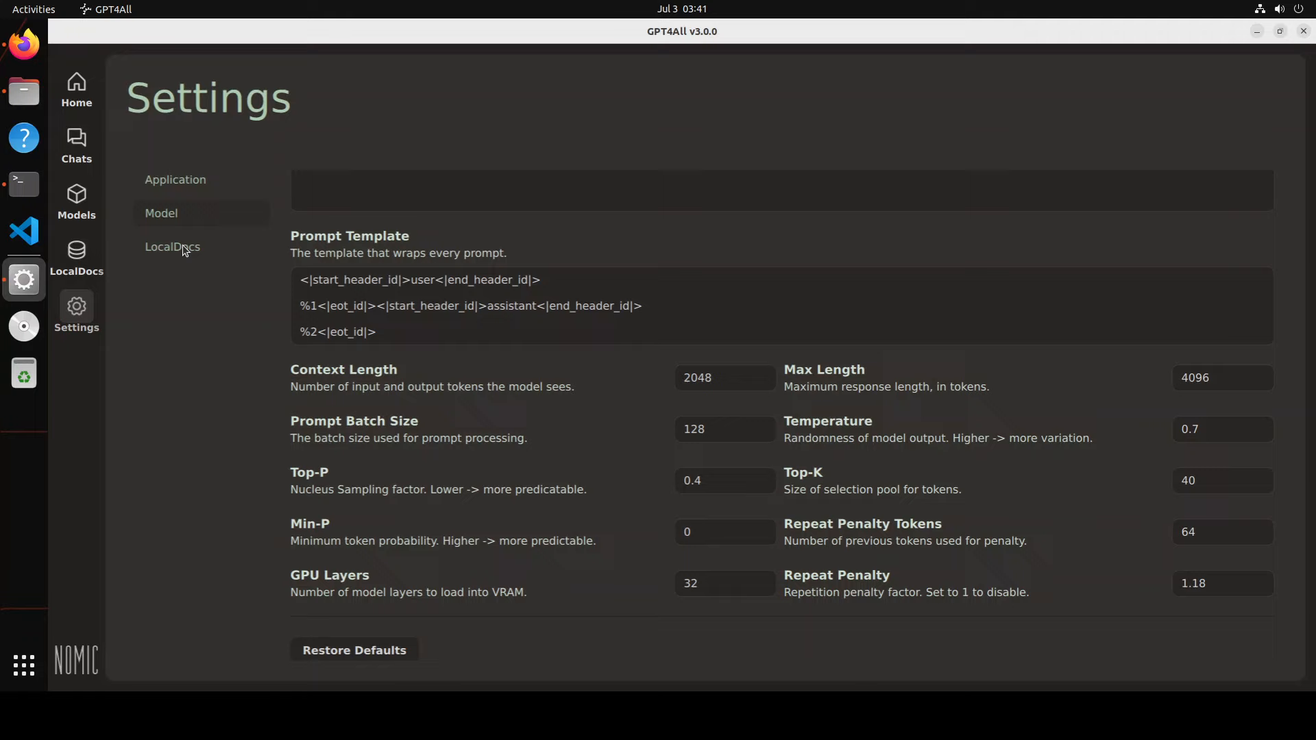
{"action": "left_click", "coordinate": [173, 245]}
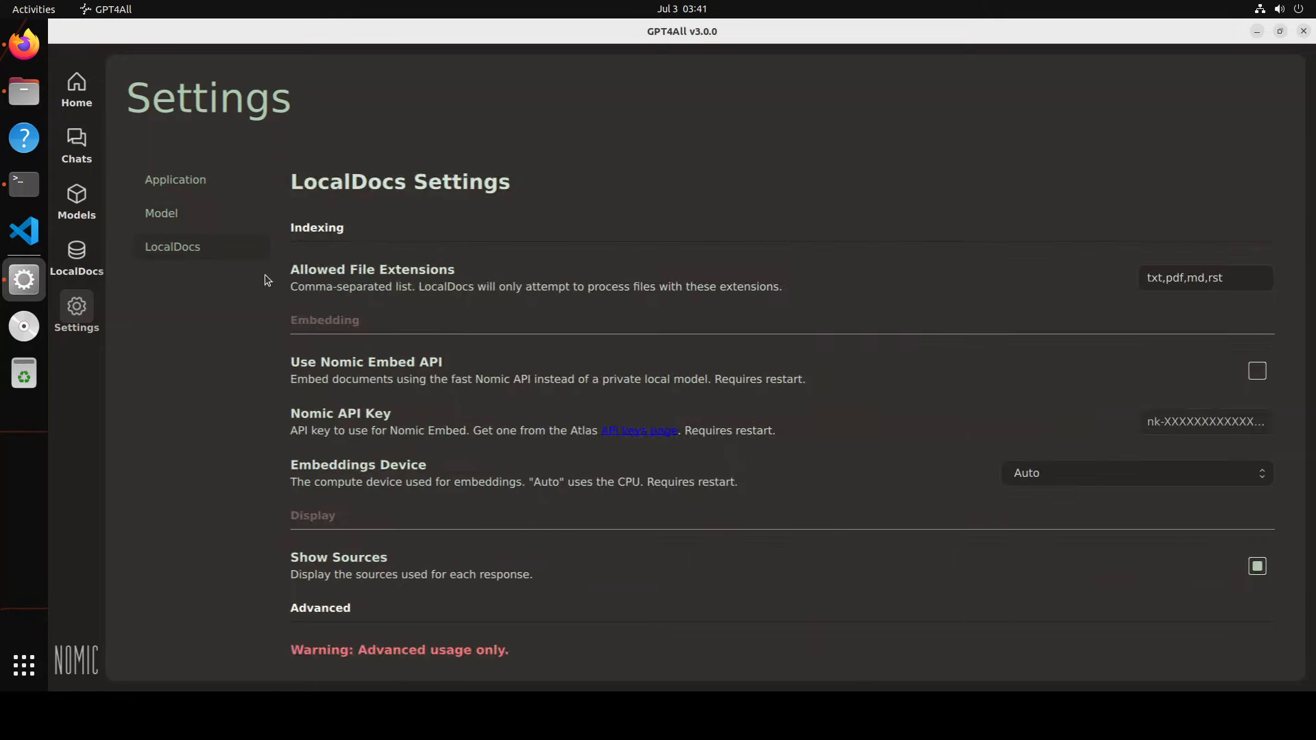
Show the LocalDocs collections page, currently listing no collections
{"action": "left_click", "coordinate": [77, 256]}
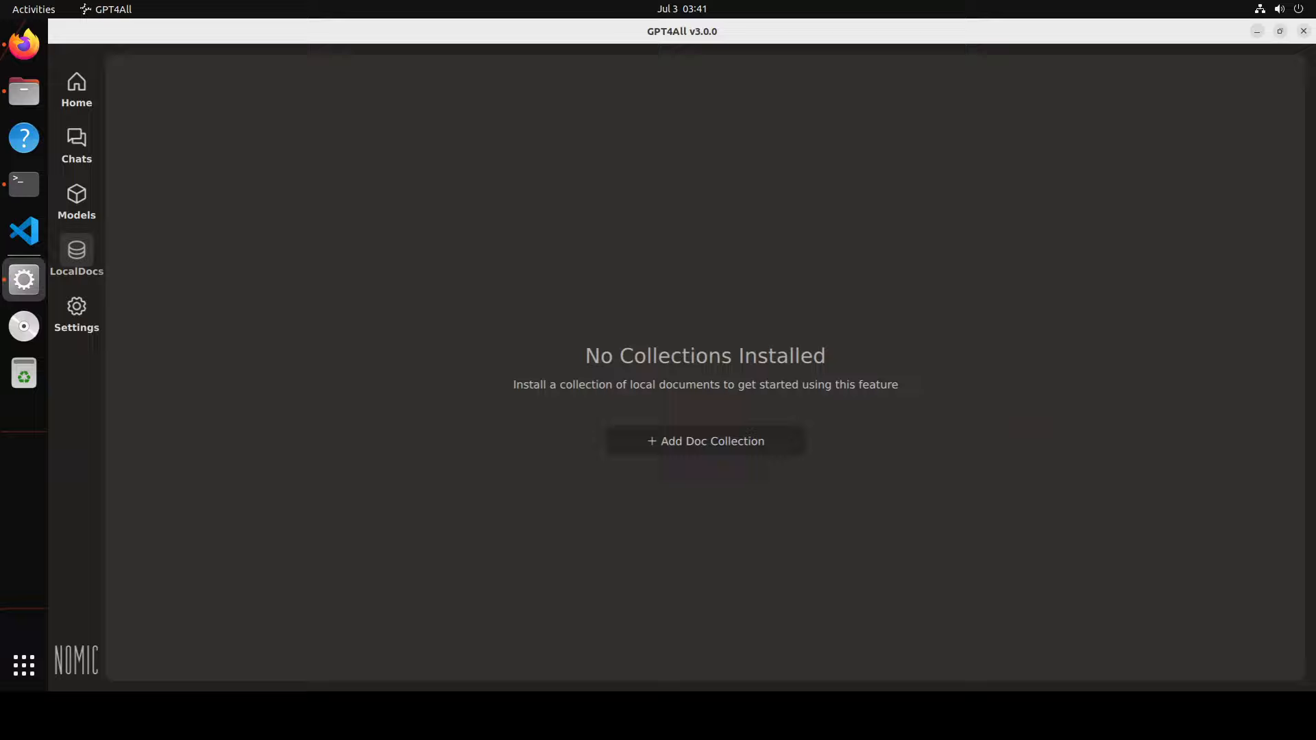
{"action": "mouse_move", "coordinate": [23, 183]}
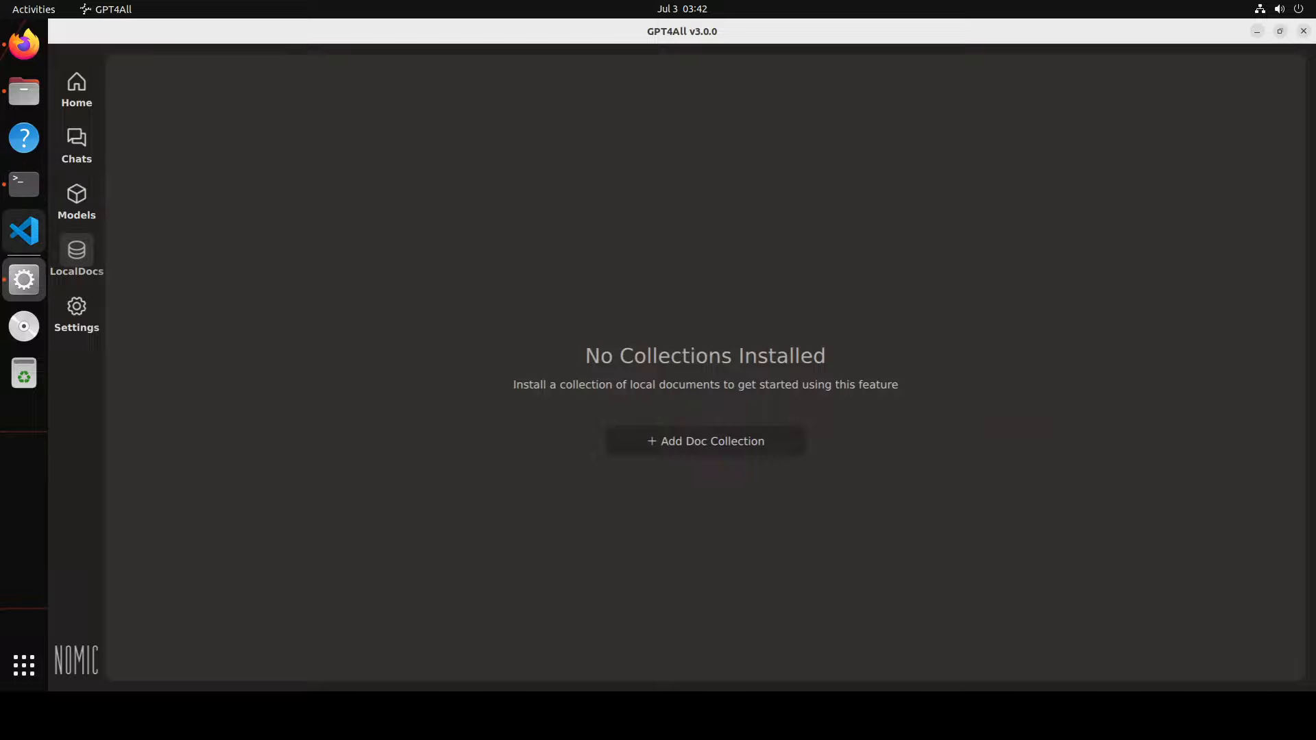
{"action": "mouse_move", "coordinate": [23, 574]}
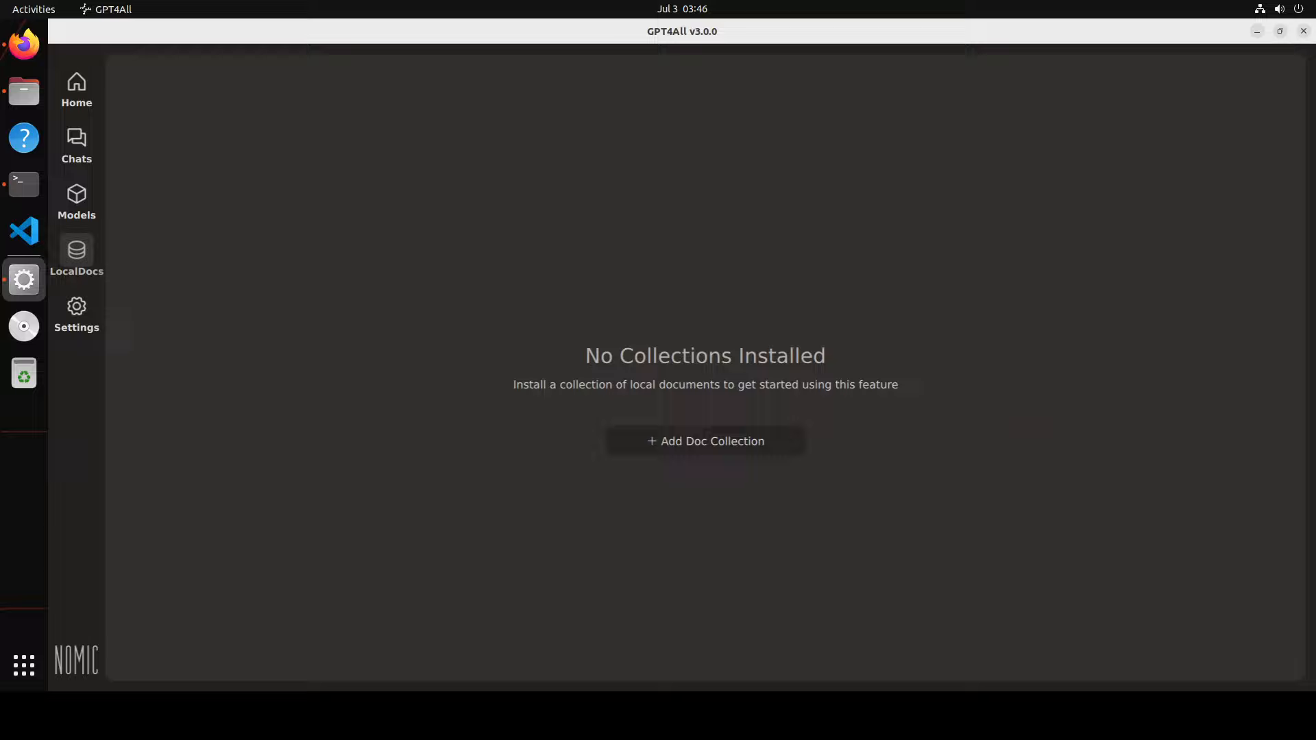
{"action": "mouse_move", "coordinate": [692, 453]}
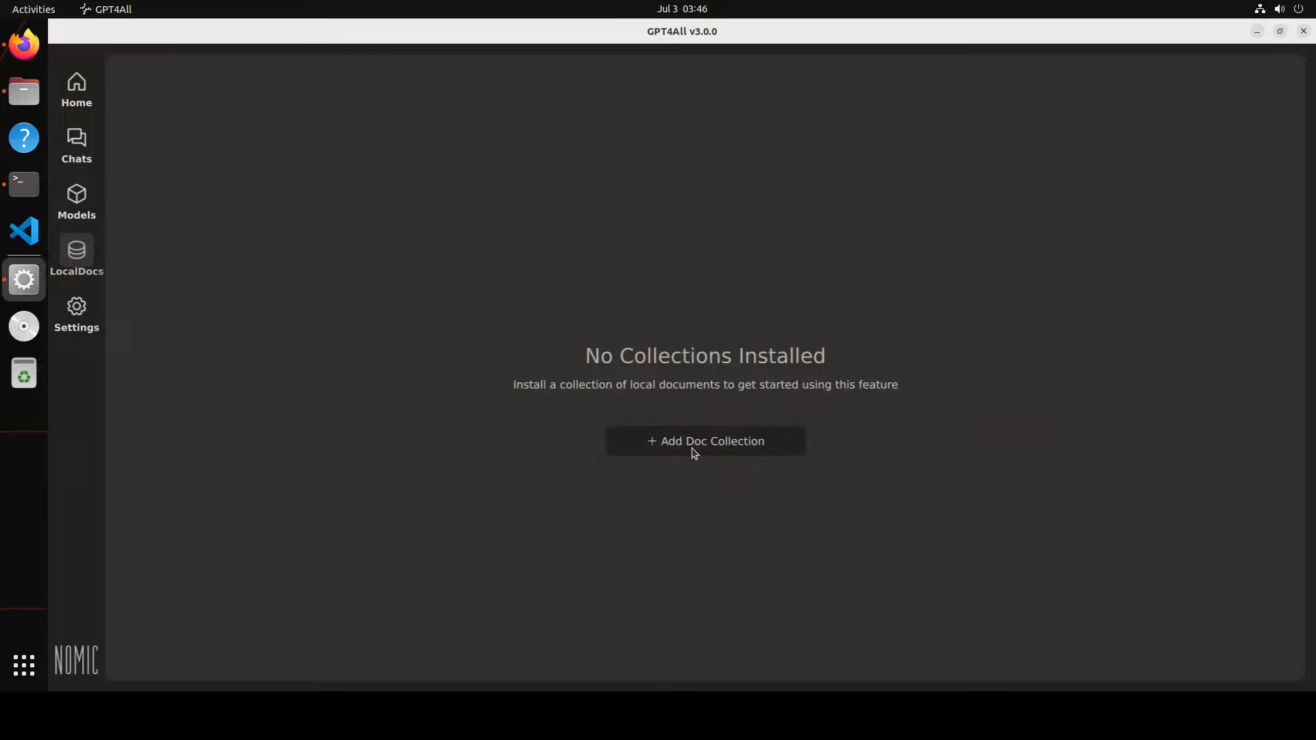
Start a new document collection named MyInfo and bring up a Terminal window
{"action": "left_click", "coordinate": [705, 440]}
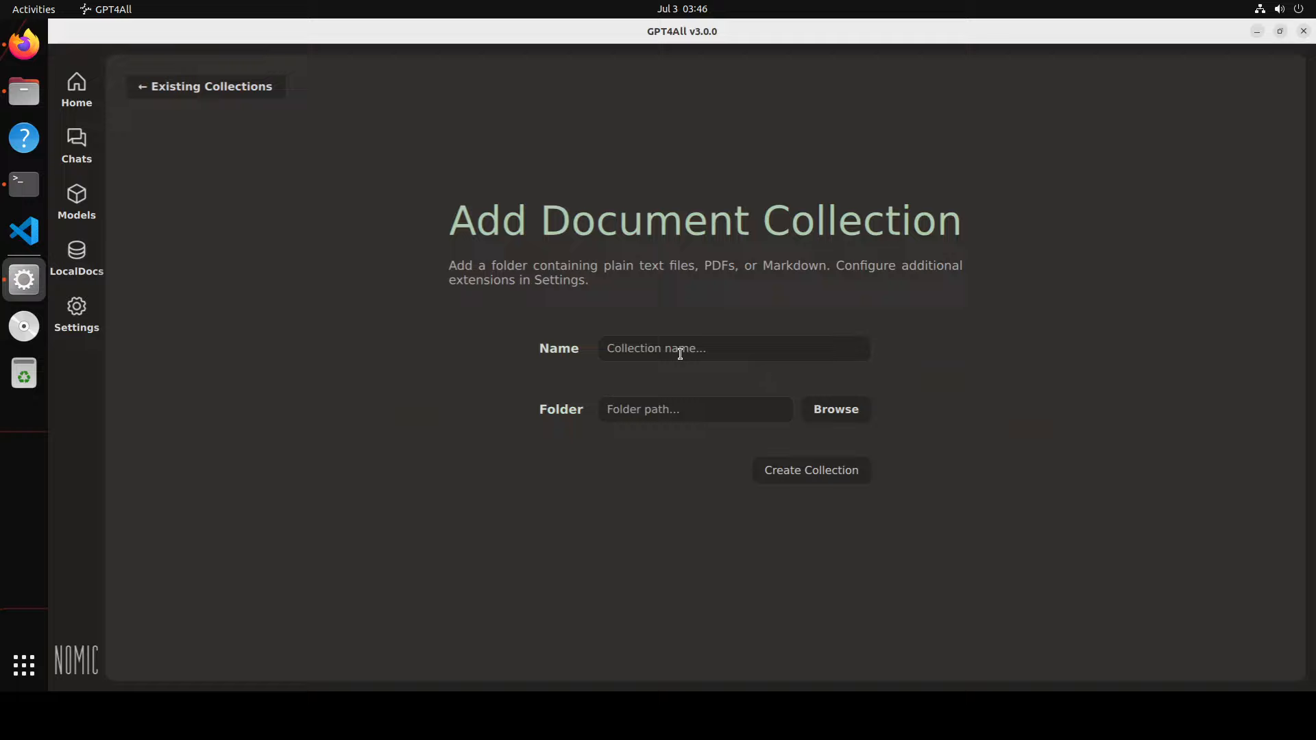
{"action": "type", "text": "My"}
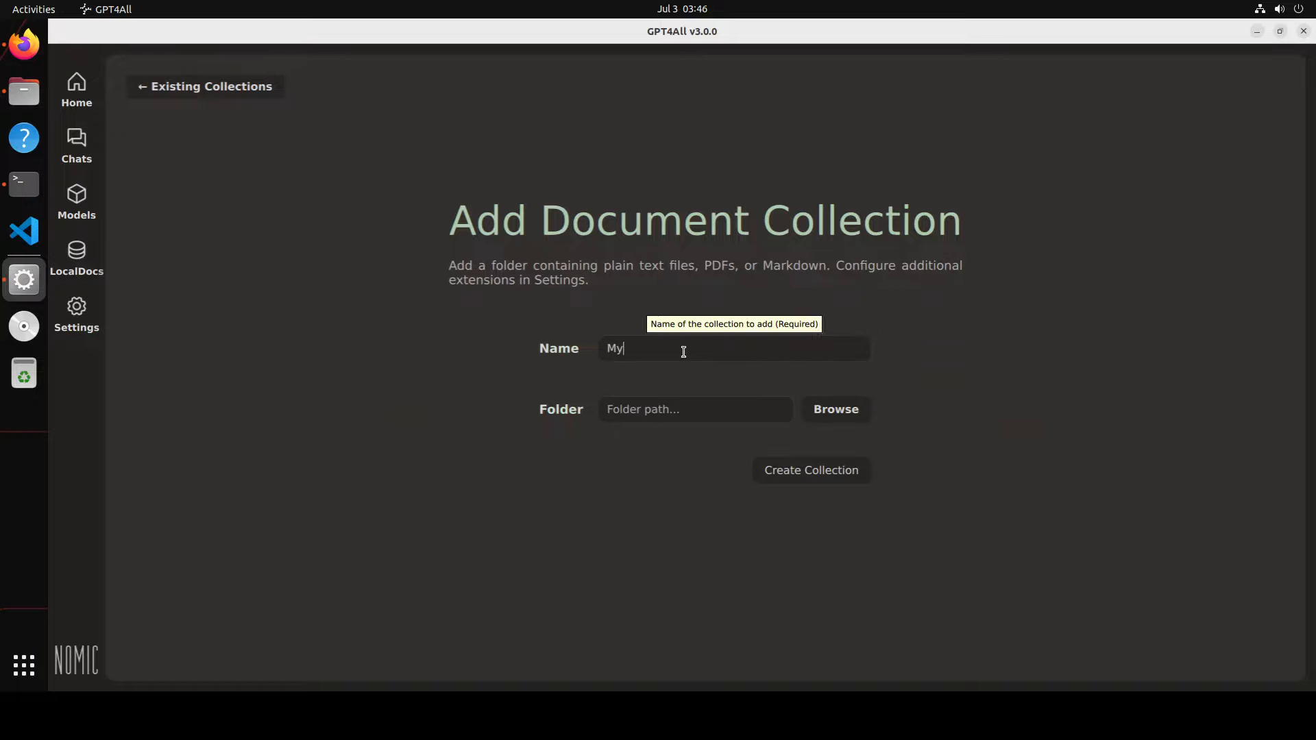
{"action": "type", "text": "Info"}
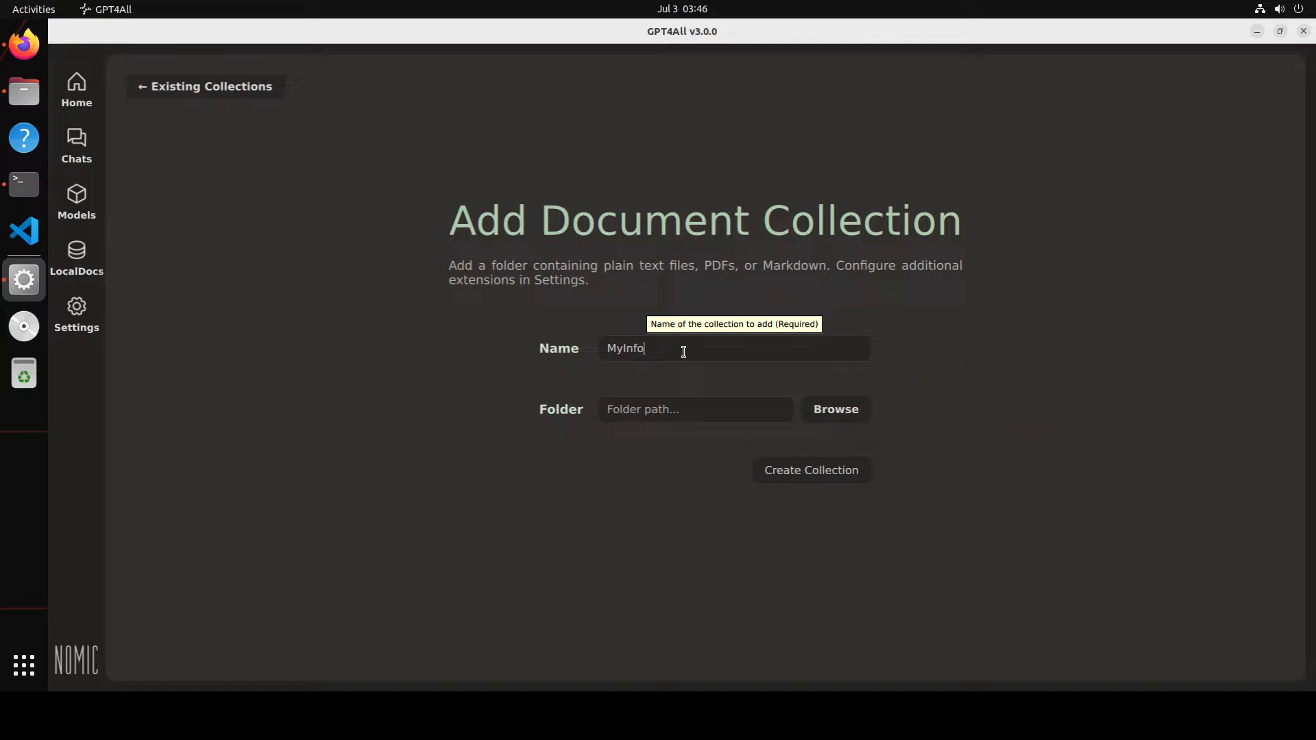
{"action": "mouse_move", "coordinate": [835, 409]}
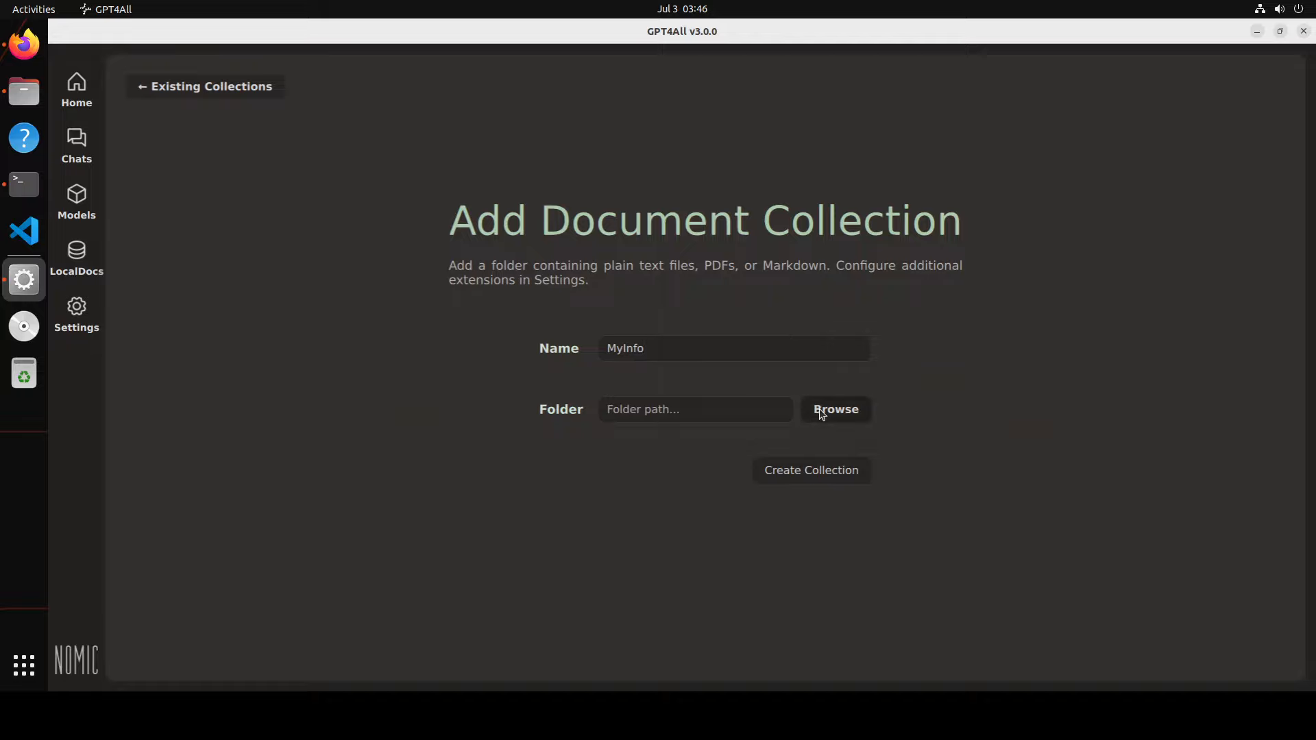
{"action": "mouse_move", "coordinate": [851, 419]}
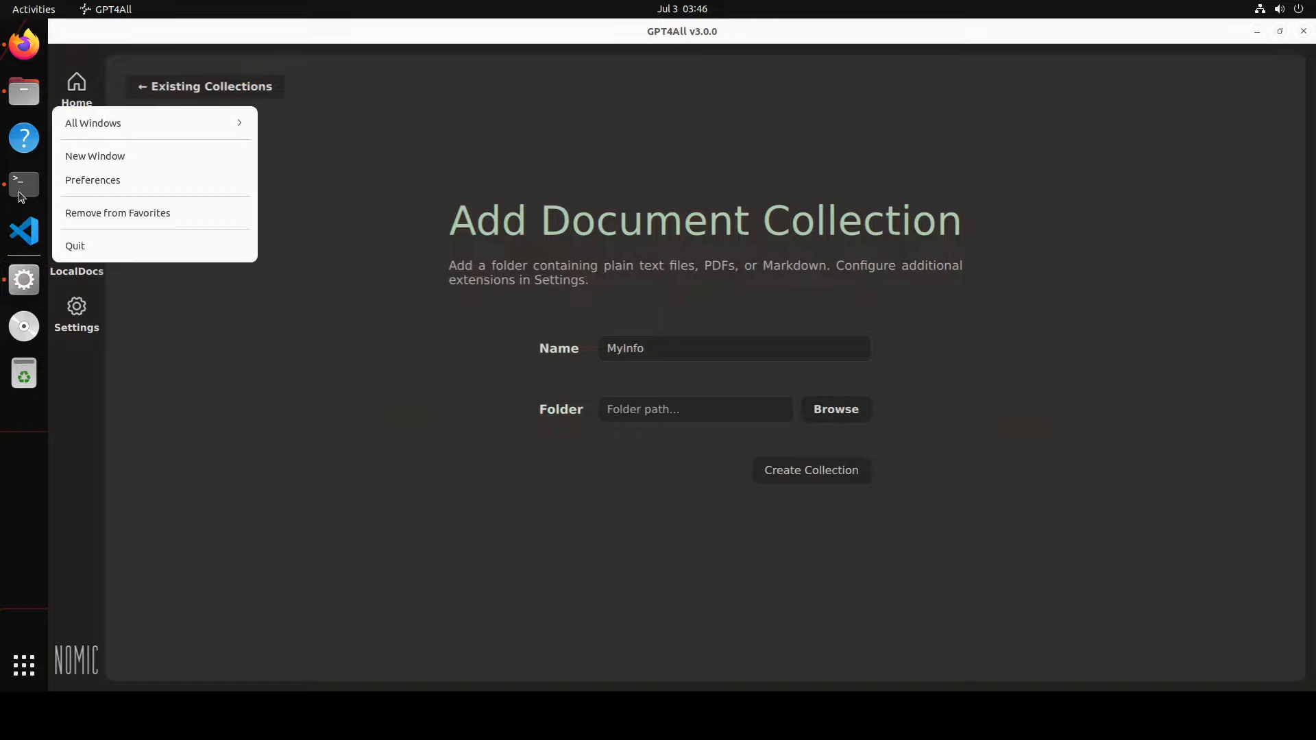
{"action": "left_click", "coordinate": [23, 183]}
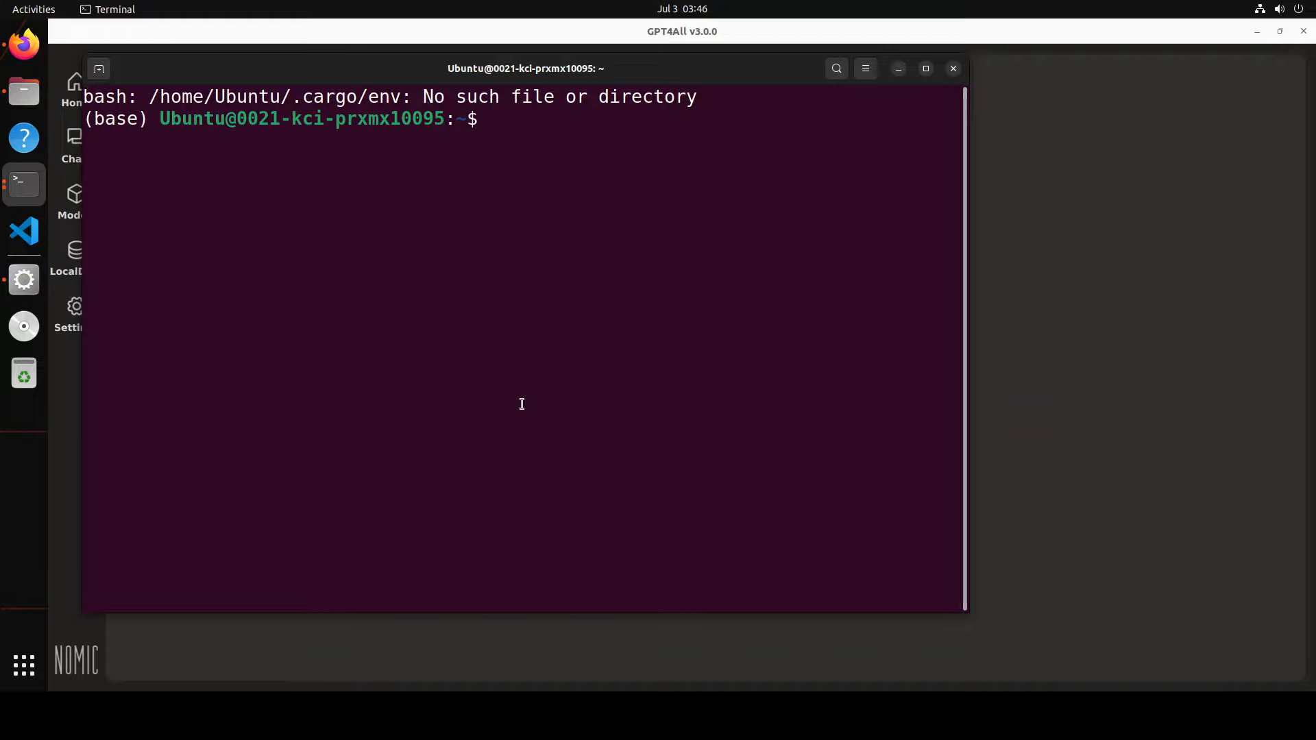
In Terminal, make a myinfo folder, move fahdtxt.txt into it and print its contents
{"action": "type", "text": "conda deactivate"}
{"action": "type", "text": "mk"}
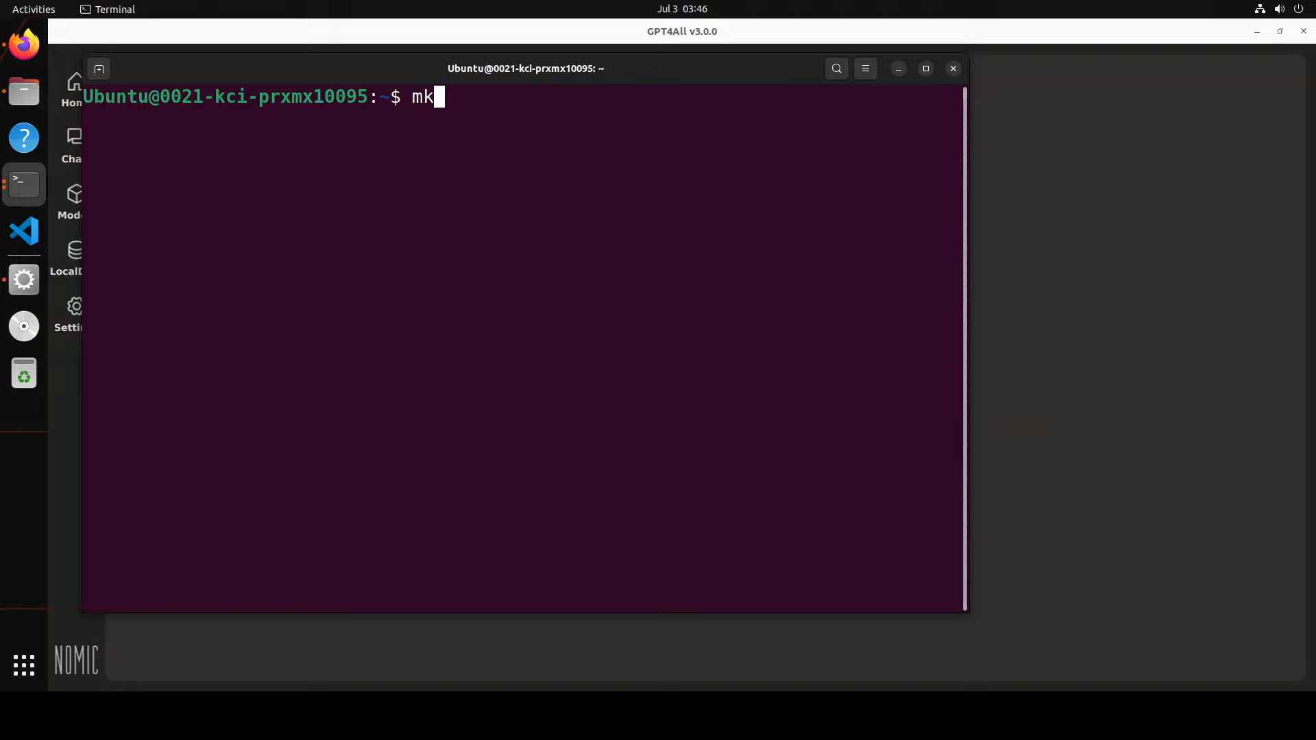
{"action": "type", "text": "dir myinfo"}
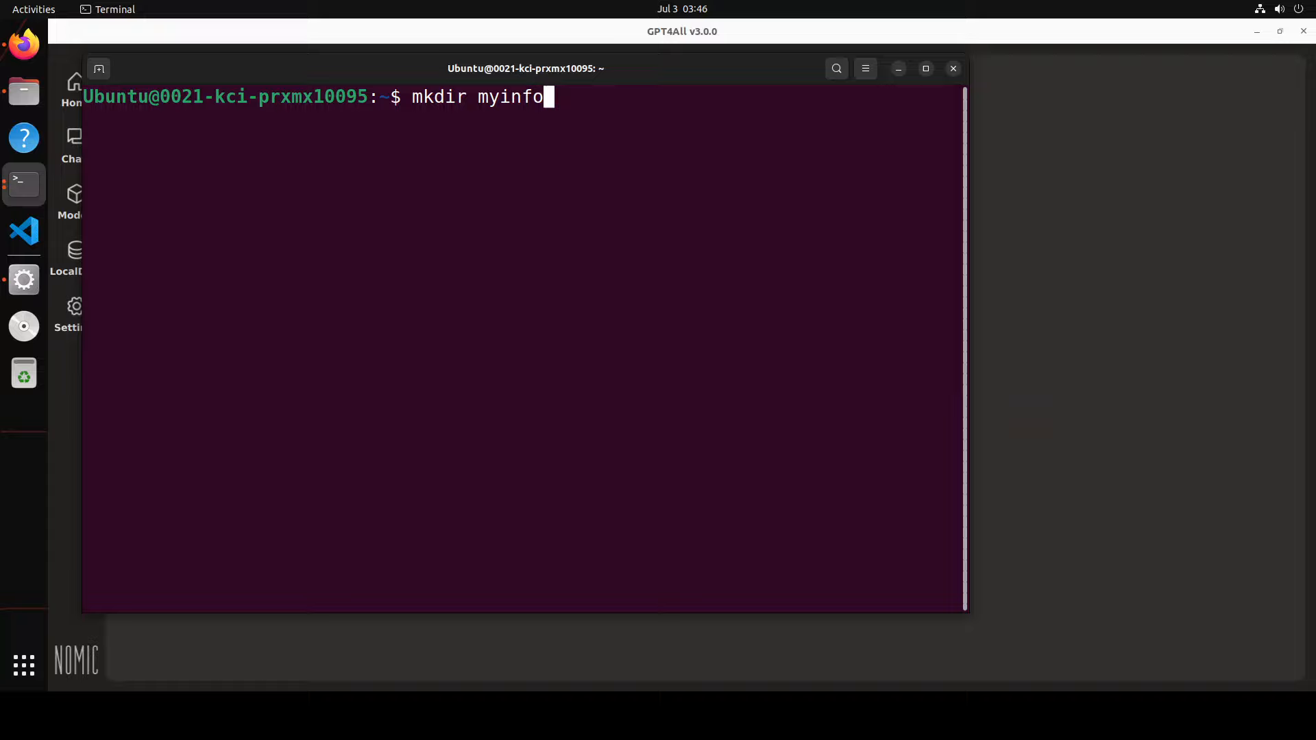
{"action": "type", "text": "mv"}
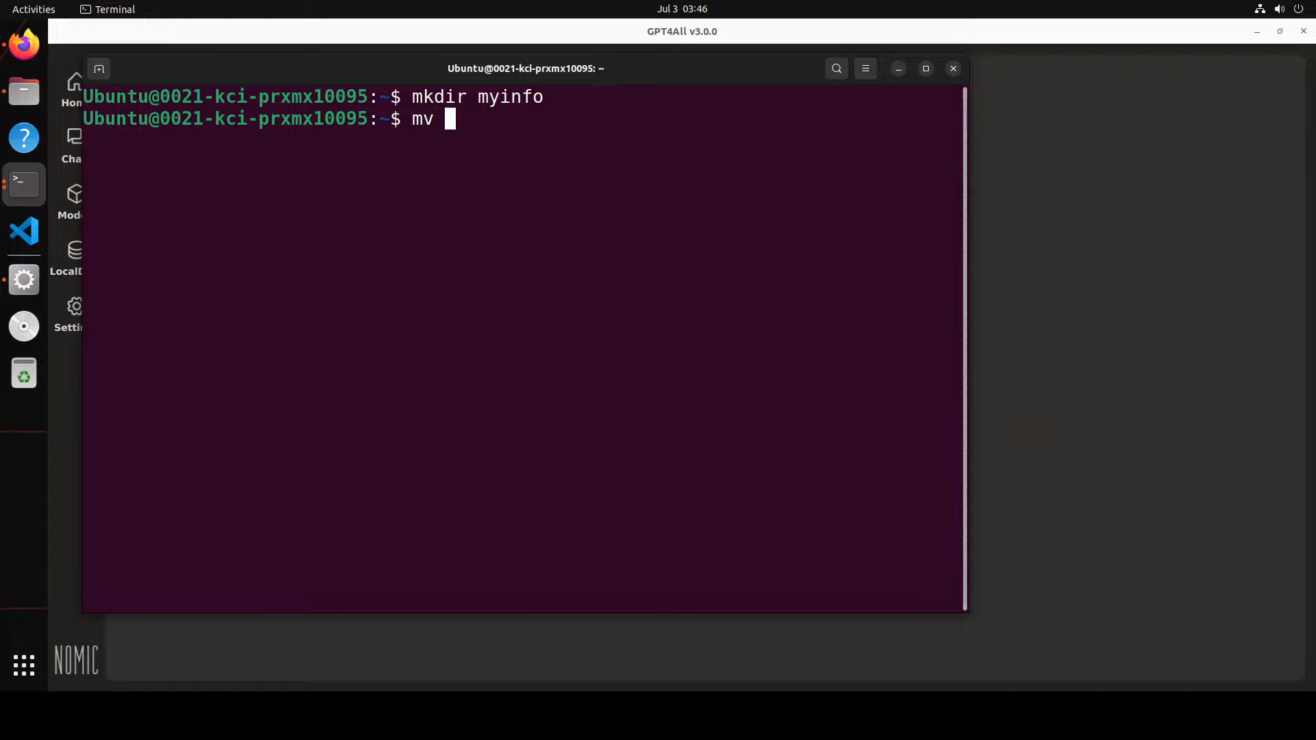
{"action": "type", "text": "fahdtxt.txt"}
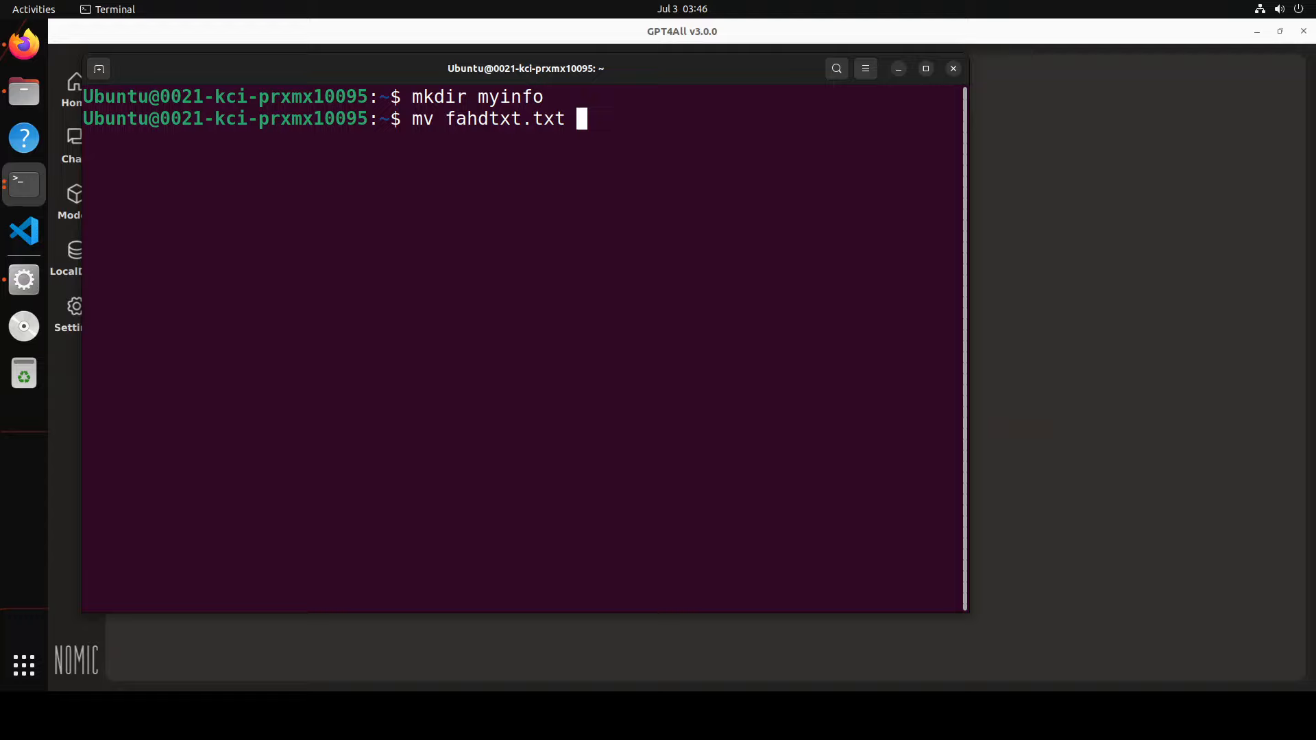
{"action": "key", "text": "Return"}
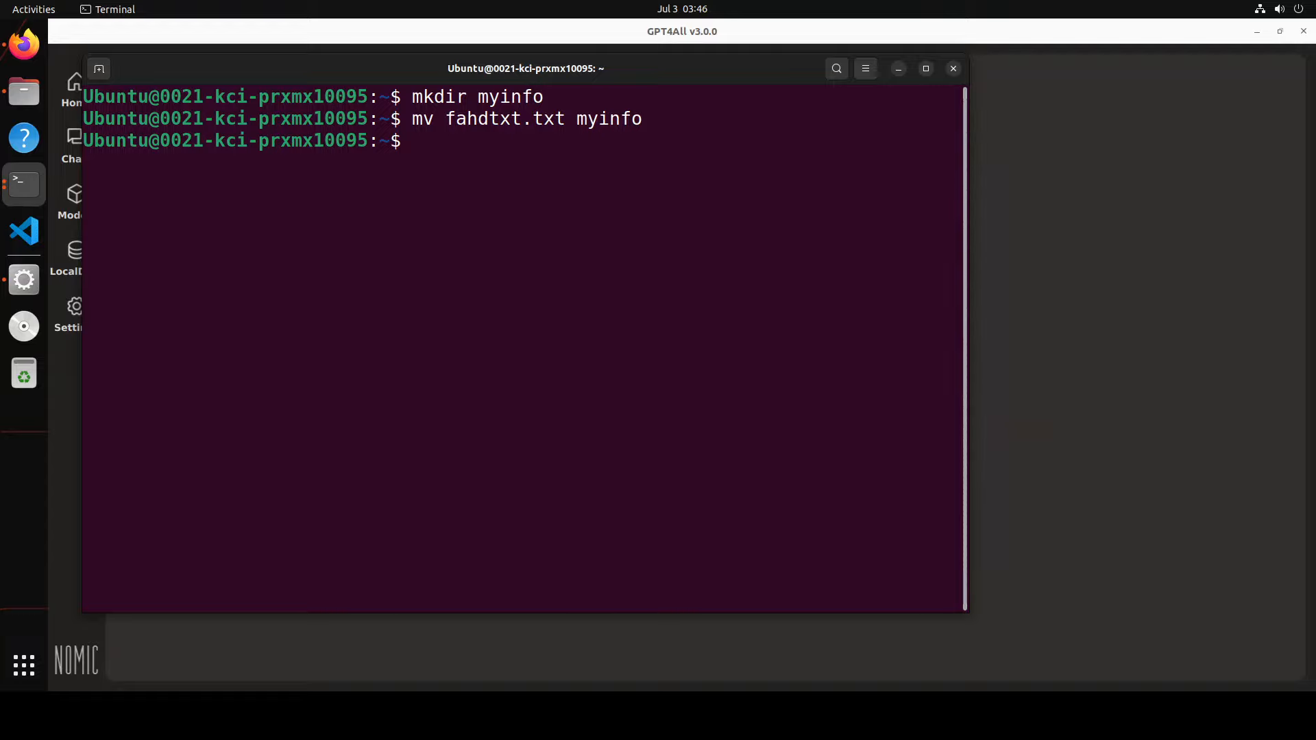
{"action": "type", "text": "cd myinfo/"}
{"action": "type", "text": "ca"}
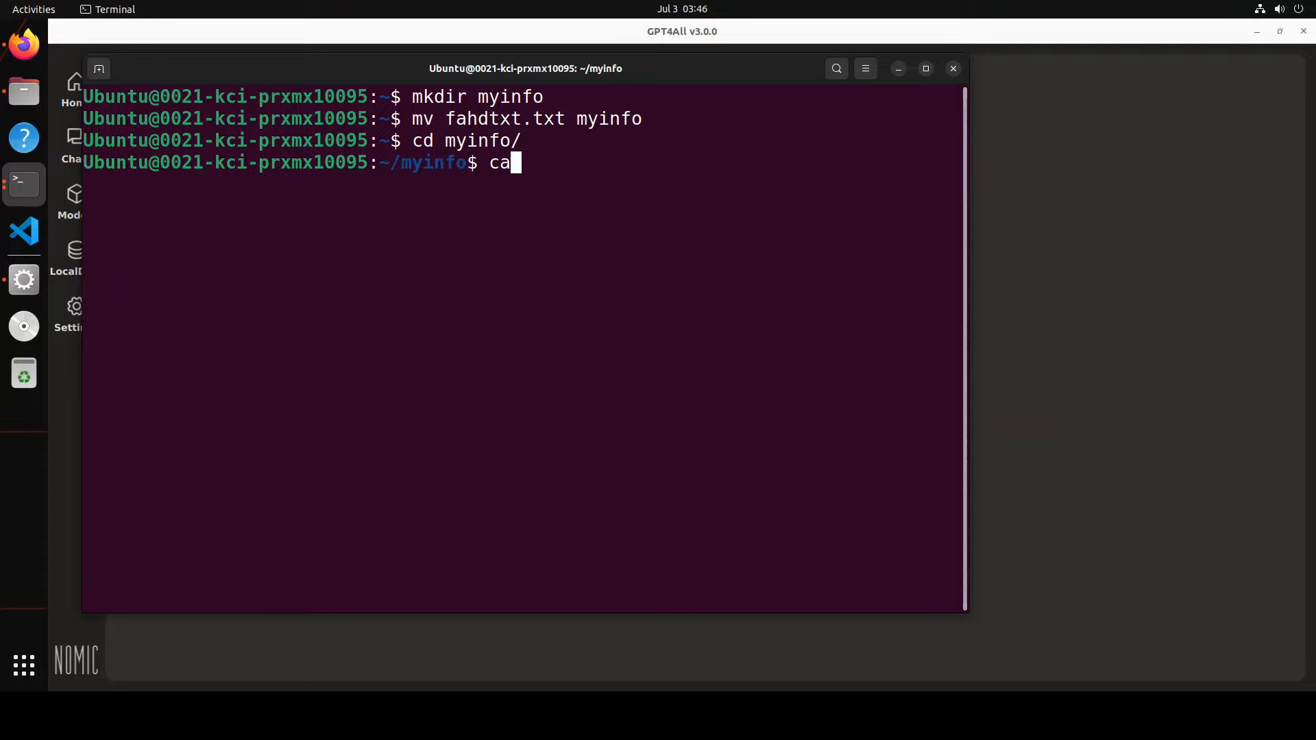
{"action": "type", "text": "t fahdtxt.txt"}
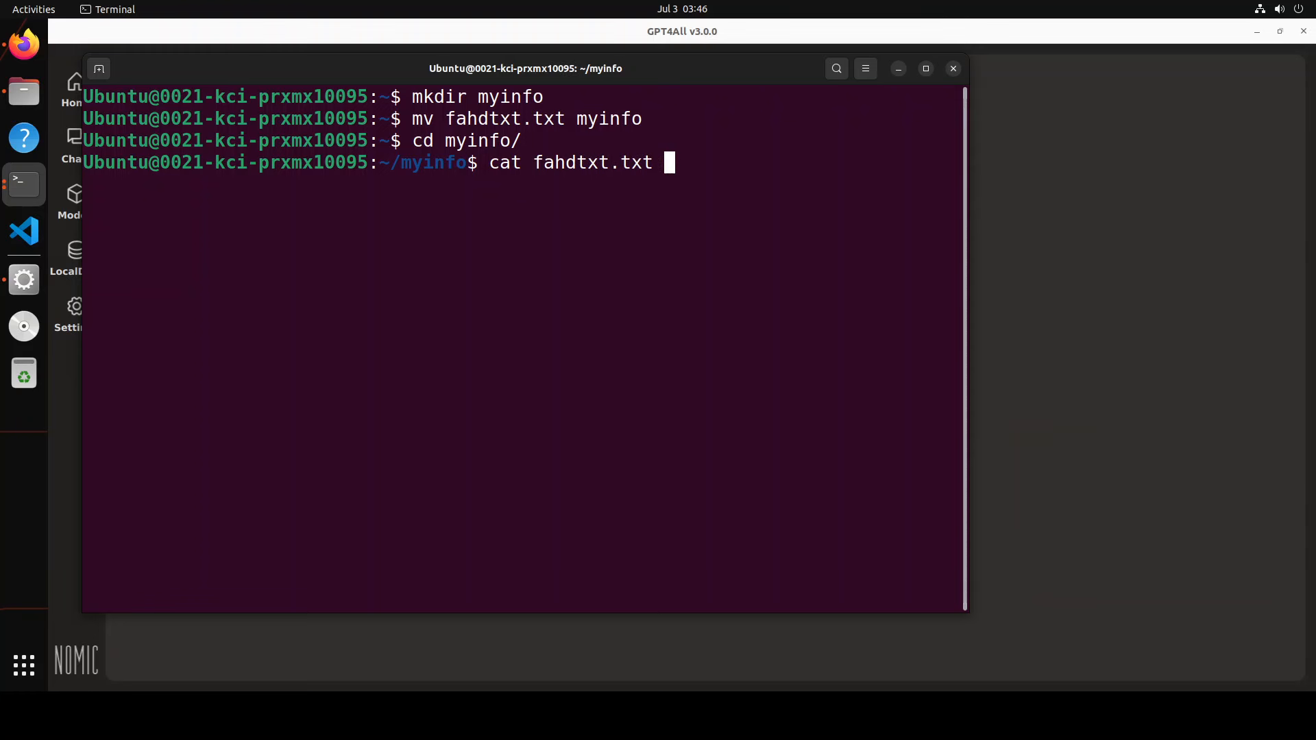
{"action": "key", "text": "Return"}
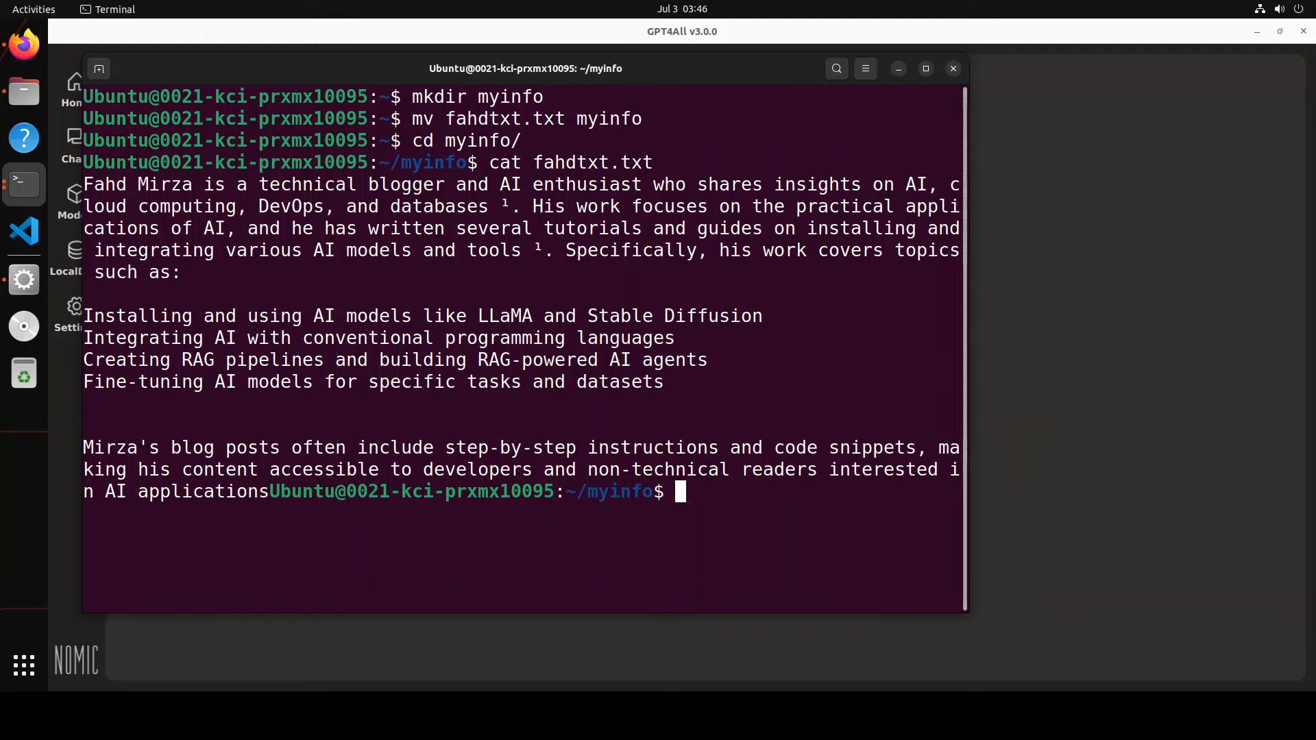
{"action": "mouse_move", "coordinate": [951, 69]}
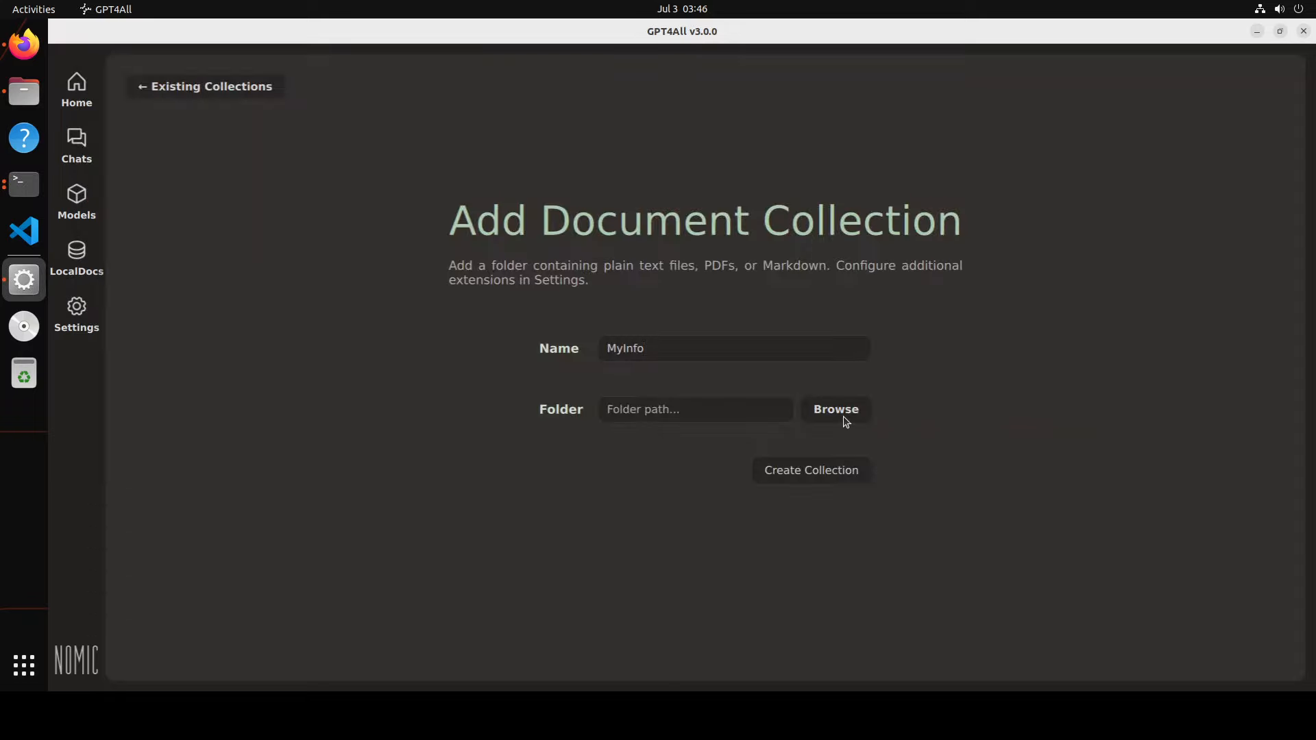
Choose the myinfo folder under the home directory as the MyInfo collection's source folder
{"action": "left_click", "coordinate": [834, 409]}
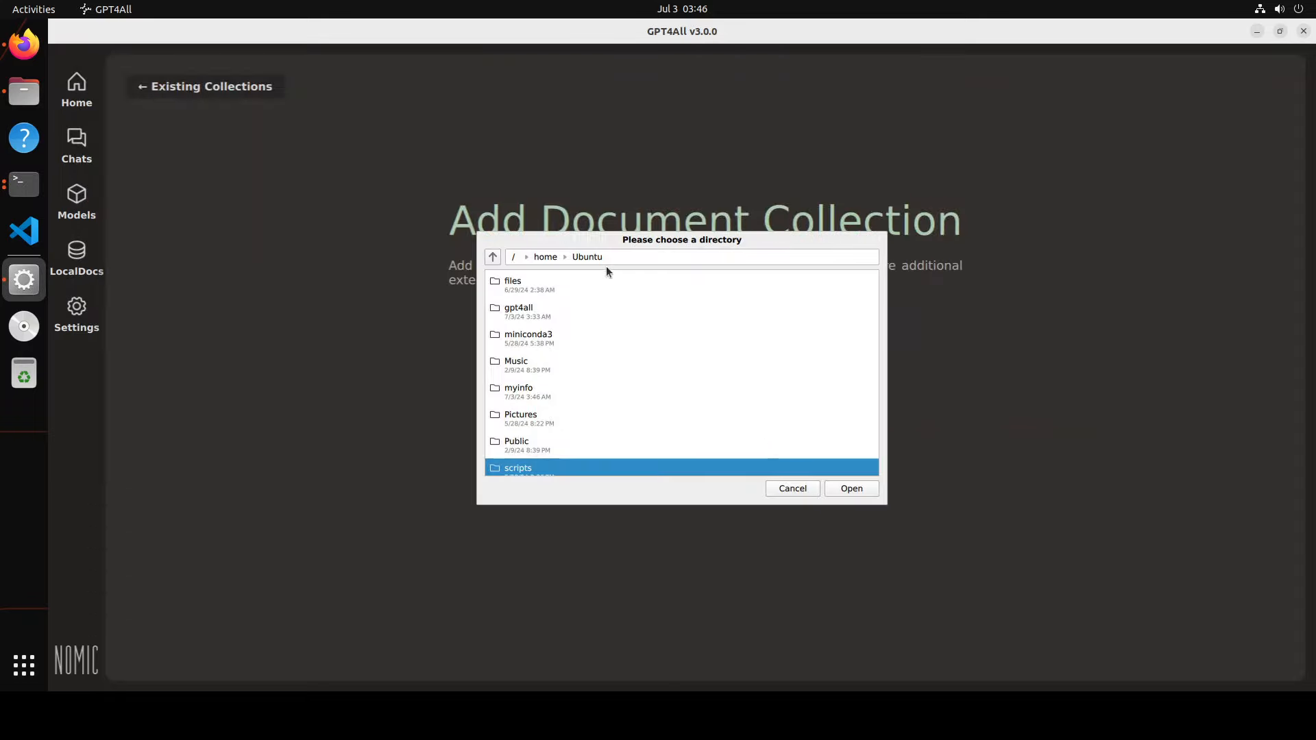
{"action": "left_click", "coordinate": [518, 392]}
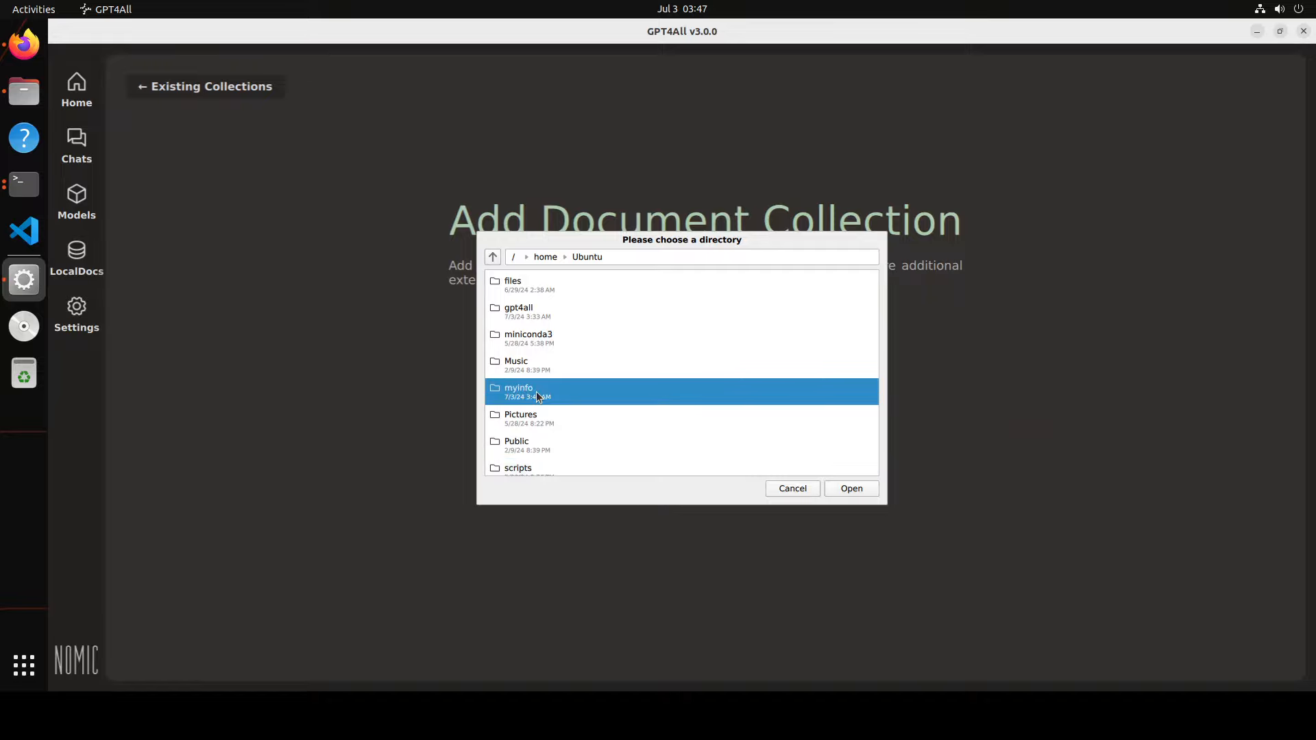
{"action": "left_click", "coordinate": [849, 488]}
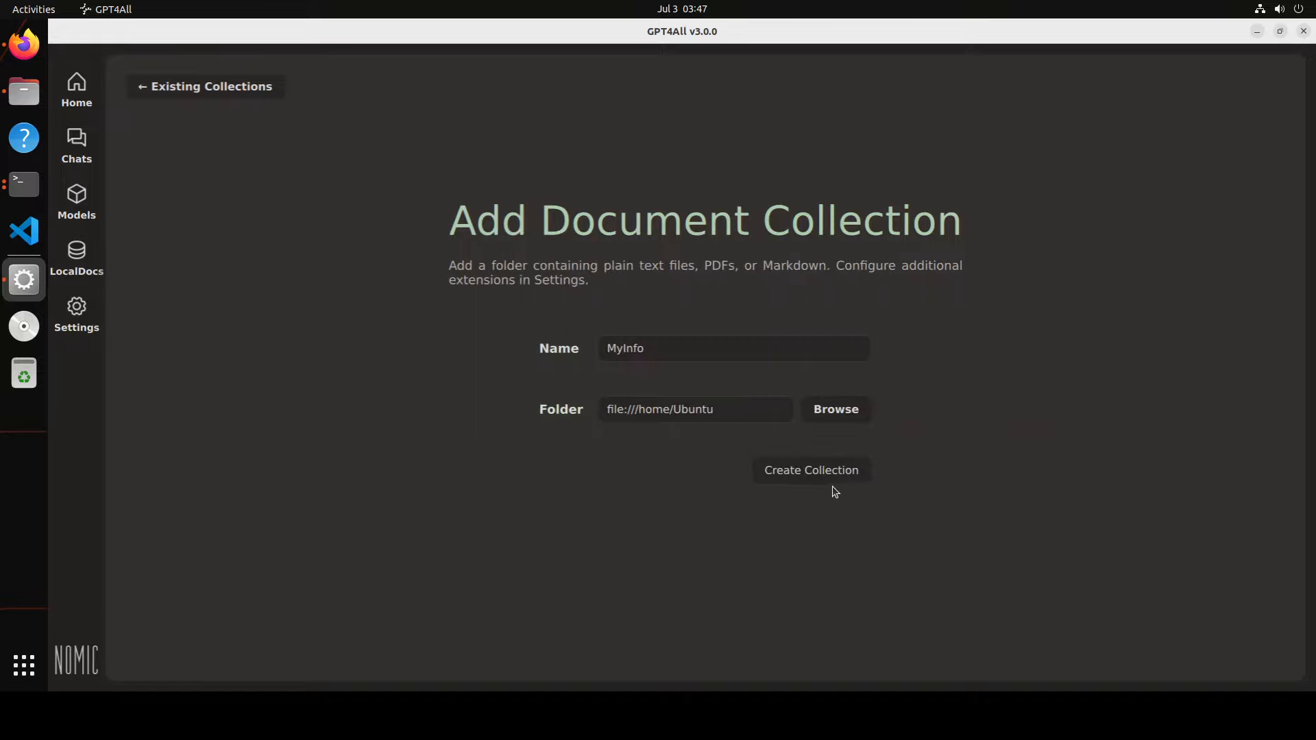
Create the MyInfo collection so it starts installing and embedding the home folder
{"action": "left_click", "coordinate": [810, 470]}
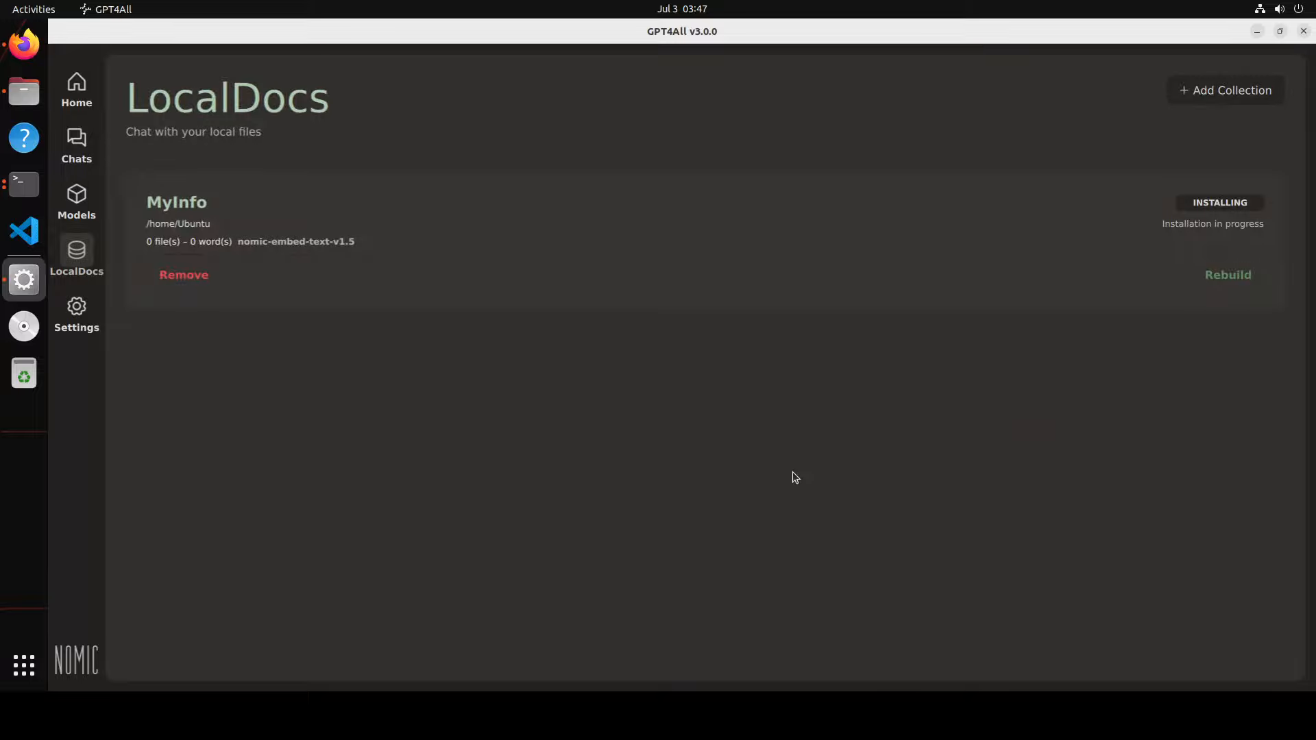
{"action": "mouse_move", "coordinate": [1159, 241]}
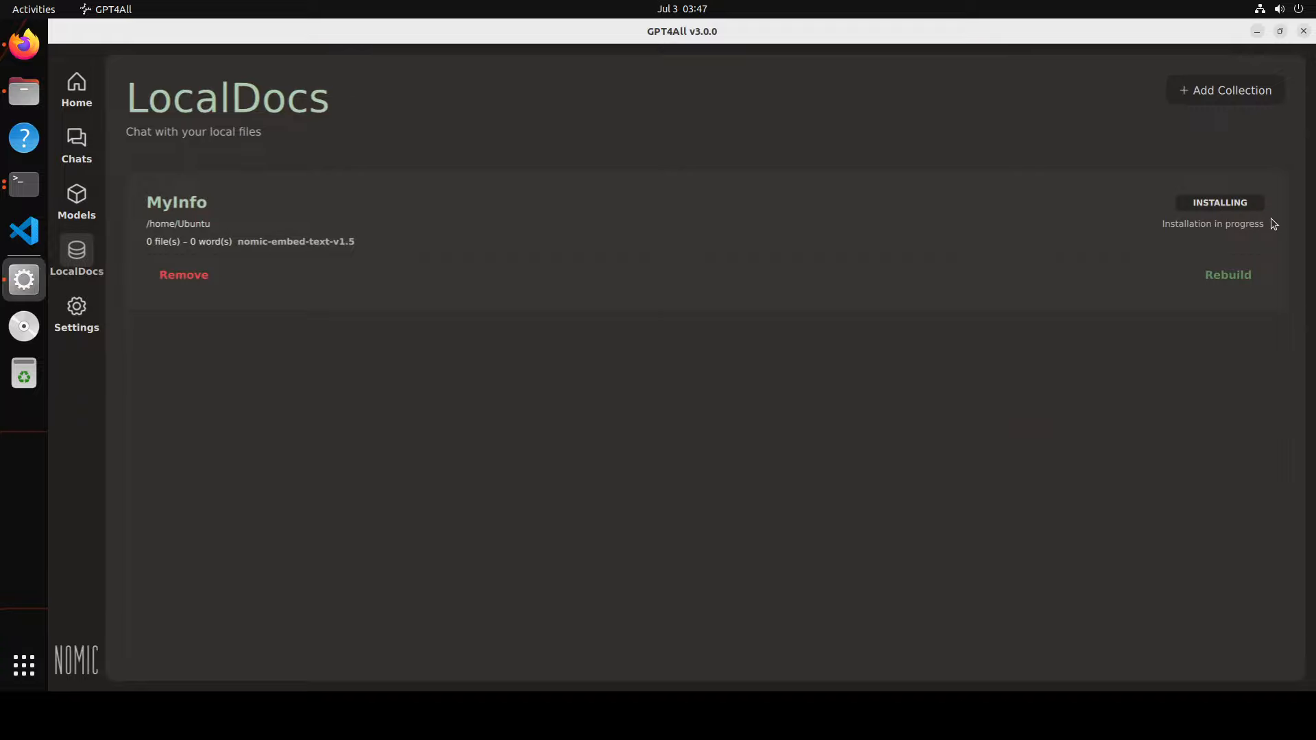
{"action": "mouse_move", "coordinate": [1283, 229]}
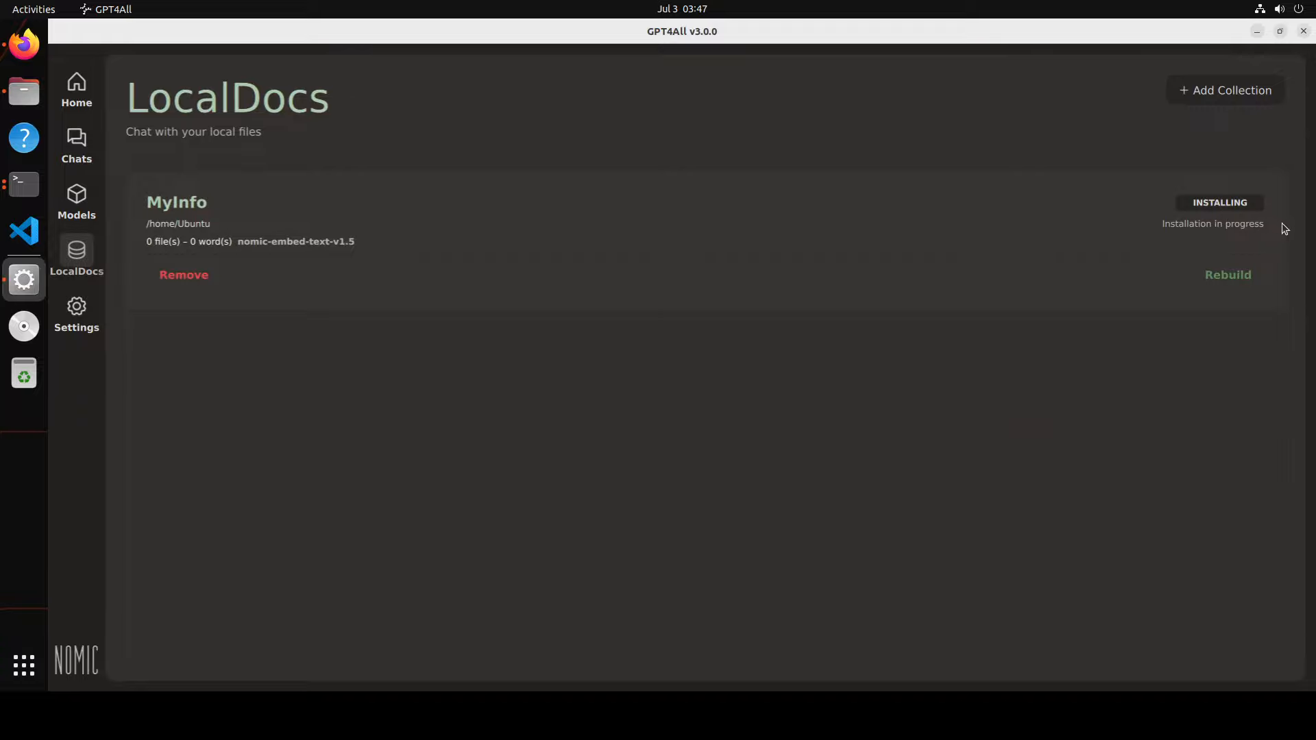
{"action": "mouse_move", "coordinate": [425, 370]}
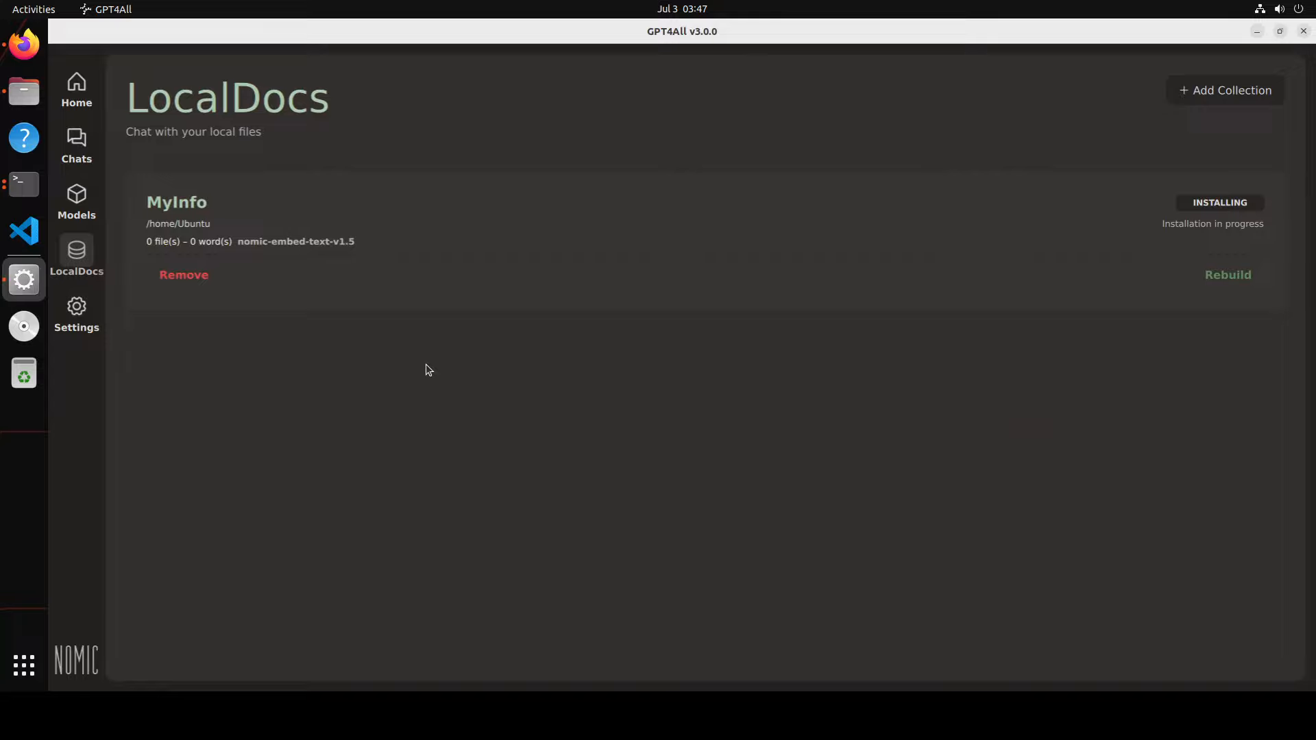
{"action": "mouse_move", "coordinate": [405, 263]}
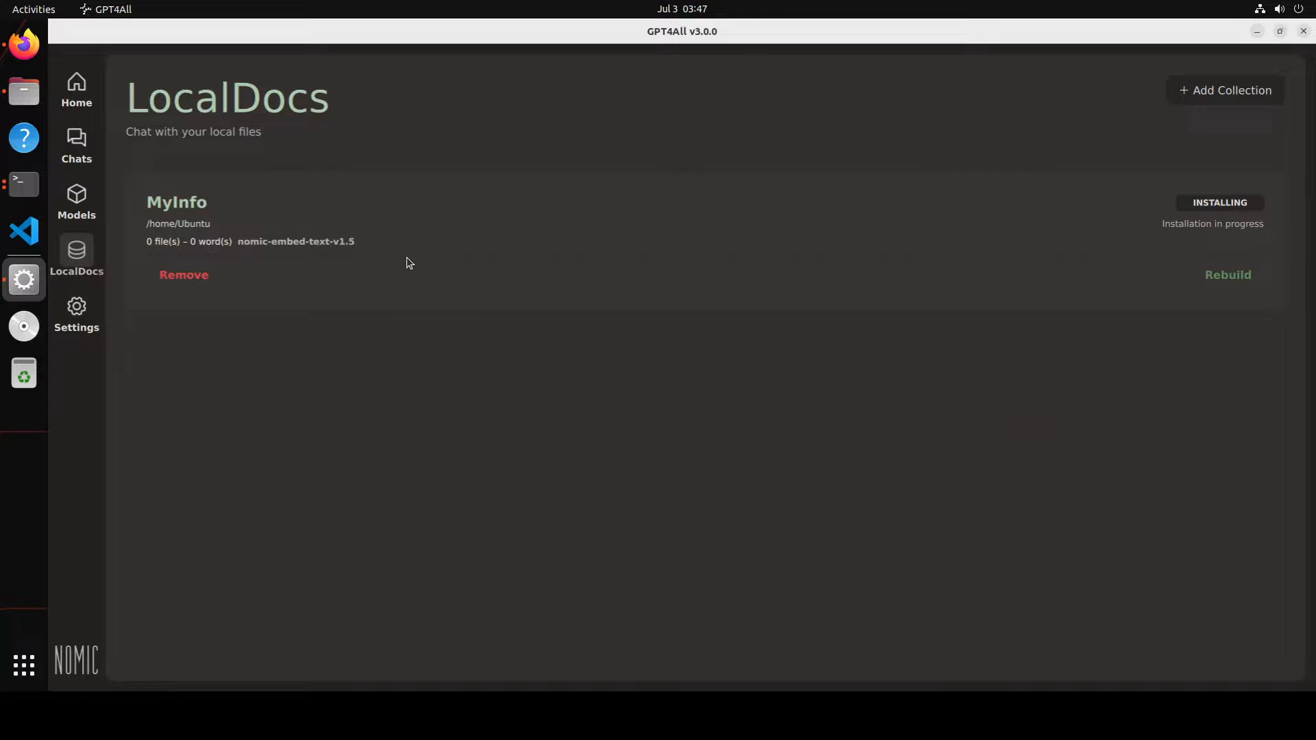
{"action": "mouse_move", "coordinate": [369, 255]}
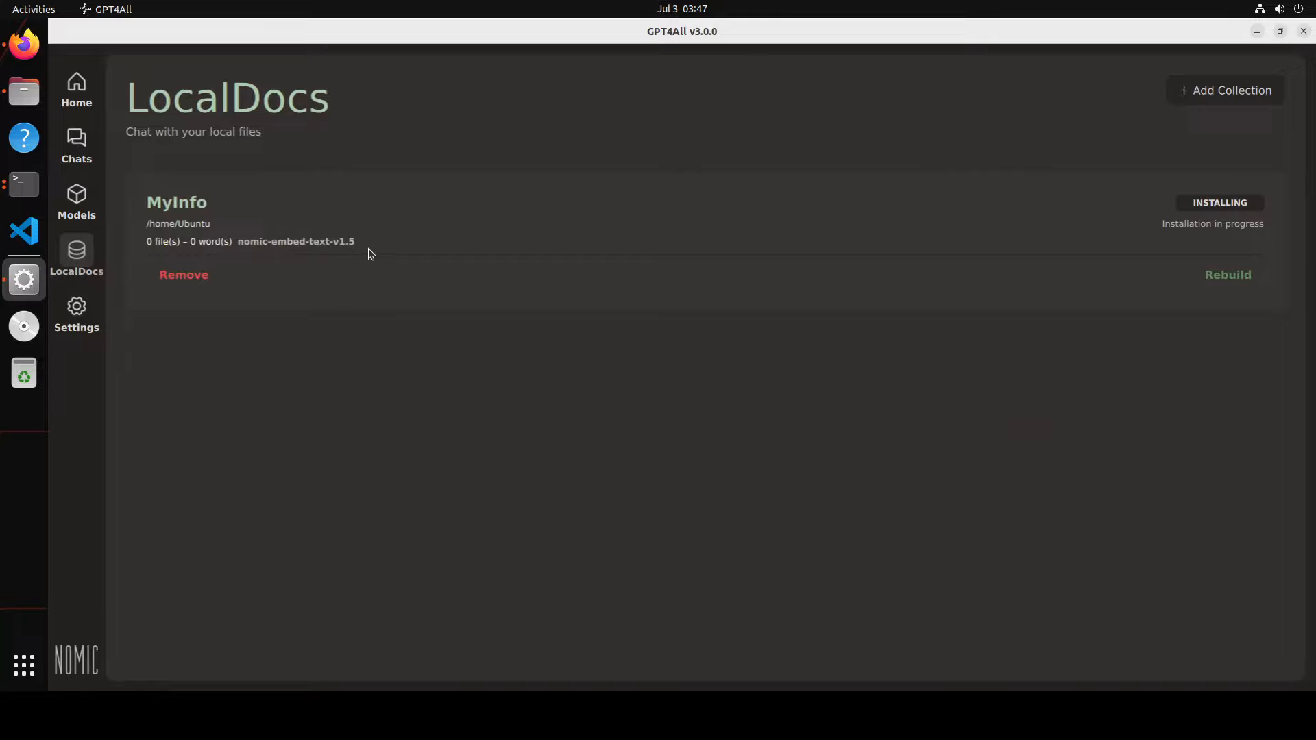
{"action": "mouse_move", "coordinate": [443, 269]}
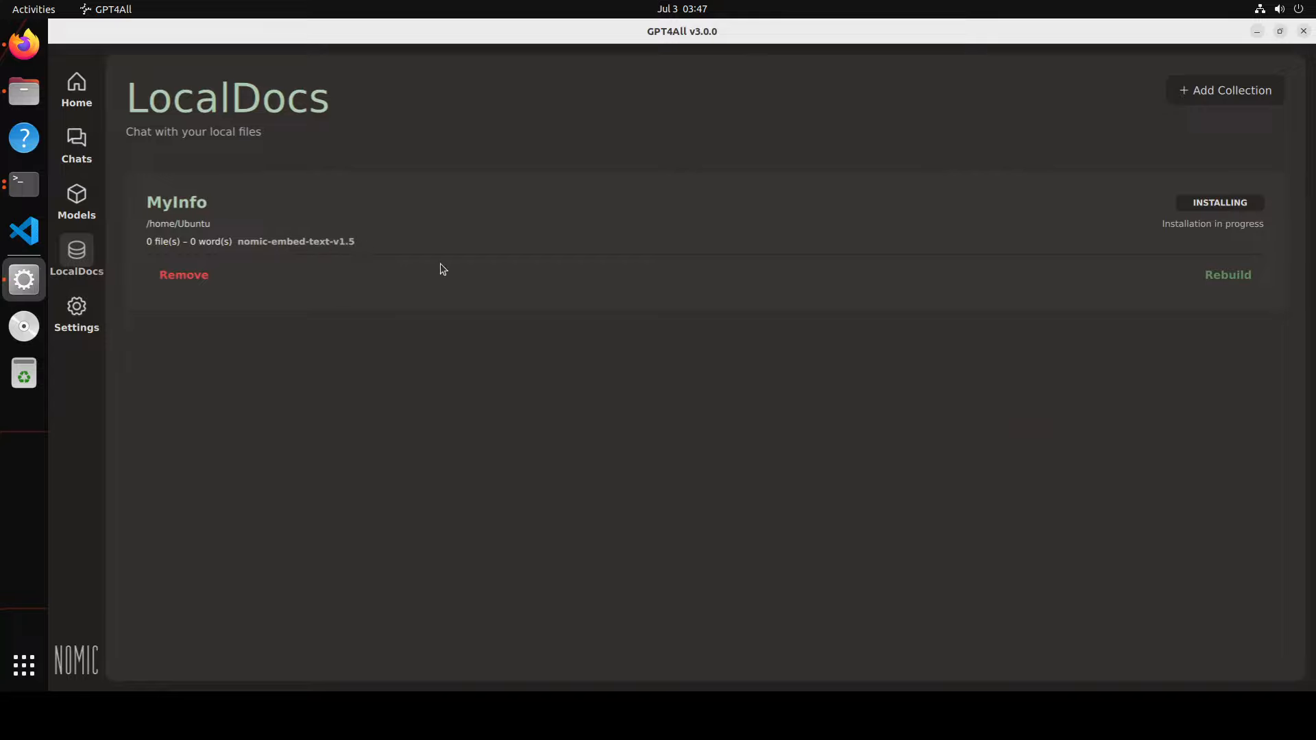
{"action": "mouse_move", "coordinate": [460, 251]}
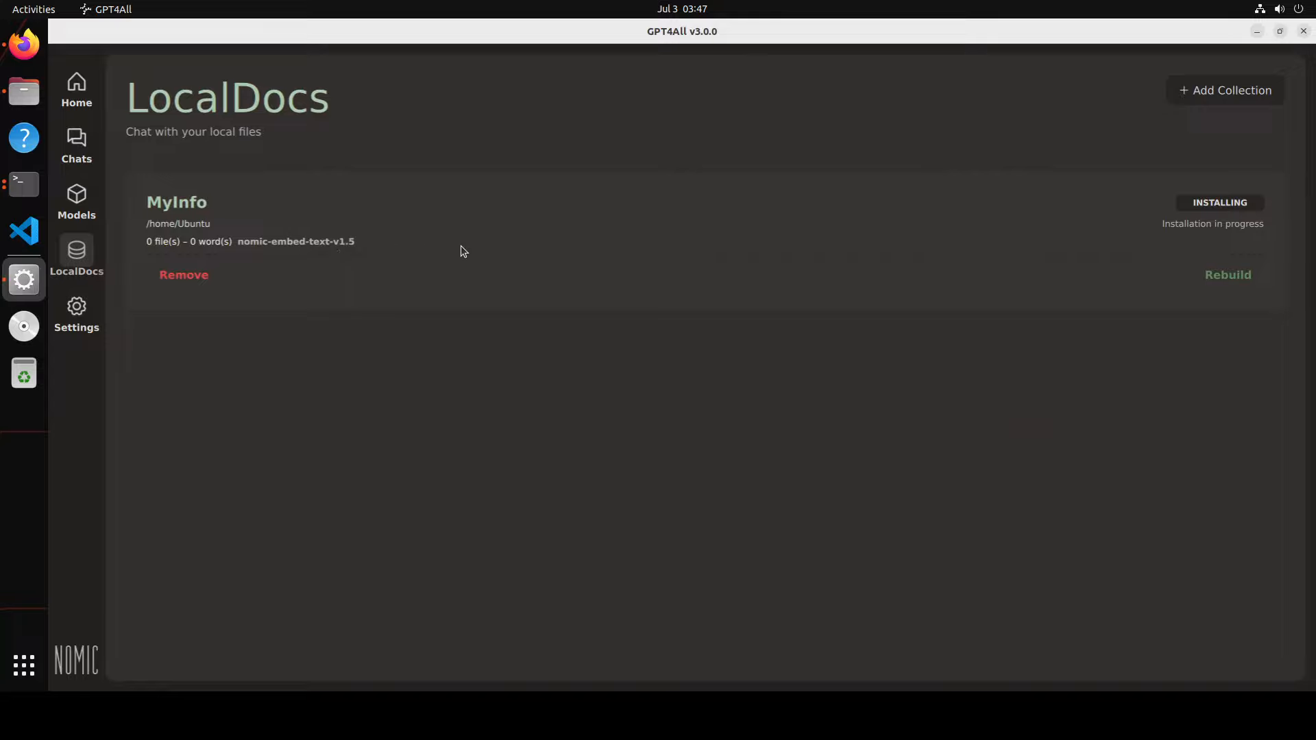
{"action": "mouse_move", "coordinate": [565, 244]}
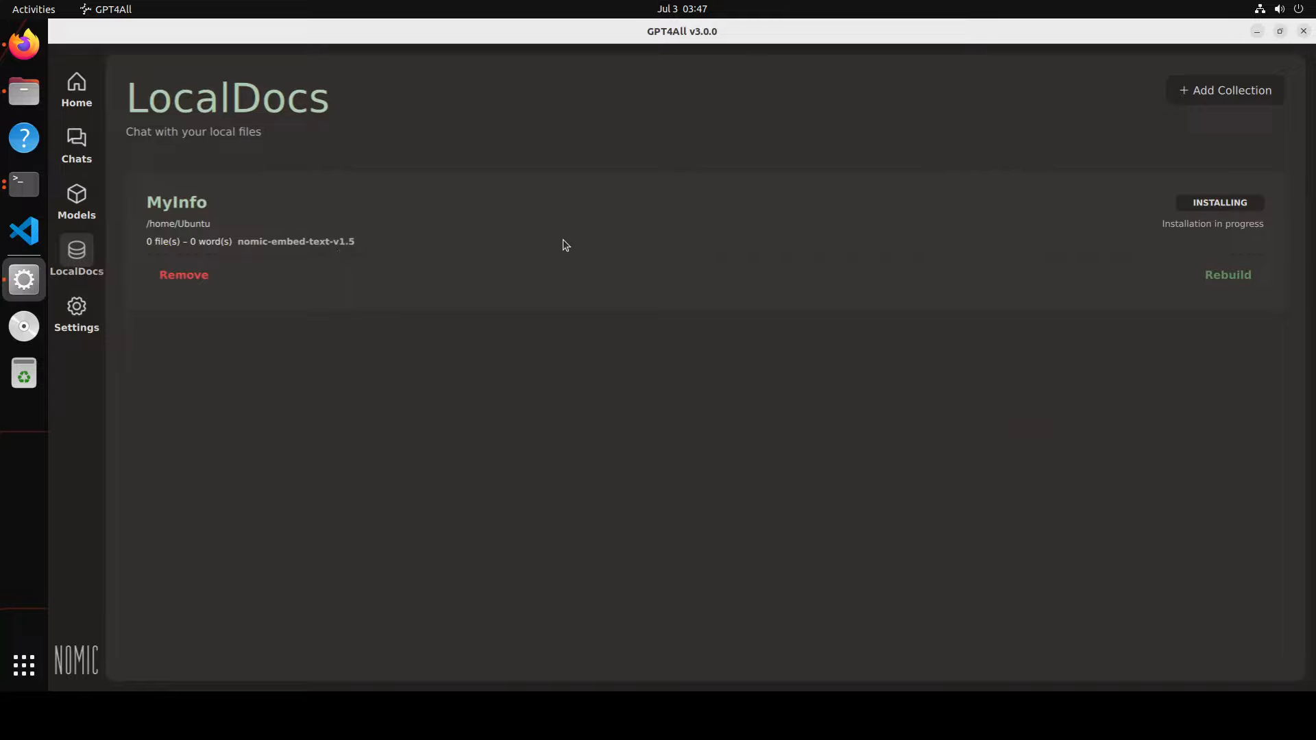
{"action": "mouse_move", "coordinate": [750, 258]}
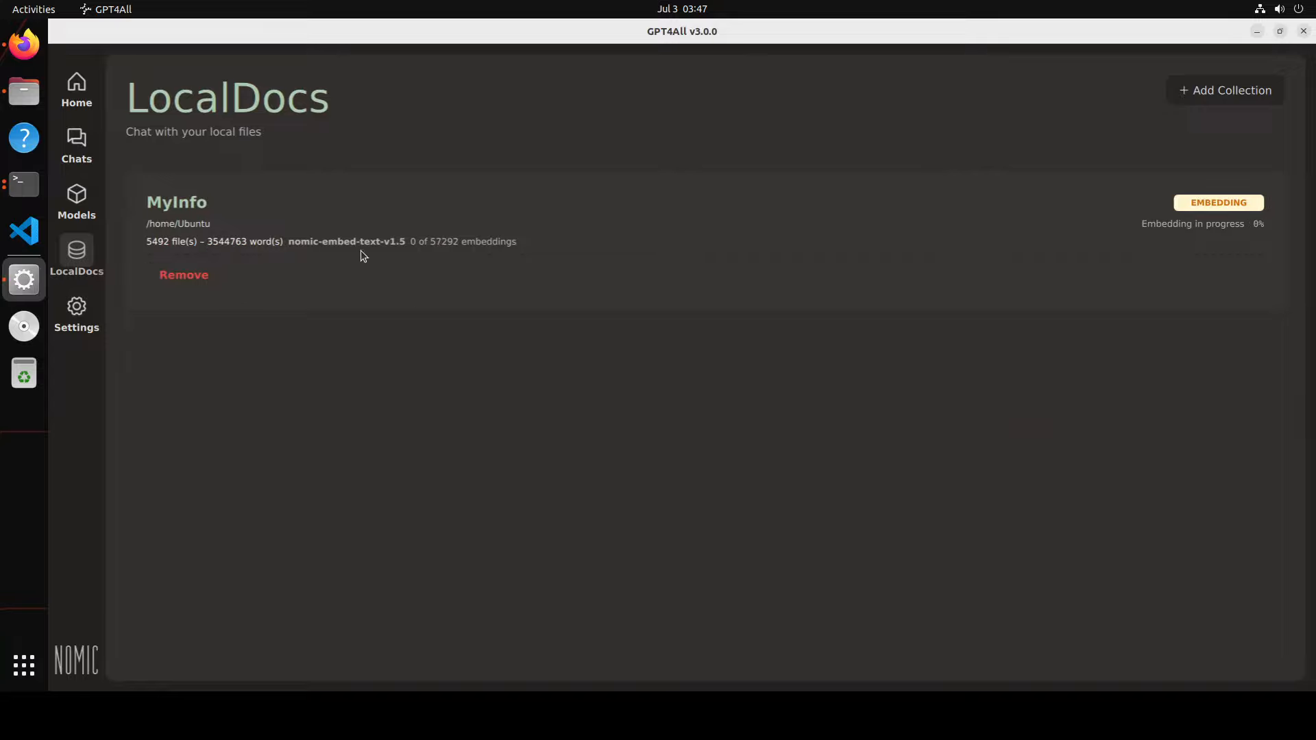
{"action": "mouse_move", "coordinate": [223, 339]}
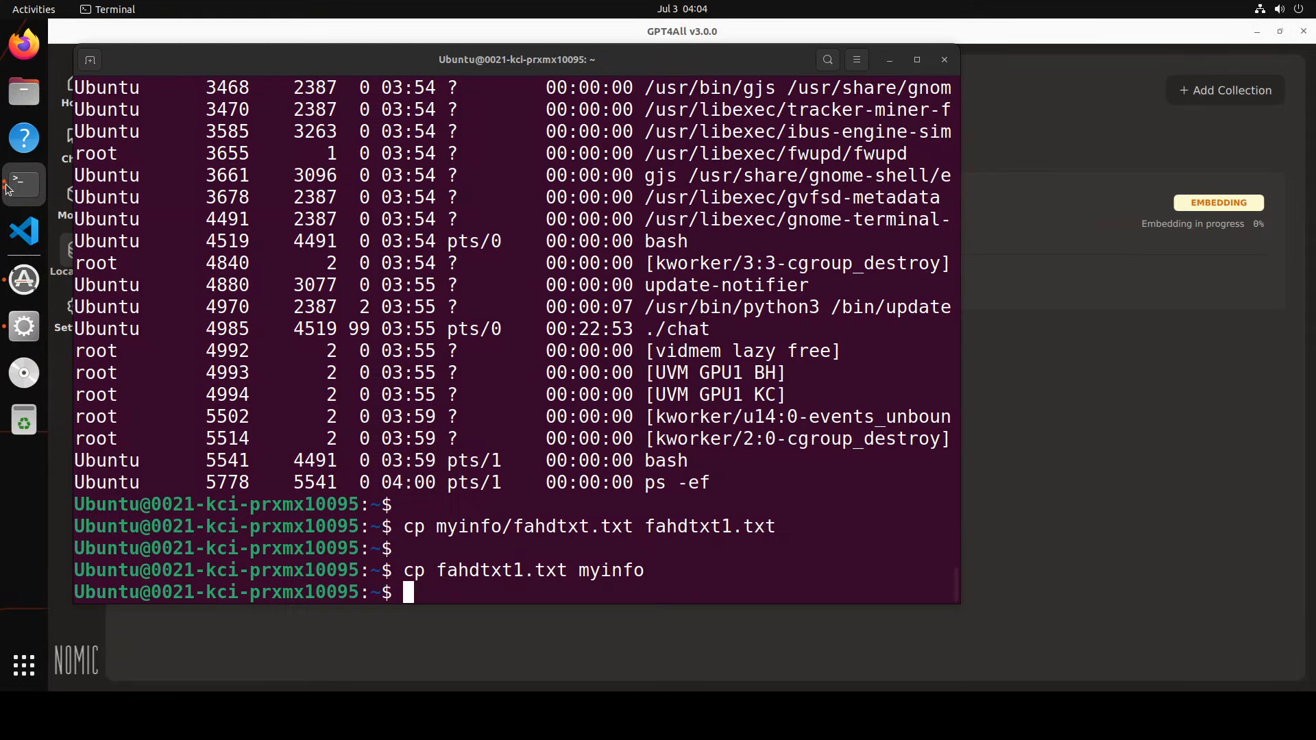
{"action": "mouse_move", "coordinate": [517, 499]}
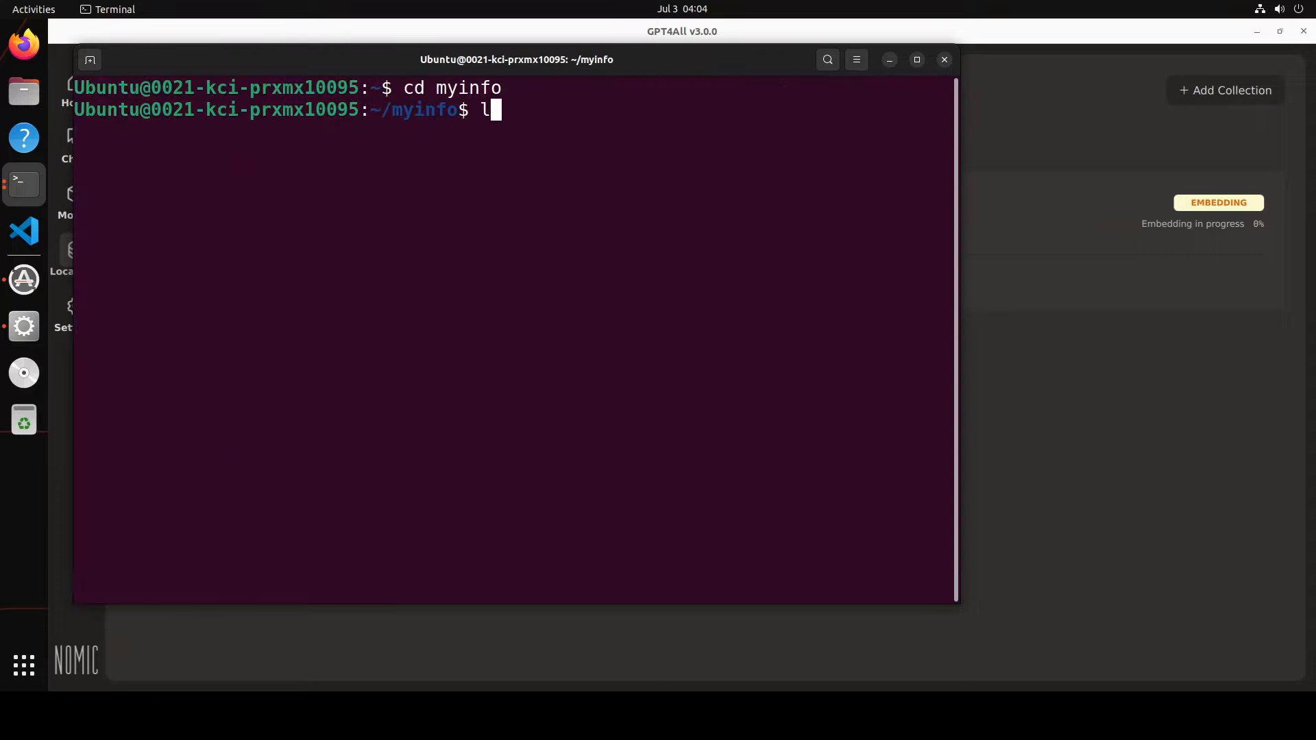
List ~/myinfo to confirm fahdtxt.txt and the copied fahdtxt1.txt are both present
{"action": "type", "text": "s -ltr"}
{"action": "key", "text": "Return"}
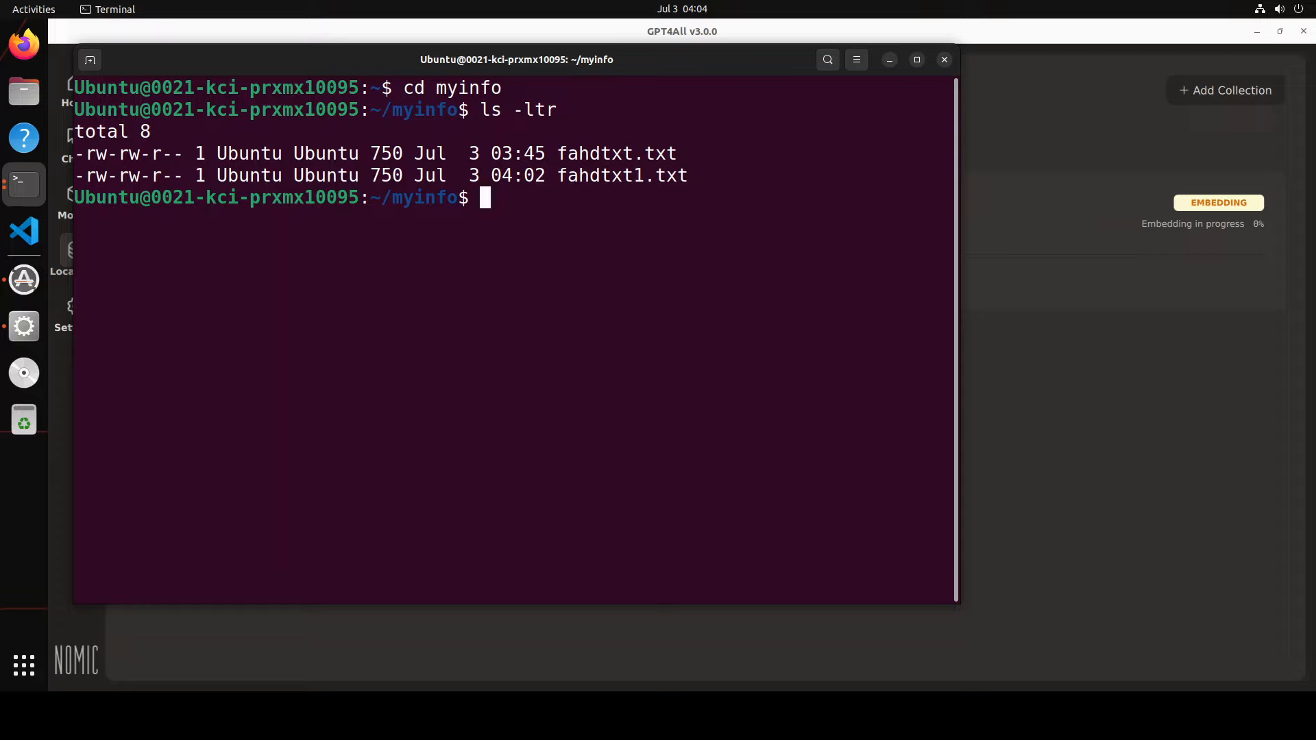
{"action": "mouse_move", "coordinate": [696, 222]}
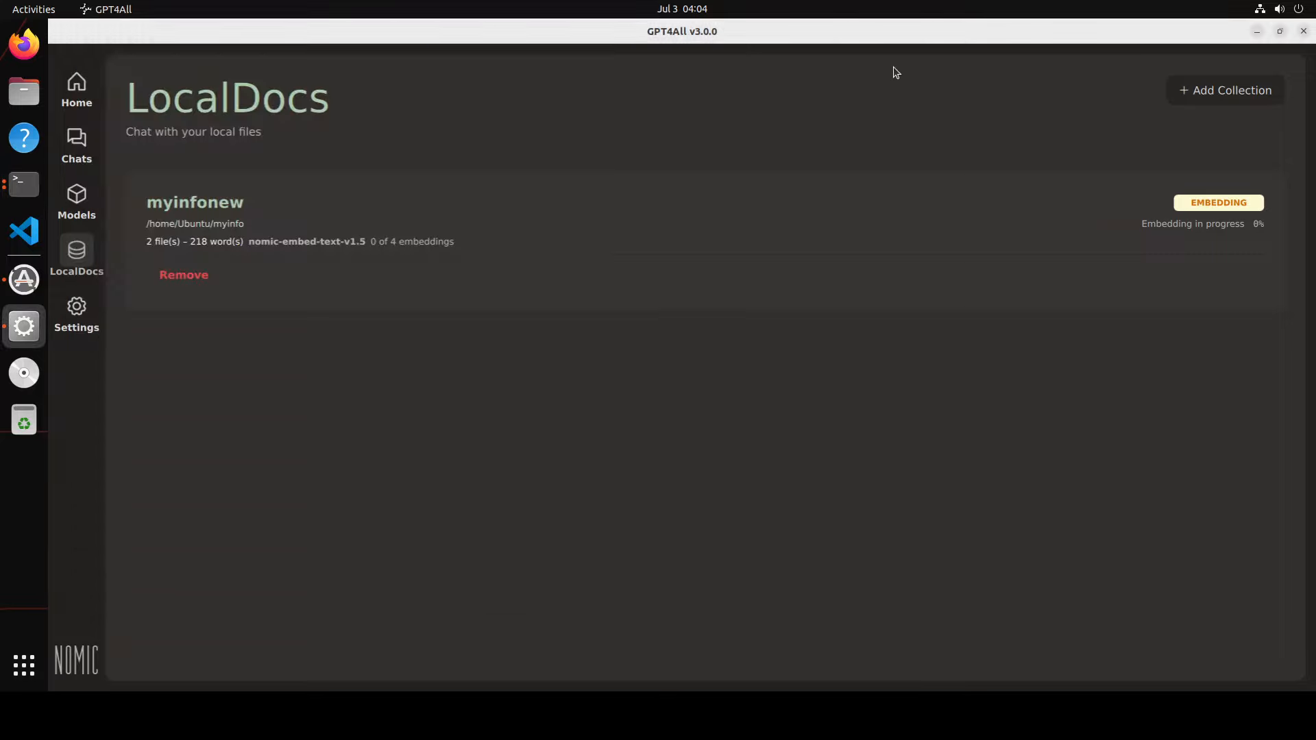
{"action": "mouse_move", "coordinate": [932, 287]}
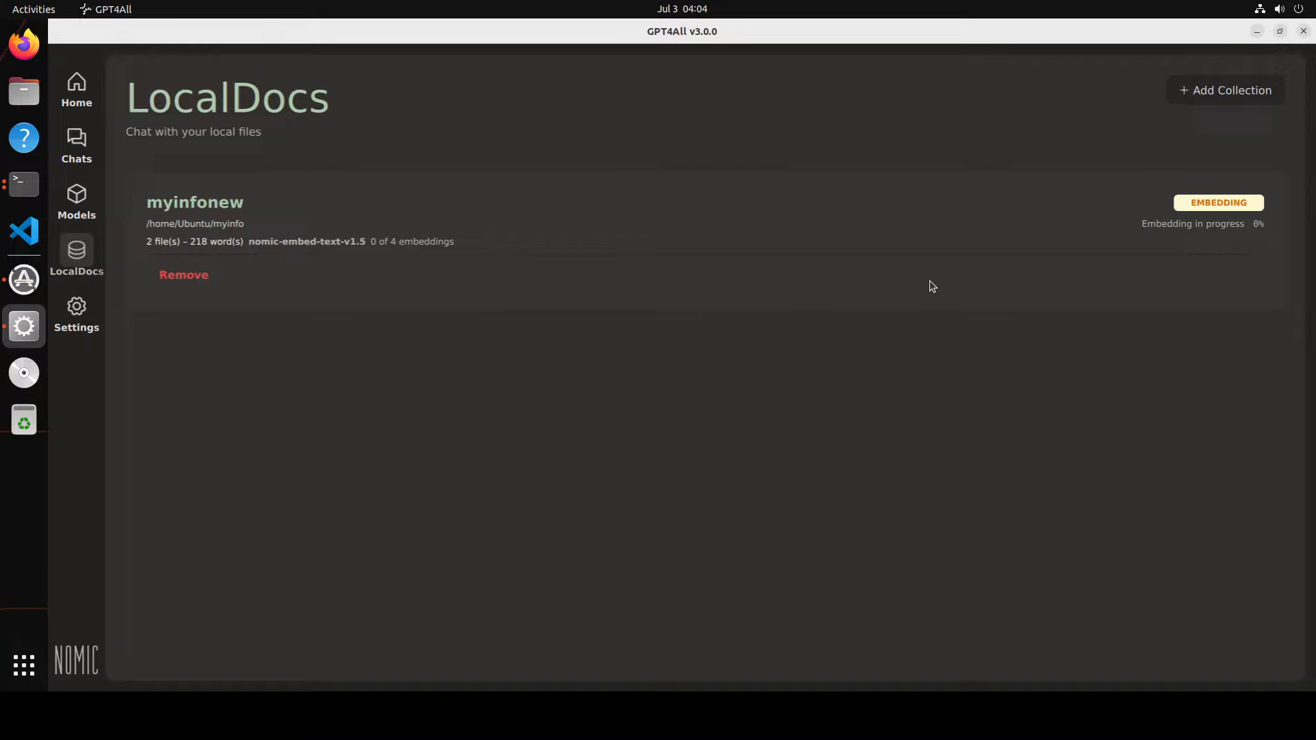
{"action": "mouse_move", "coordinate": [417, 285]}
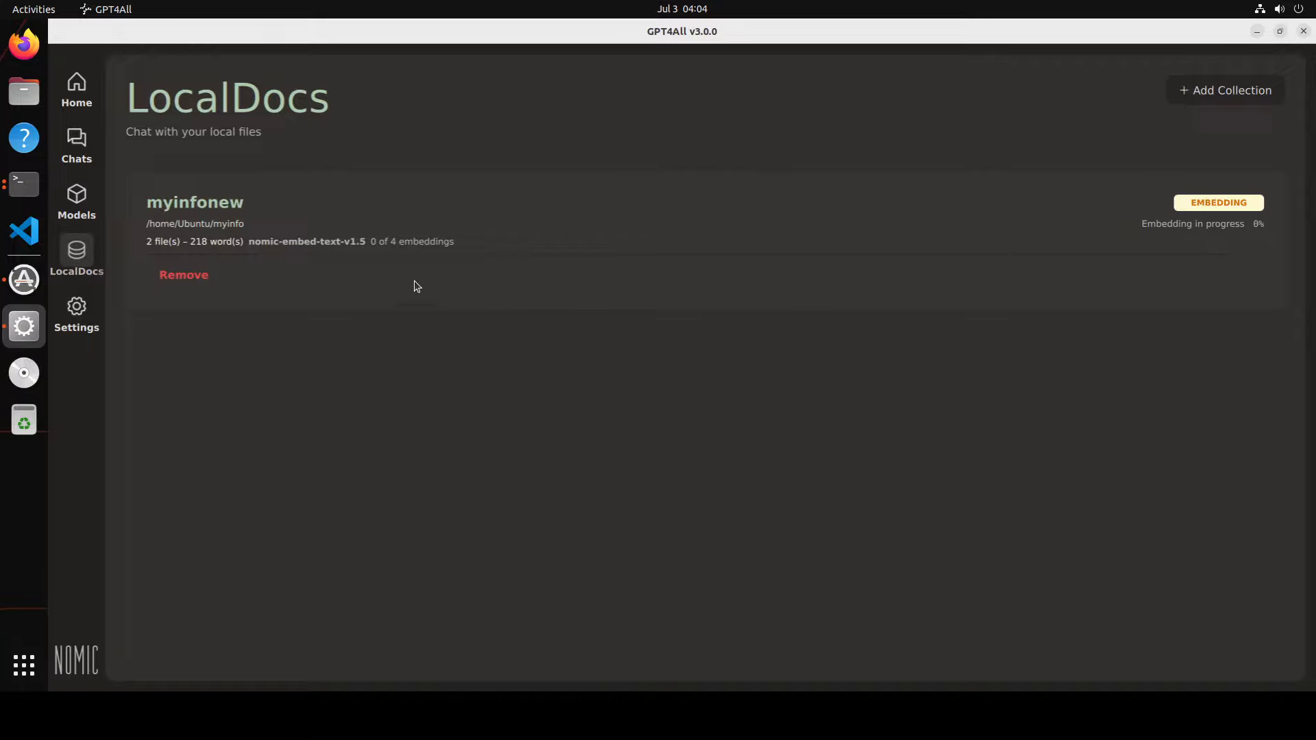
{"action": "mouse_move", "coordinate": [1282, 298]}
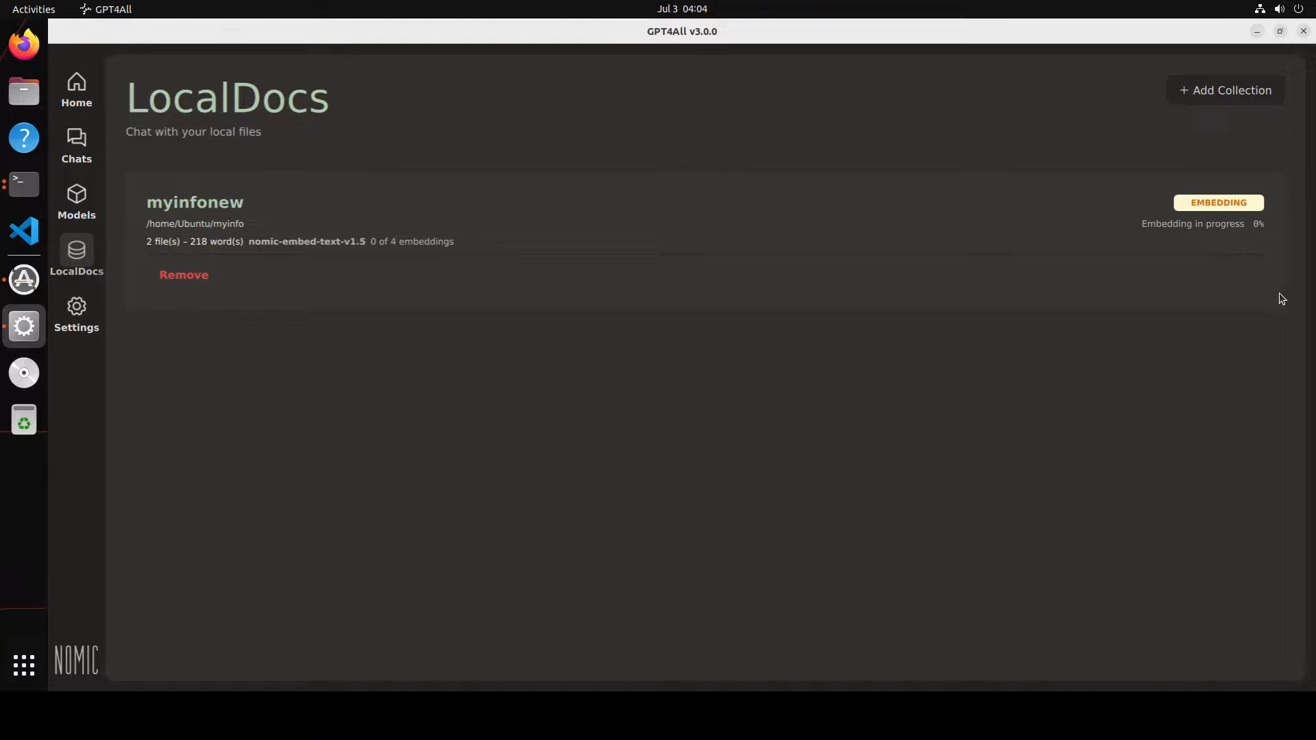
{"action": "mouse_move", "coordinate": [1259, 233]}
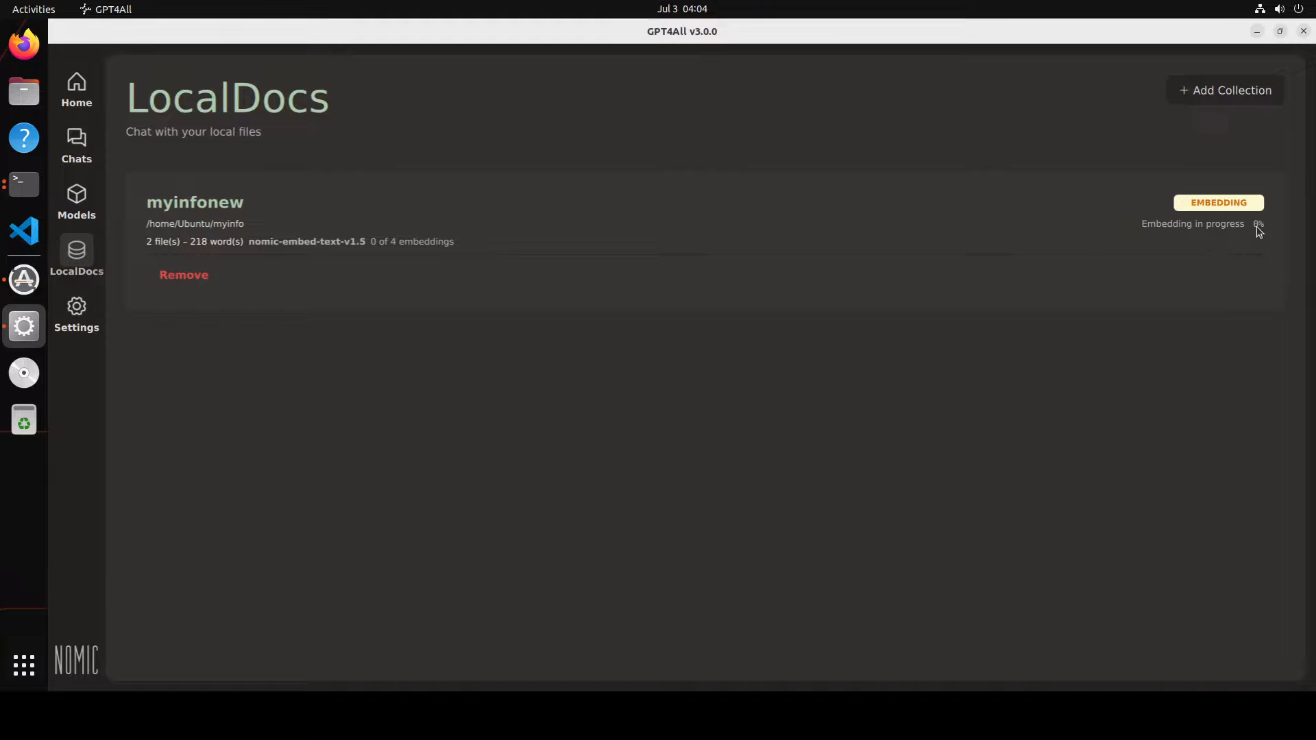
{"action": "mouse_move", "coordinate": [1262, 238]}
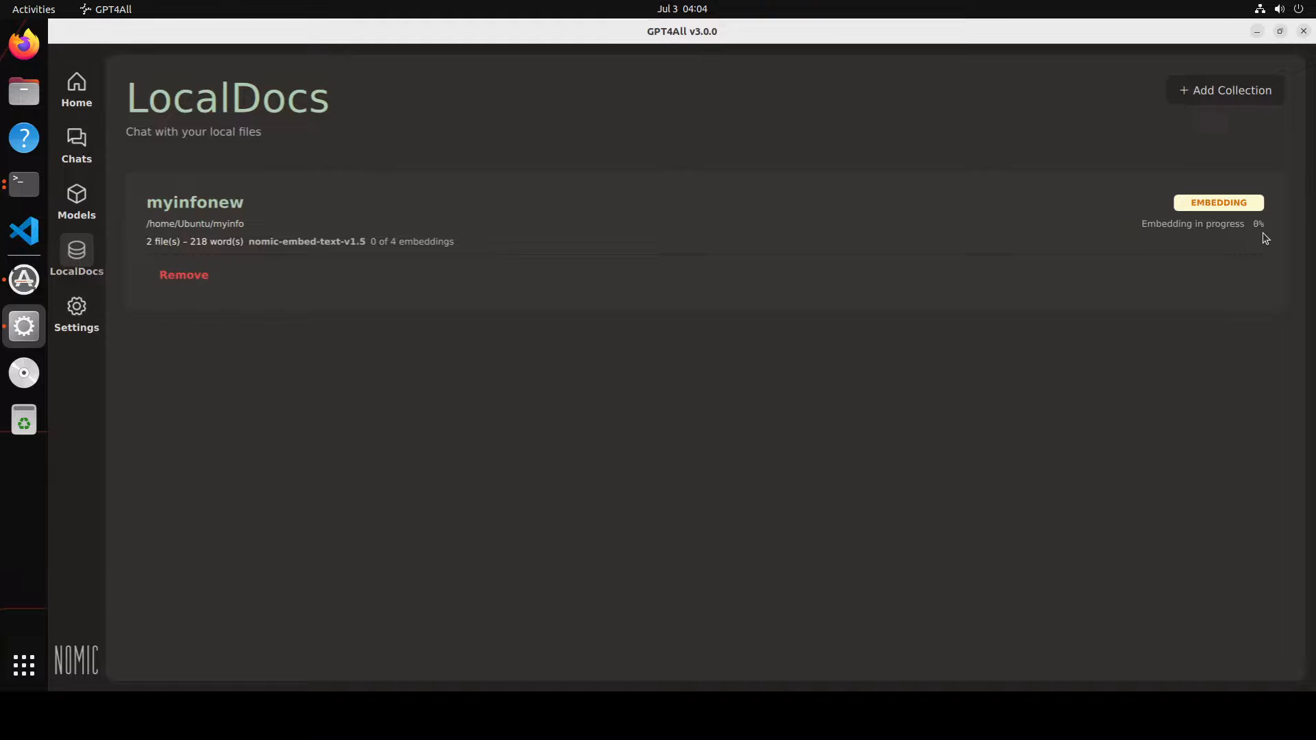
{"action": "mouse_move", "coordinate": [1231, 244]}
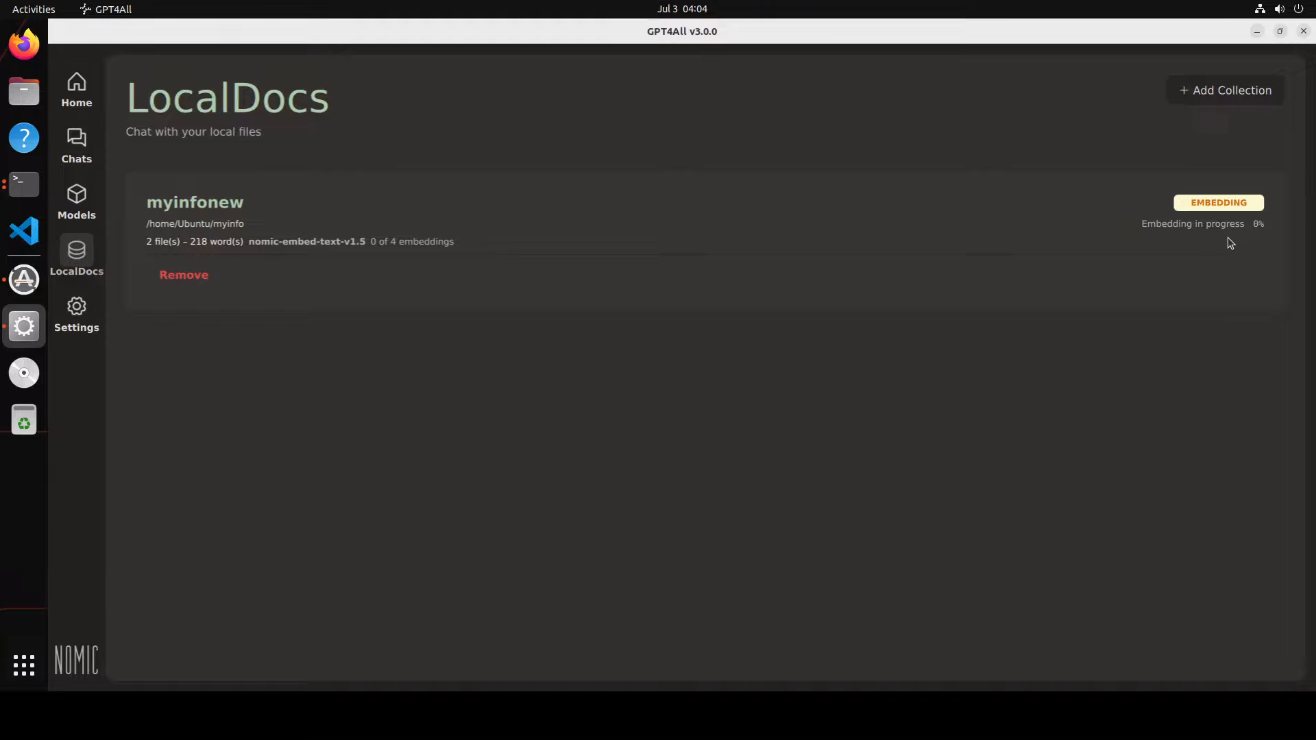
{"action": "mouse_move", "coordinate": [996, 270]}
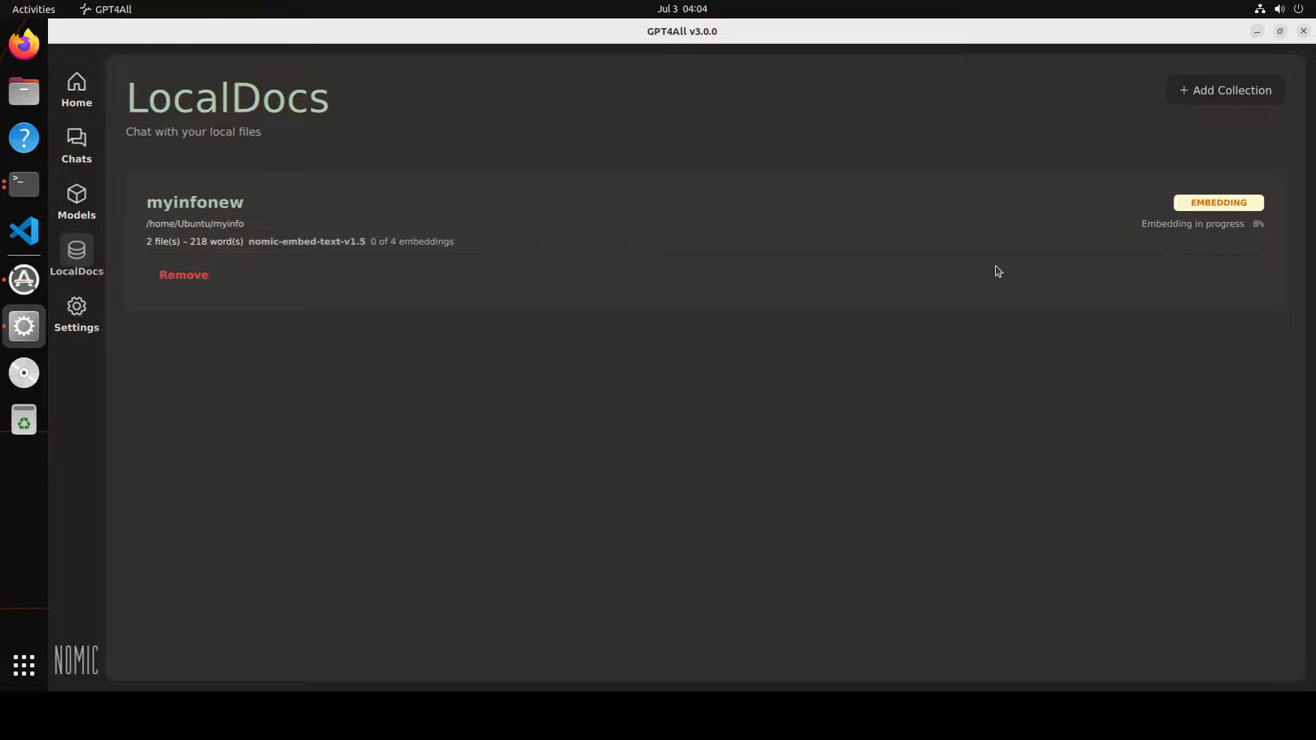
{"action": "mouse_move", "coordinate": [1186, 234]}
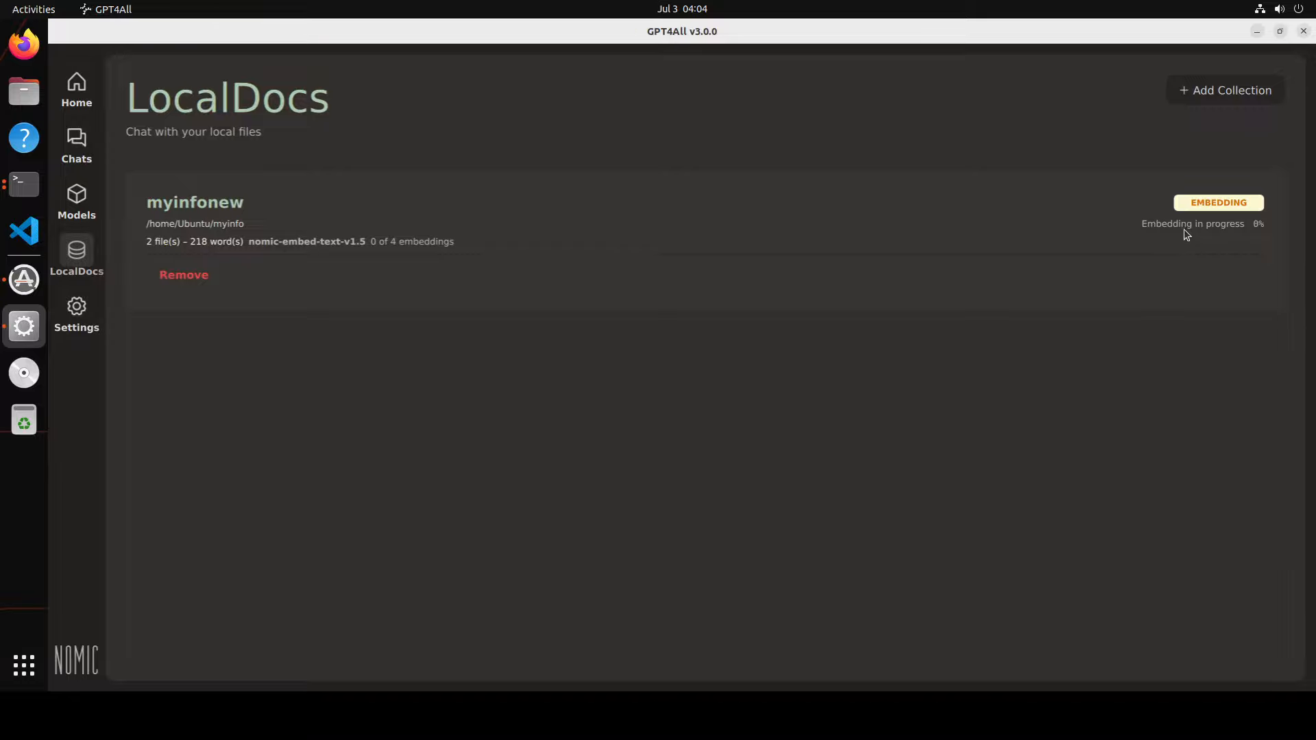
{"action": "mouse_move", "coordinate": [76, 147]}
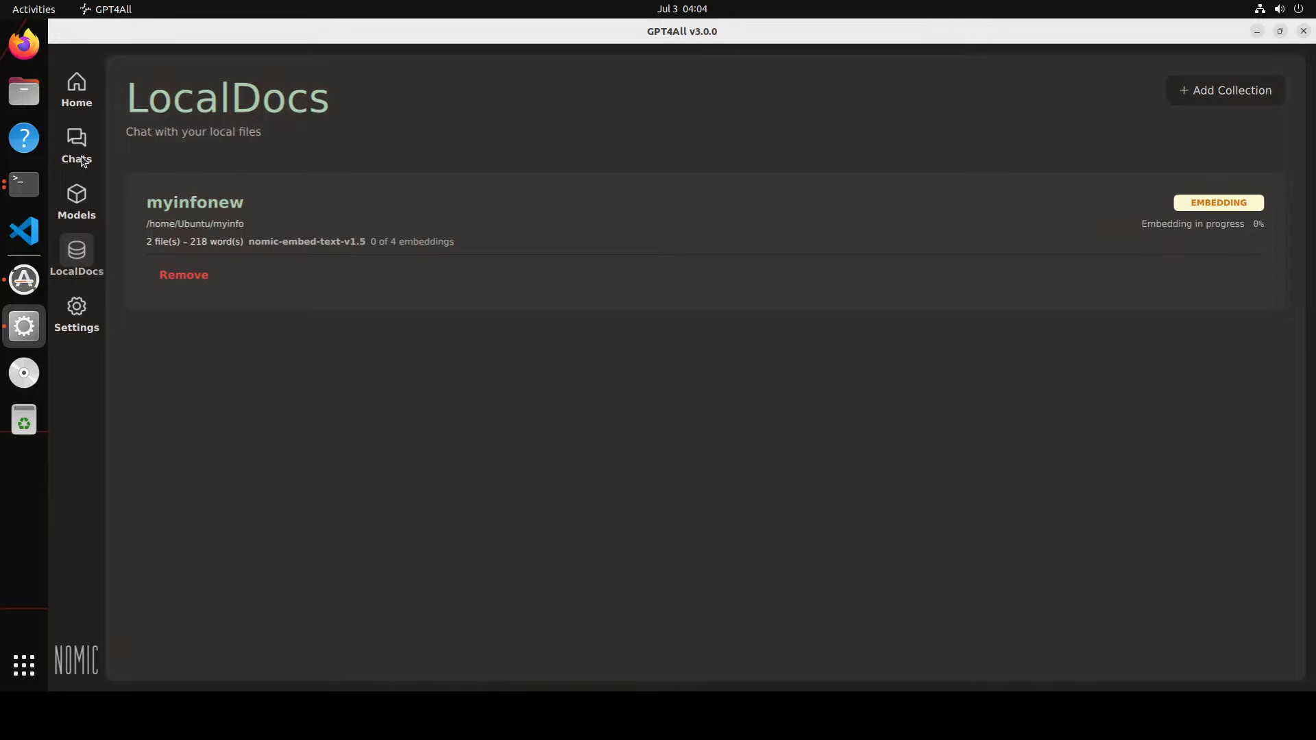
Start a fresh chat and show the LocalDocs panel listing myinfonew with 2 files
{"action": "left_click", "coordinate": [77, 147]}
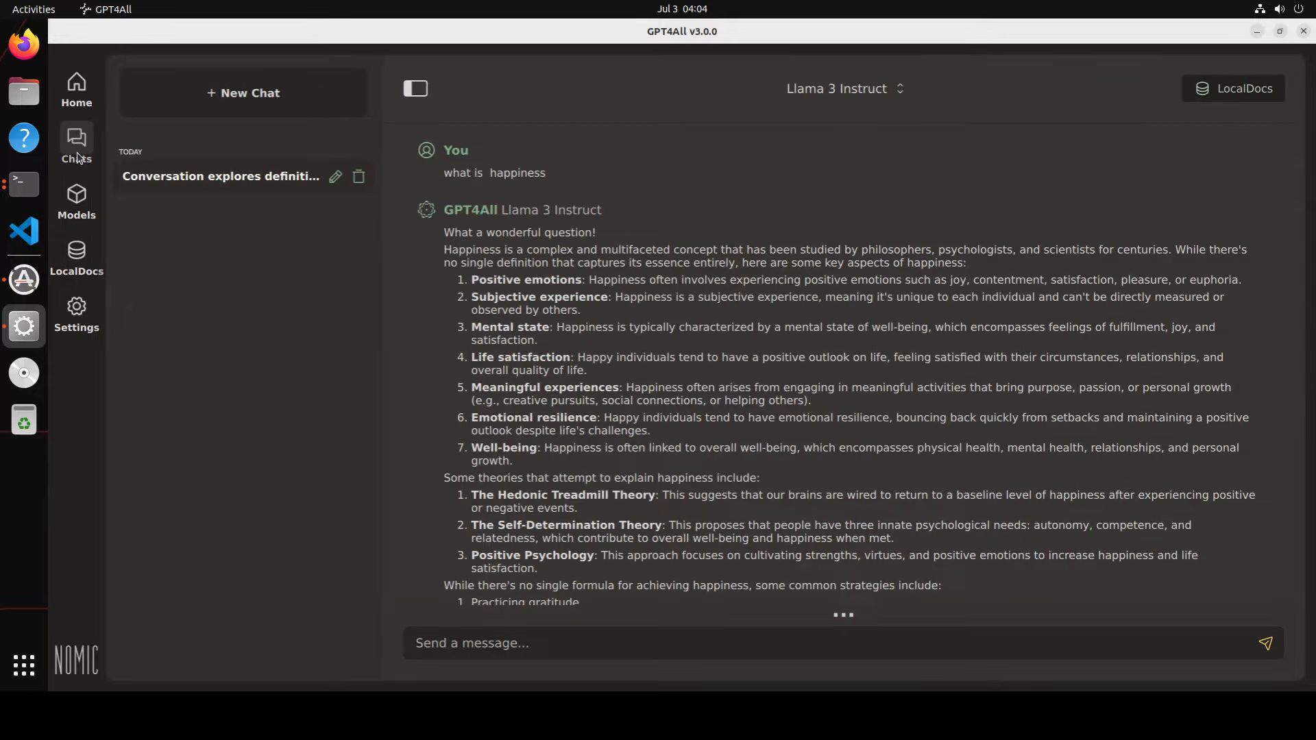
{"action": "mouse_move", "coordinate": [350, 199]}
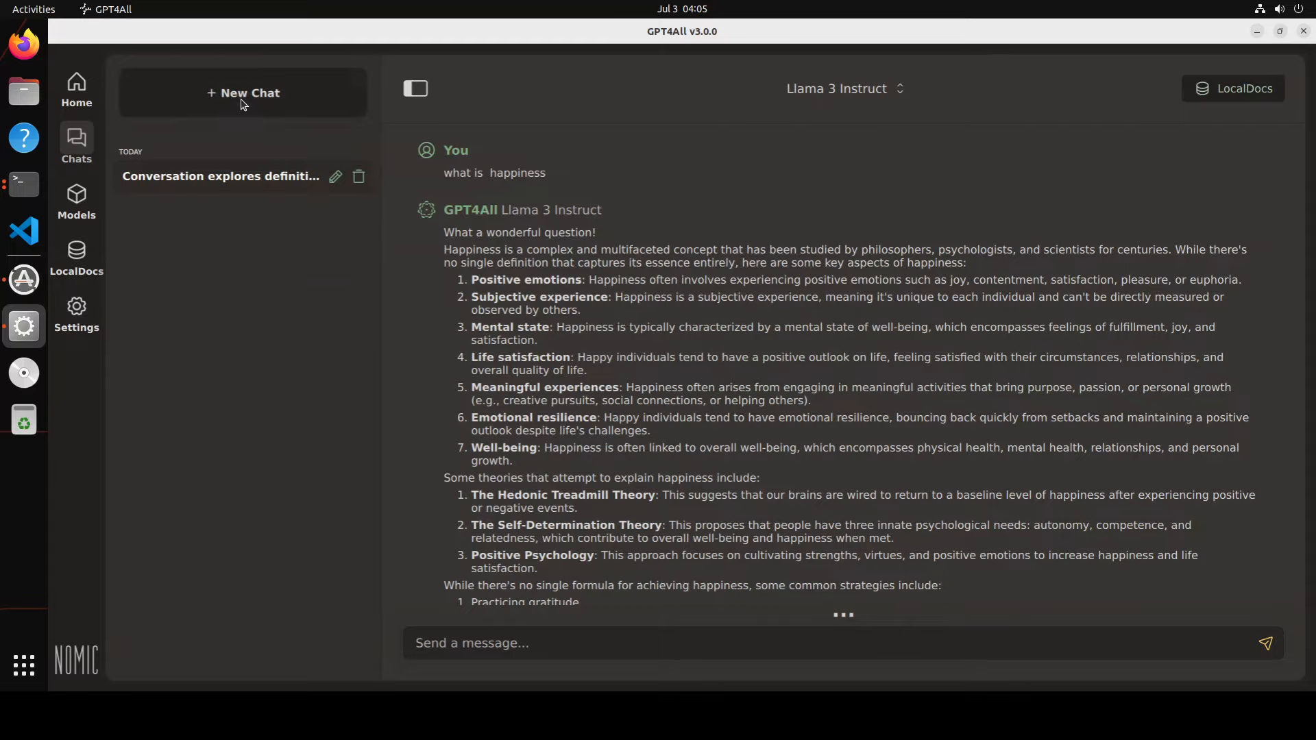
{"action": "left_click", "coordinate": [242, 92]}
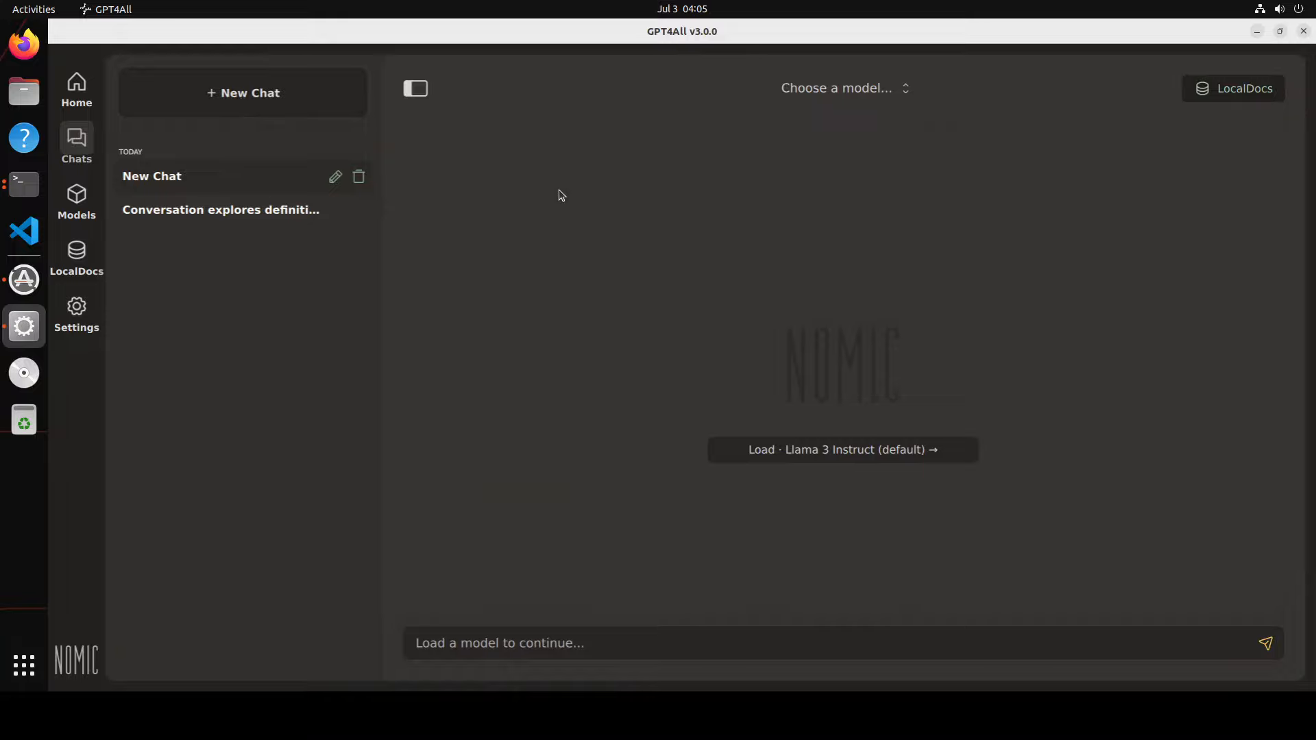
{"action": "left_click", "coordinate": [1232, 88]}
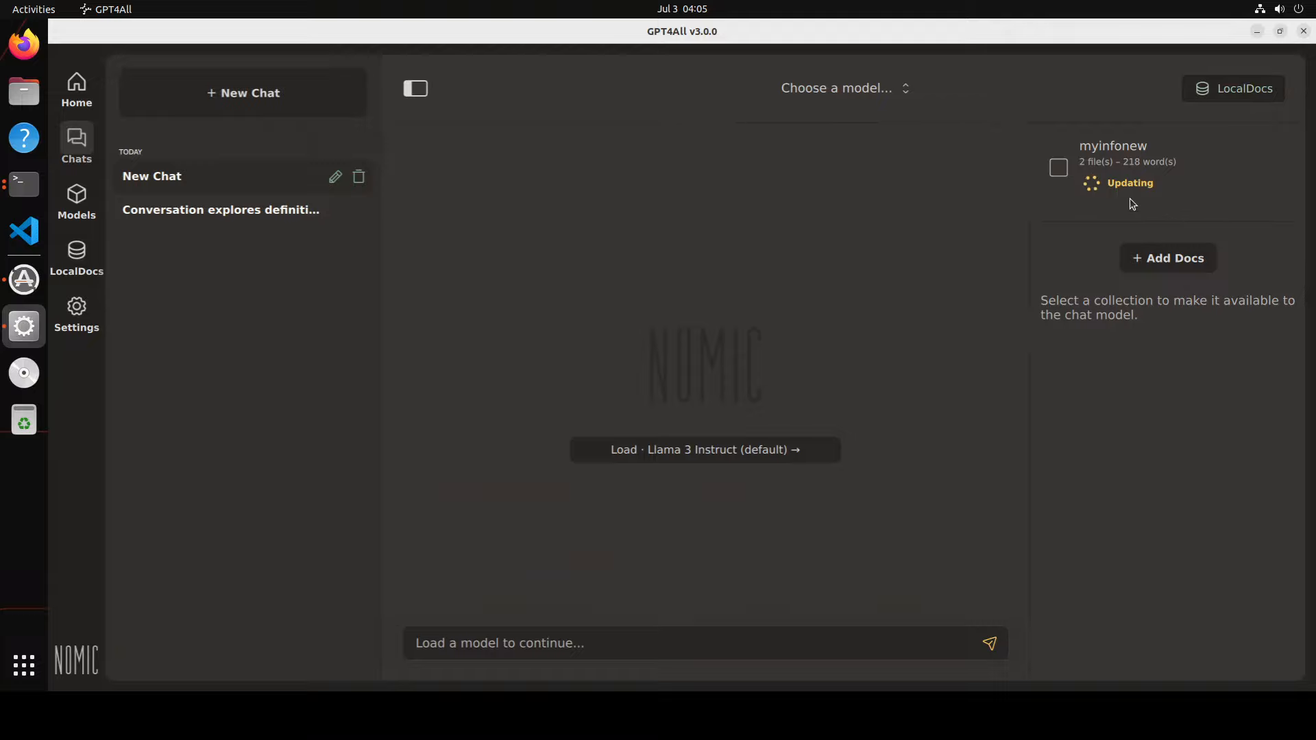
{"action": "mouse_move", "coordinate": [1221, 204]}
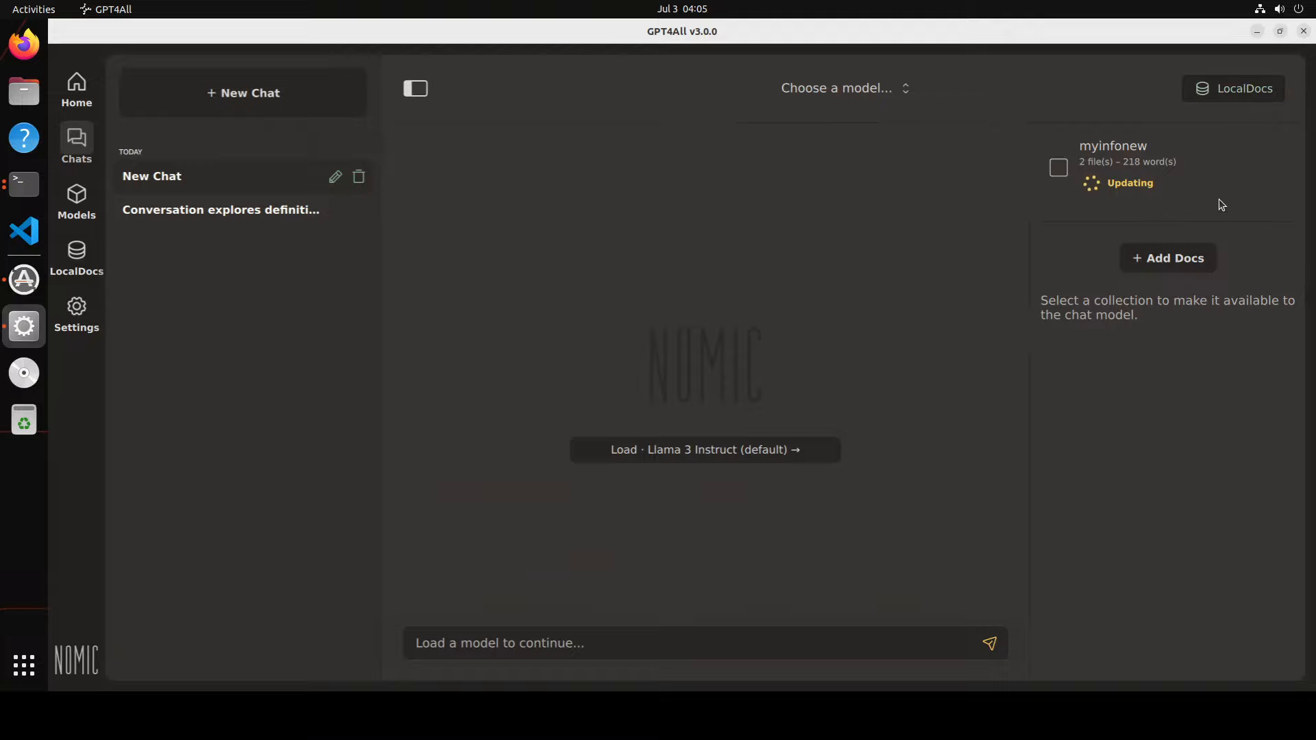
{"action": "mouse_move", "coordinate": [1166, 259]}
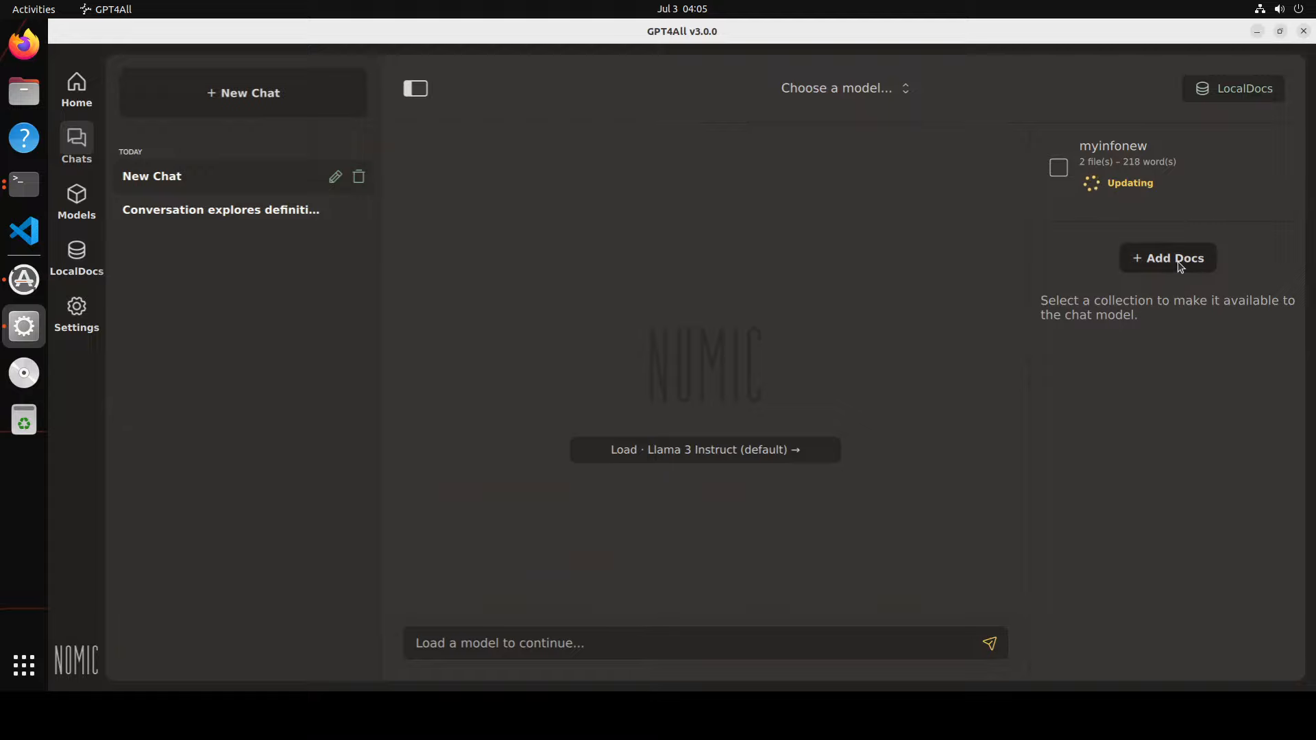
{"action": "mouse_move", "coordinate": [1165, 315]}
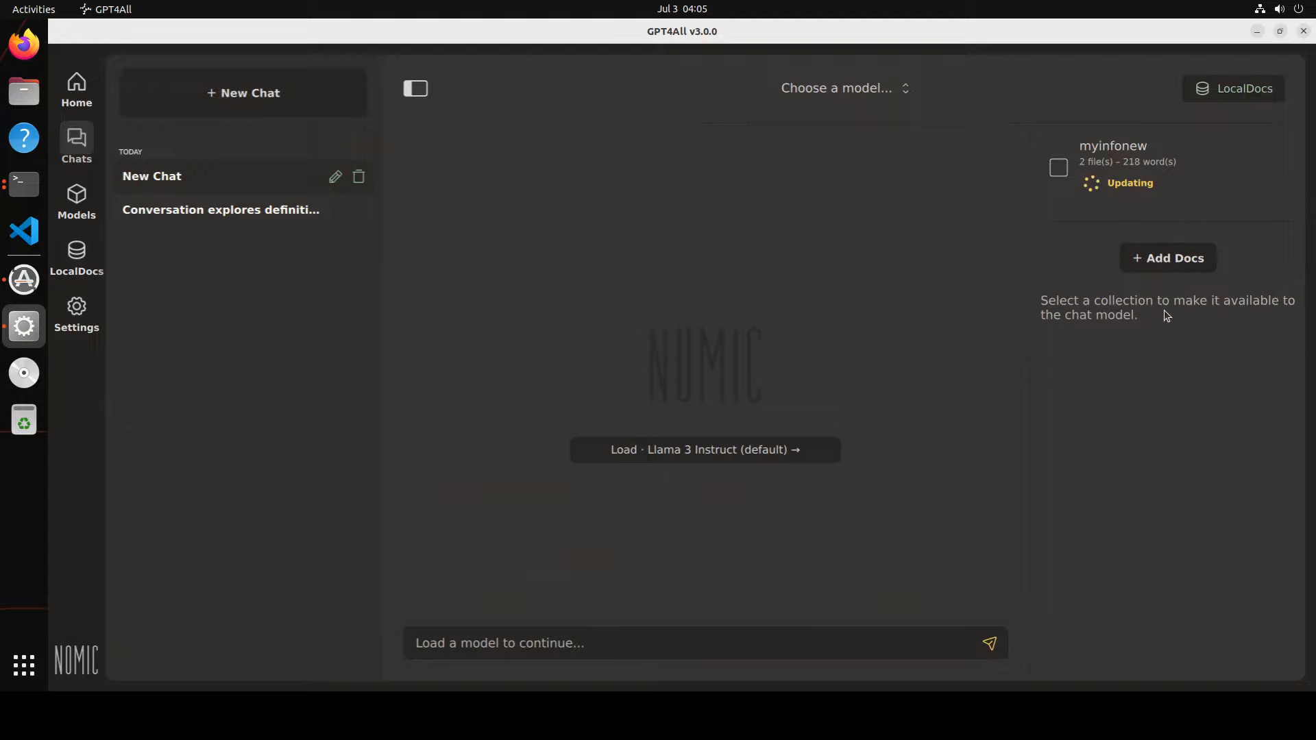
{"action": "mouse_move", "coordinate": [1172, 360]}
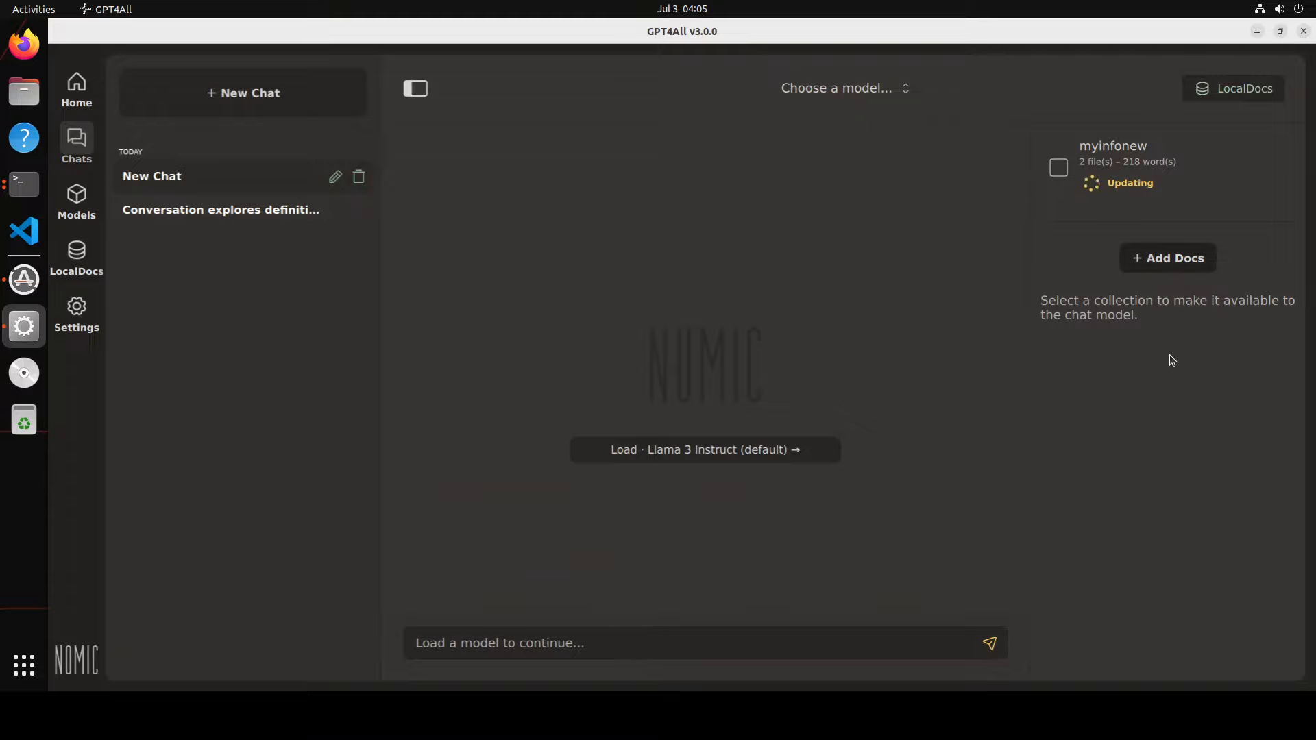
{"action": "mouse_move", "coordinate": [1195, 222]}
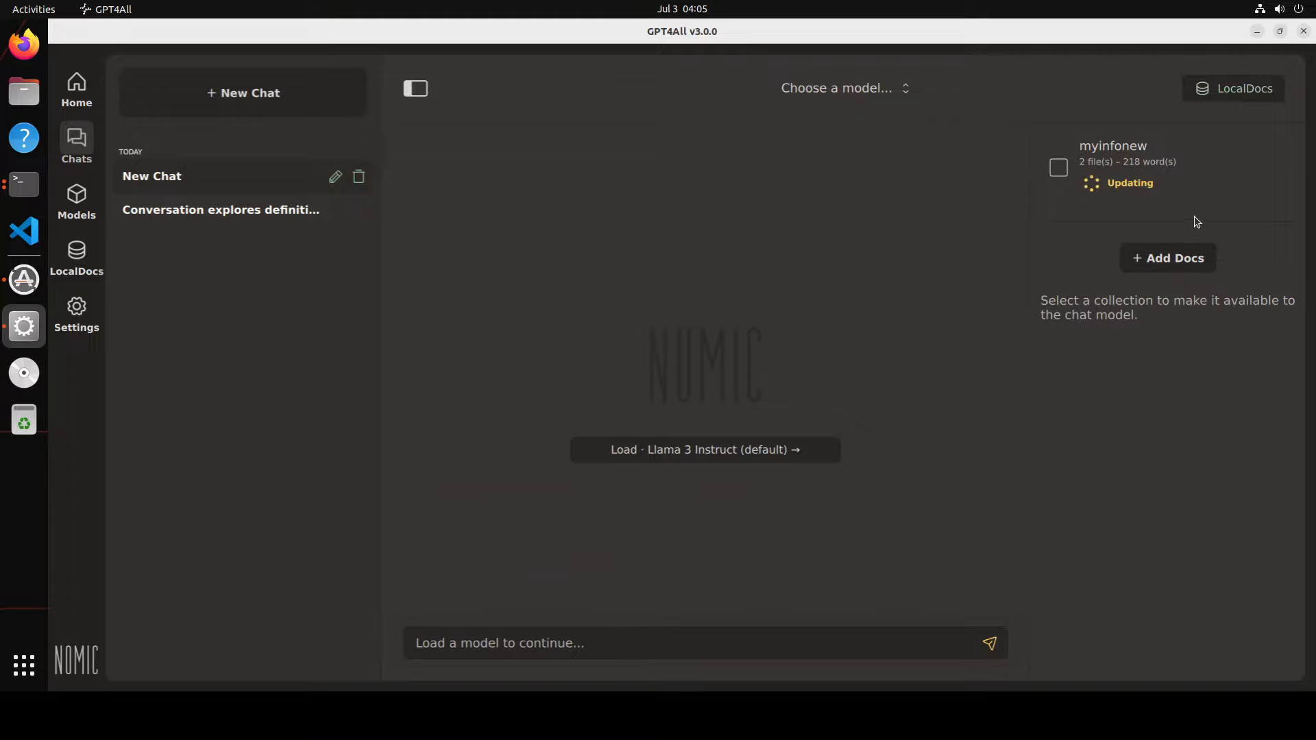
Enable the myinfonew collection for the chat and load Llama 3 Instruct
{"action": "left_click", "coordinate": [1058, 167]}
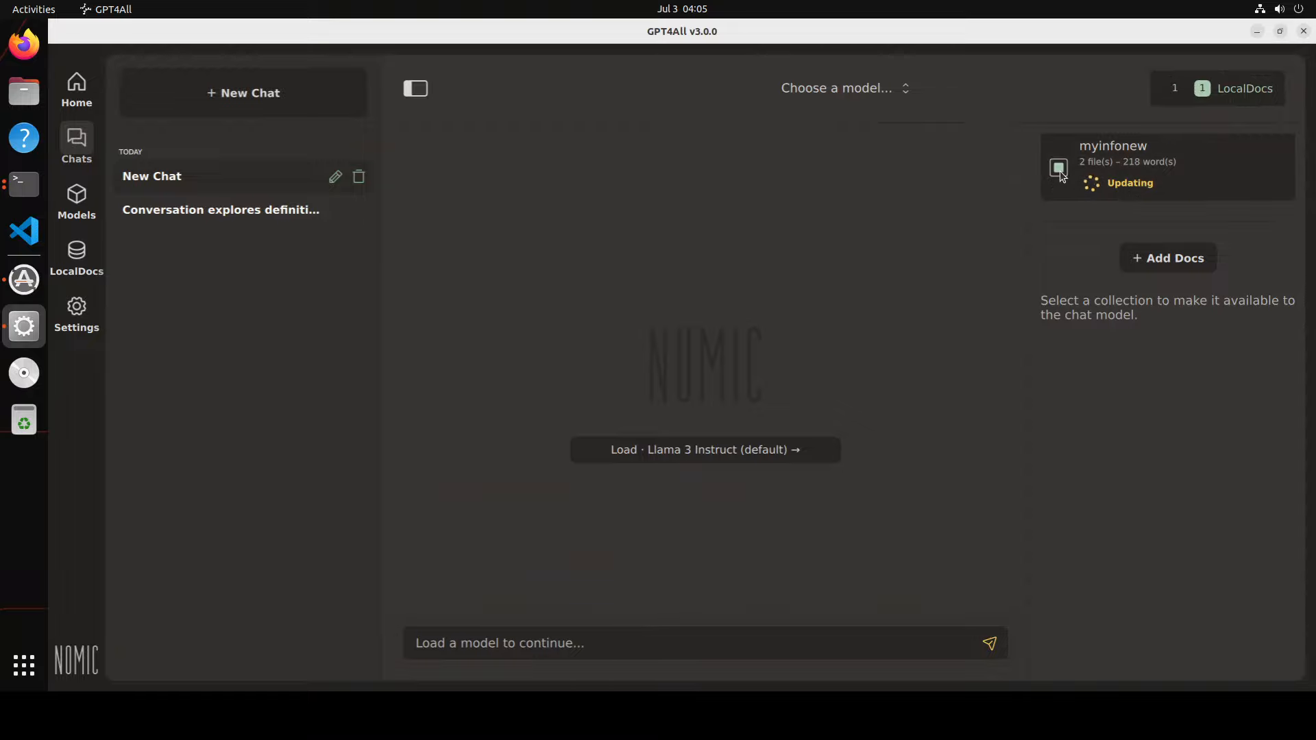
{"action": "mouse_move", "coordinate": [1102, 315]}
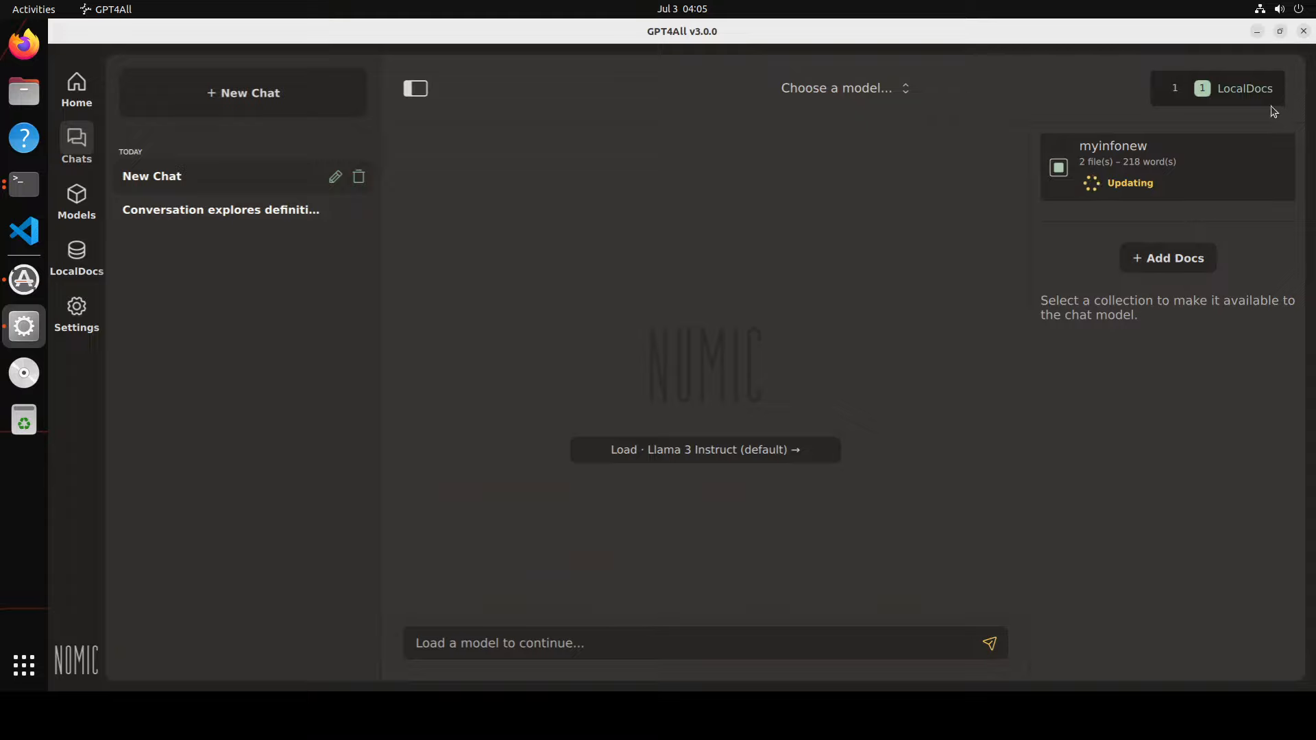
{"action": "mouse_move", "coordinate": [1263, 118]}
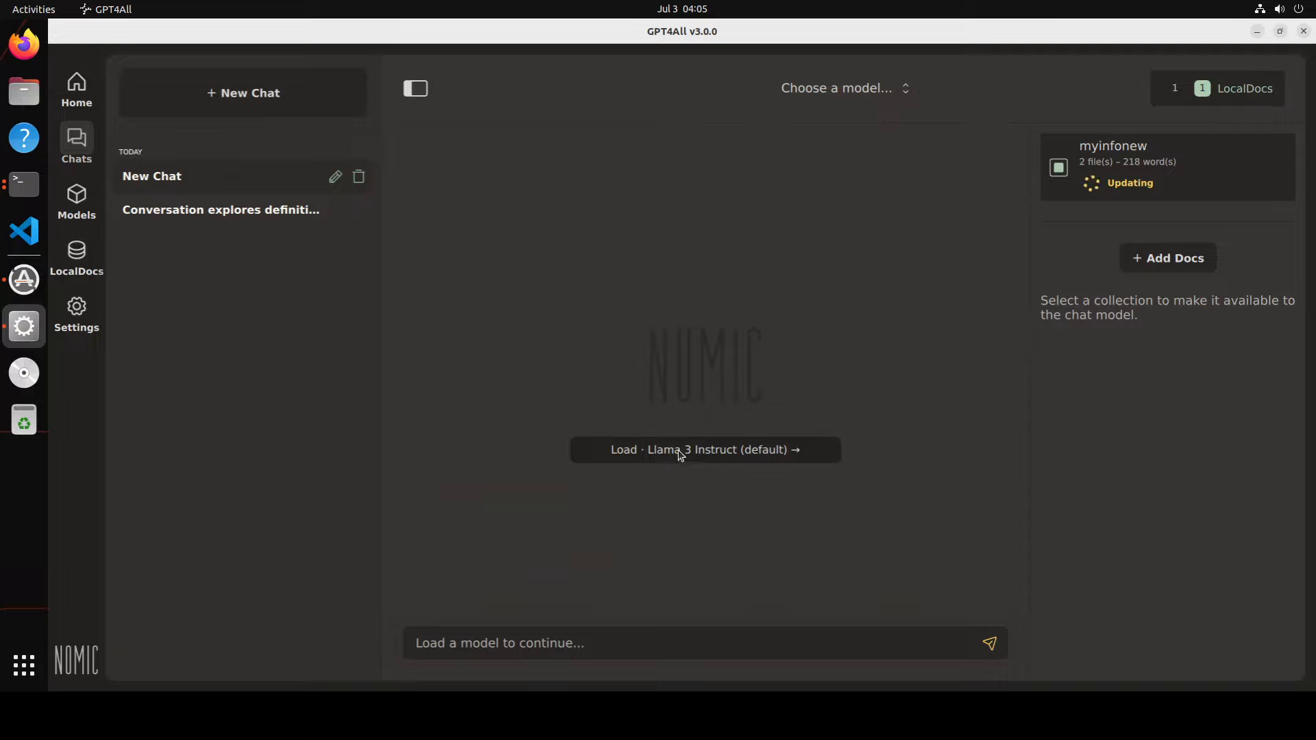
{"action": "mouse_move", "coordinate": [670, 458]}
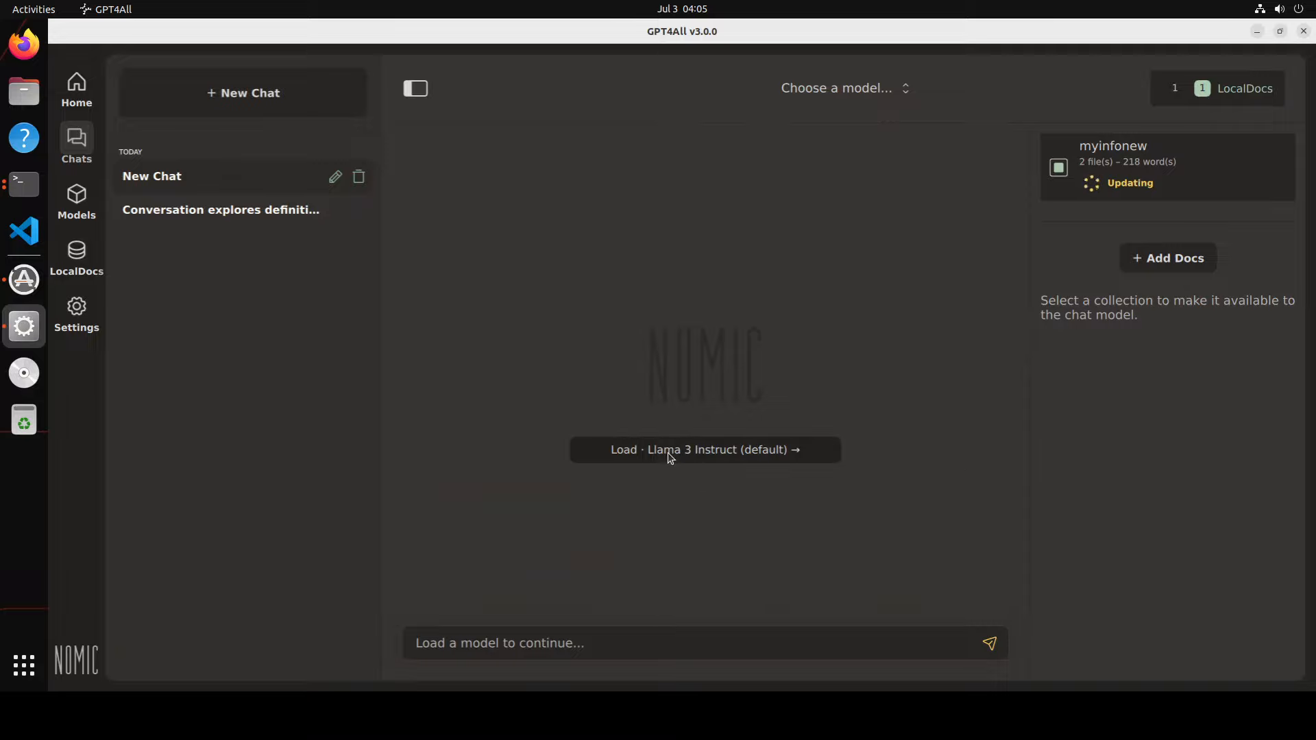
{"action": "left_click", "coordinate": [704, 449]}
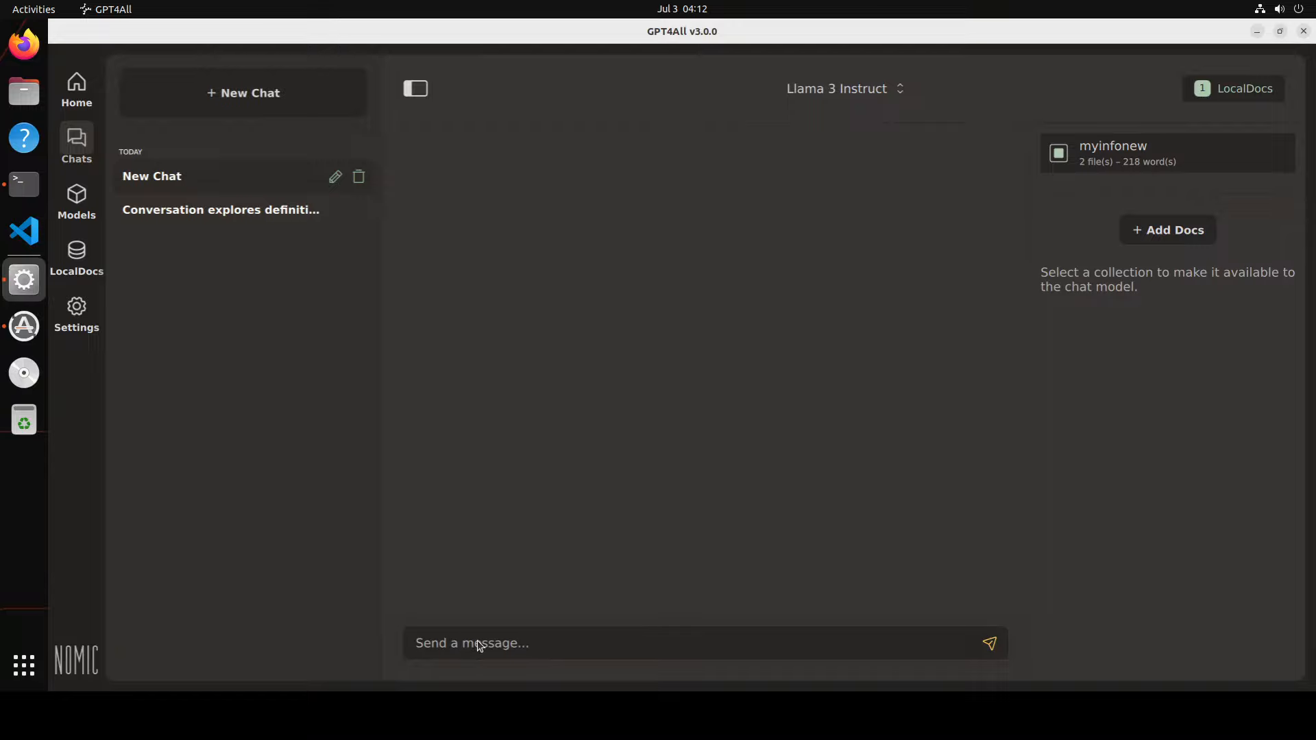
Send the question "who is fahd mirza" to Llama 3 Instruct
{"action": "type", "text": "who s"}
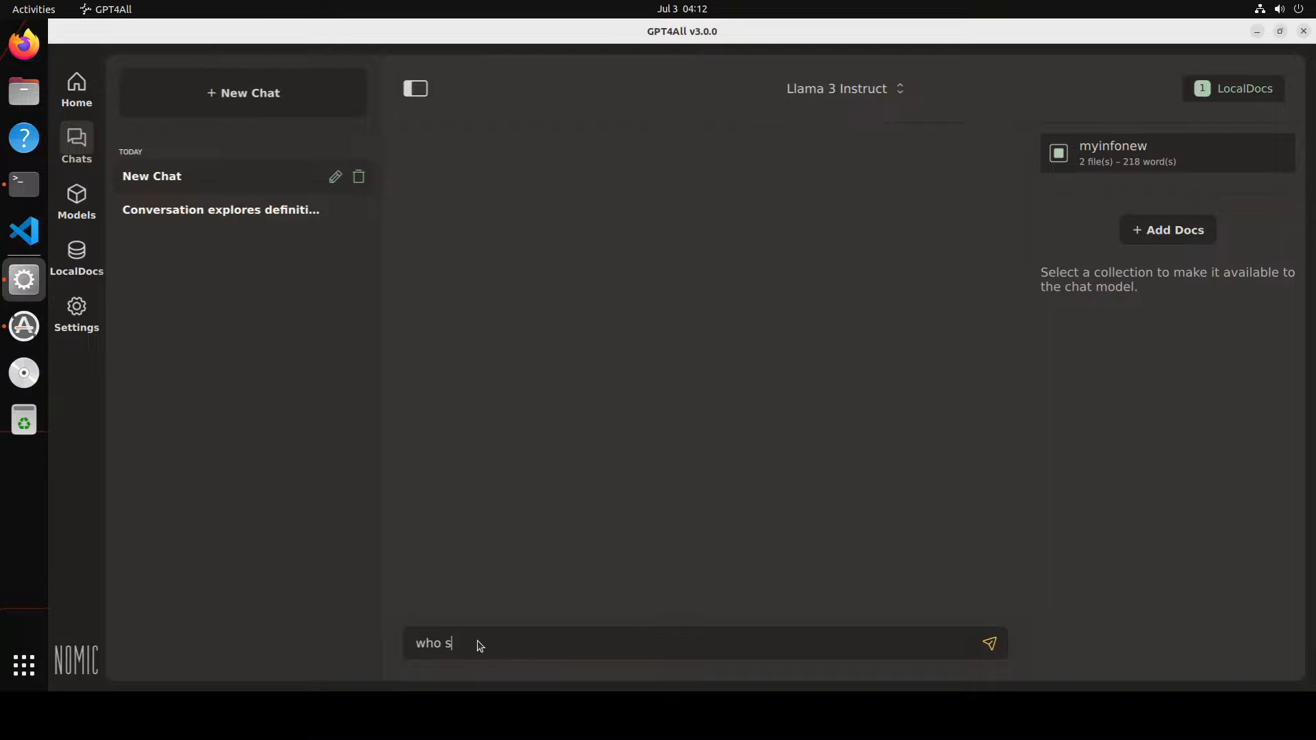
{"action": "type", "text": "is fahd m"}
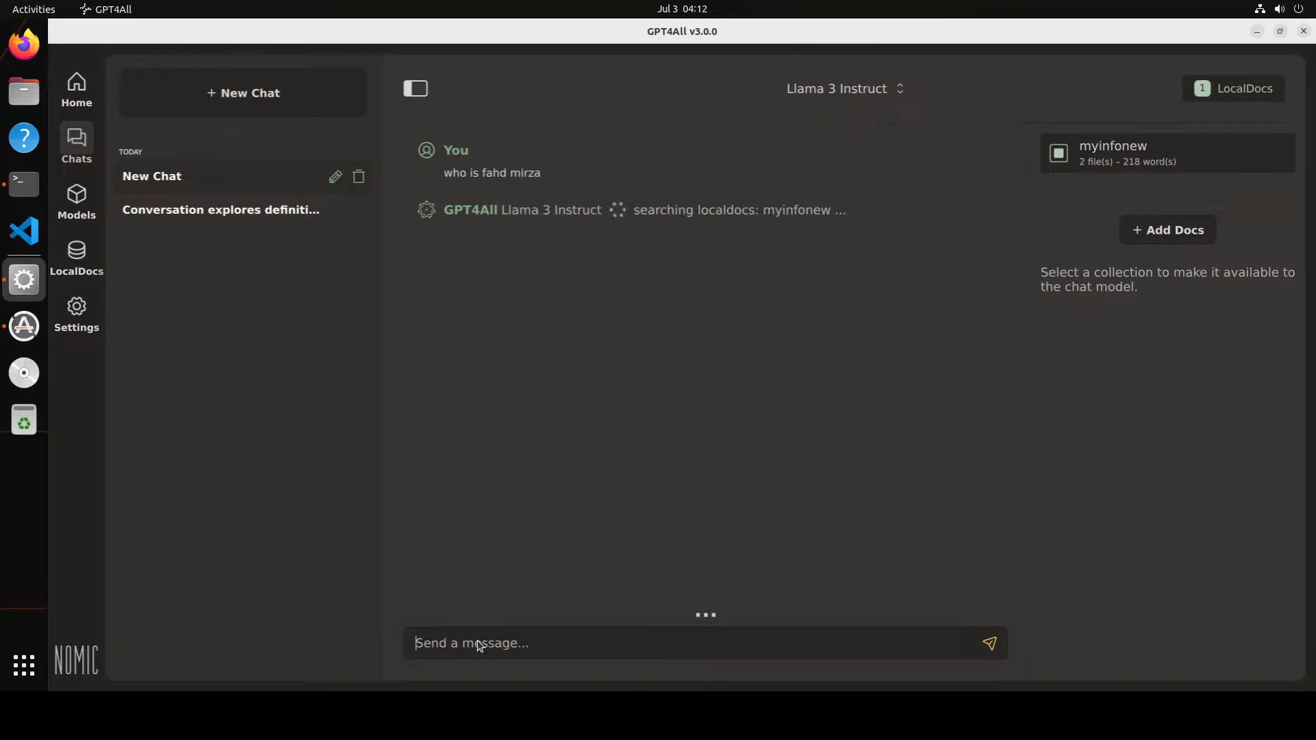
{"action": "mouse_move", "coordinate": [813, 187]}
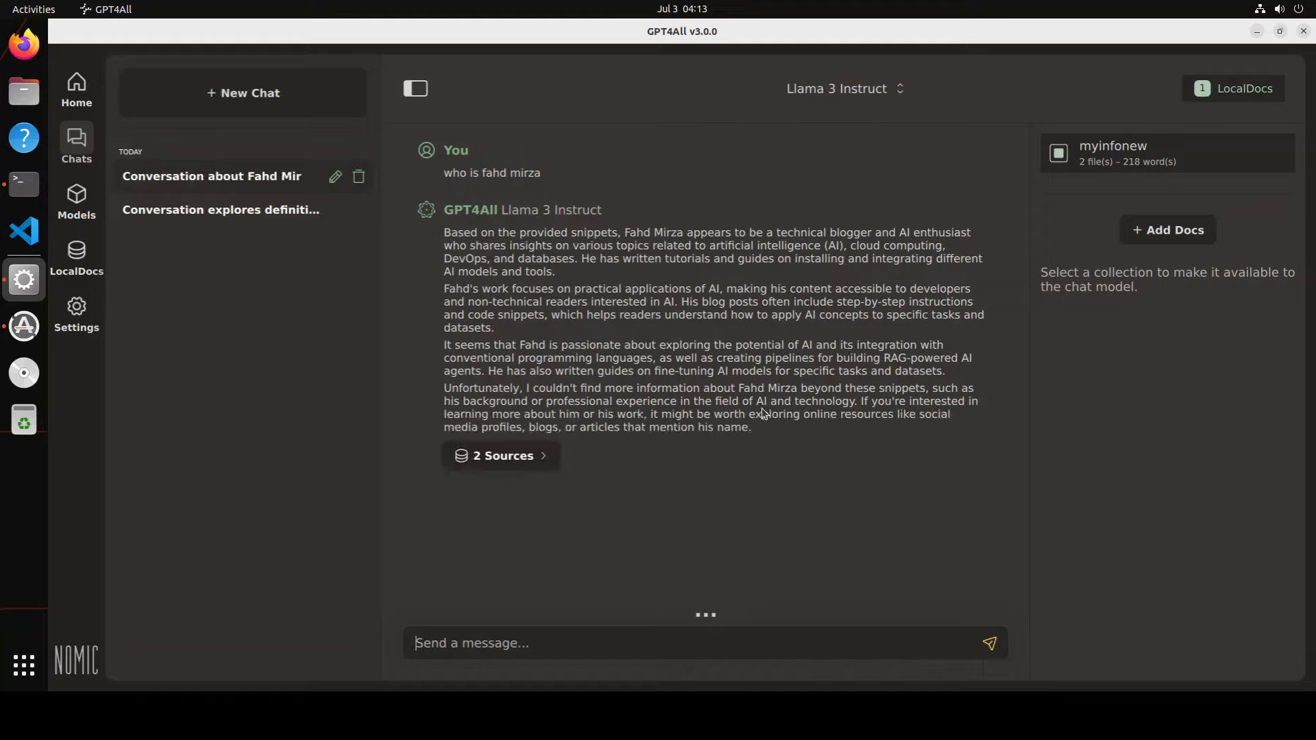
Expand the 2 sources, fahdtxt.txt and fahdtxt1.txt, then return to the Welcome home page
{"action": "left_click", "coordinate": [500, 455]}
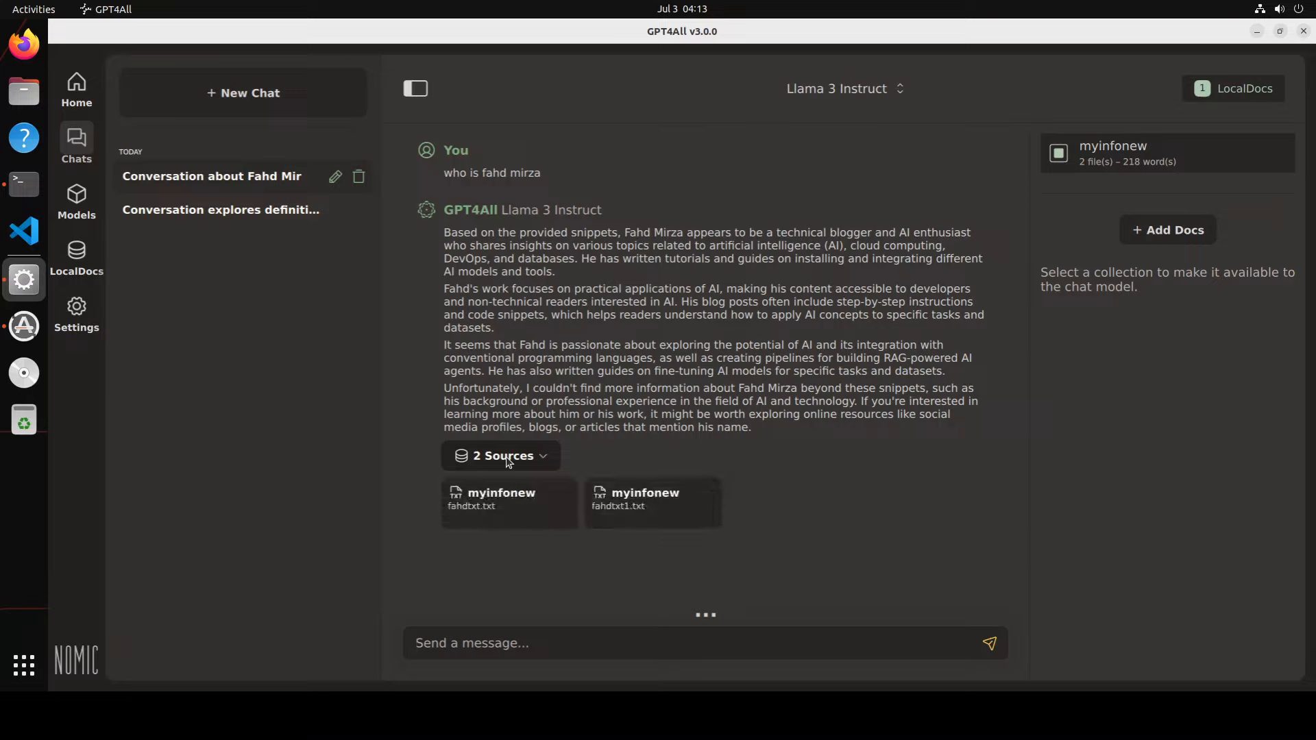
{"action": "mouse_move", "coordinate": [652, 534]}
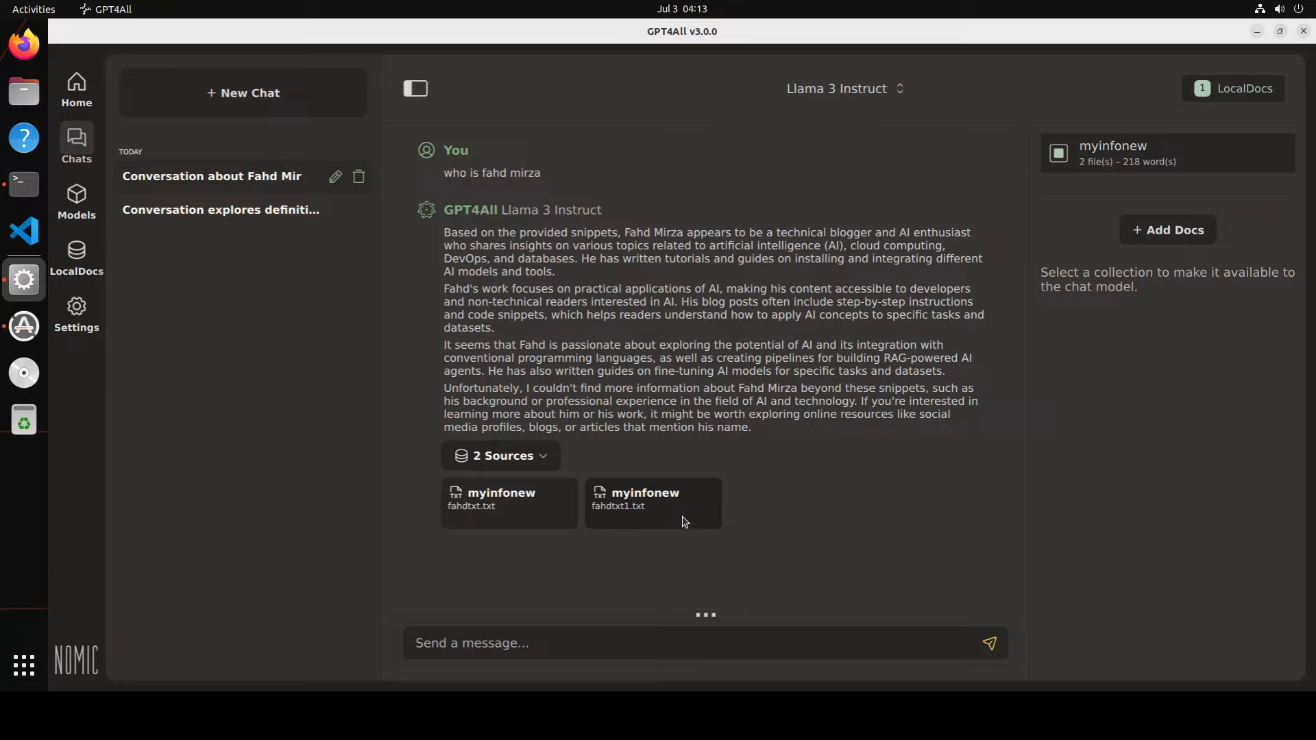
{"action": "mouse_move", "coordinate": [23, 183]}
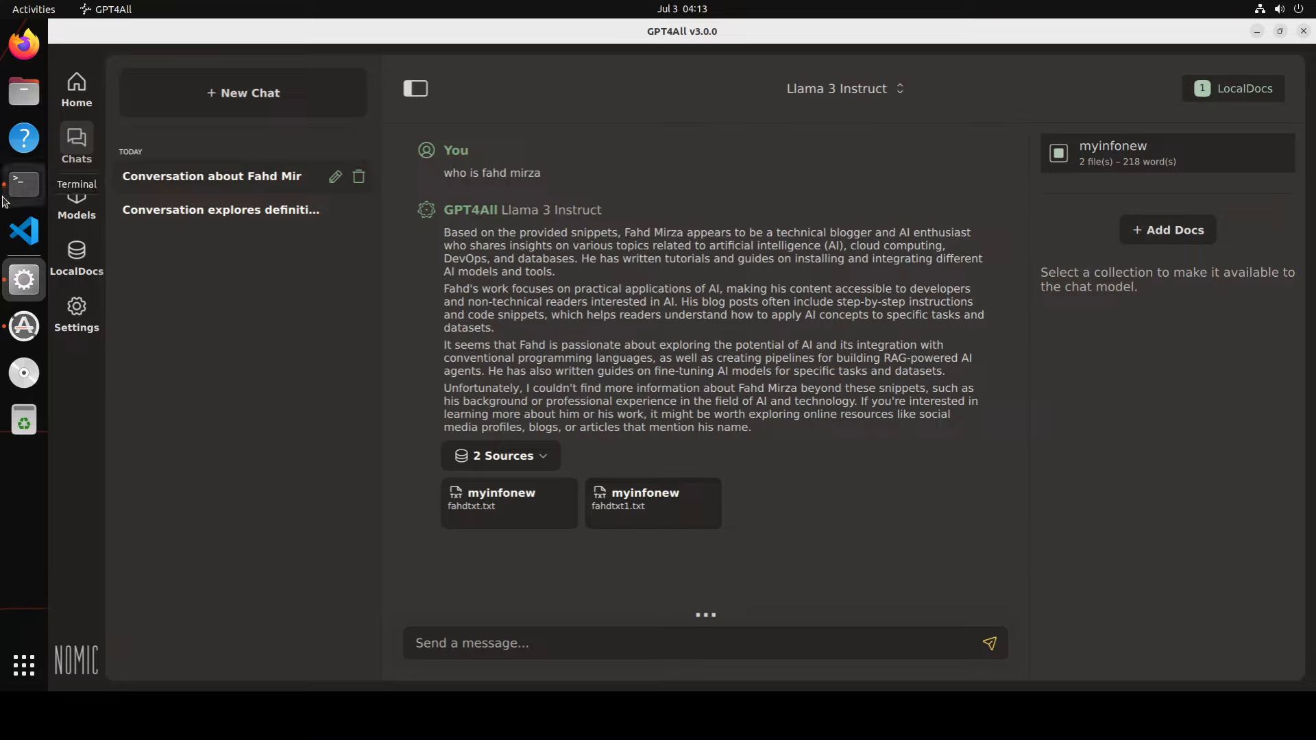
{"action": "mouse_move", "coordinate": [537, 246]}
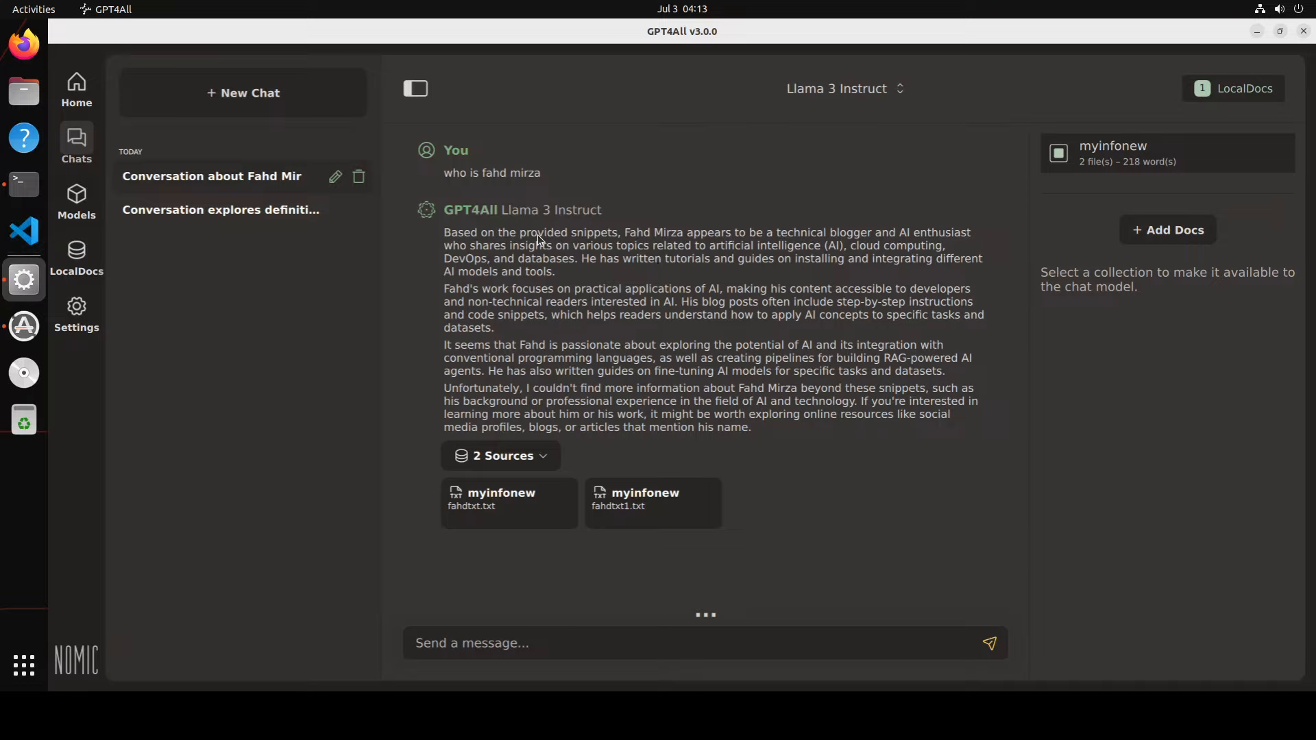
{"action": "mouse_move", "coordinate": [541, 267]}
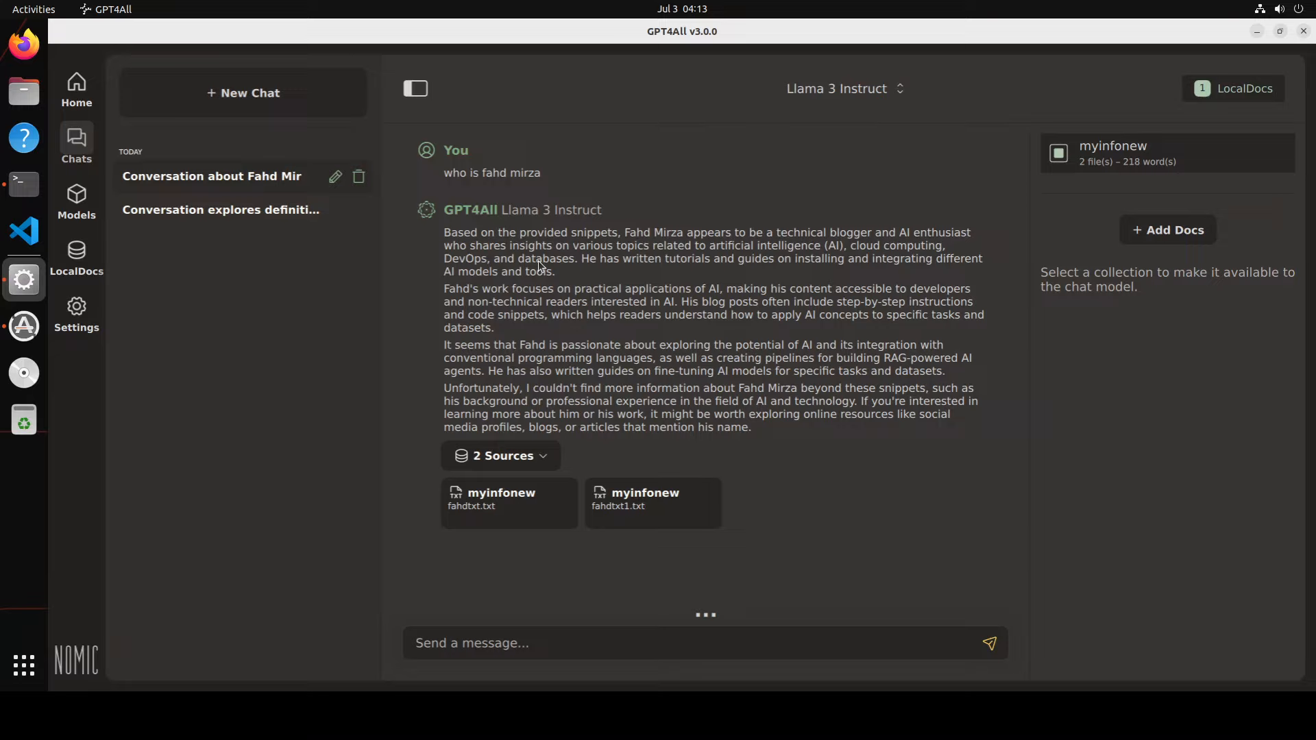
{"action": "mouse_move", "coordinate": [90, 141]}
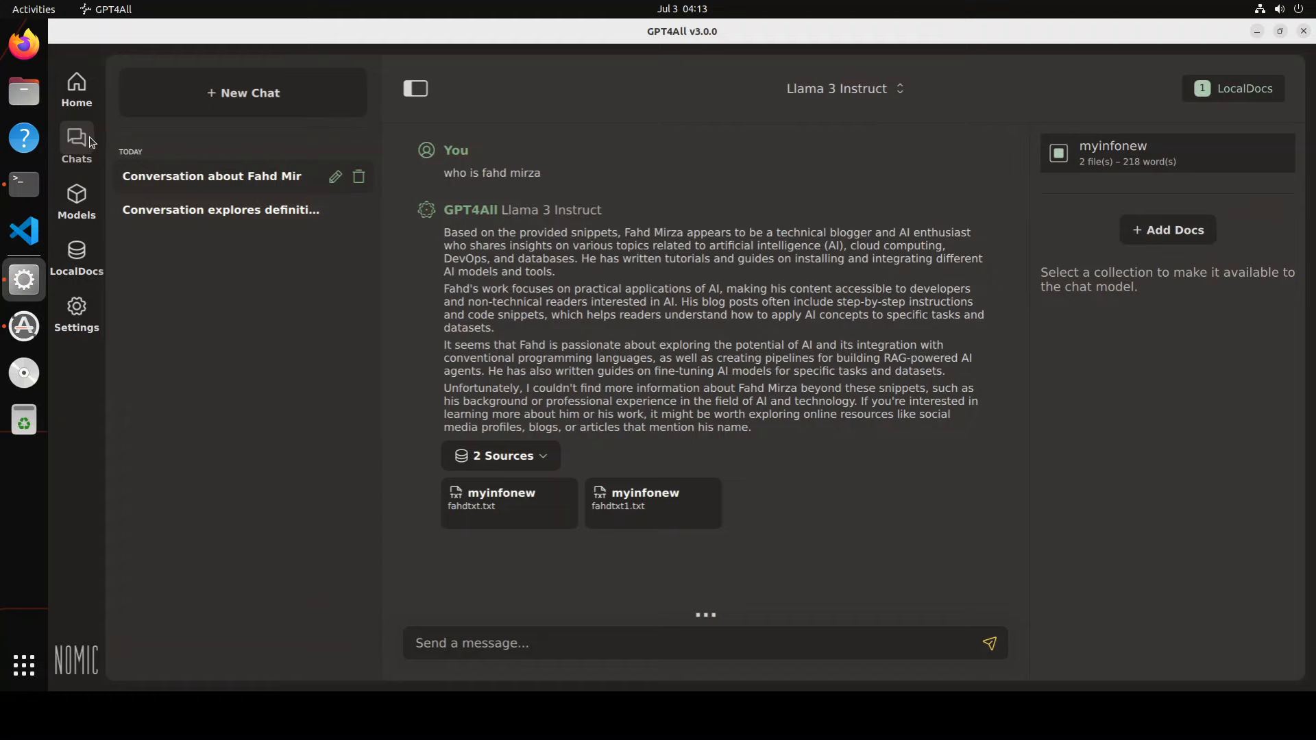
{"action": "left_click", "coordinate": [75, 87]}
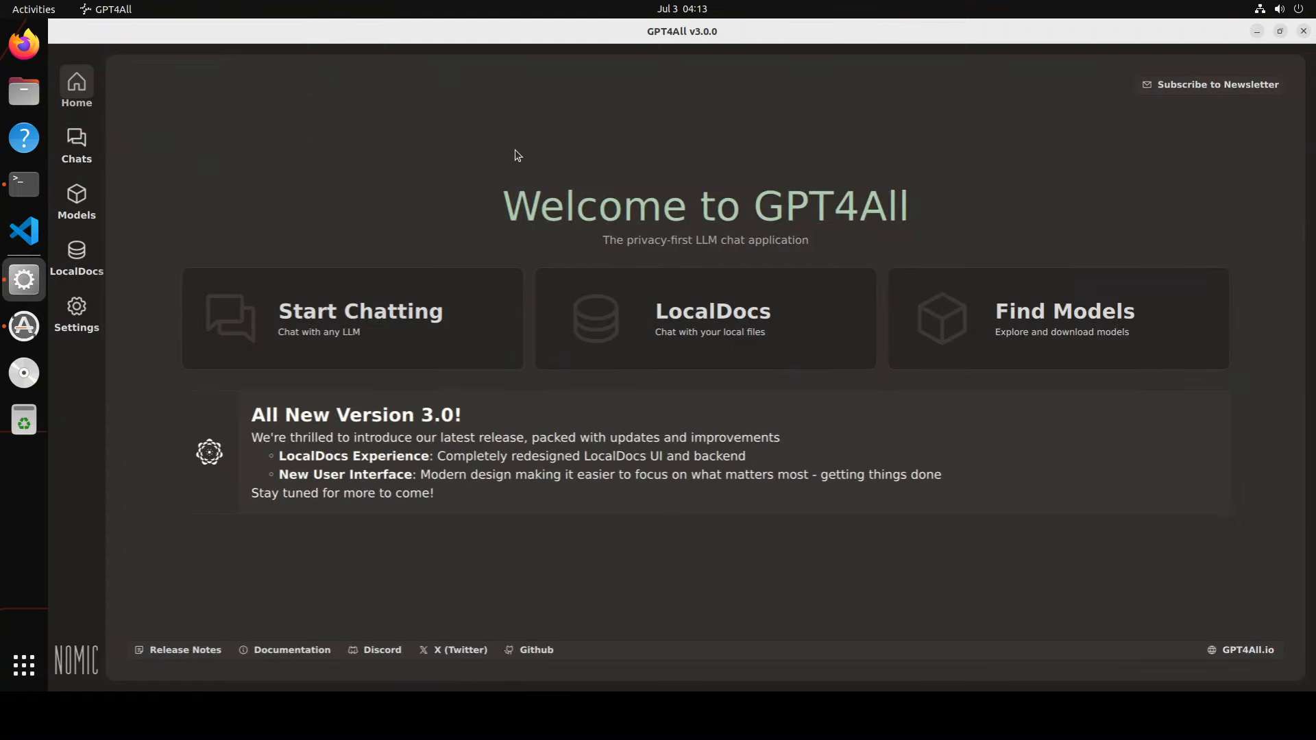
{"action": "mouse_move", "coordinate": [396, 146]}
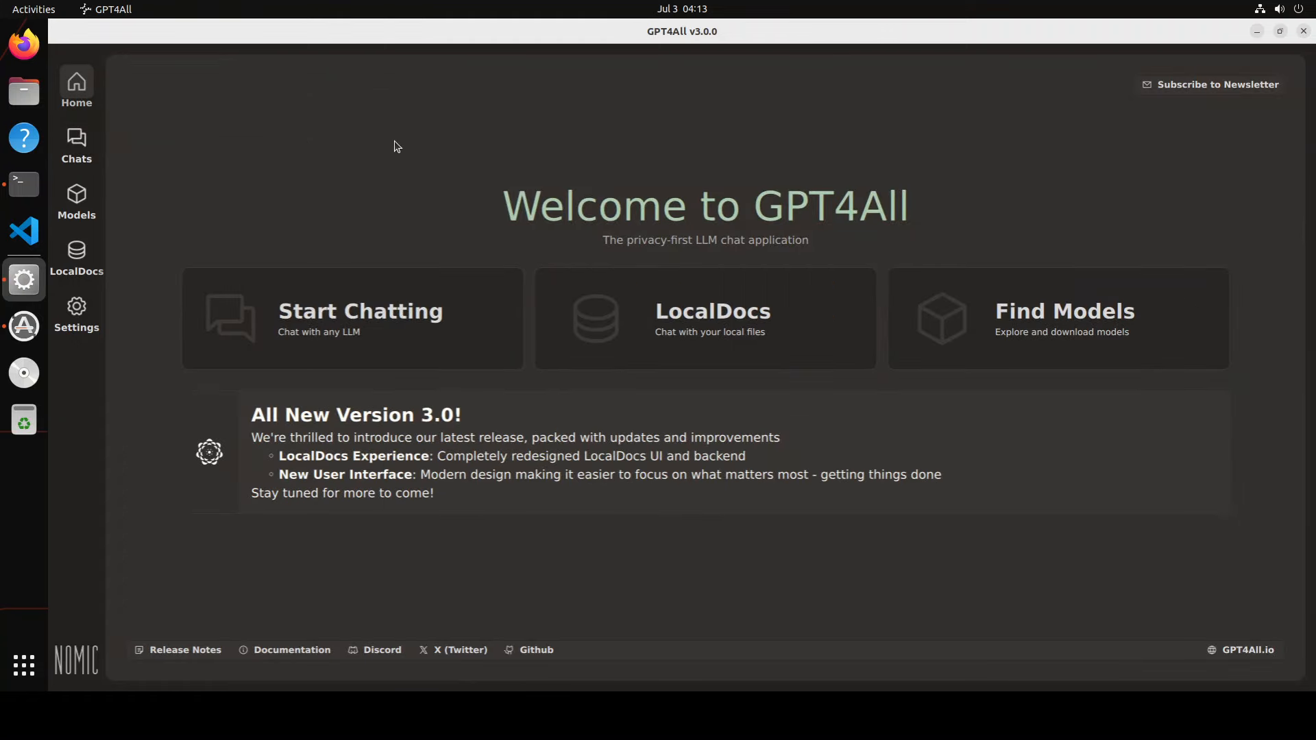